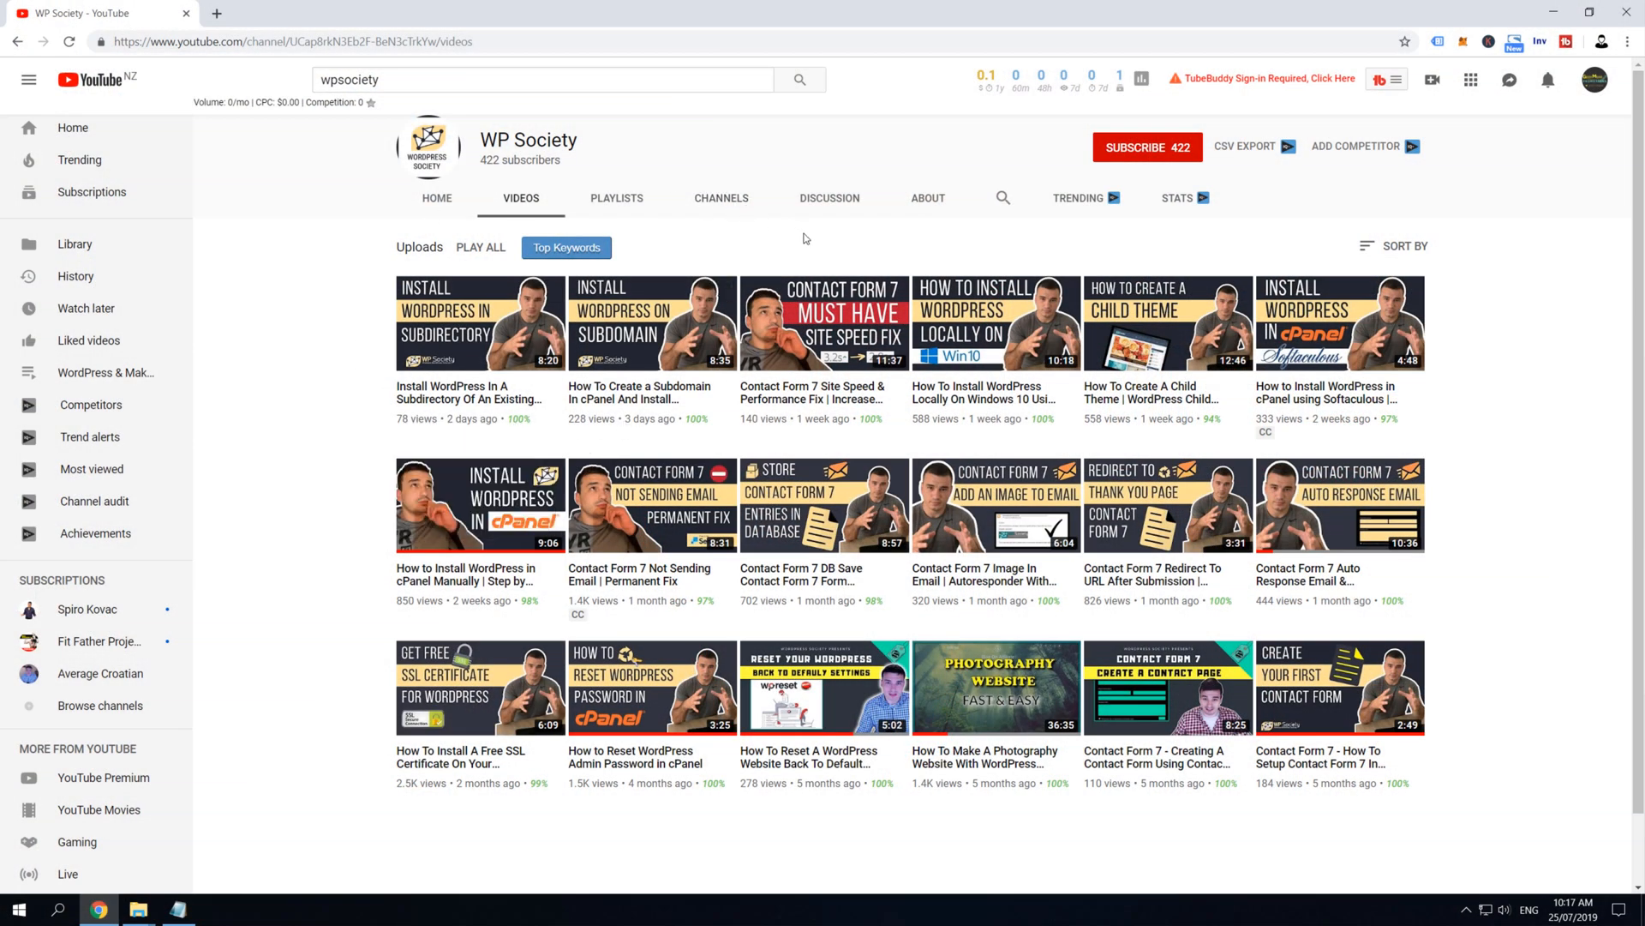
{"action": "mouse_move", "coordinate": [1179, 158]}
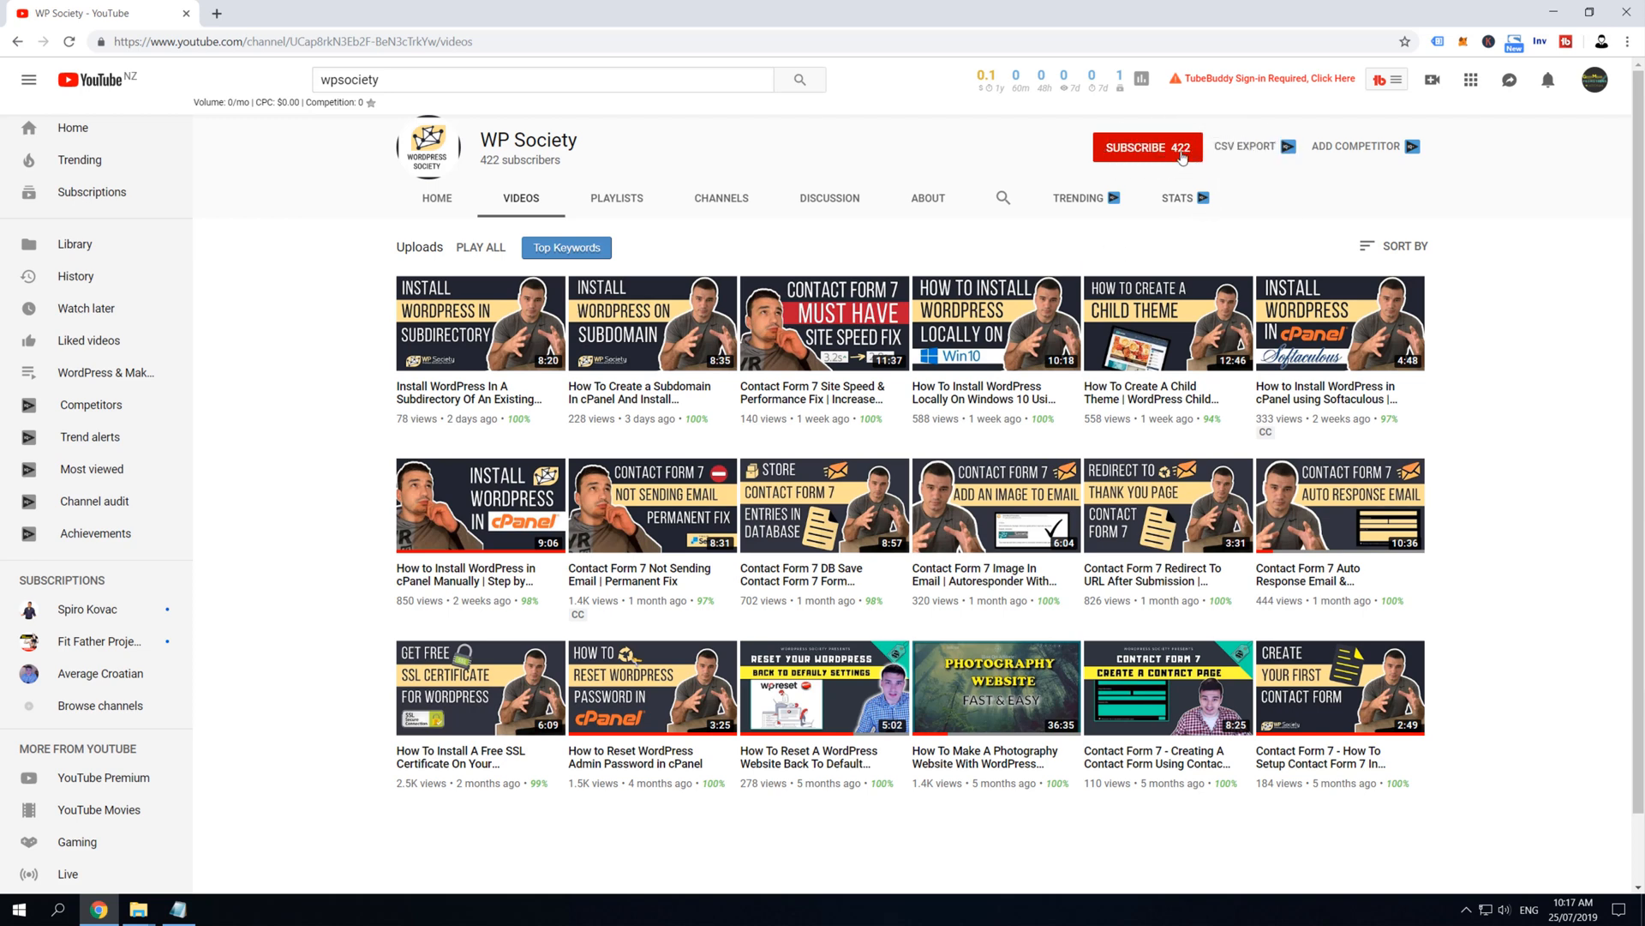
Subscribe to the WP Society YouTube channel and turn on upload notifications
{"action": "left_click", "coordinate": [1146, 146]}
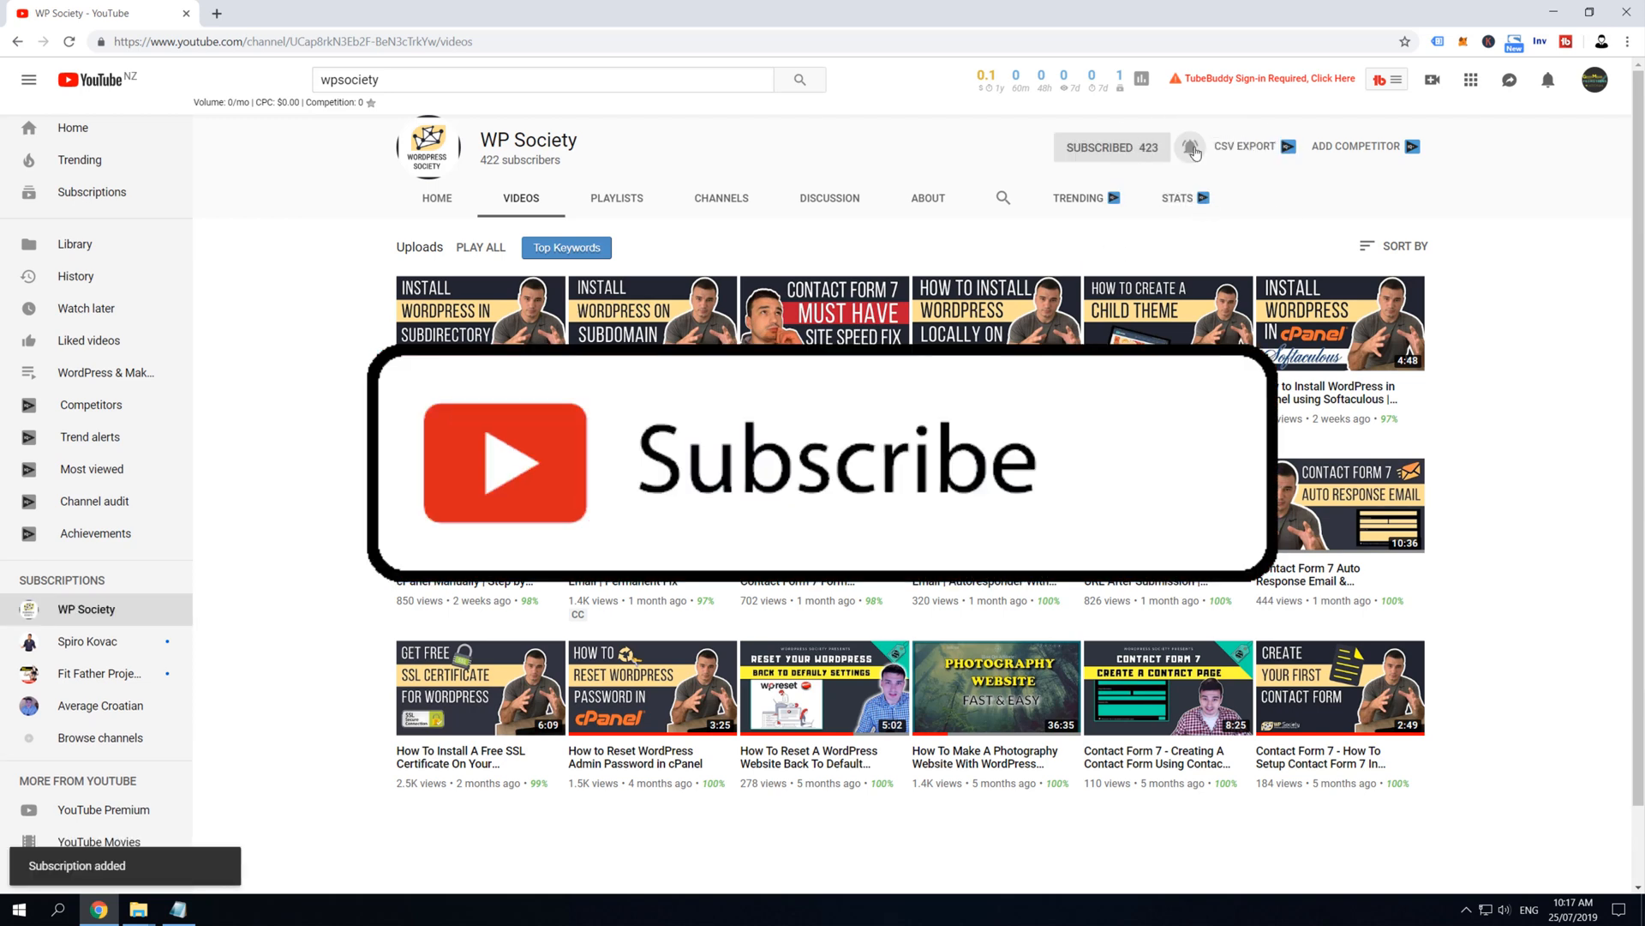
{"action": "left_click", "coordinate": [1191, 147]}
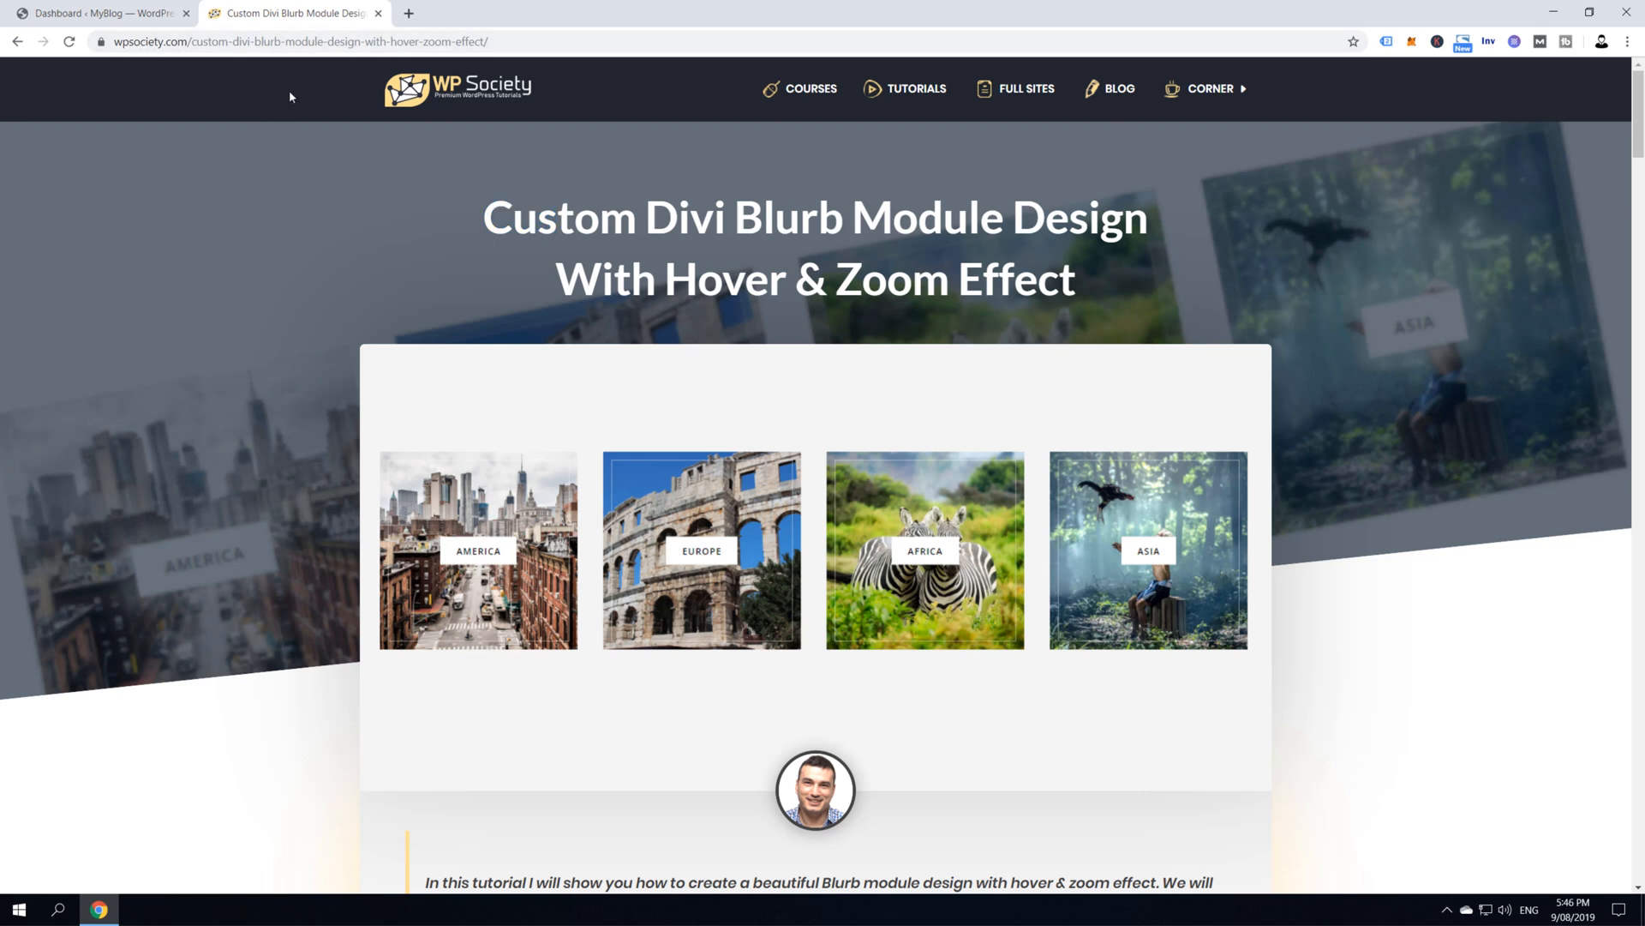
{"action": "mouse_move", "coordinate": [837, 398]}
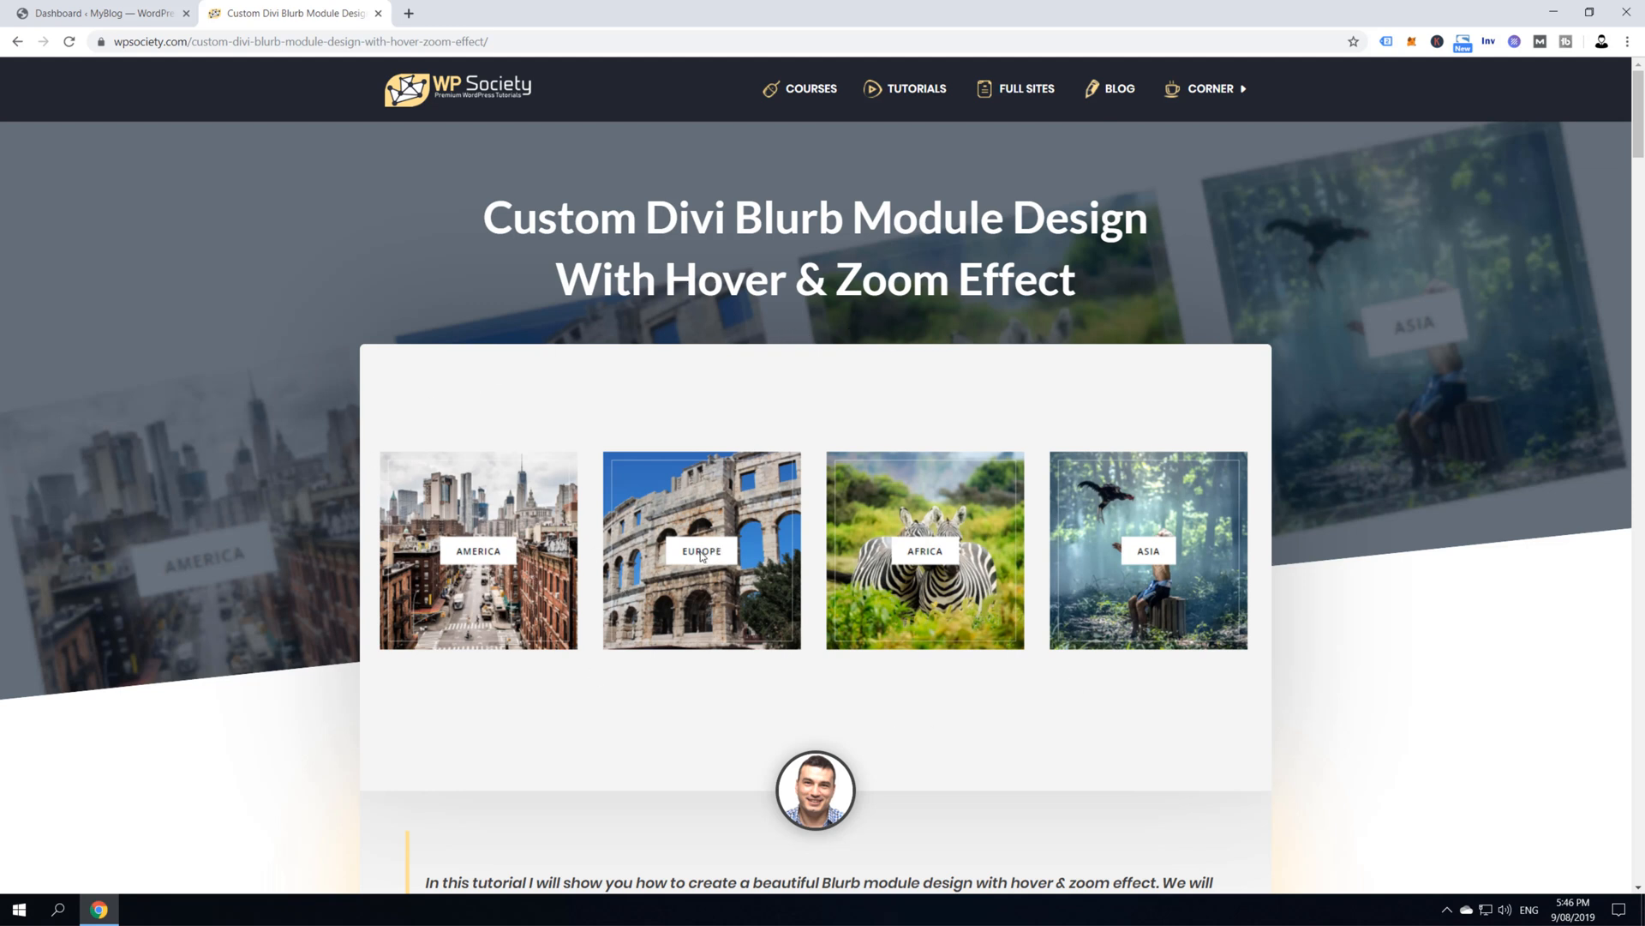
Review the blurb tutorial's CSS code, then open the author's Patreon page
{"action": "scroll", "scroll_direction": "down", "scroll_amount": 3}
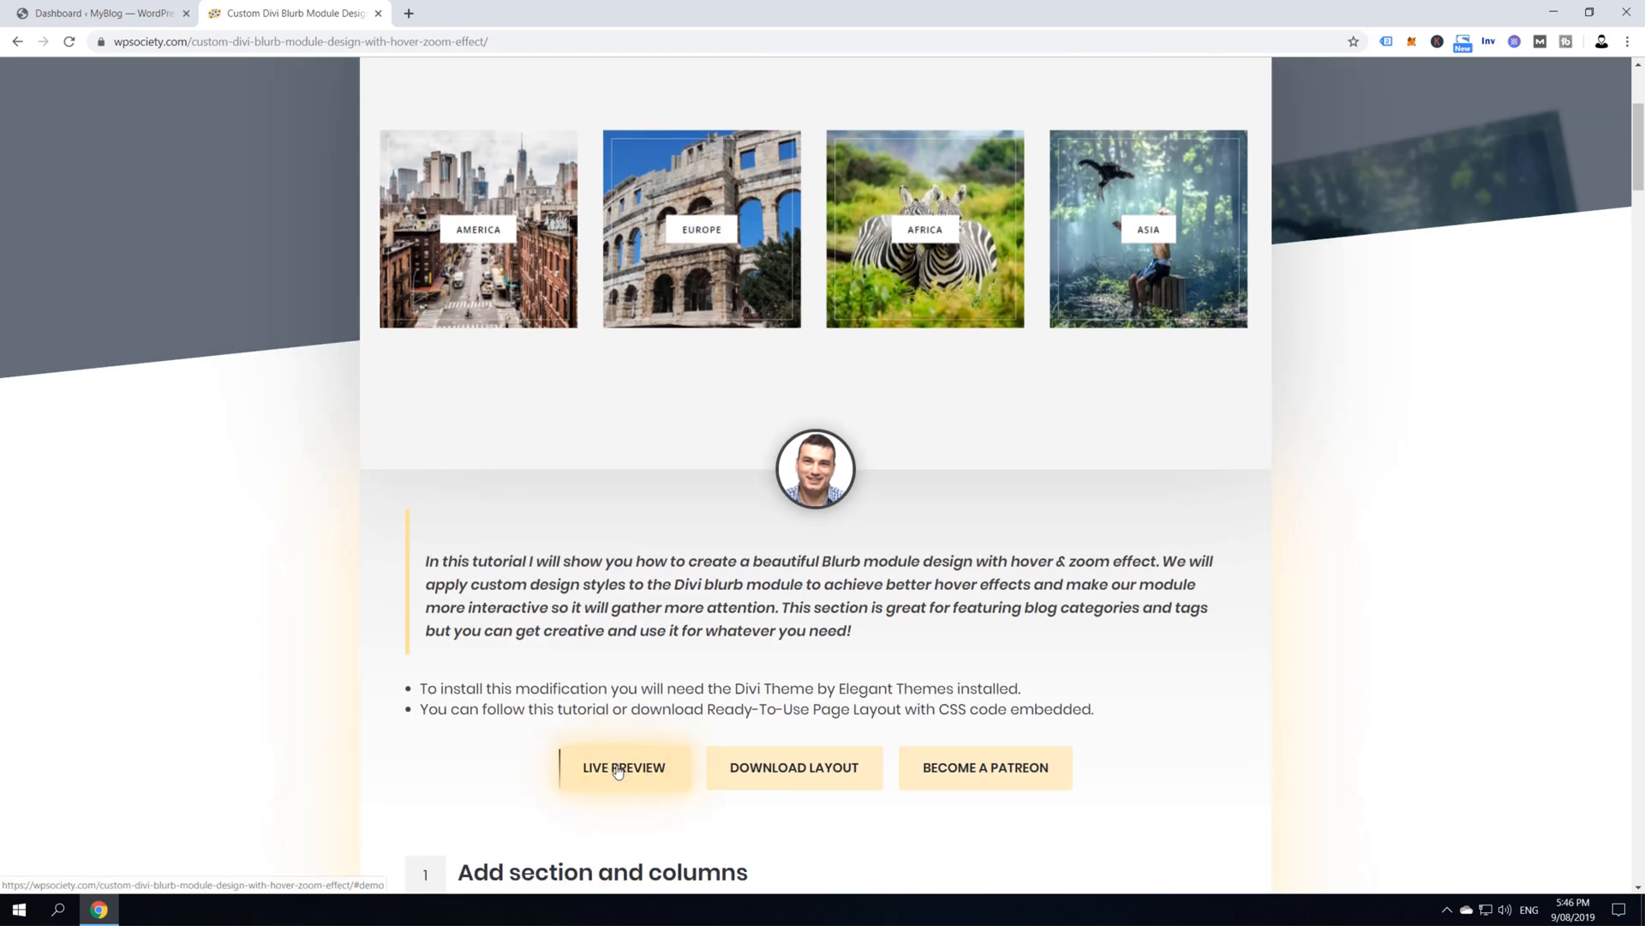
{"action": "scroll", "scroll_direction": "down", "scroll_amount": 3}
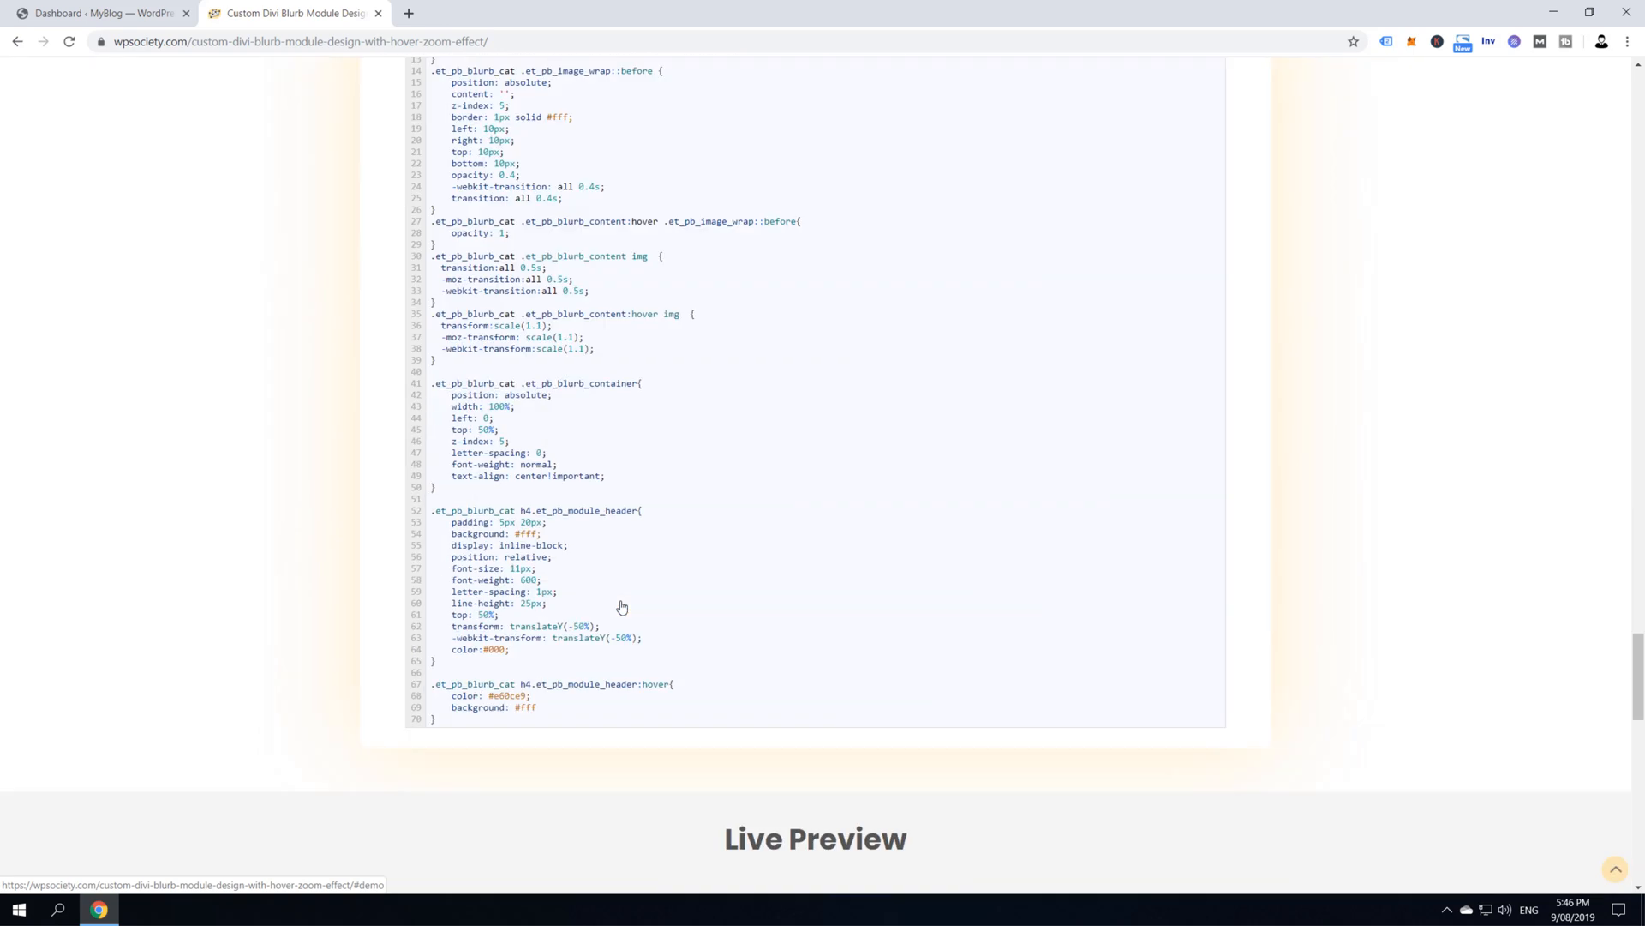
{"action": "scroll", "scroll_direction": "down", "scroll_amount": 3}
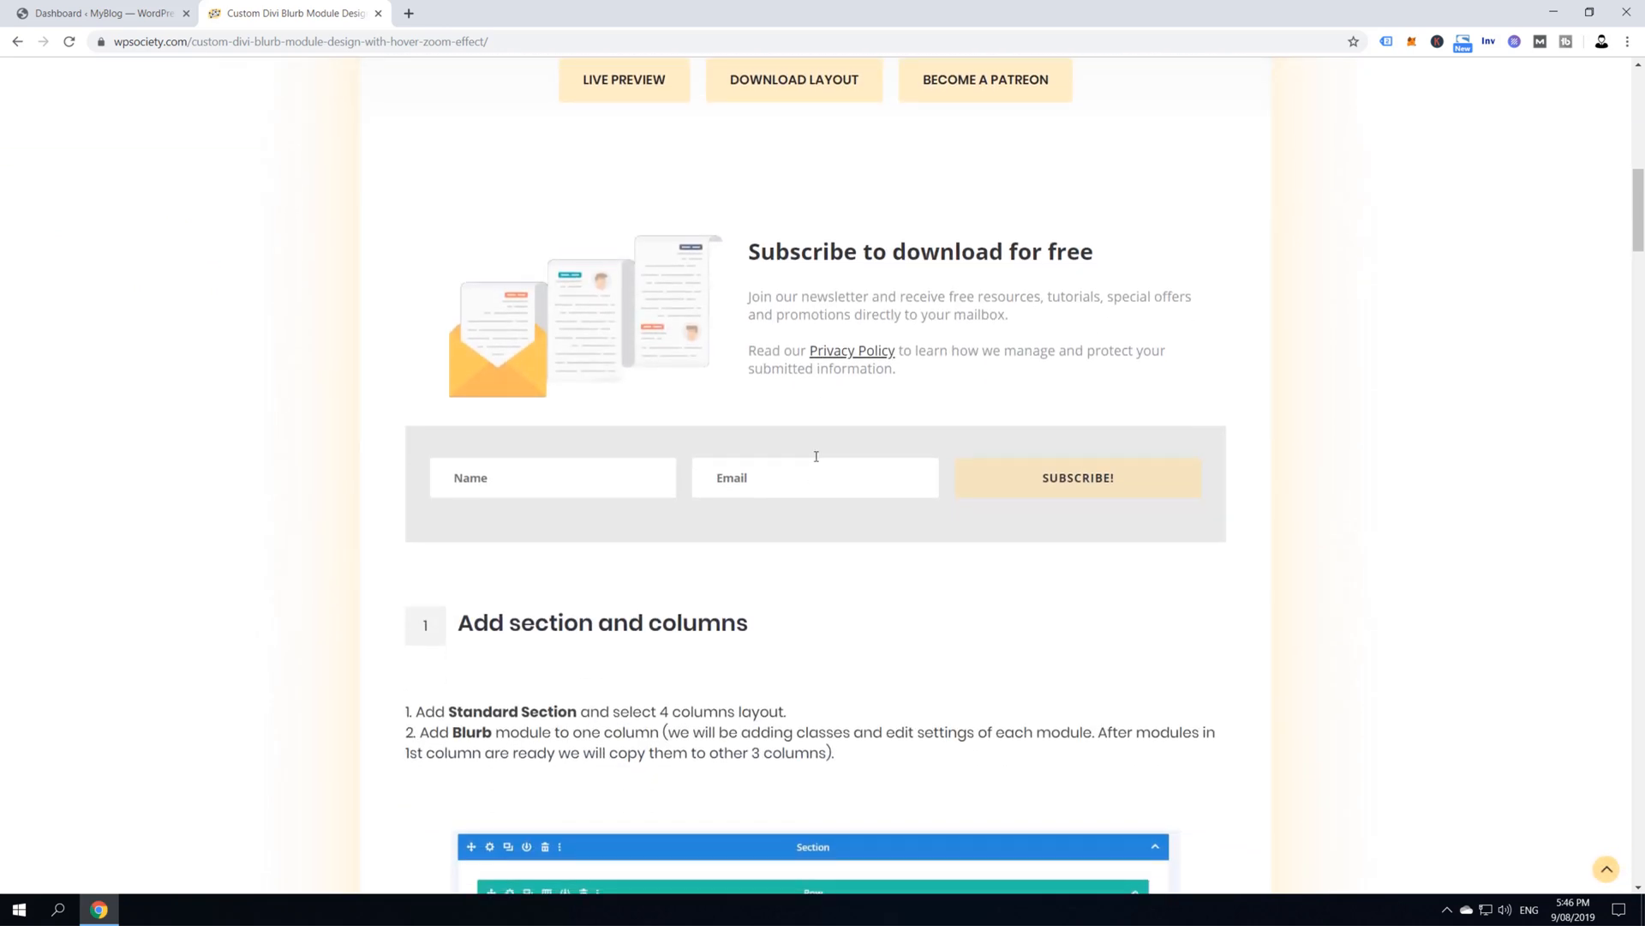
{"action": "mouse_move", "coordinate": [560, 471]}
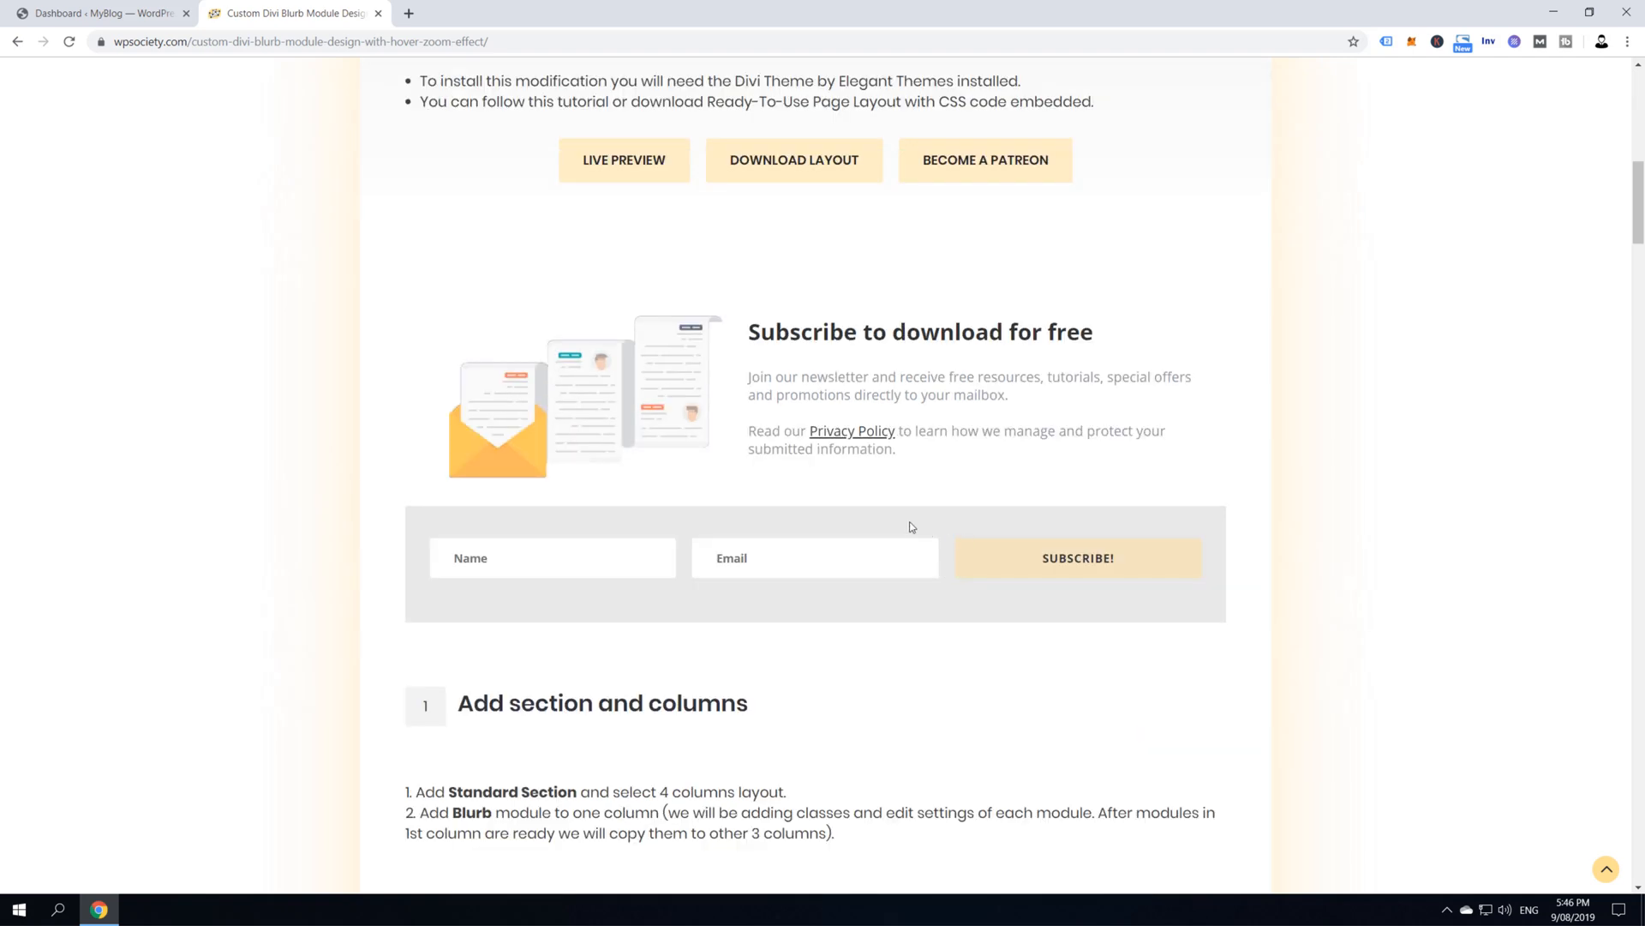
{"action": "scroll", "scroll_direction": "down", "scroll_amount": 3}
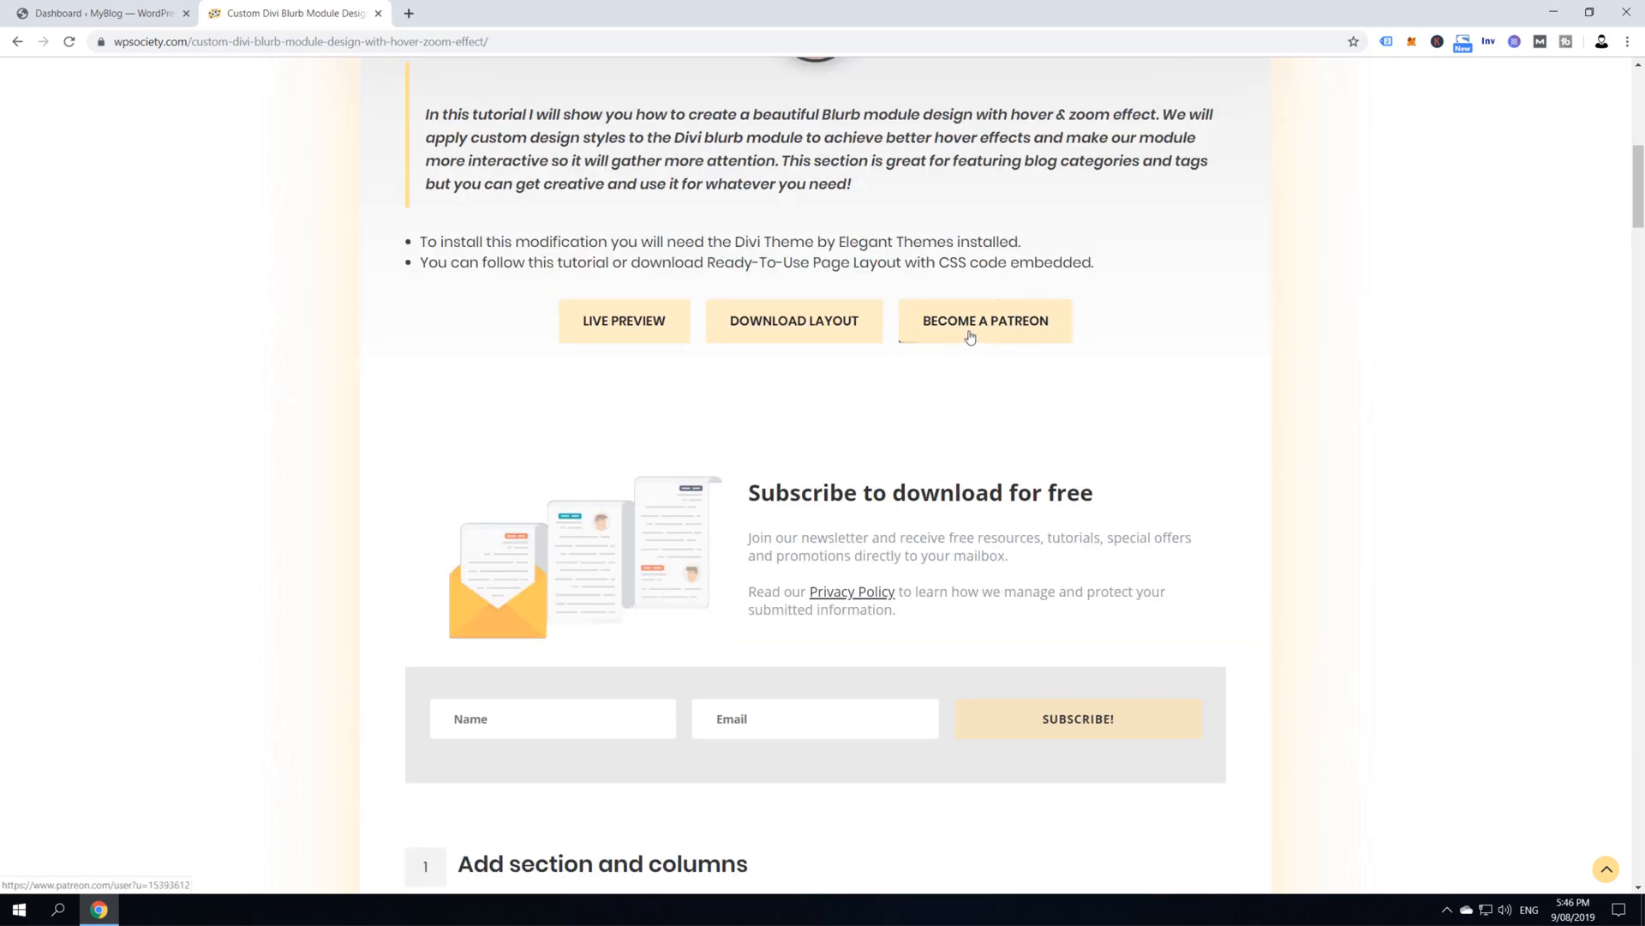
{"action": "left_click", "coordinate": [984, 320]}
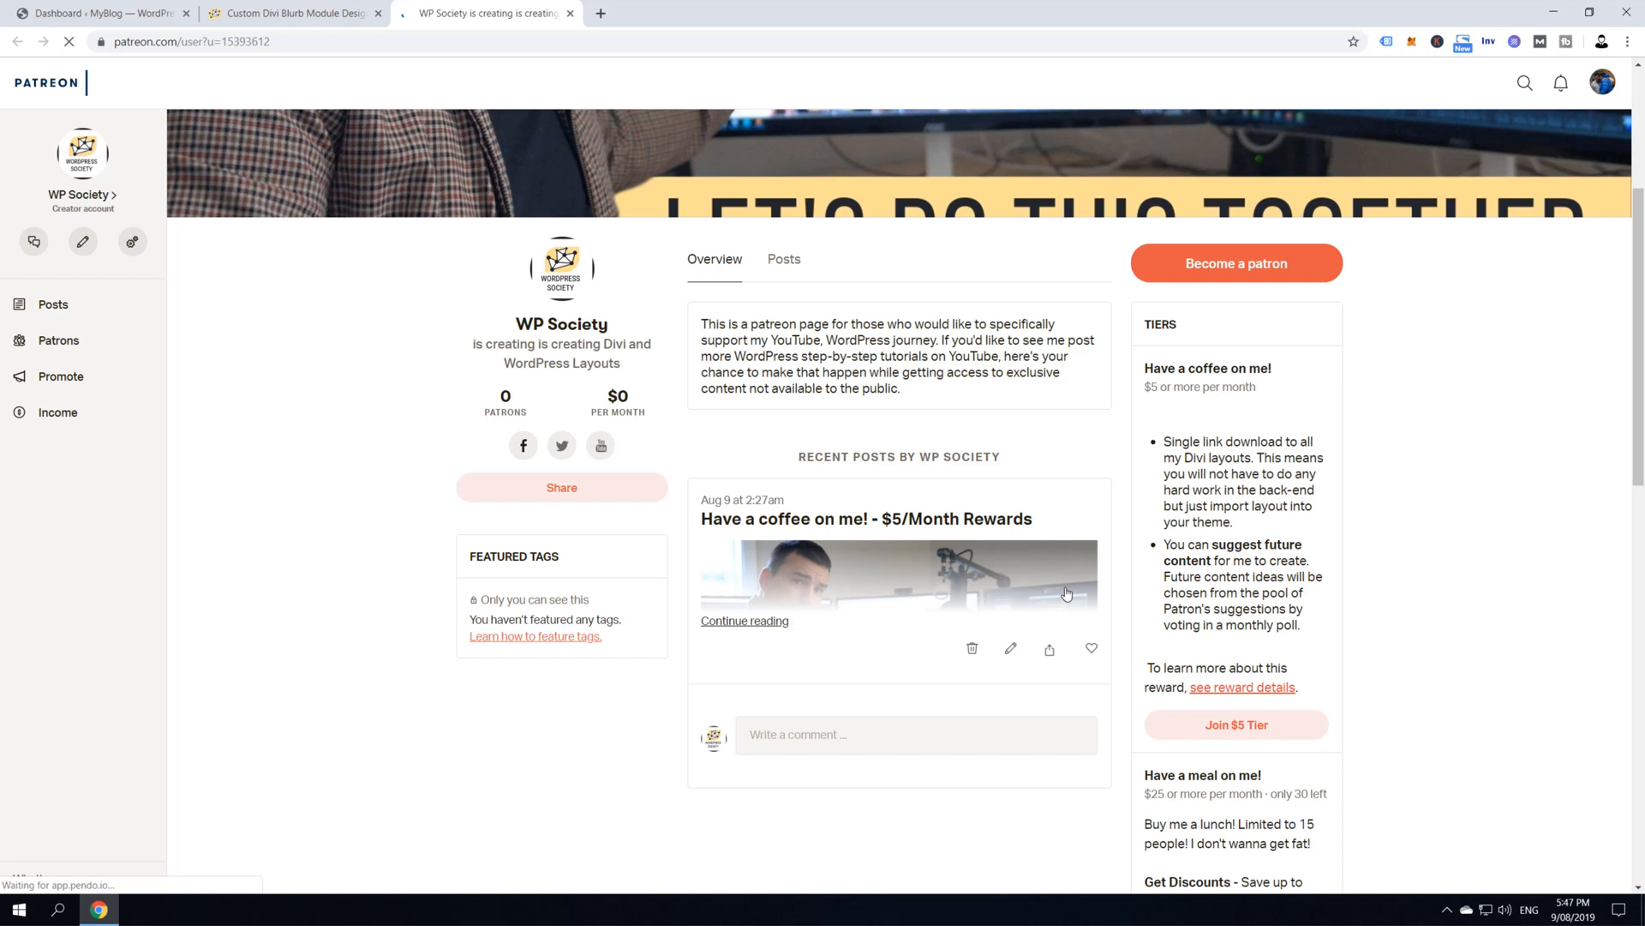
Scroll through the WP Society Patreon support tiers
{"action": "scroll", "scroll_direction": "down", "scroll_amount": 3}
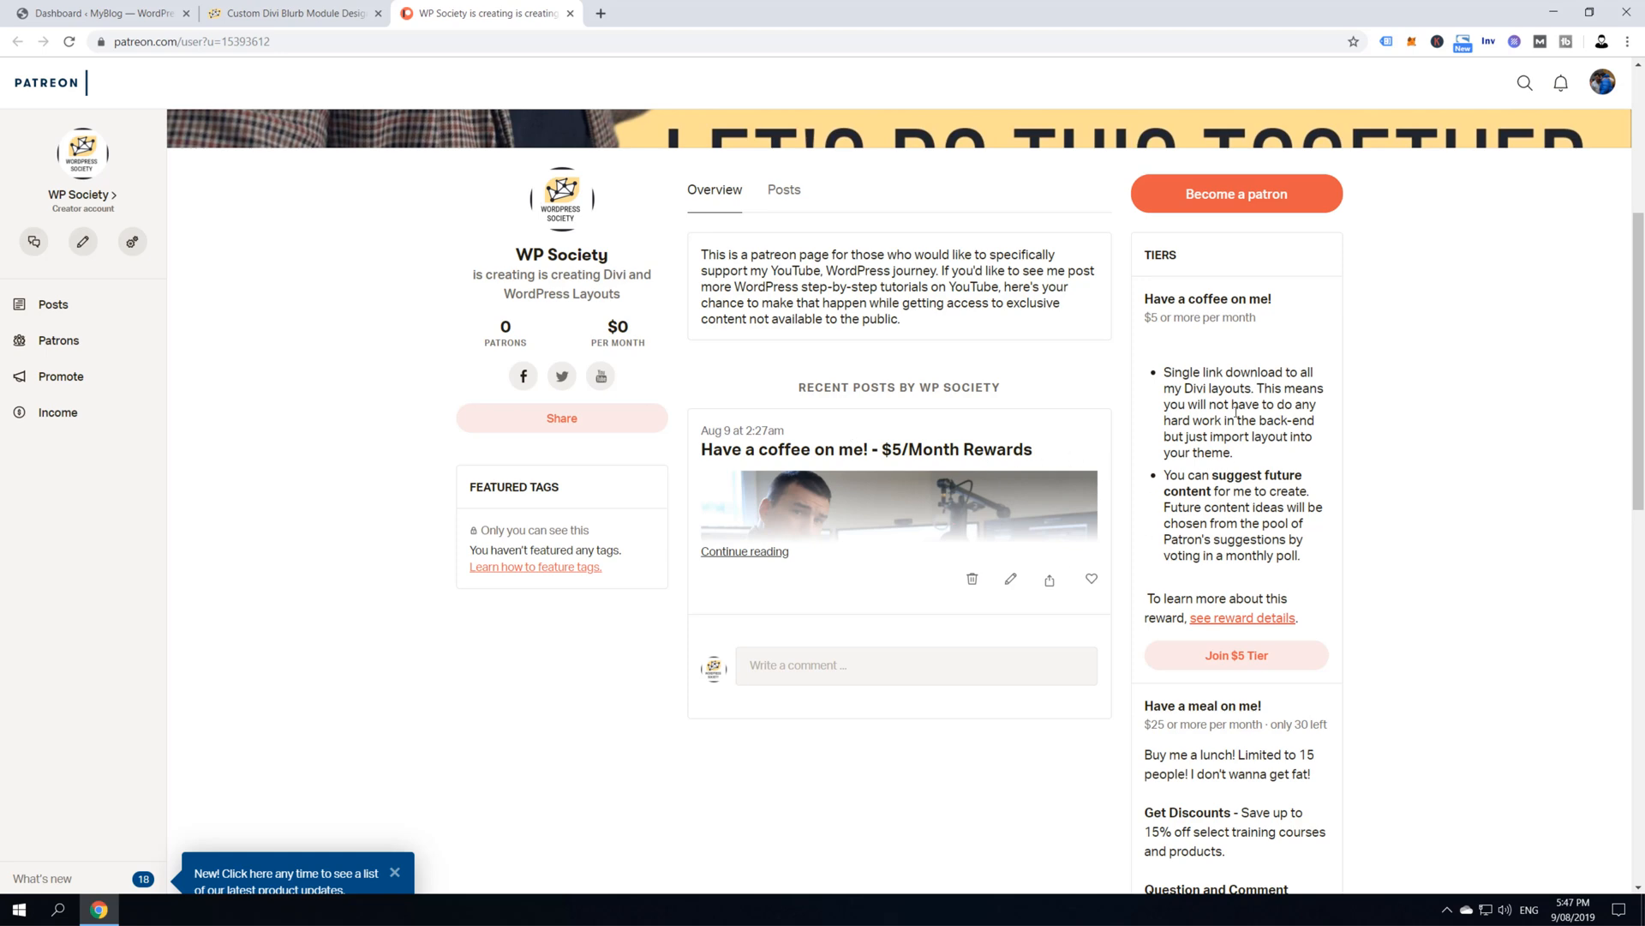
{"action": "scroll", "scroll_direction": "down", "scroll_amount": 3}
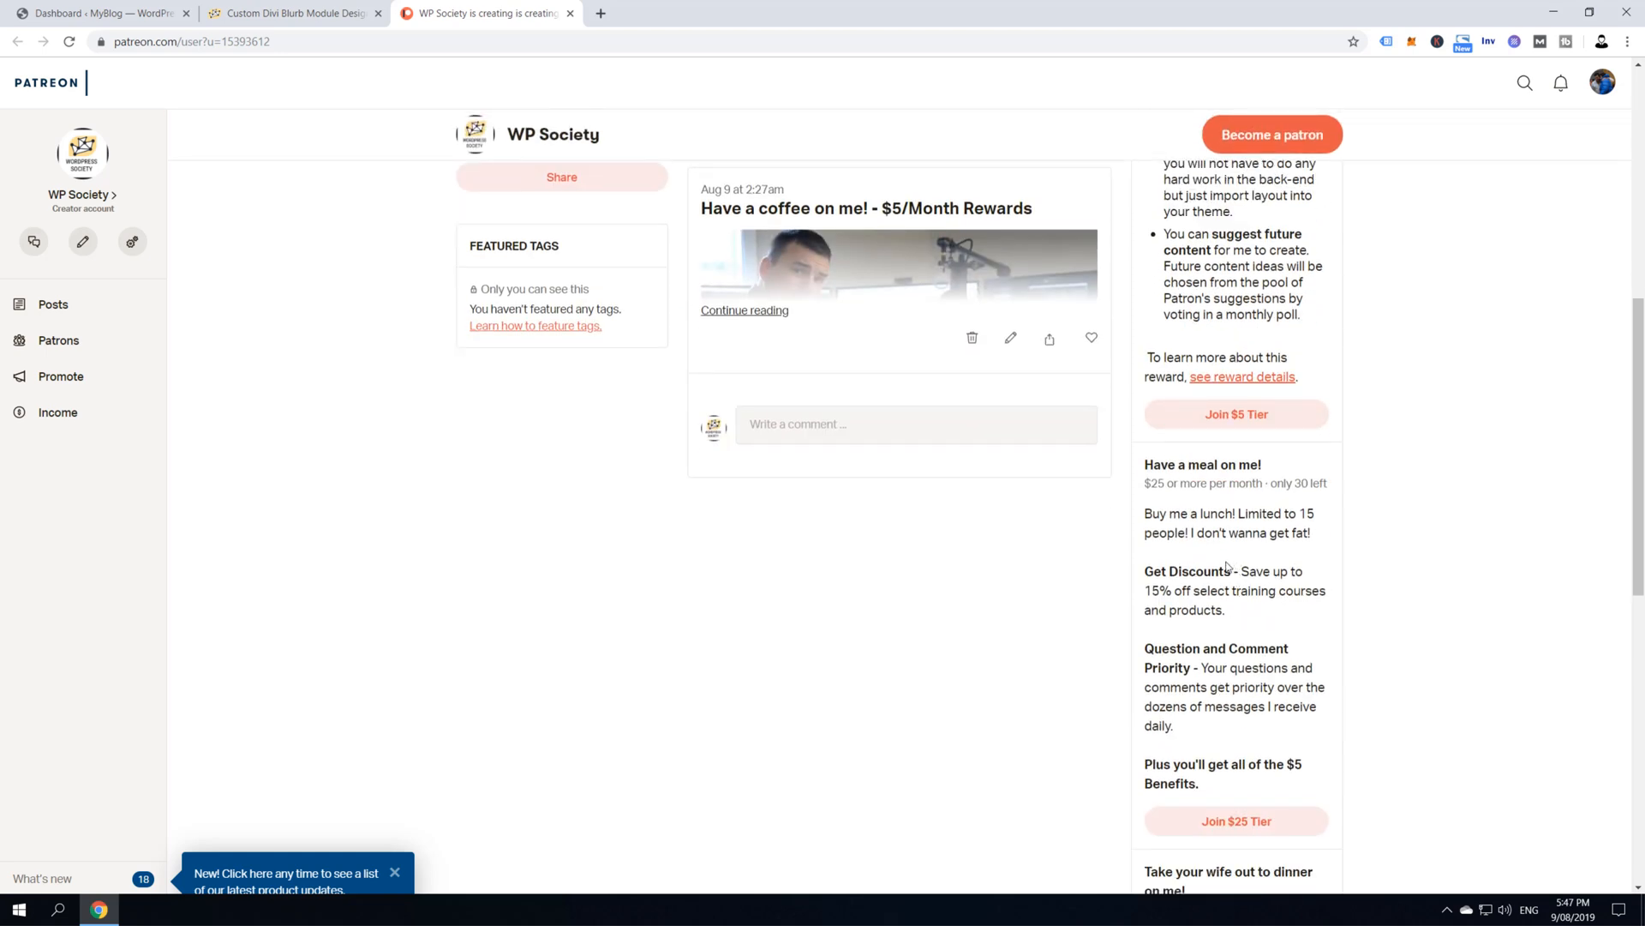
{"action": "scroll", "scroll_direction": "down", "scroll_amount": 3}
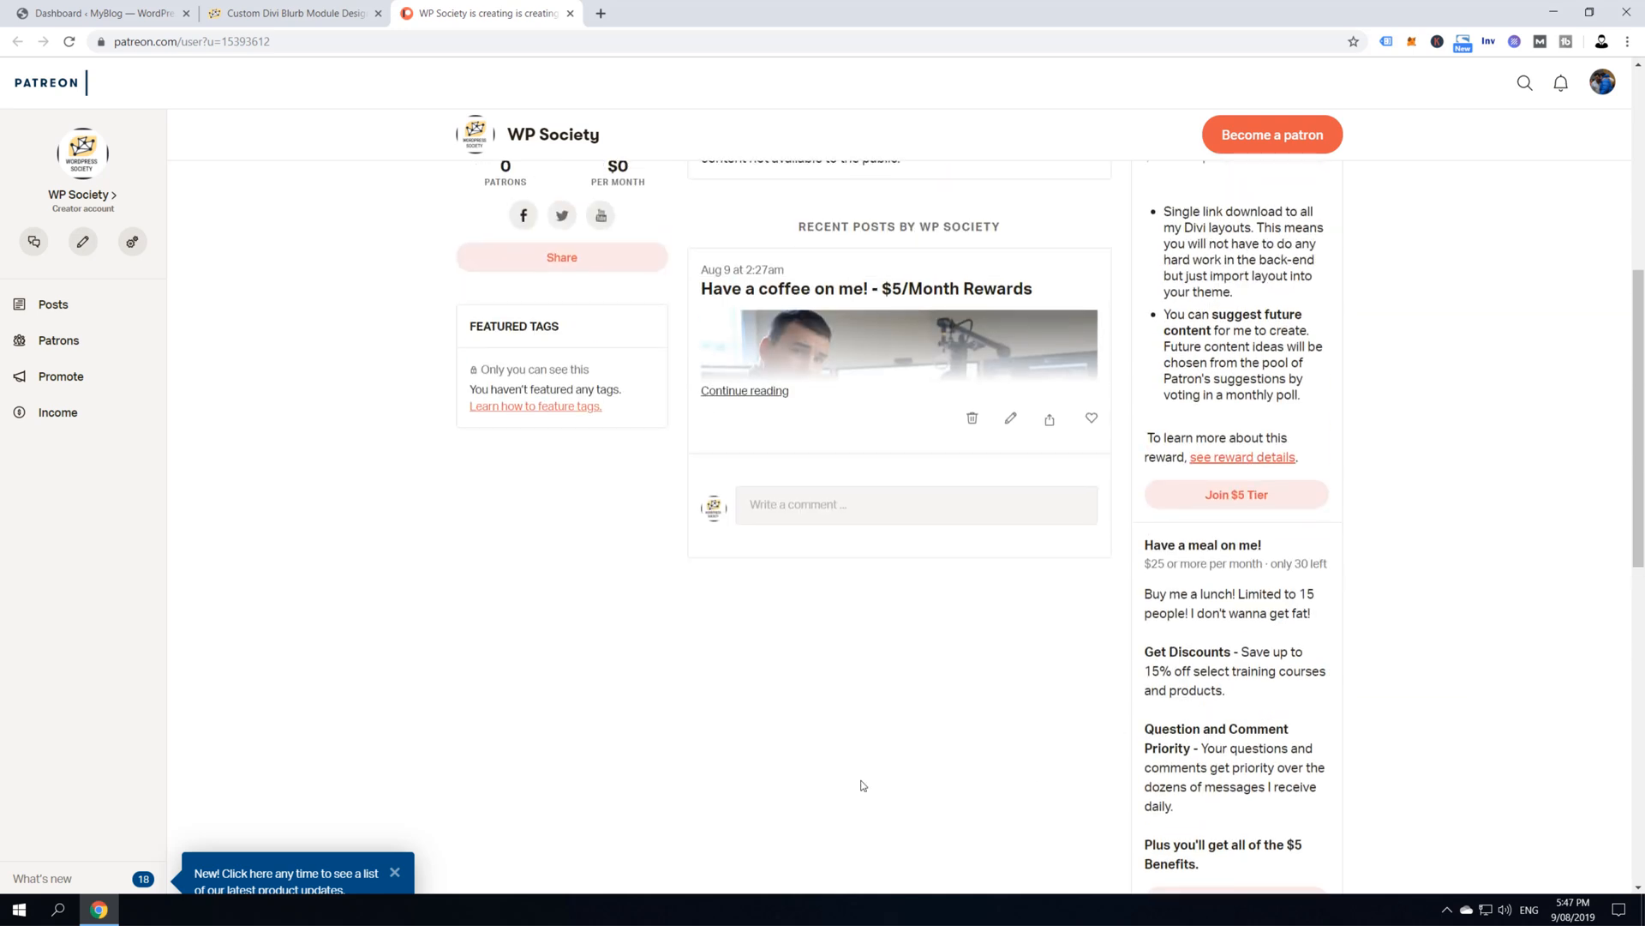
{"action": "scroll", "scroll_direction": "up", "scroll_amount": 3}
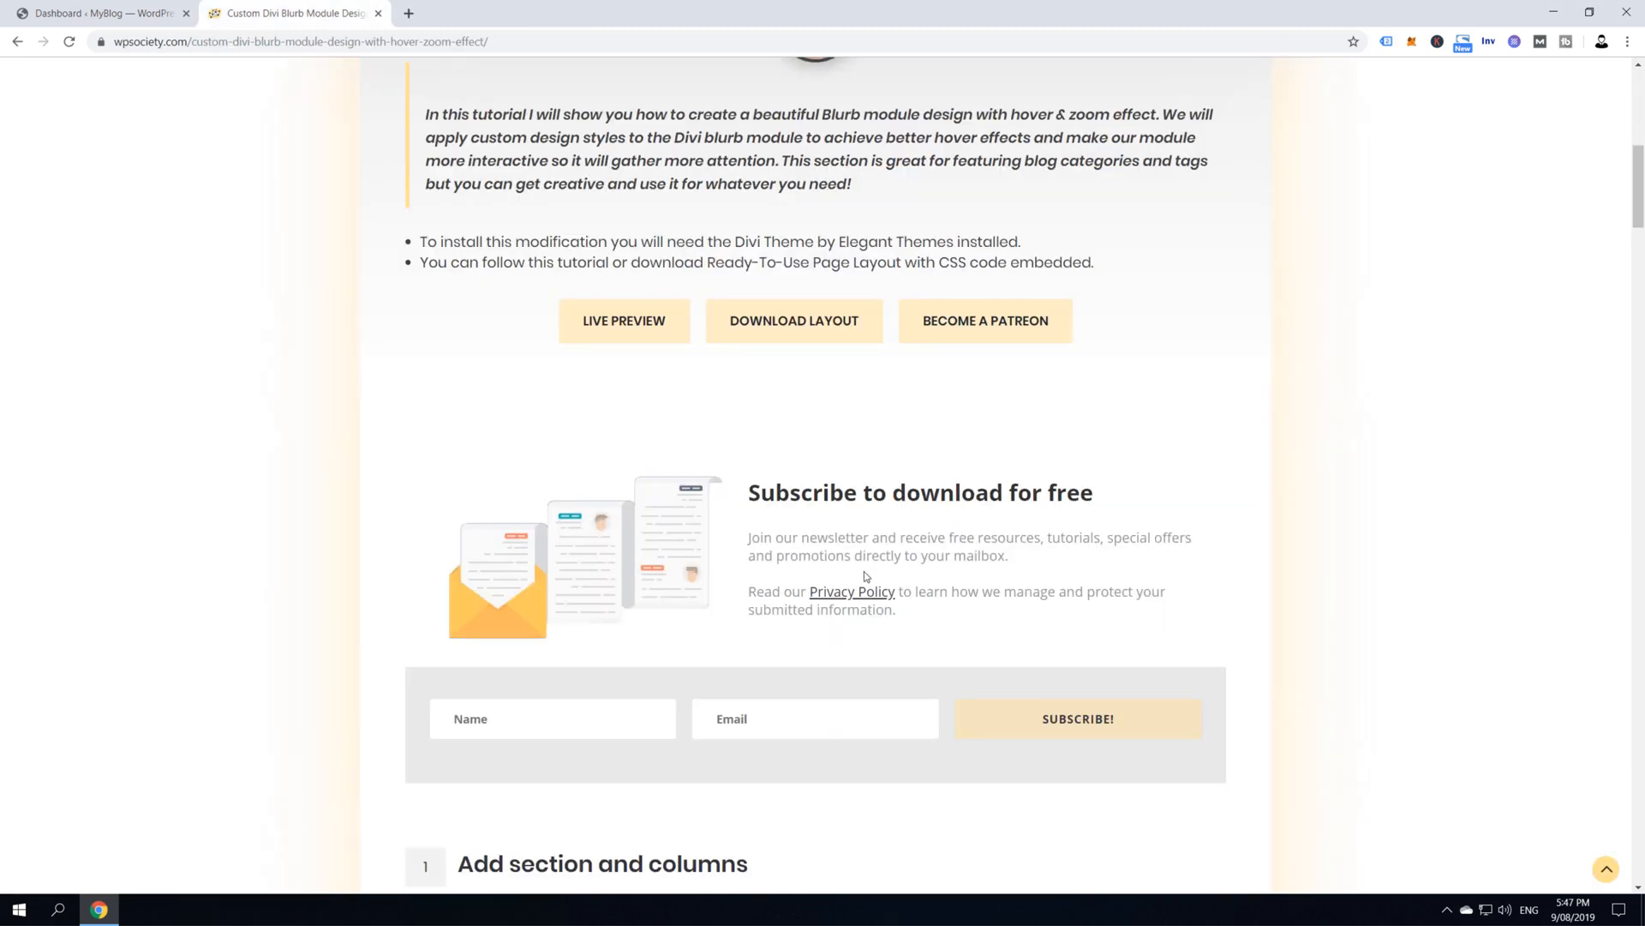
Scroll the tutorial down to step 1, Add section and columns
{"action": "scroll", "scroll_direction": "down", "scroll_amount": 3}
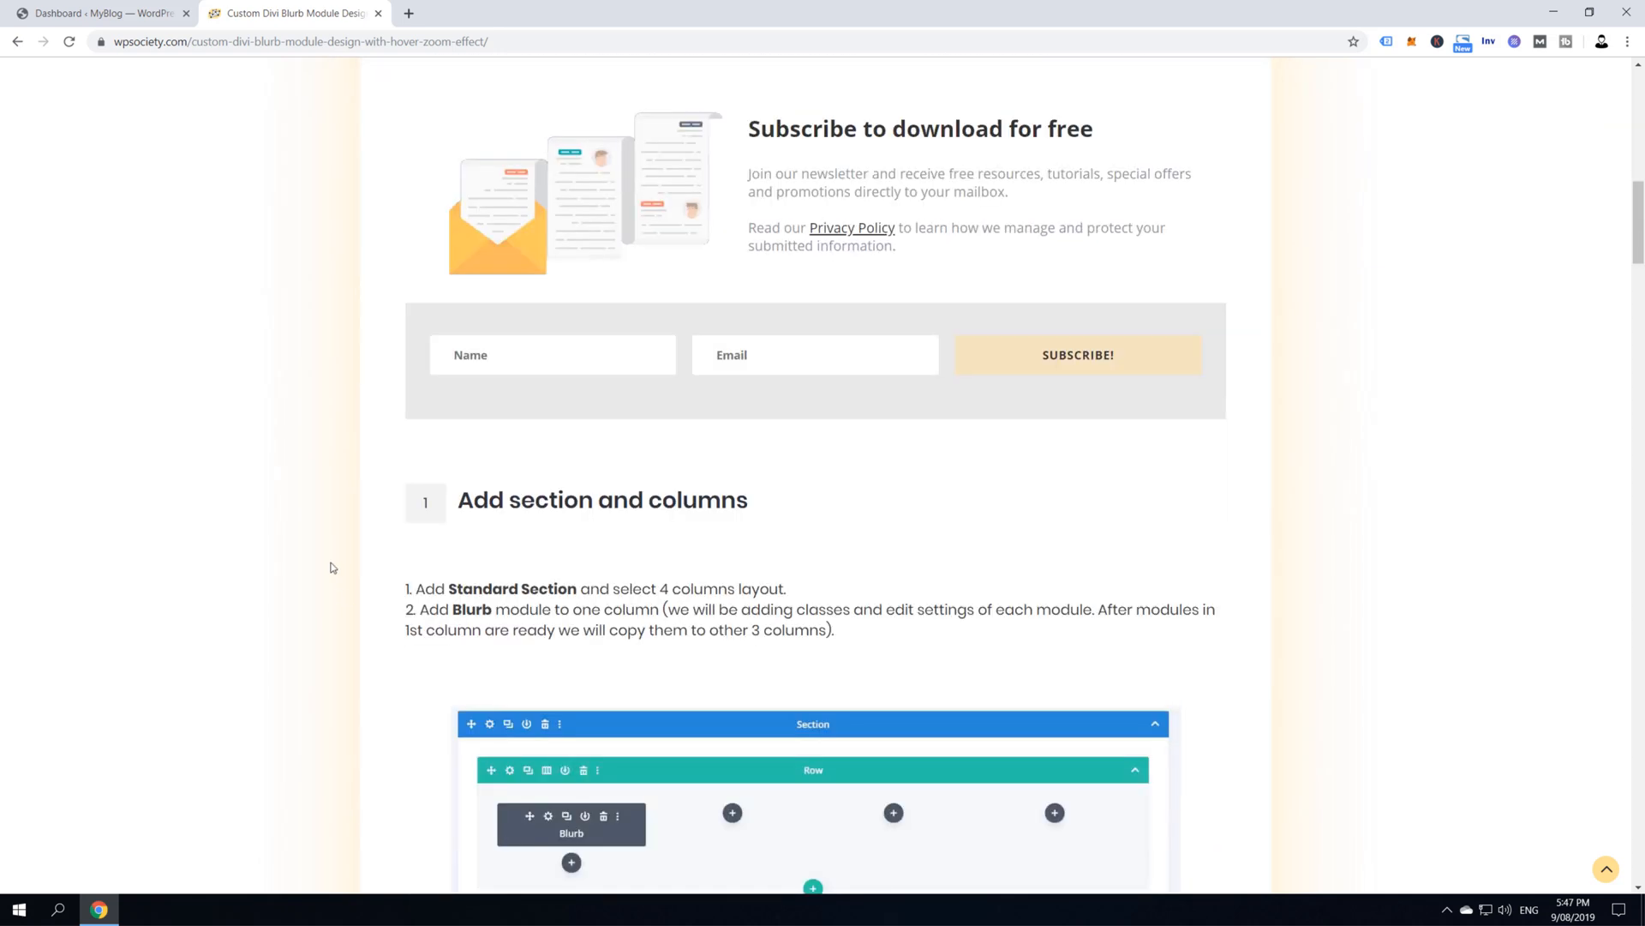
{"action": "scroll", "scroll_direction": "down", "scroll_amount": 3}
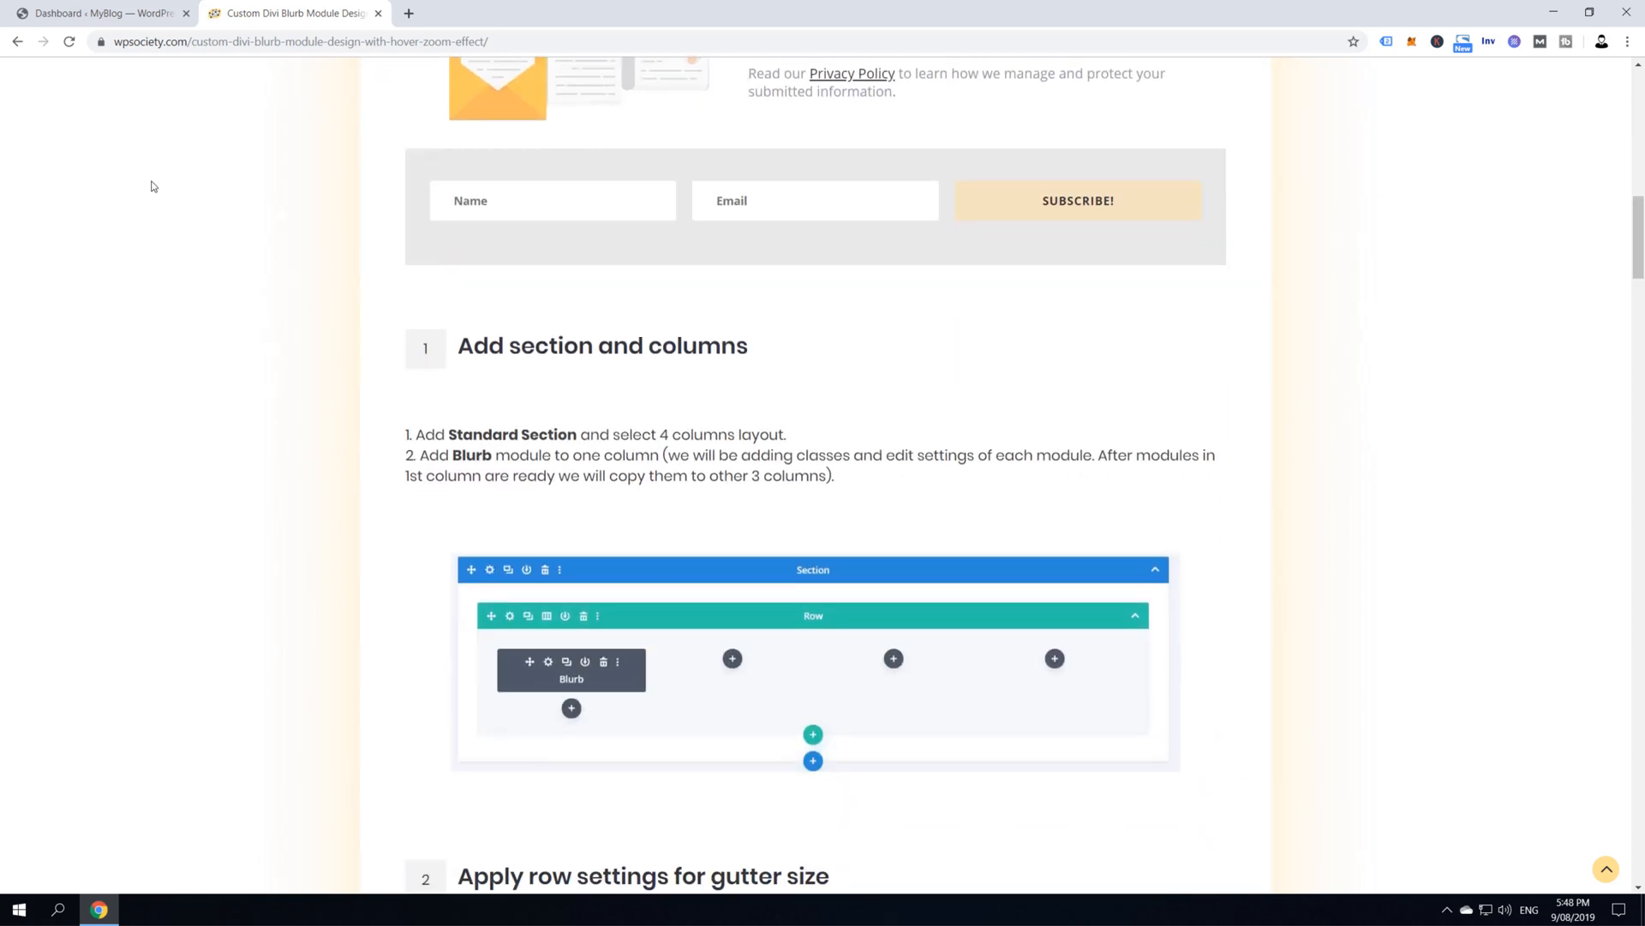
{"action": "mouse_move", "coordinate": [165, 101]}
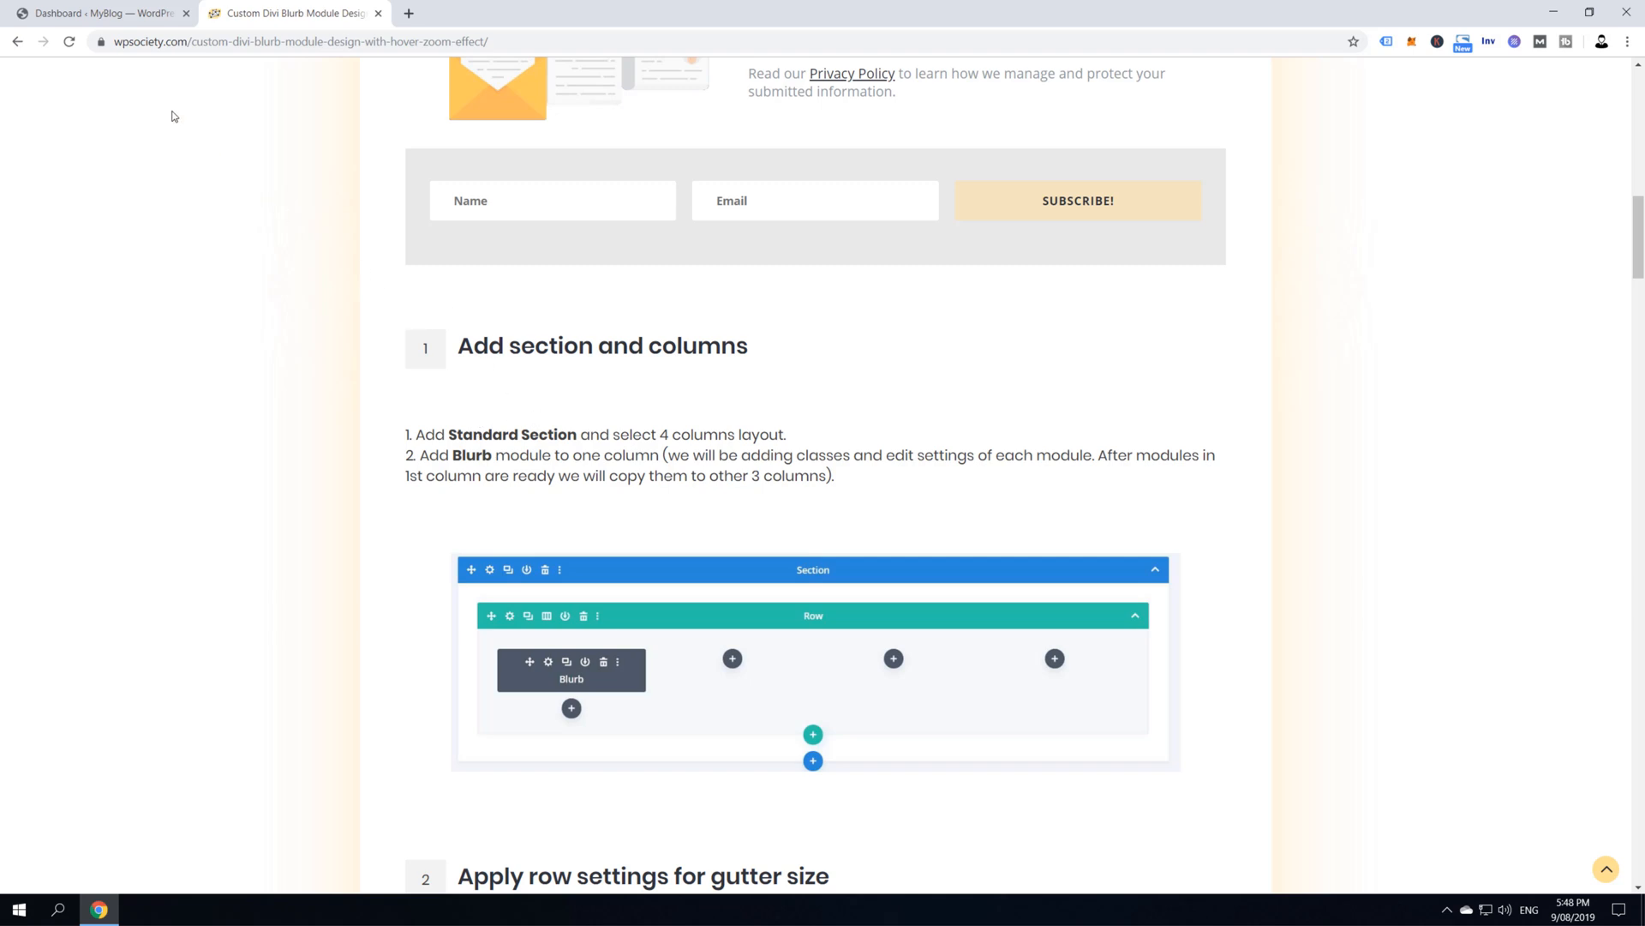
{"action": "mouse_move", "coordinate": [220, 235]}
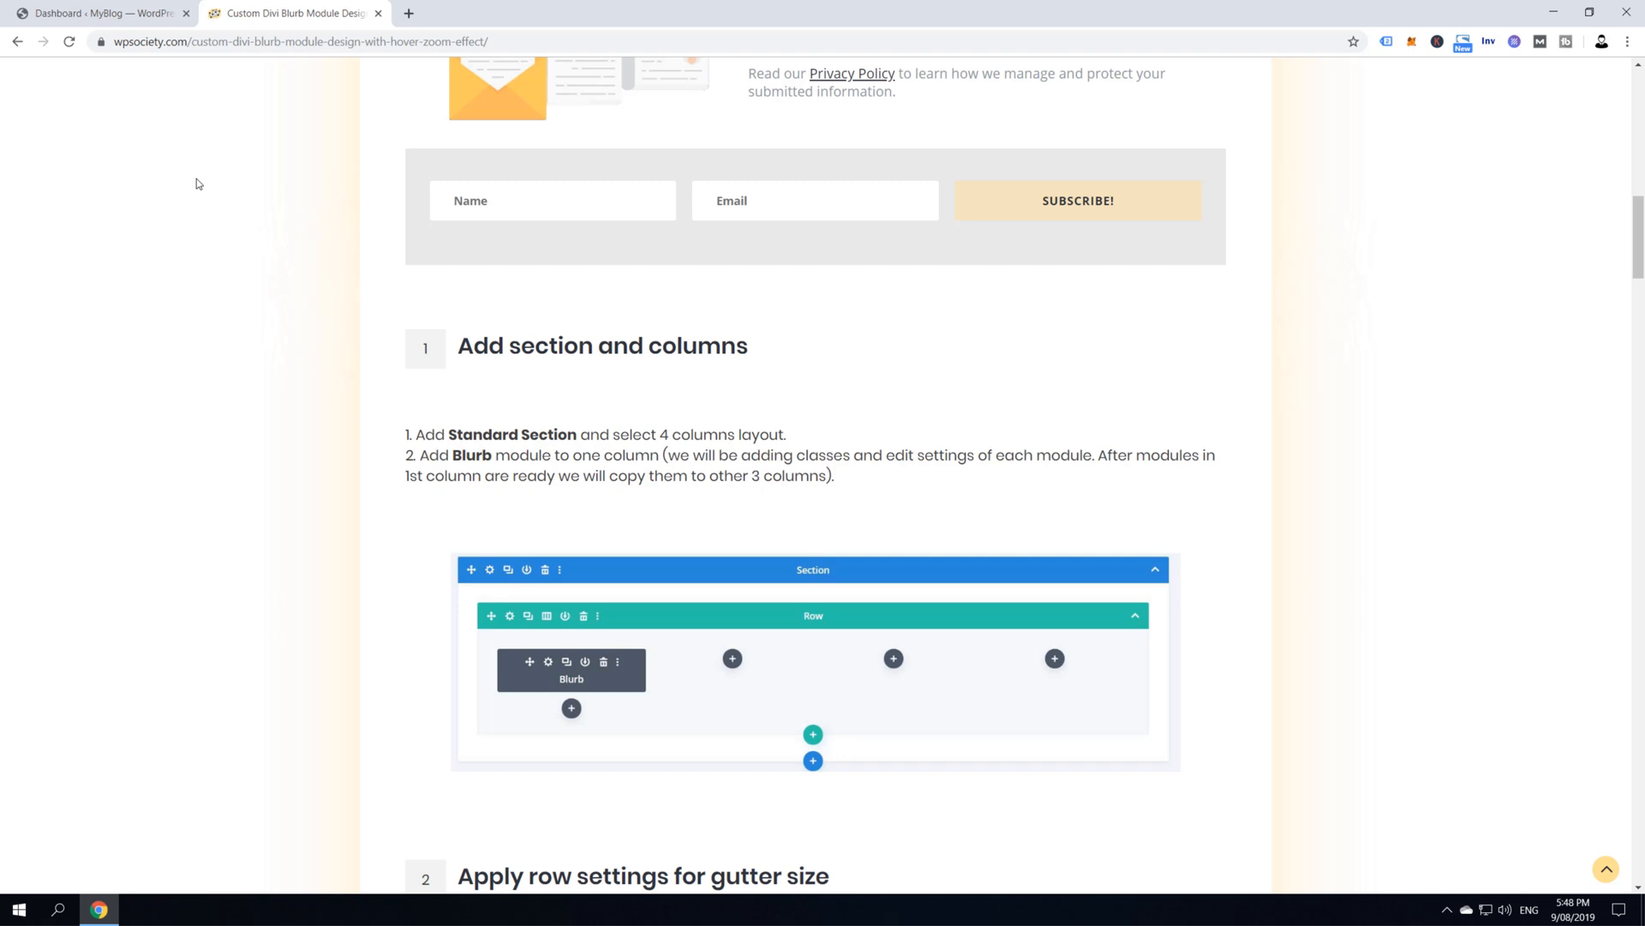
Create a new page titled 'Divi Blurb Module With Hover & Zoom Effect' and launch Divi Builder
{"action": "left_click", "coordinate": [100, 13]}
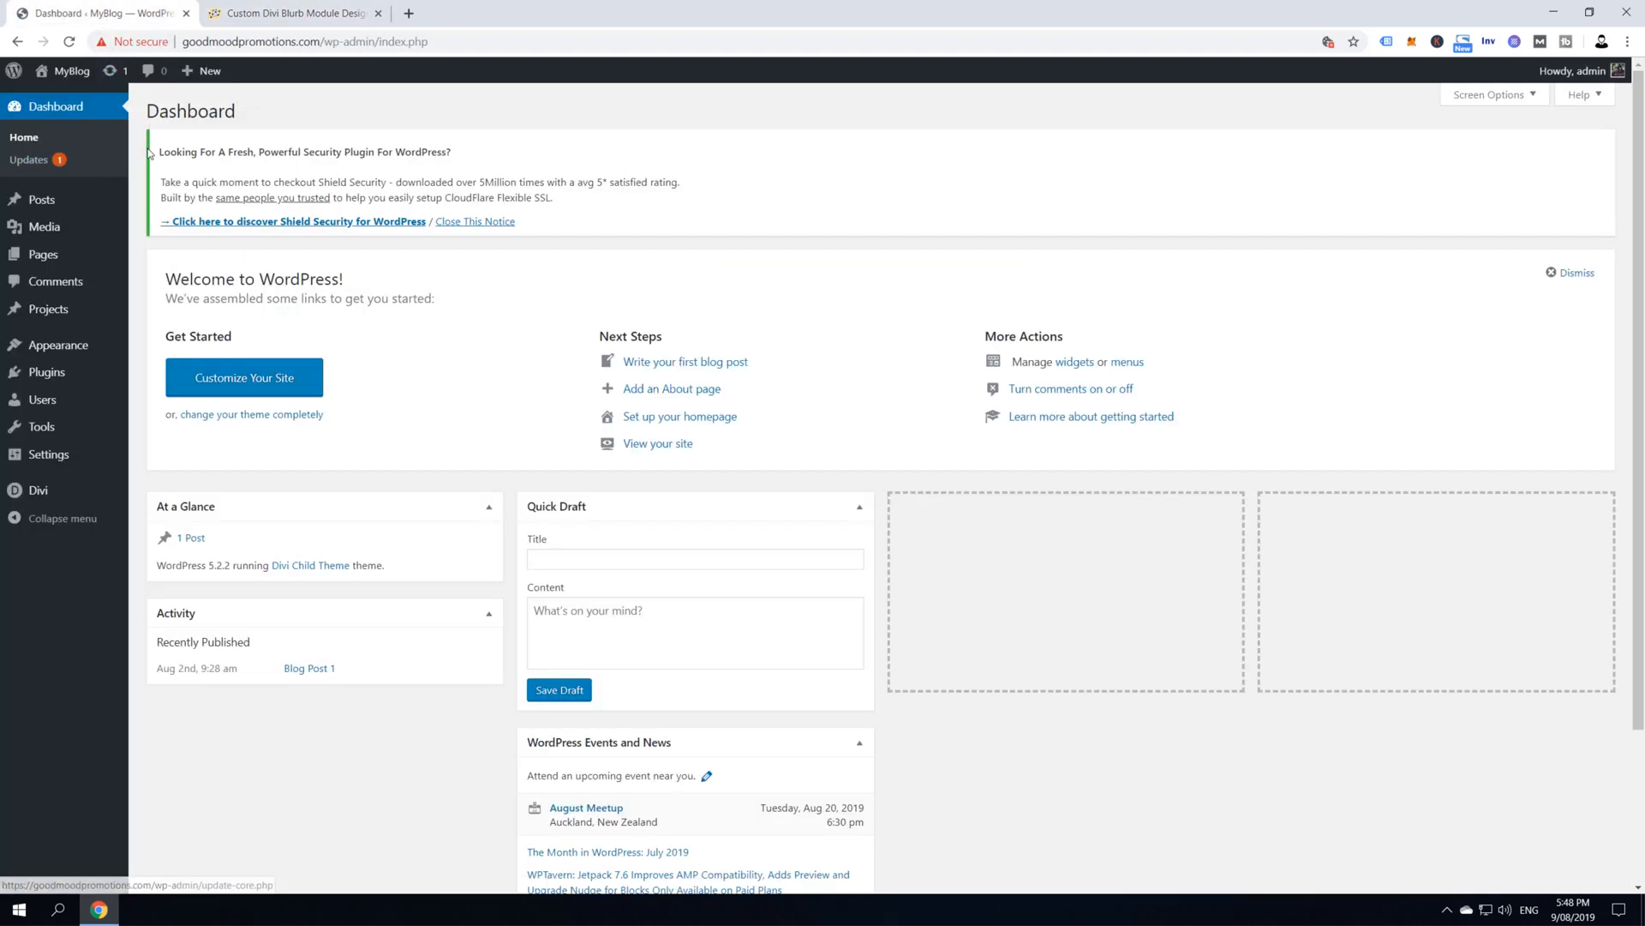
{"action": "mouse_move", "coordinate": [42, 254]}
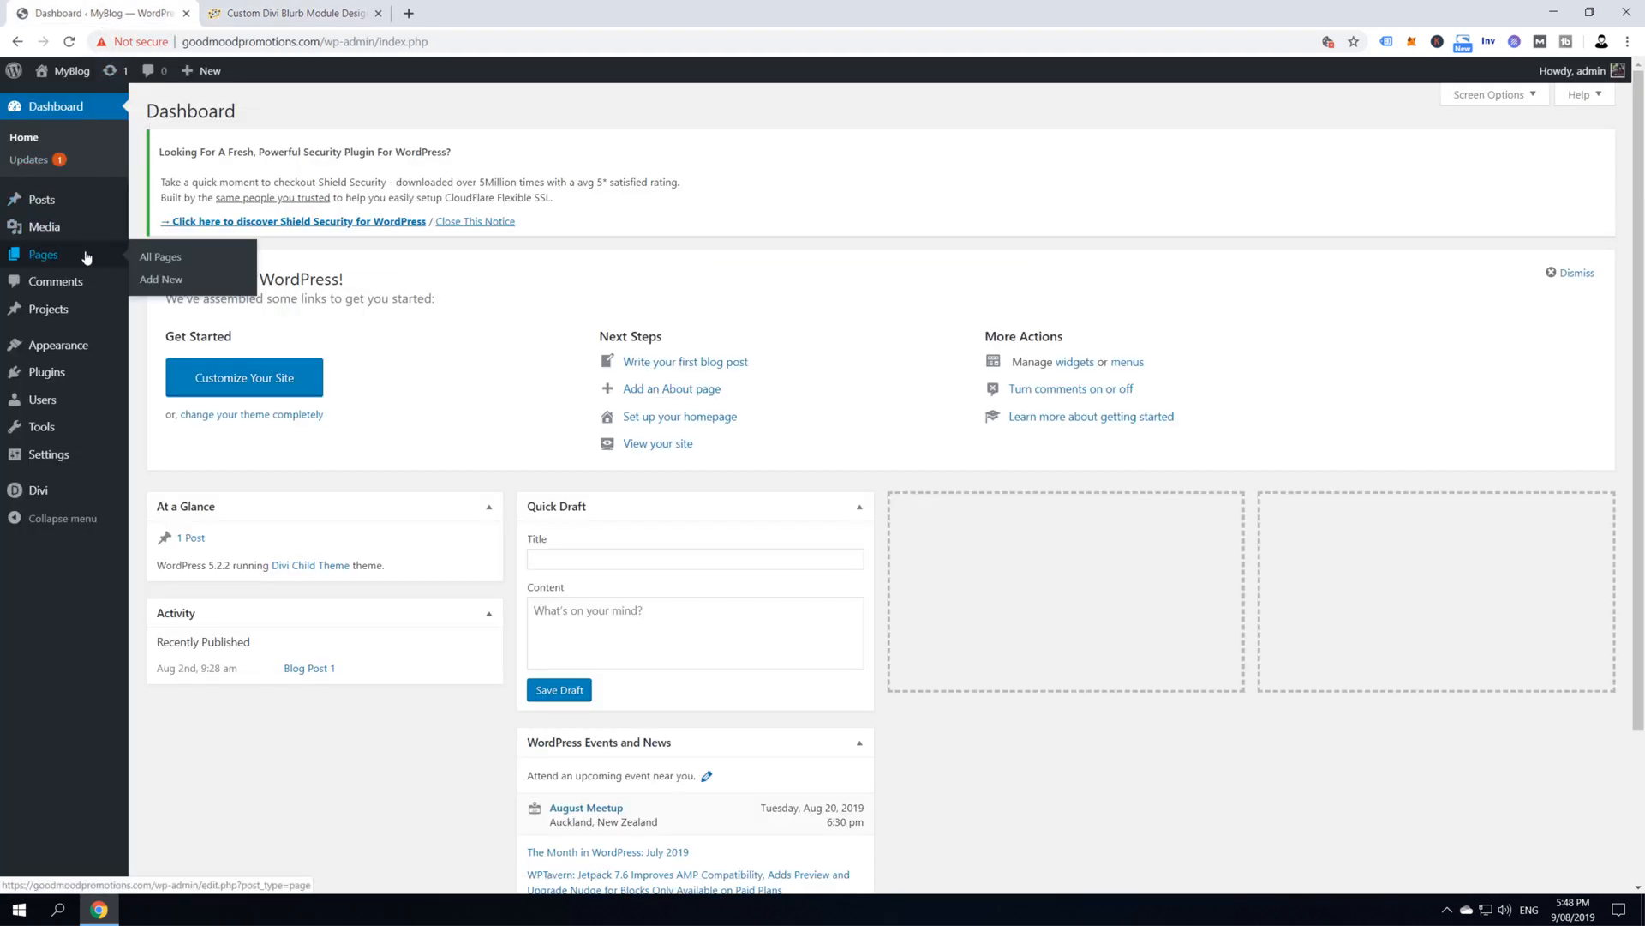
{"action": "left_click", "coordinate": [160, 280]}
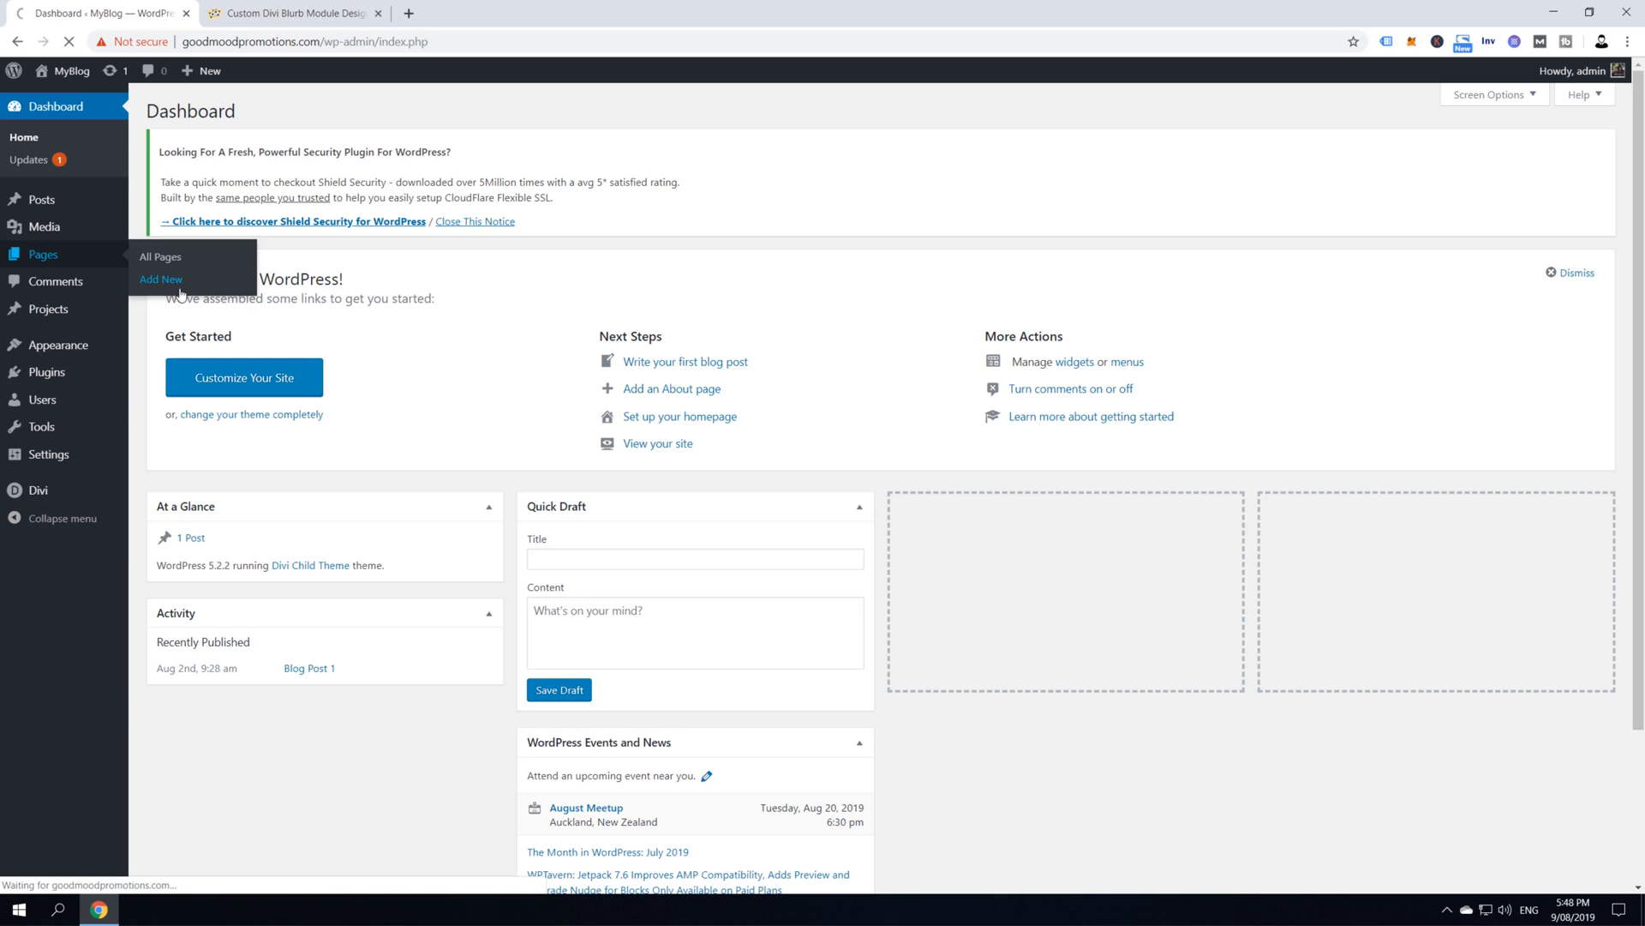
{"action": "left_click", "coordinate": [161, 279]}
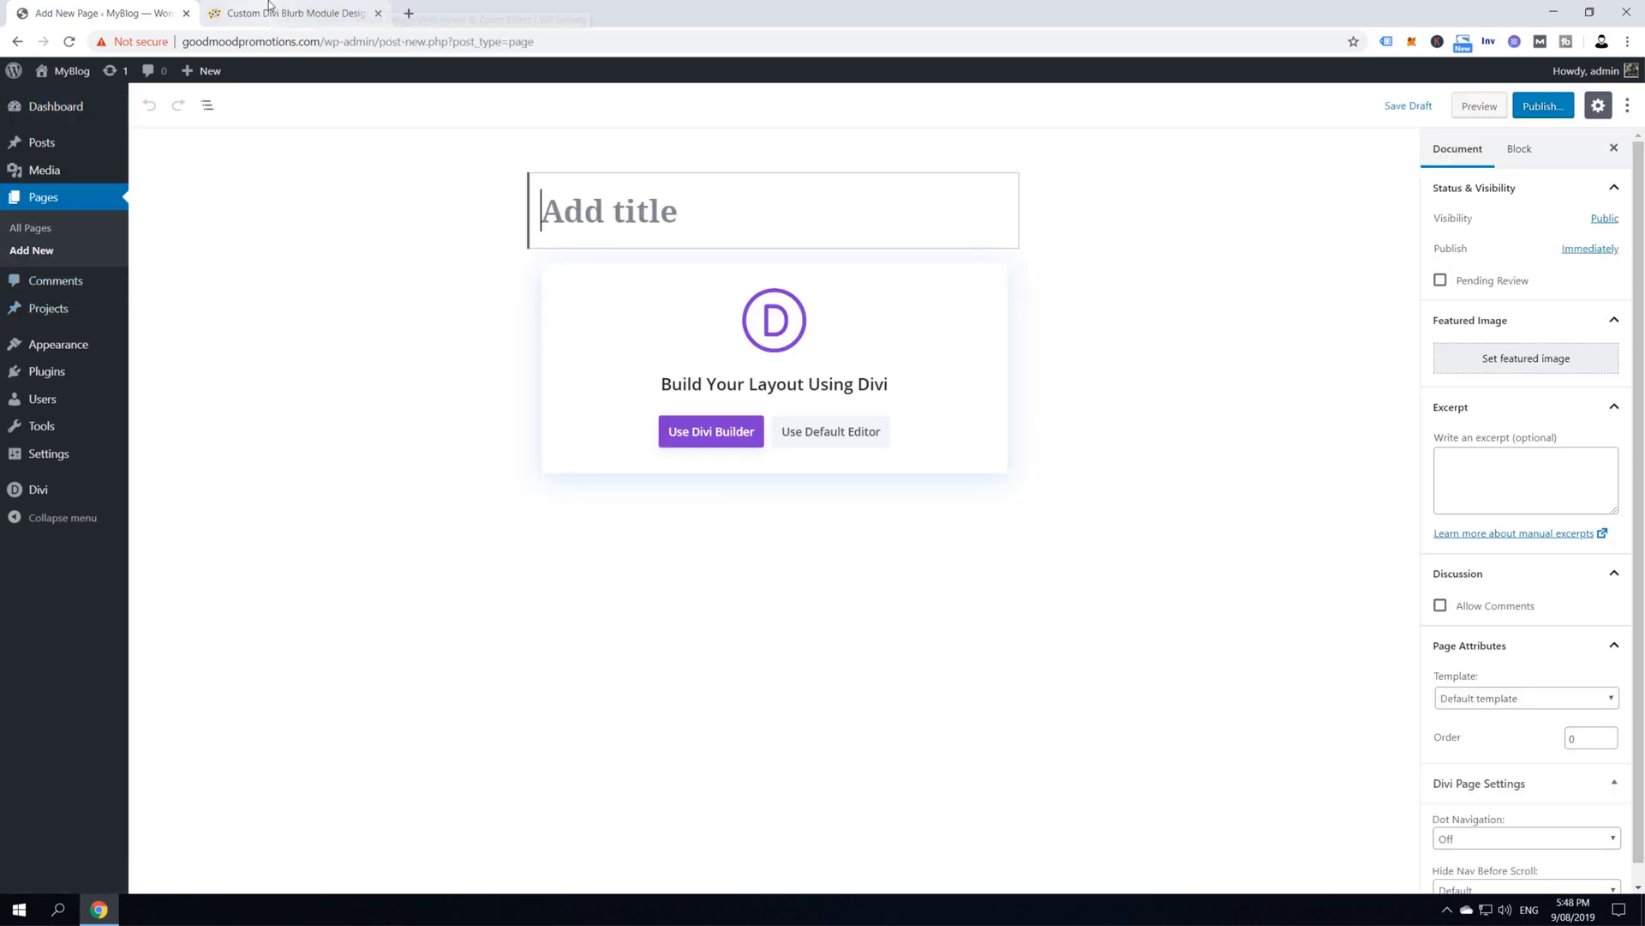
{"action": "left_click", "coordinate": [294, 13]}
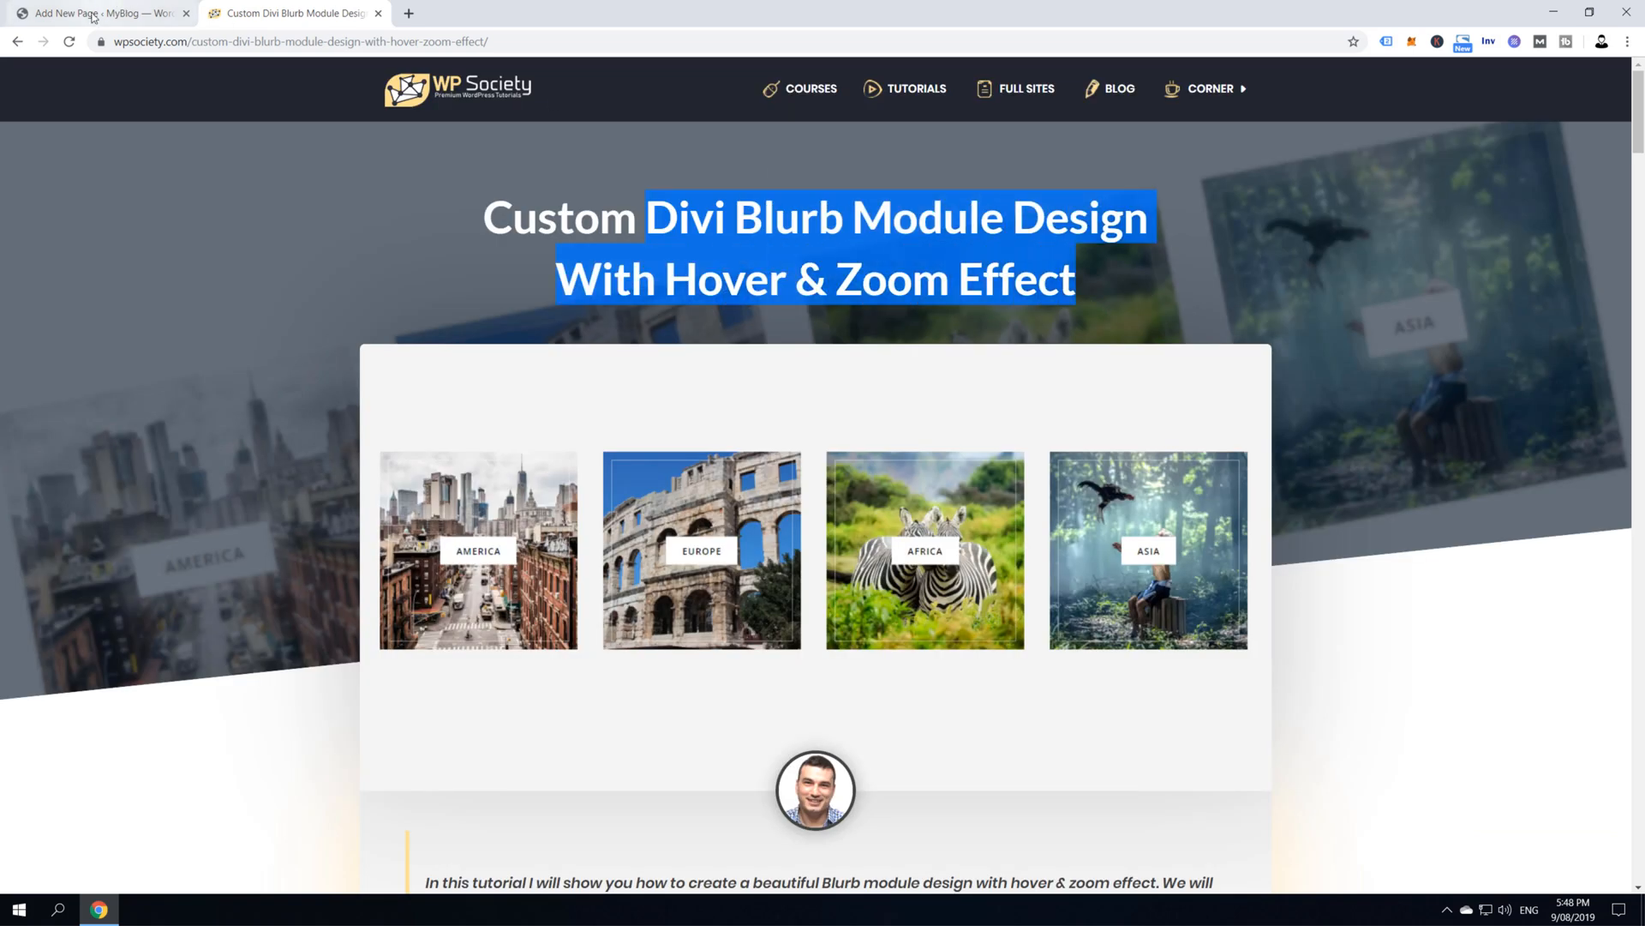
{"action": "left_click", "coordinate": [95, 13]}
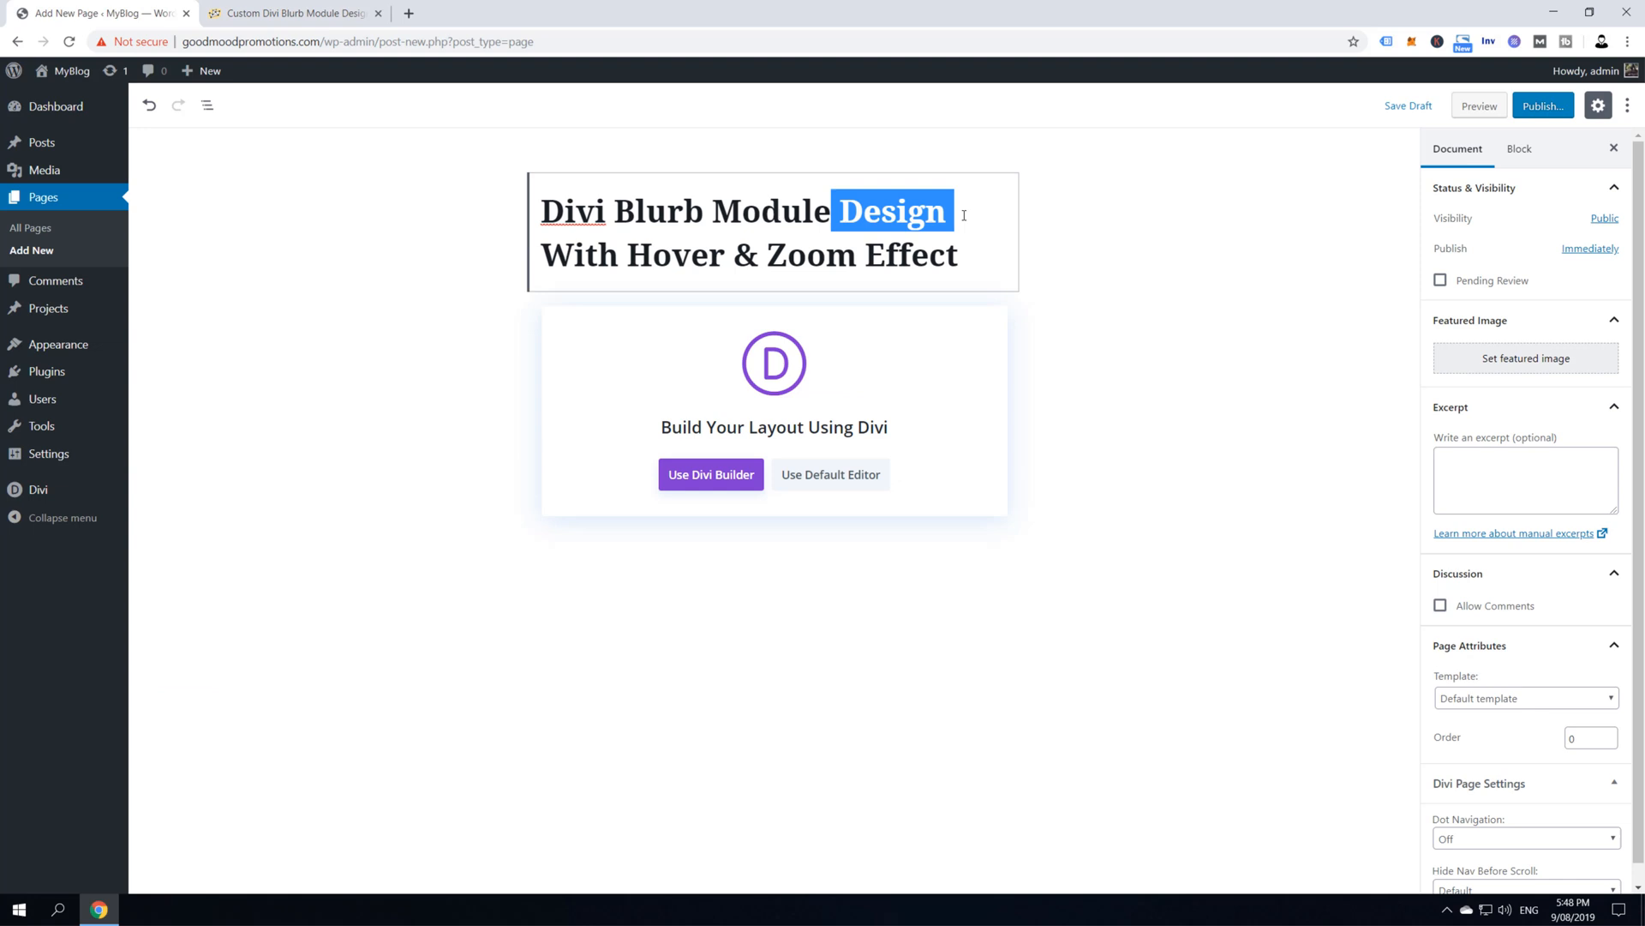
{"action": "key", "text": "Delete"}
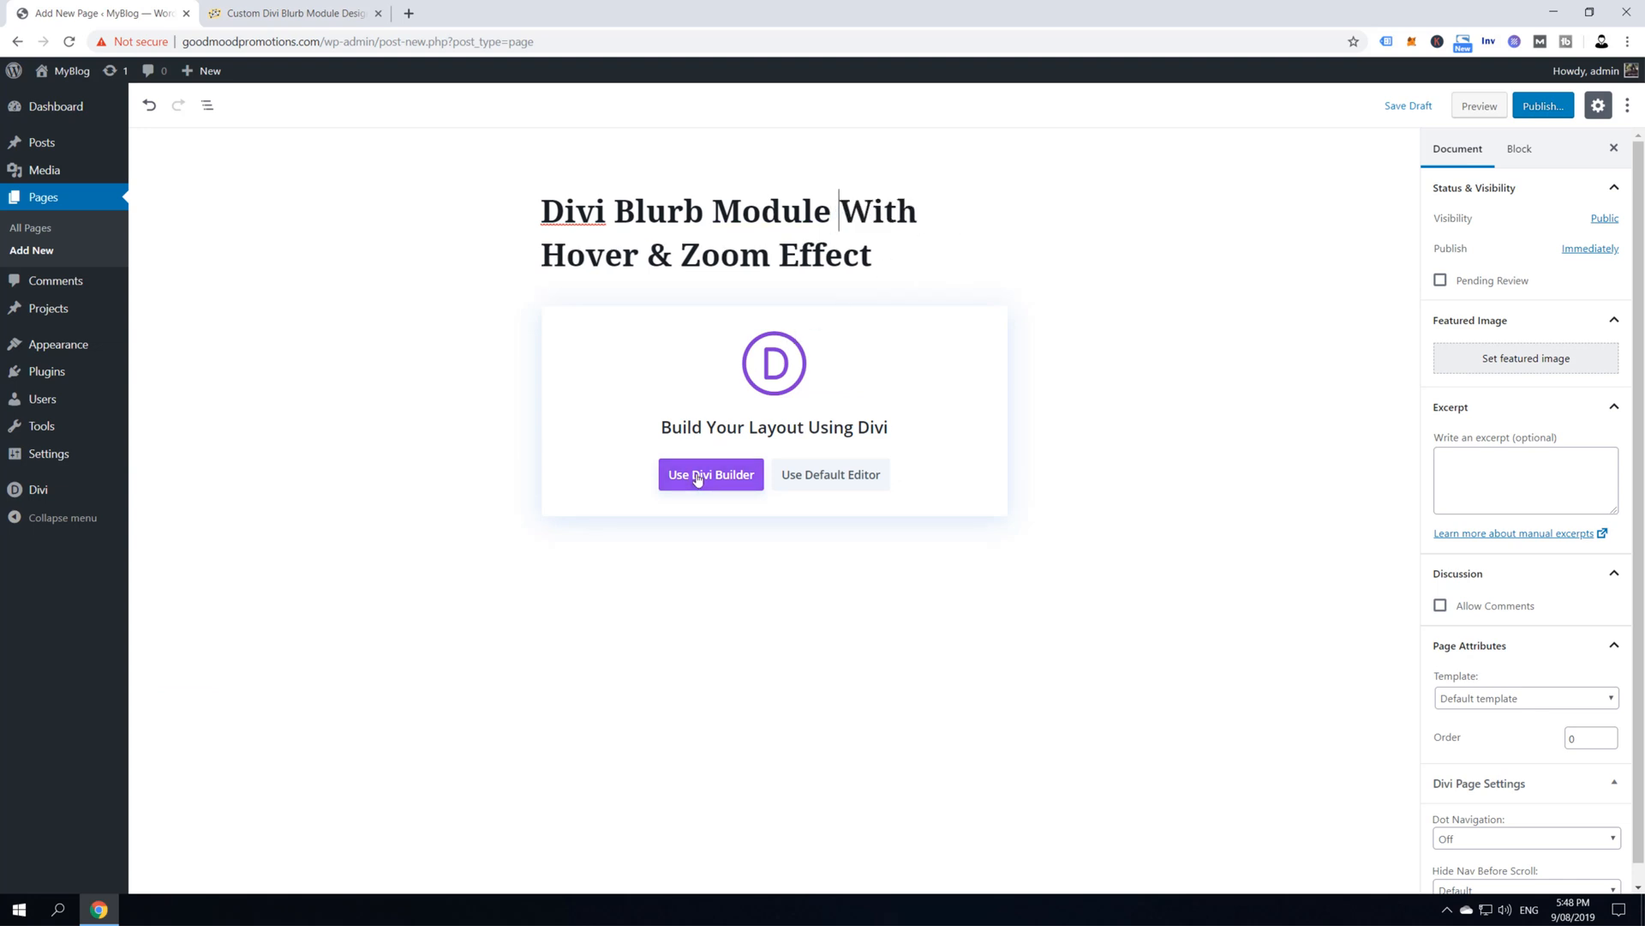
{"action": "left_click", "coordinate": [710, 474]}
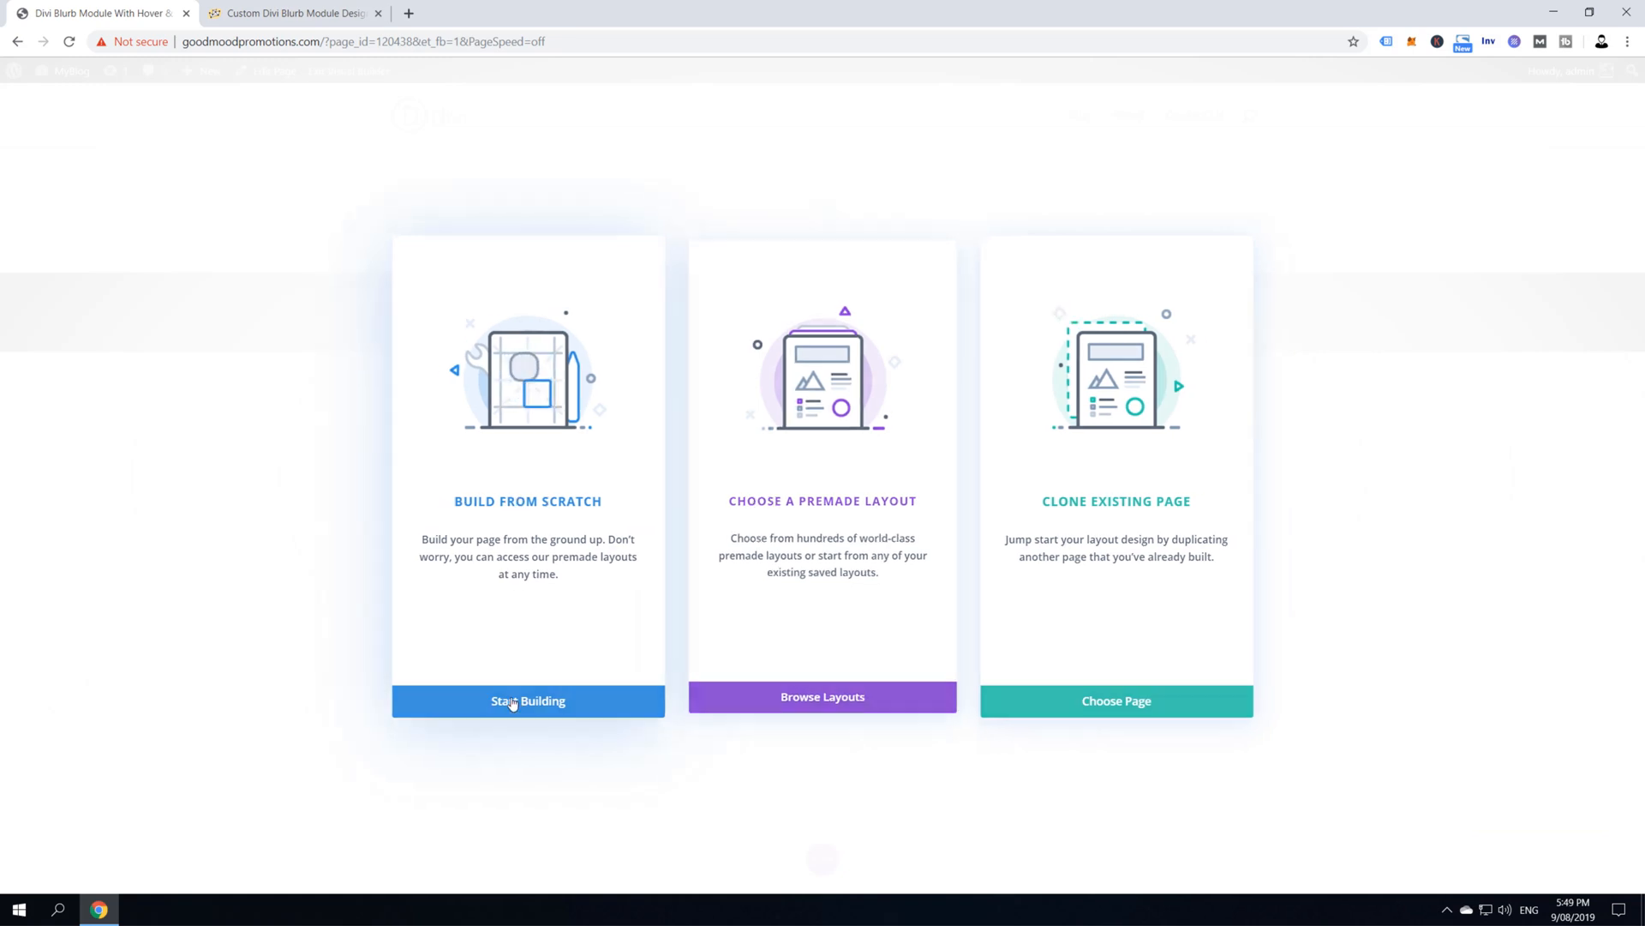
Build a four-column row with a default Blurb module saved in the first column
{"action": "left_click", "coordinate": [528, 701]}
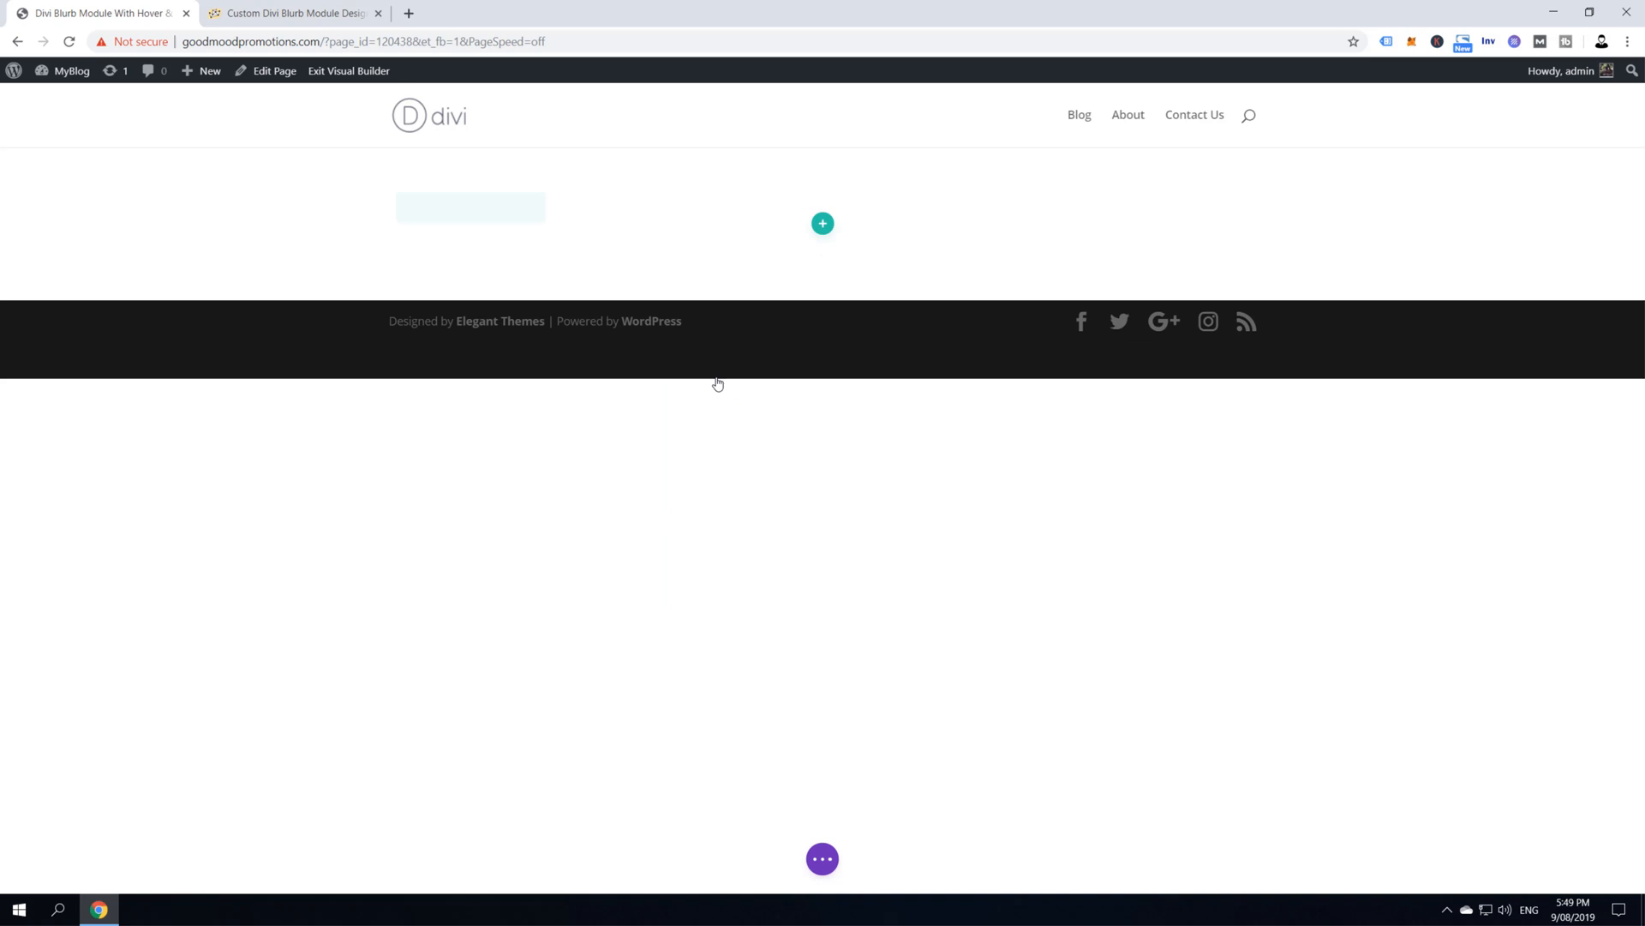
{"action": "left_click", "coordinate": [821, 224]}
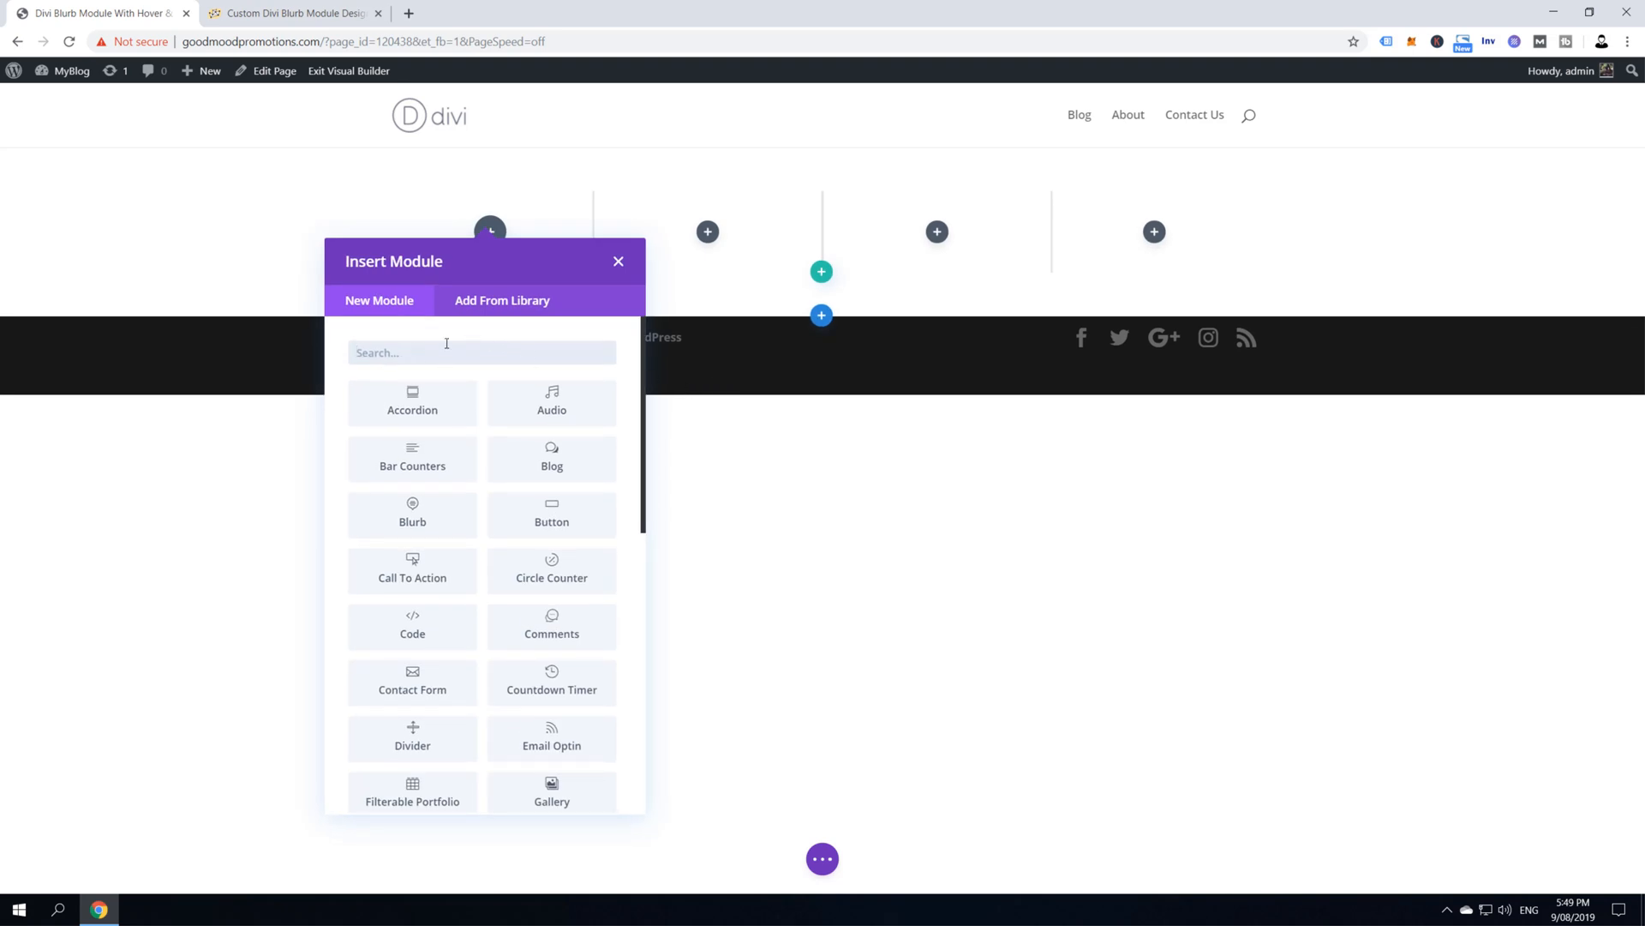
{"action": "mouse_move", "coordinate": [412, 515]}
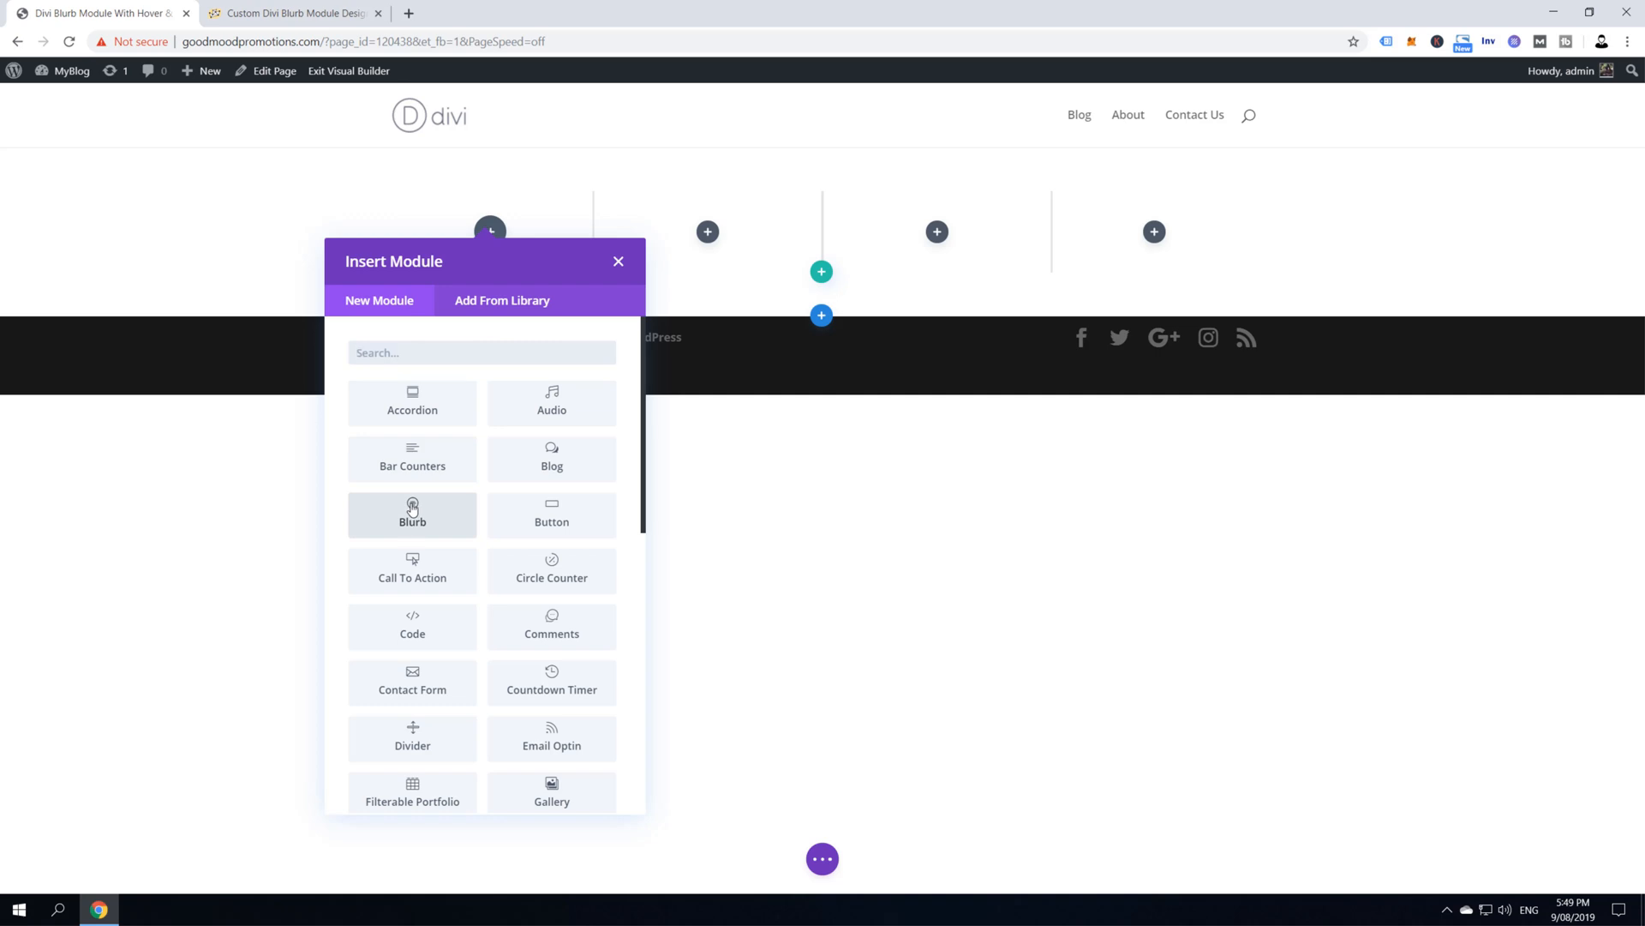
{"action": "left_click", "coordinate": [411, 514]}
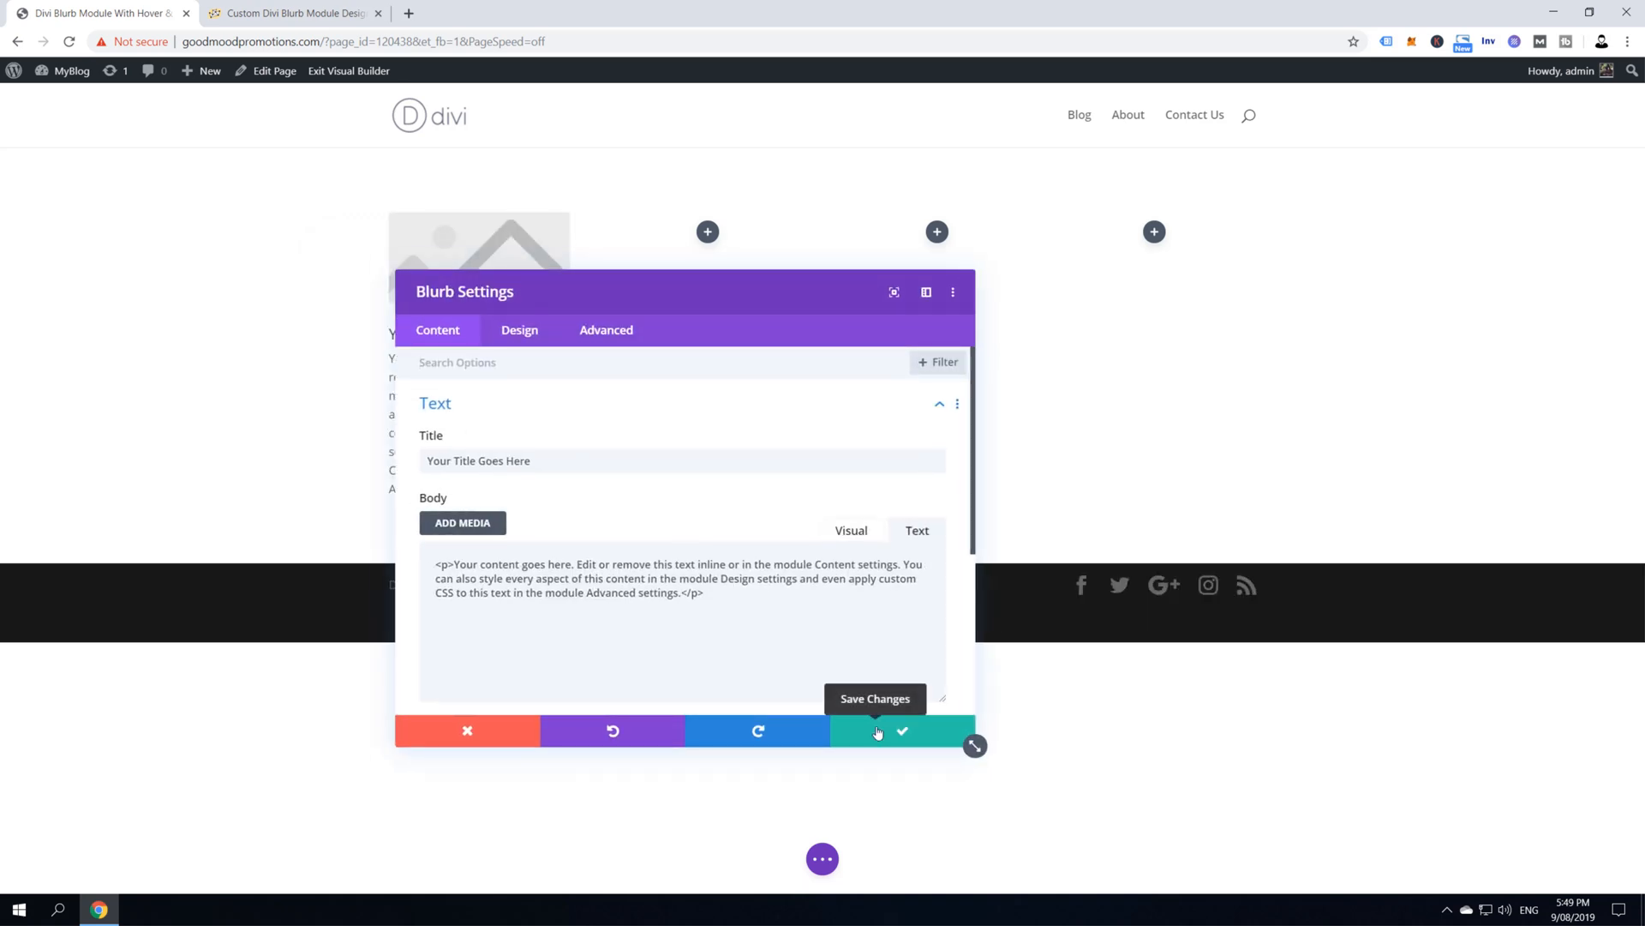
{"action": "left_click", "coordinate": [899, 730]}
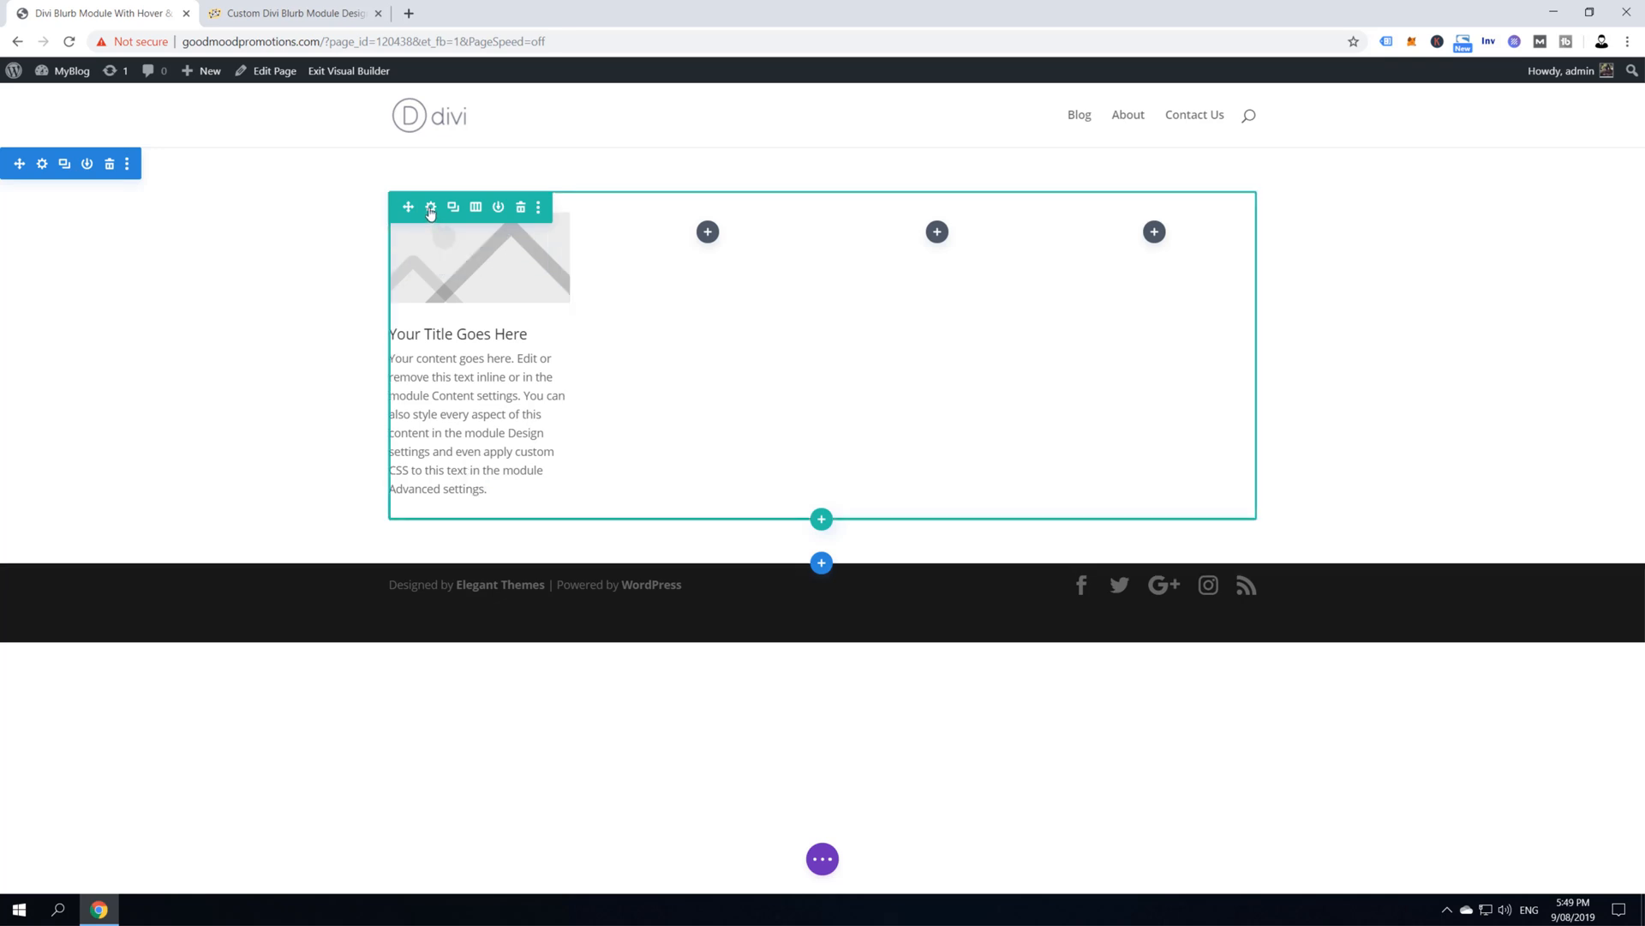
{"action": "mouse_move", "coordinate": [431, 206]}
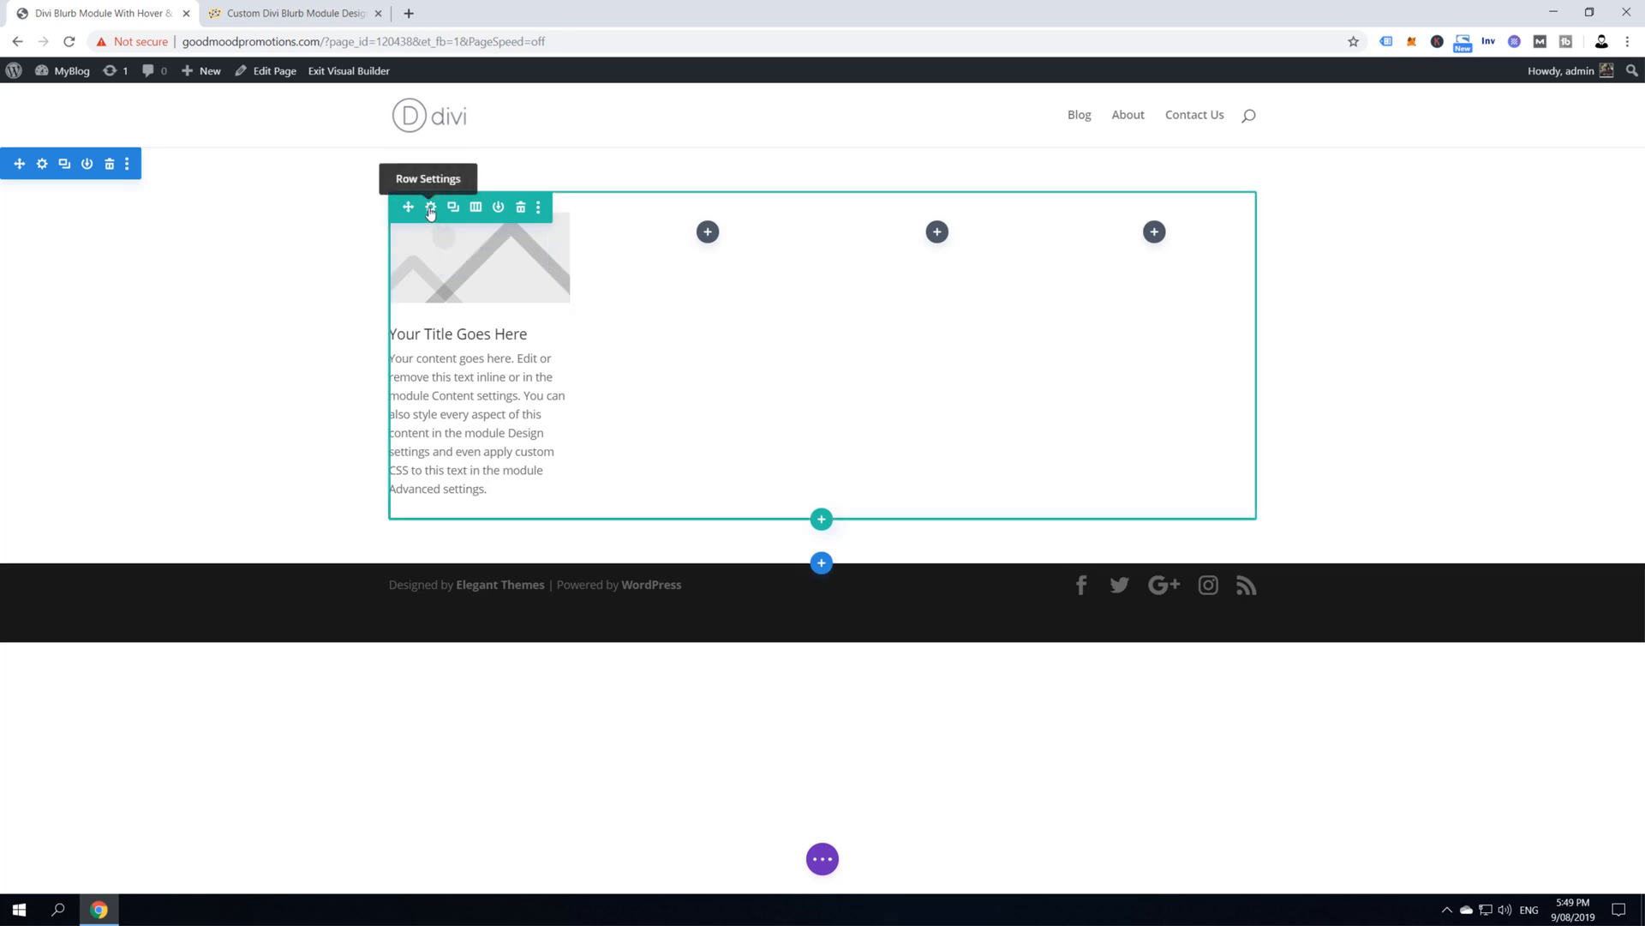
Open the row settings and check the tutorial's sizing instructions
{"action": "left_click", "coordinate": [430, 207]}
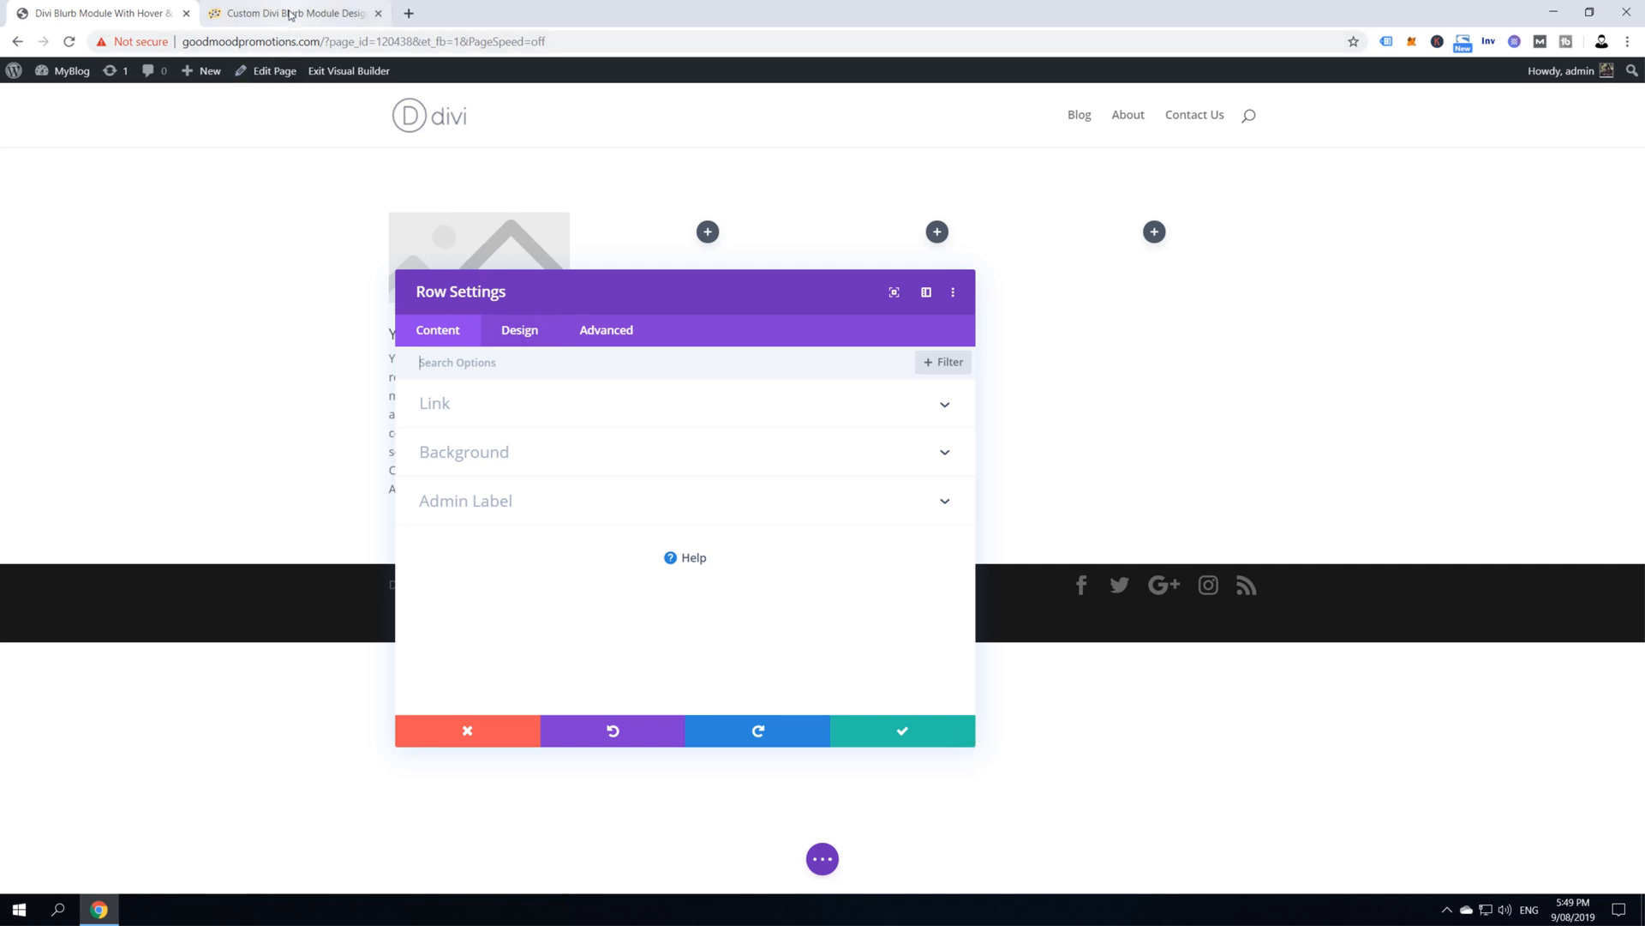
{"action": "left_click", "coordinate": [291, 13]}
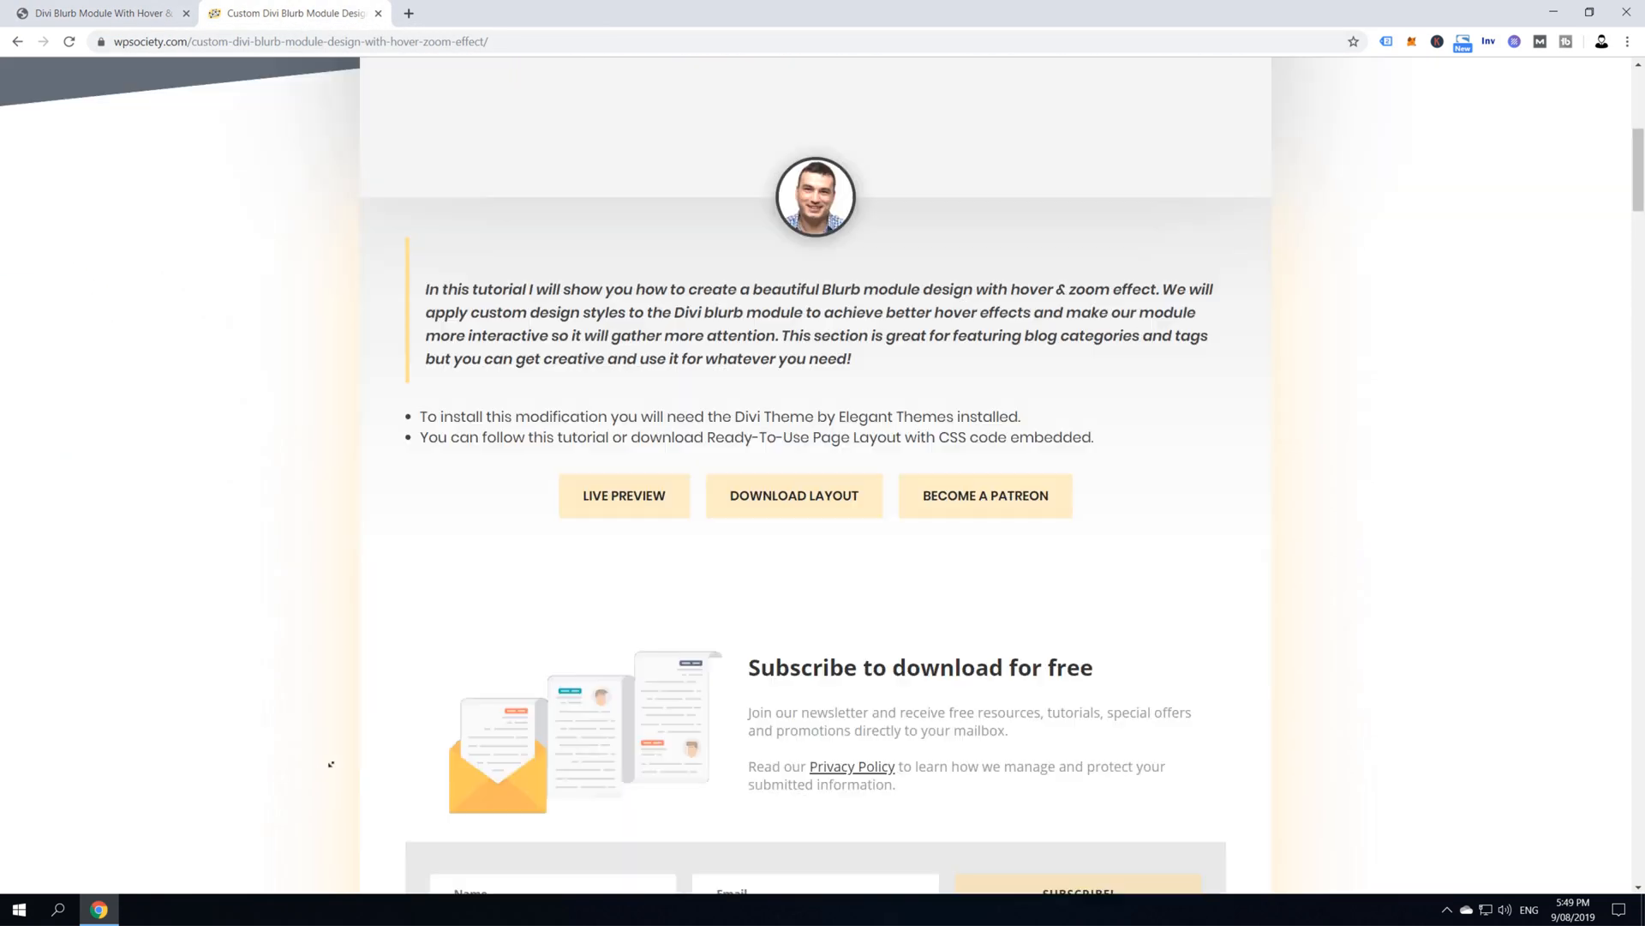
{"action": "scroll", "scroll_direction": "down", "scroll_amount": 3}
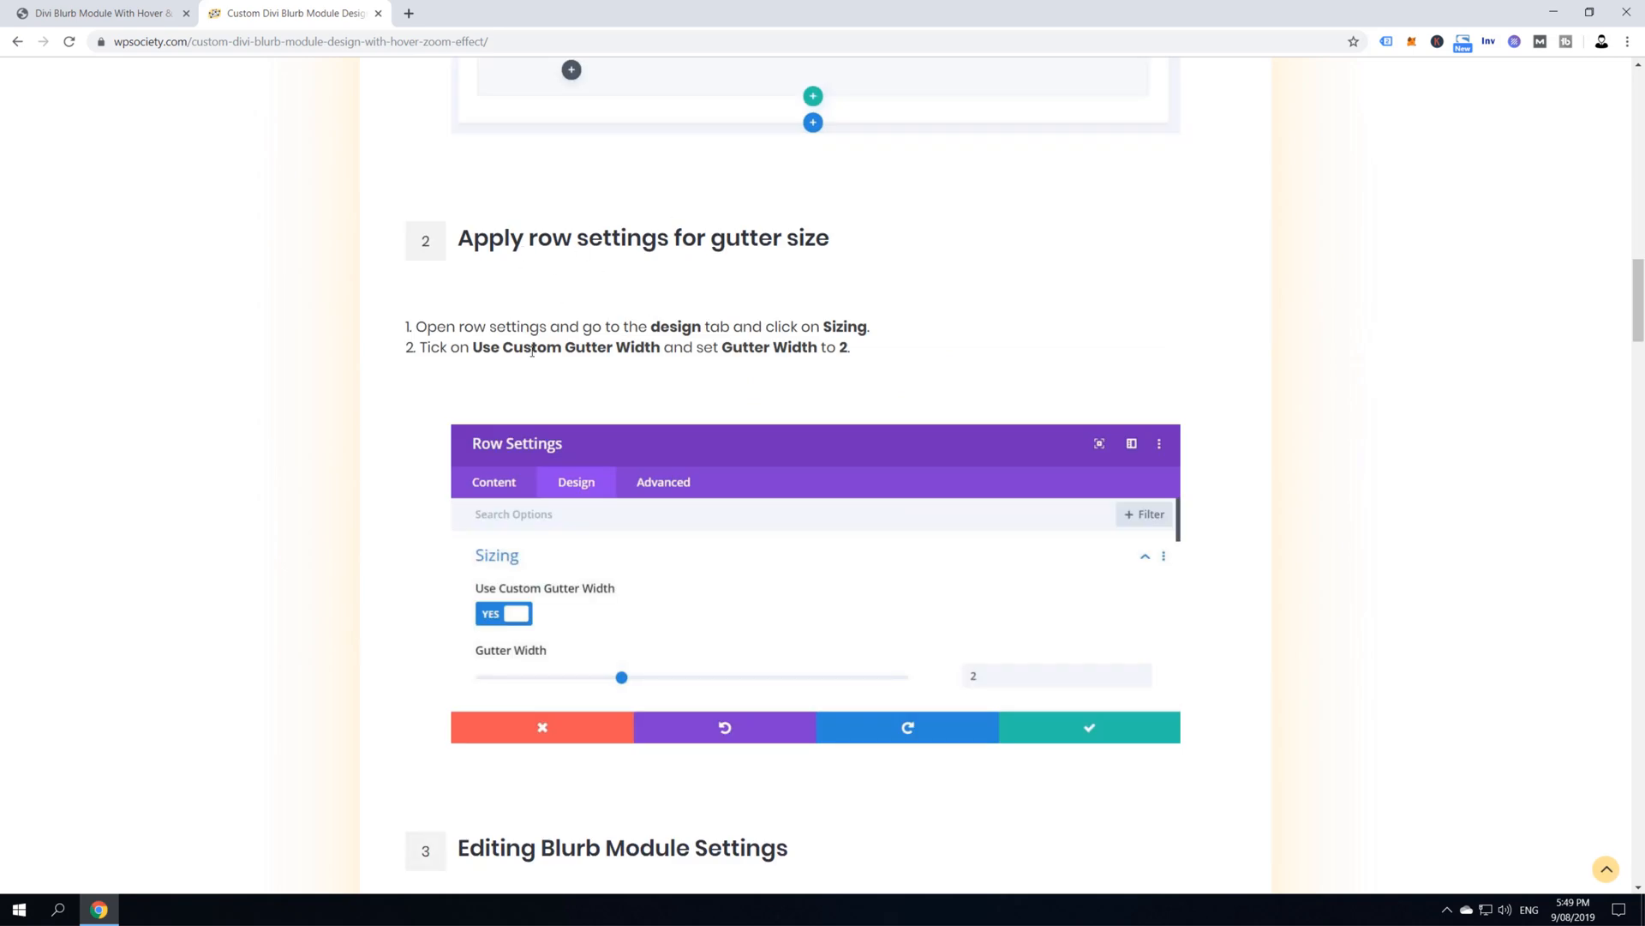
{"action": "left_click_drag", "start_coordinate": [626, 326], "coordinate": [823, 326]}
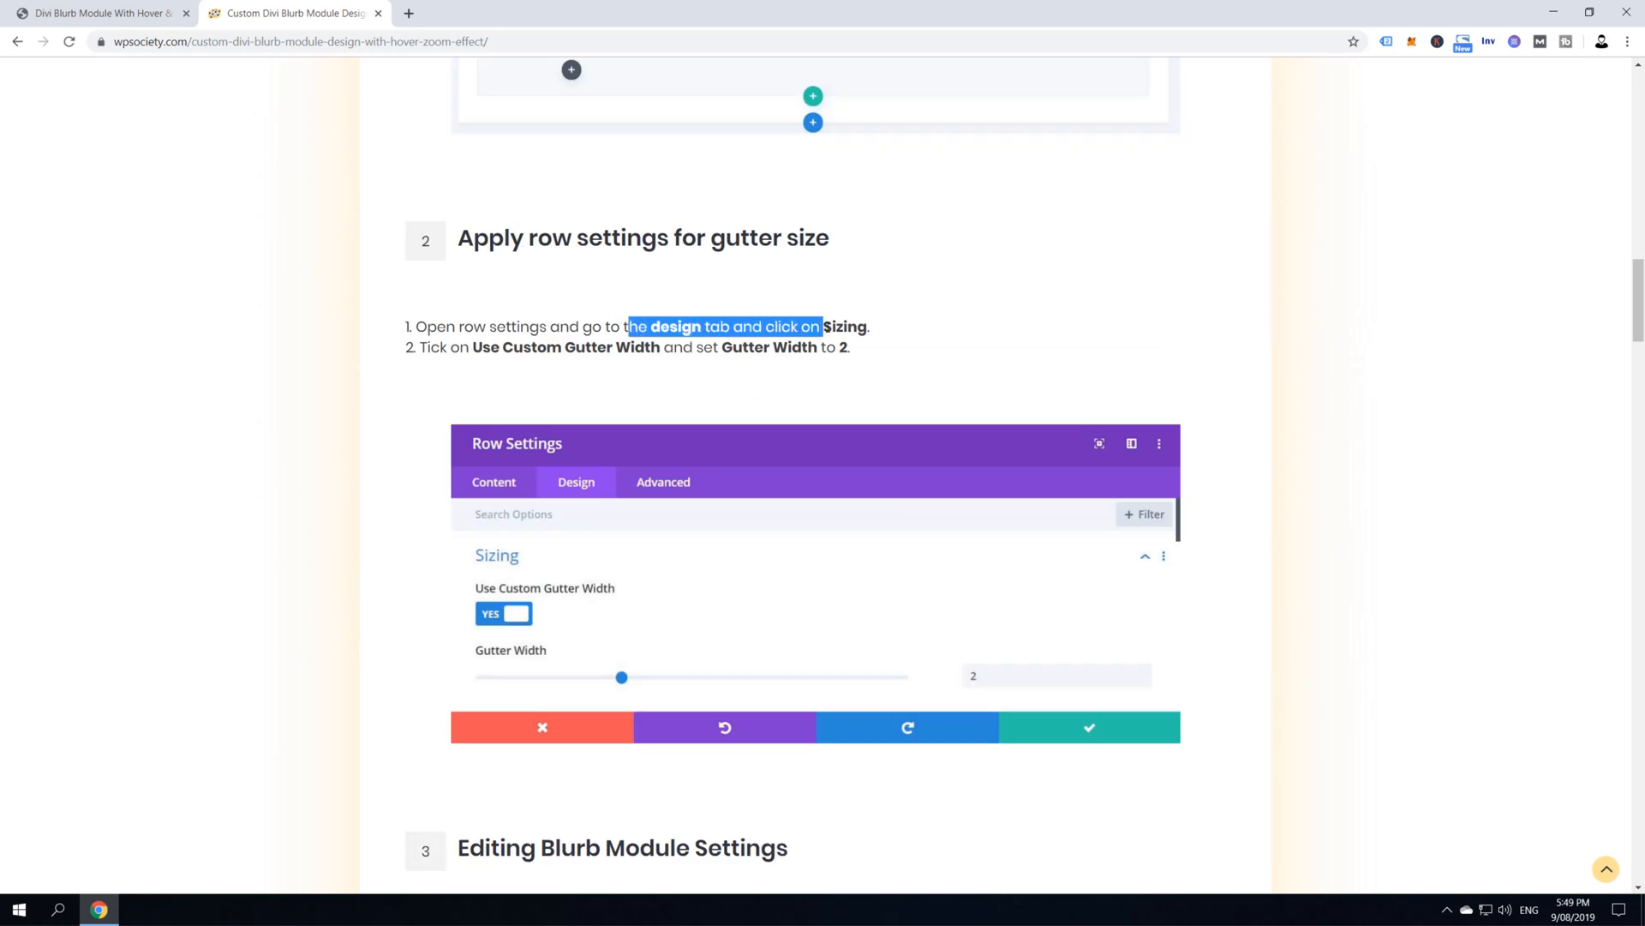
{"action": "scroll", "scroll_direction": "down", "scroll_amount": 3}
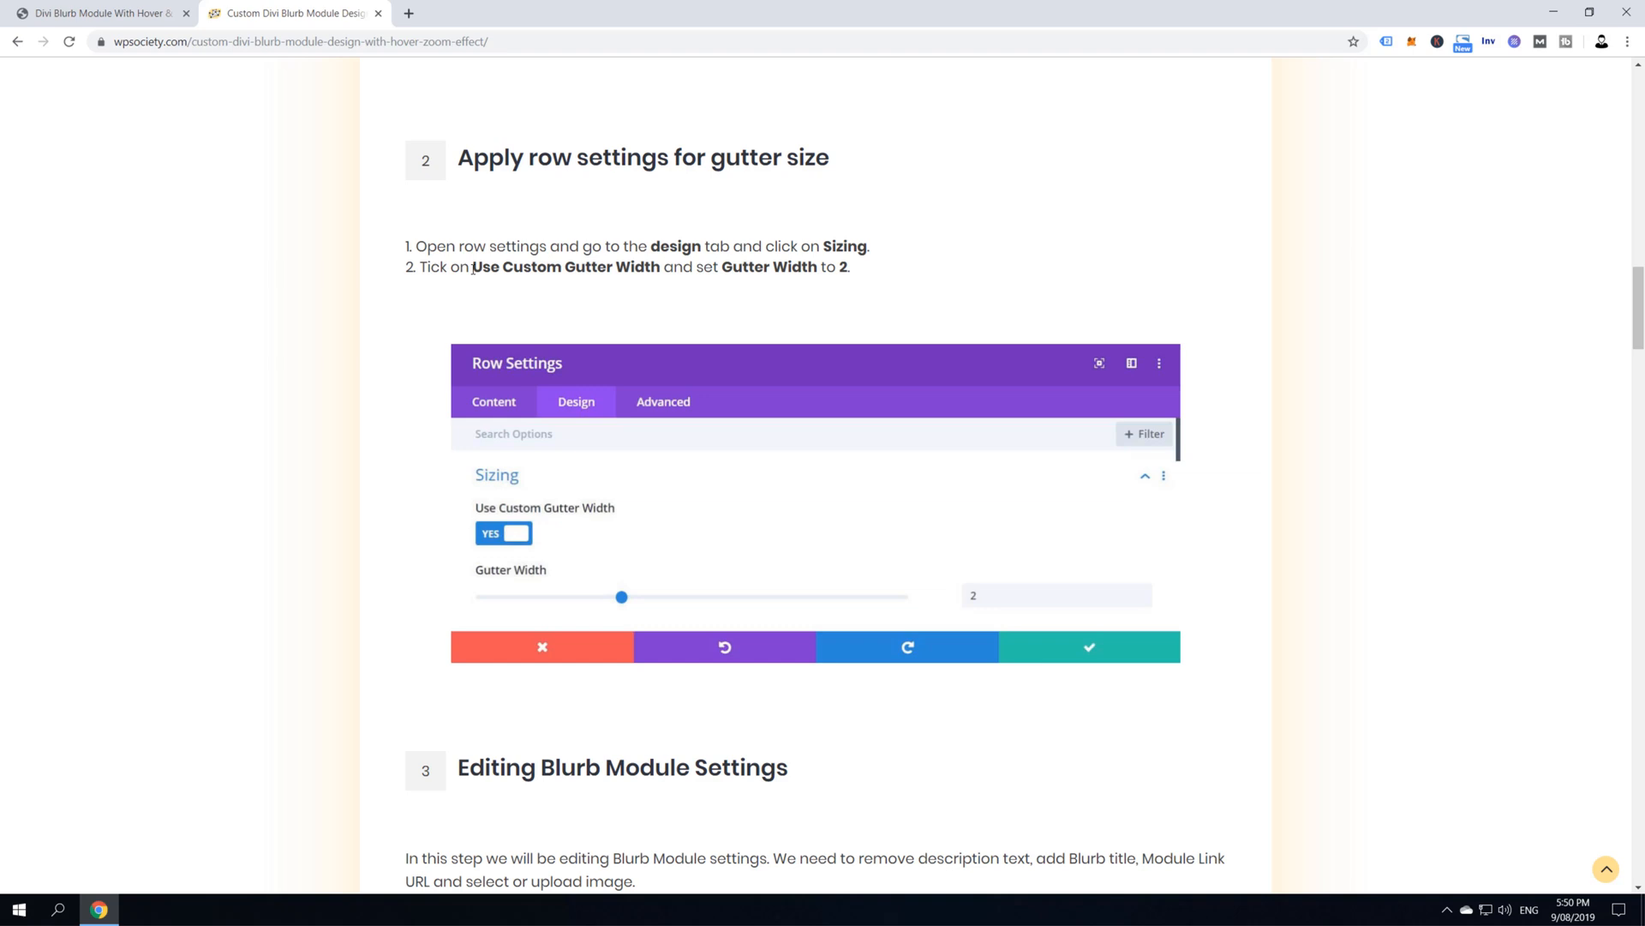
{"action": "mouse_move", "coordinate": [298, 153]}
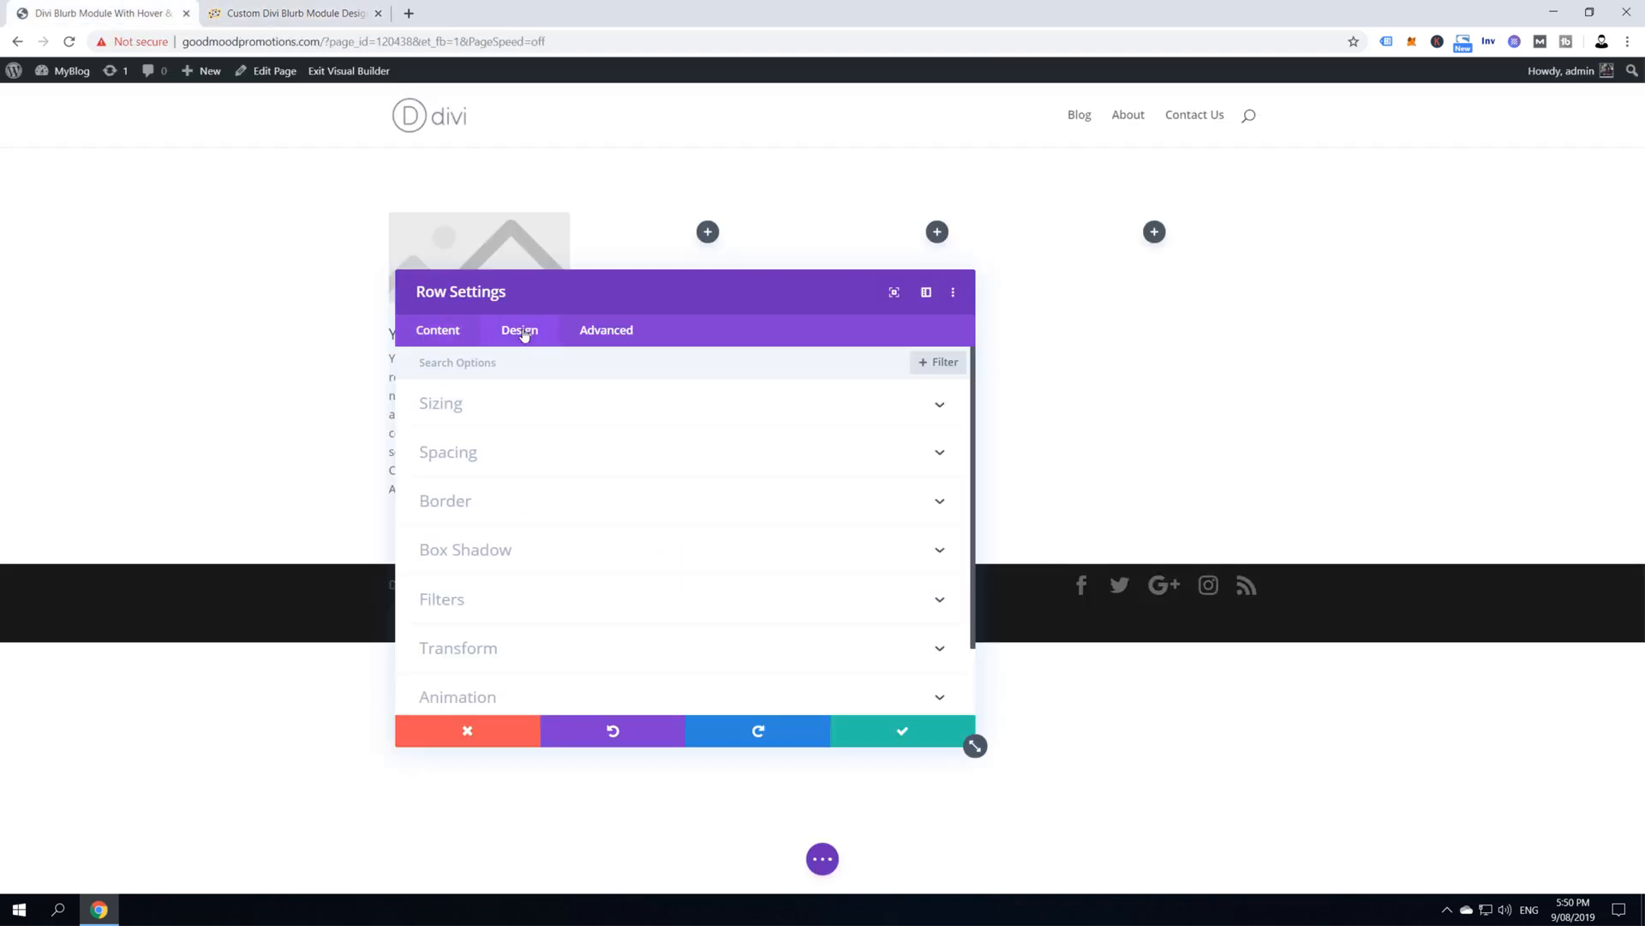
Enable a custom gutter width of 2 in the row's Sizing options and save
{"action": "left_click", "coordinate": [441, 403]}
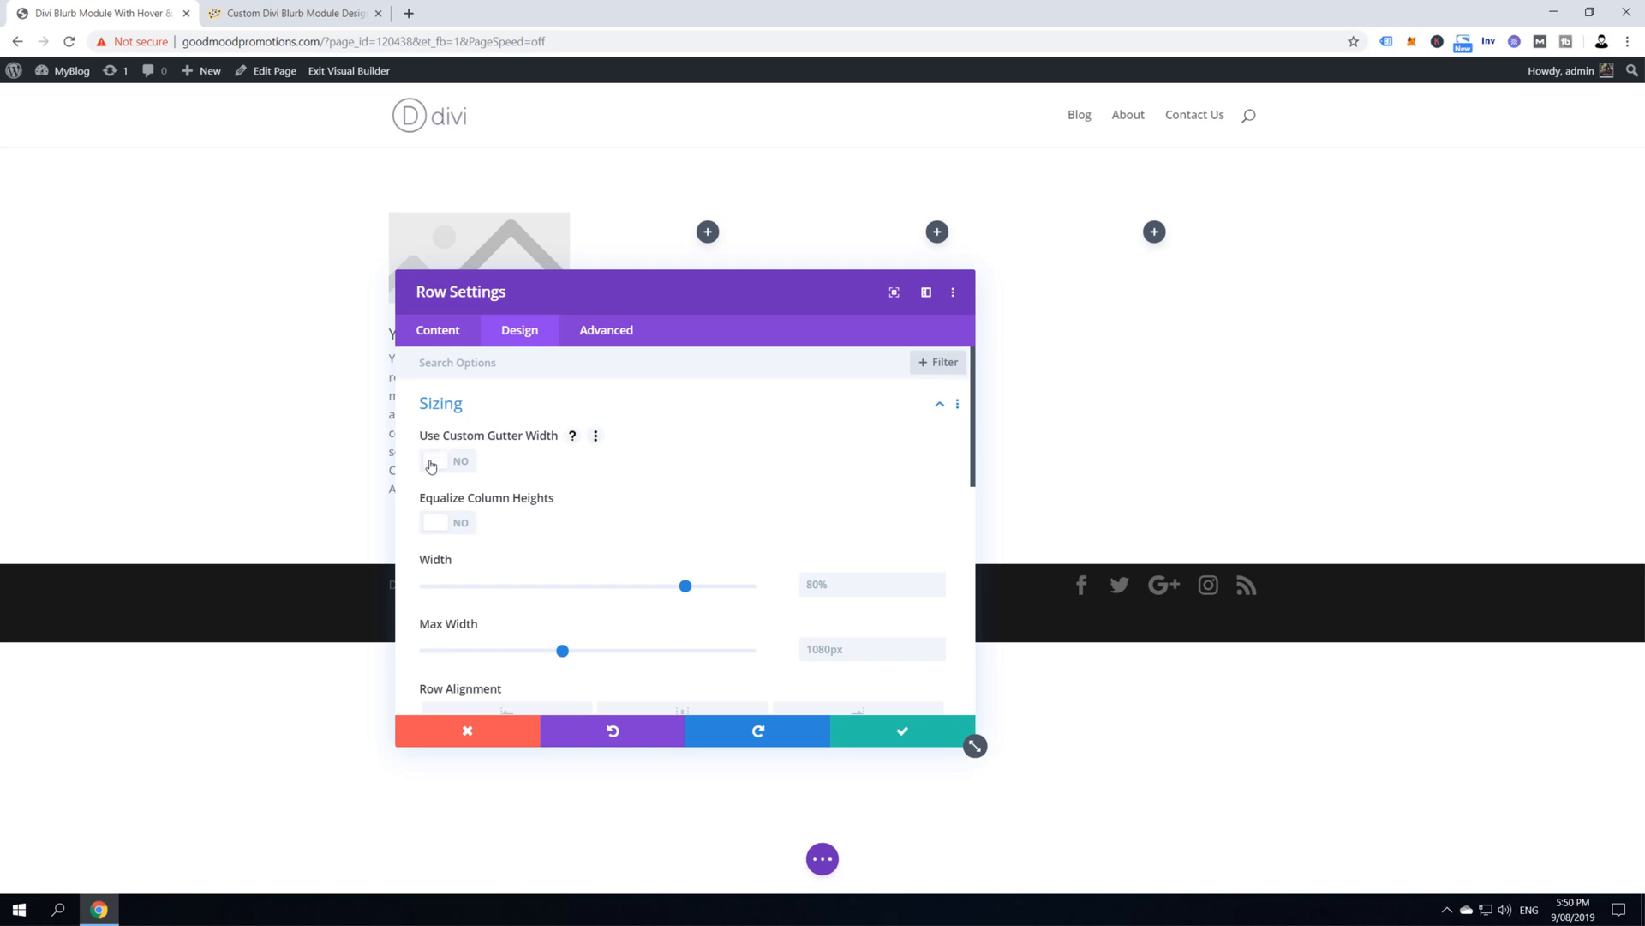
{"action": "left_click", "coordinate": [431, 462]}
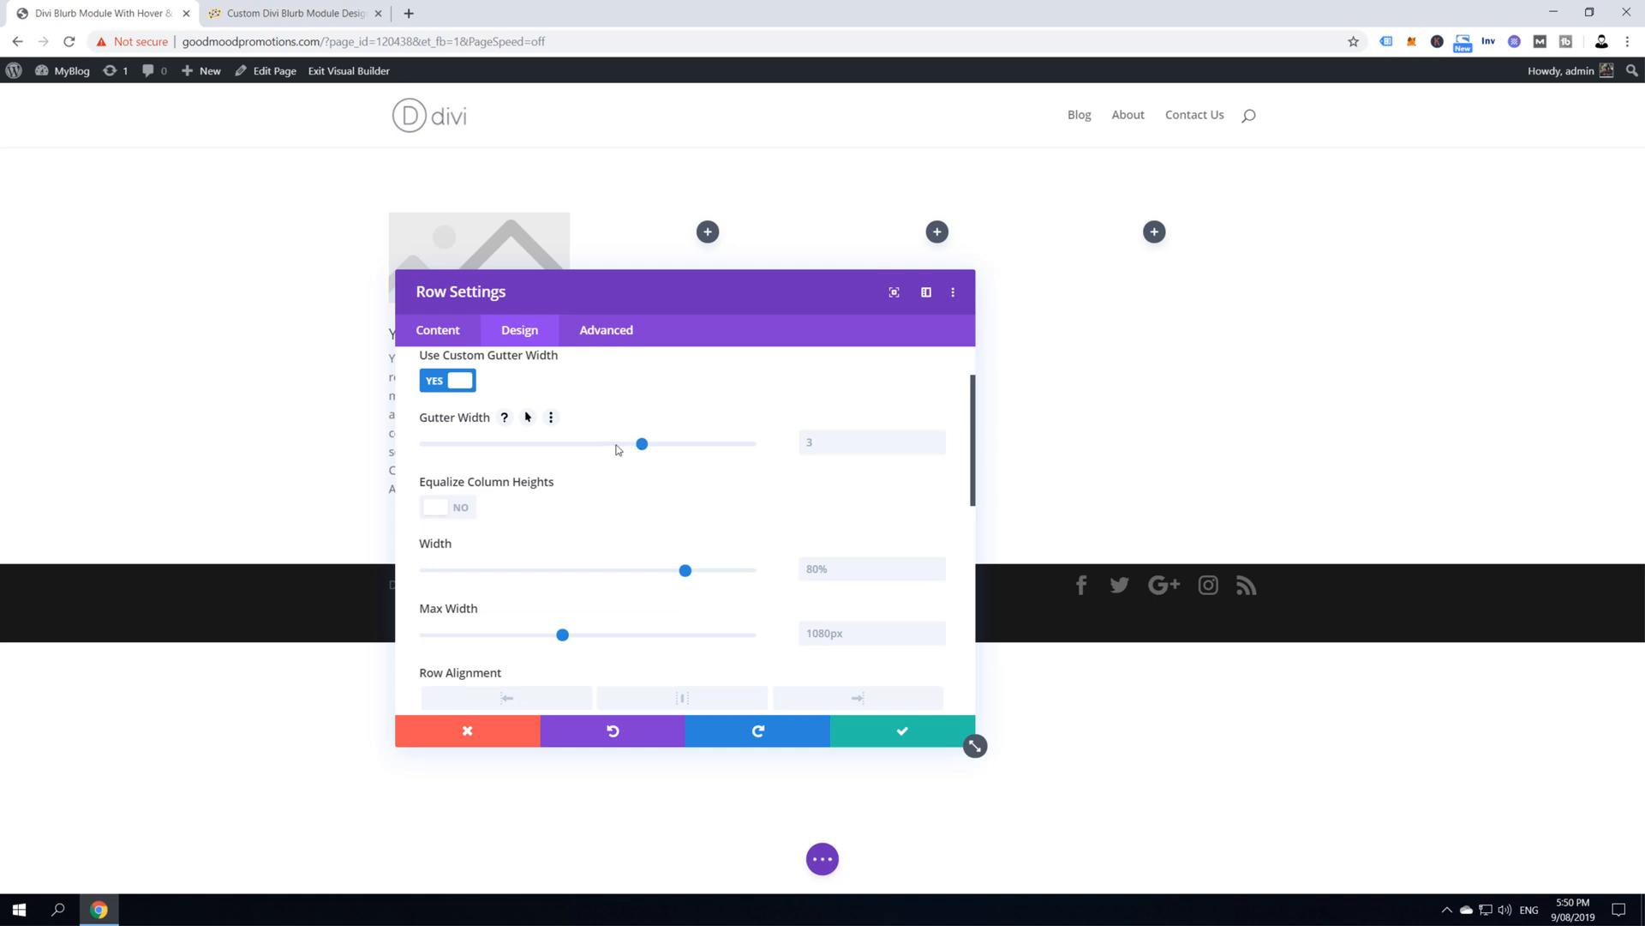
{"action": "left_click_drag", "start_coordinate": [641, 443], "coordinate": [533, 443]}
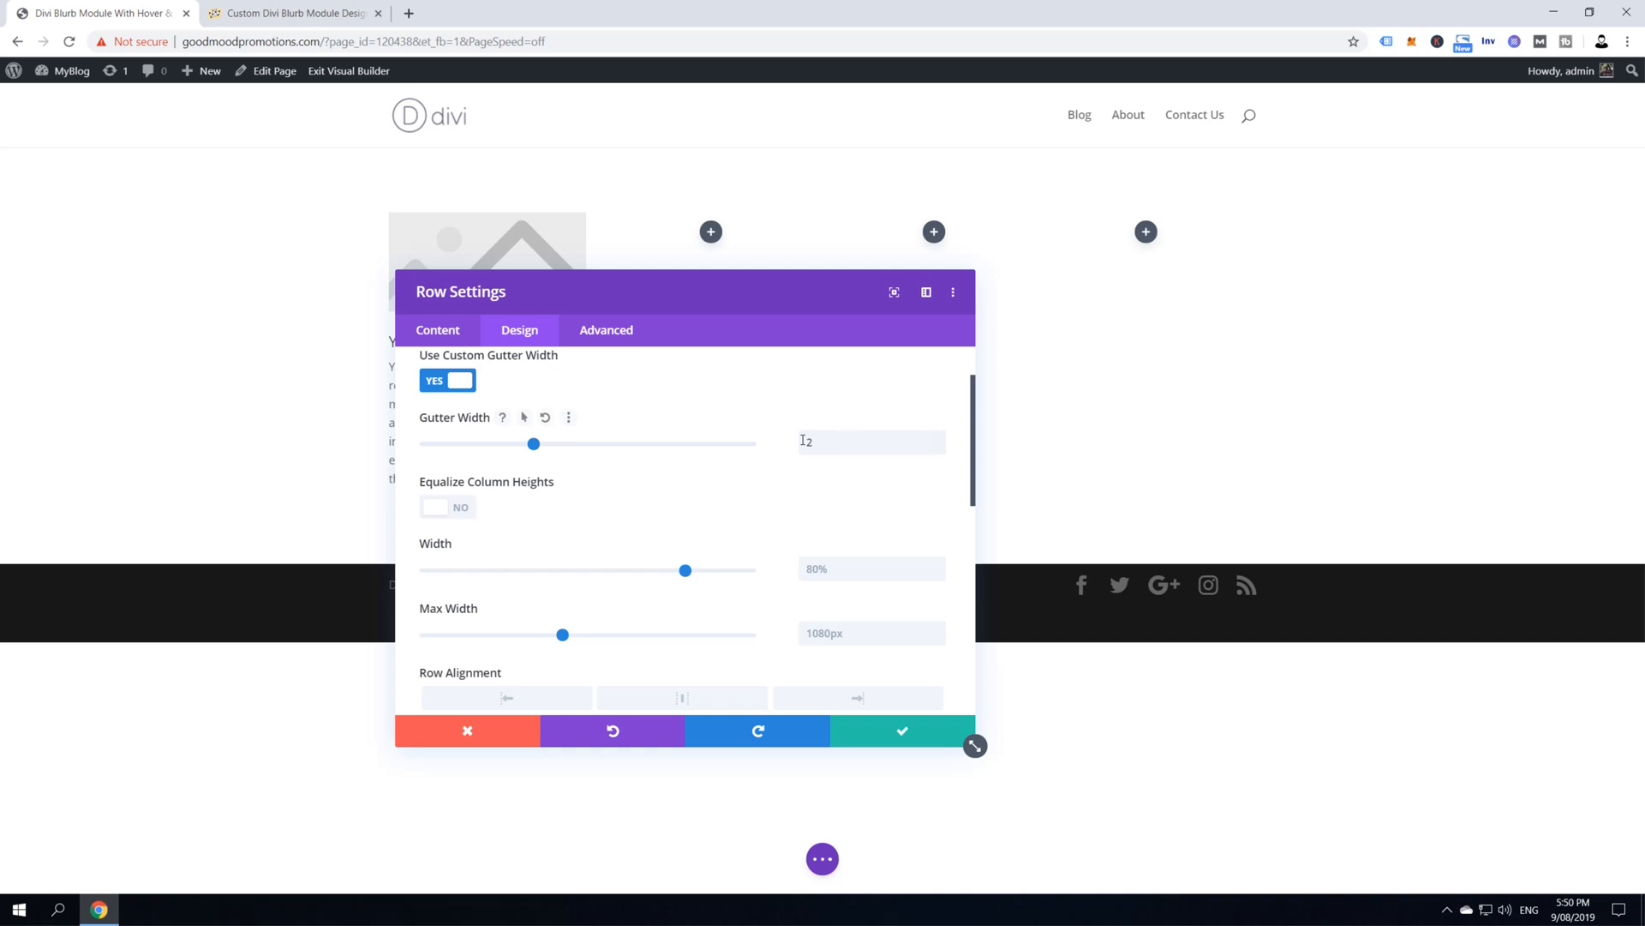
{"action": "left_click", "coordinate": [901, 730]}
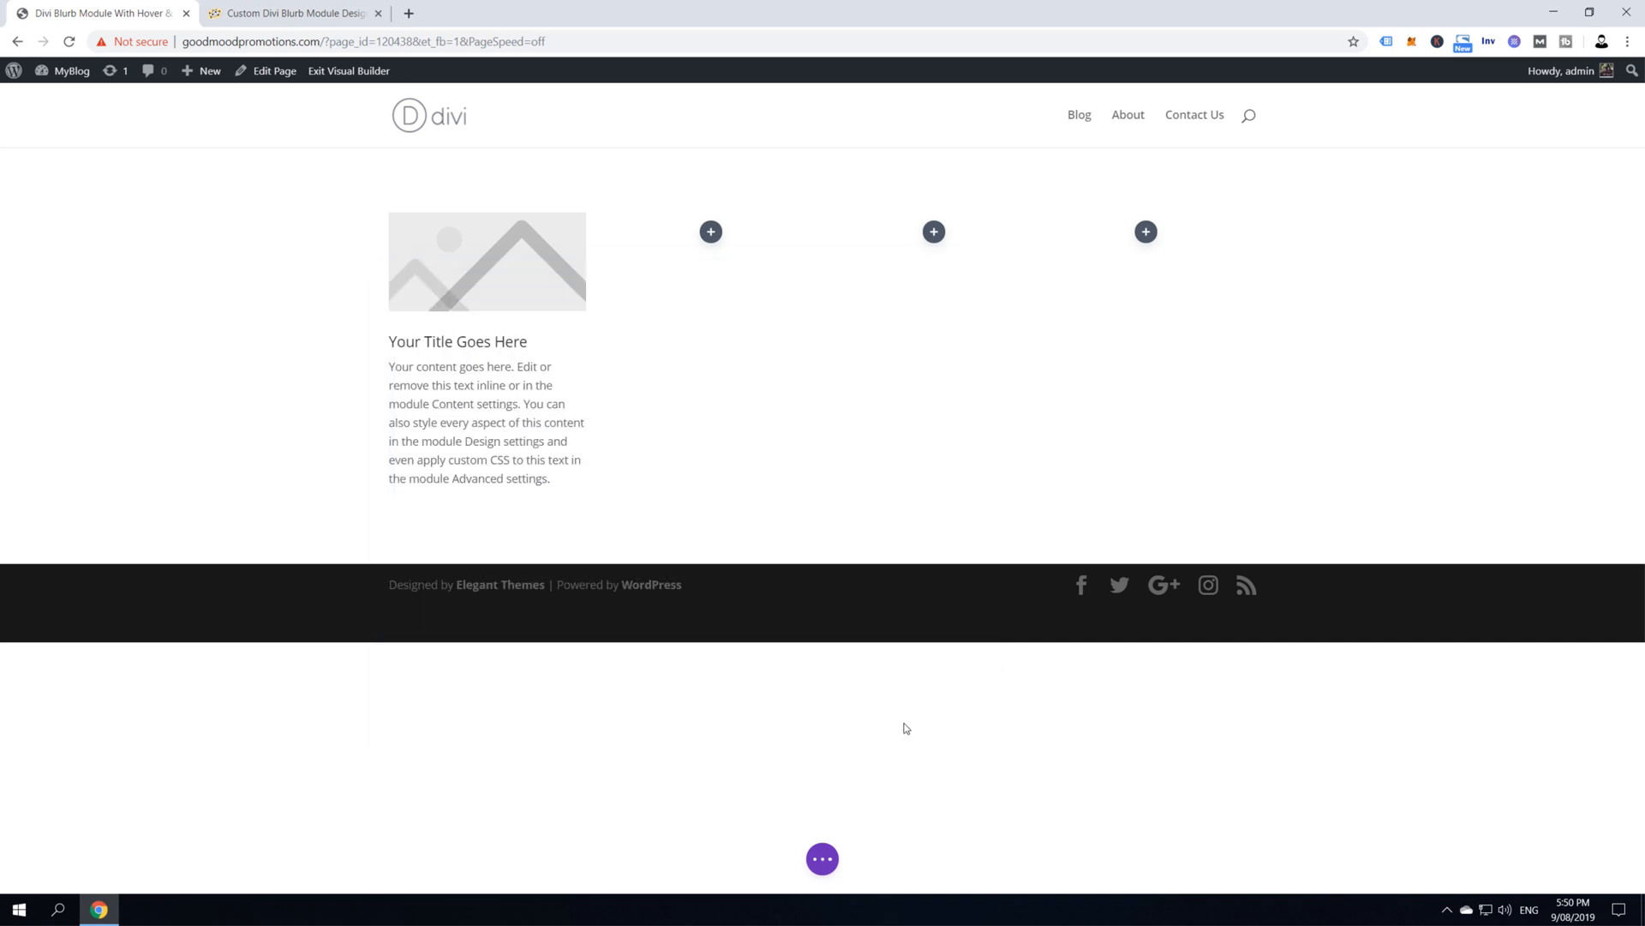
{"action": "left_click", "coordinate": [292, 13]}
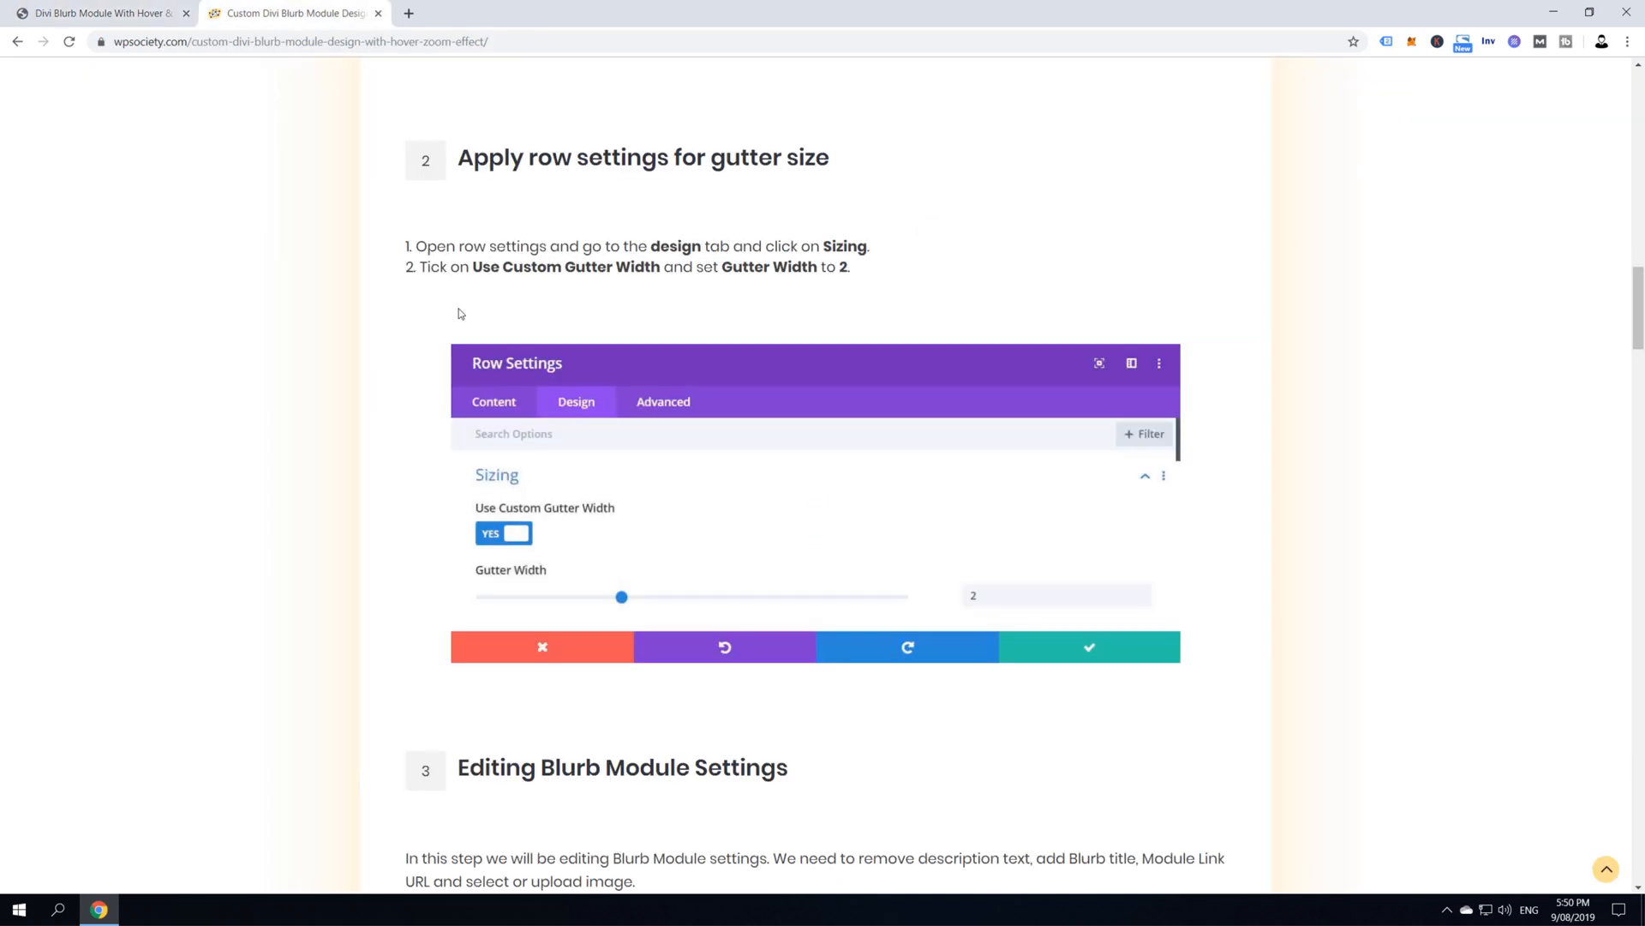
Scroll the tutorial to step 3, Editing Blurb Module Settings
{"action": "scroll", "scroll_direction": "down", "scroll_amount": 3}
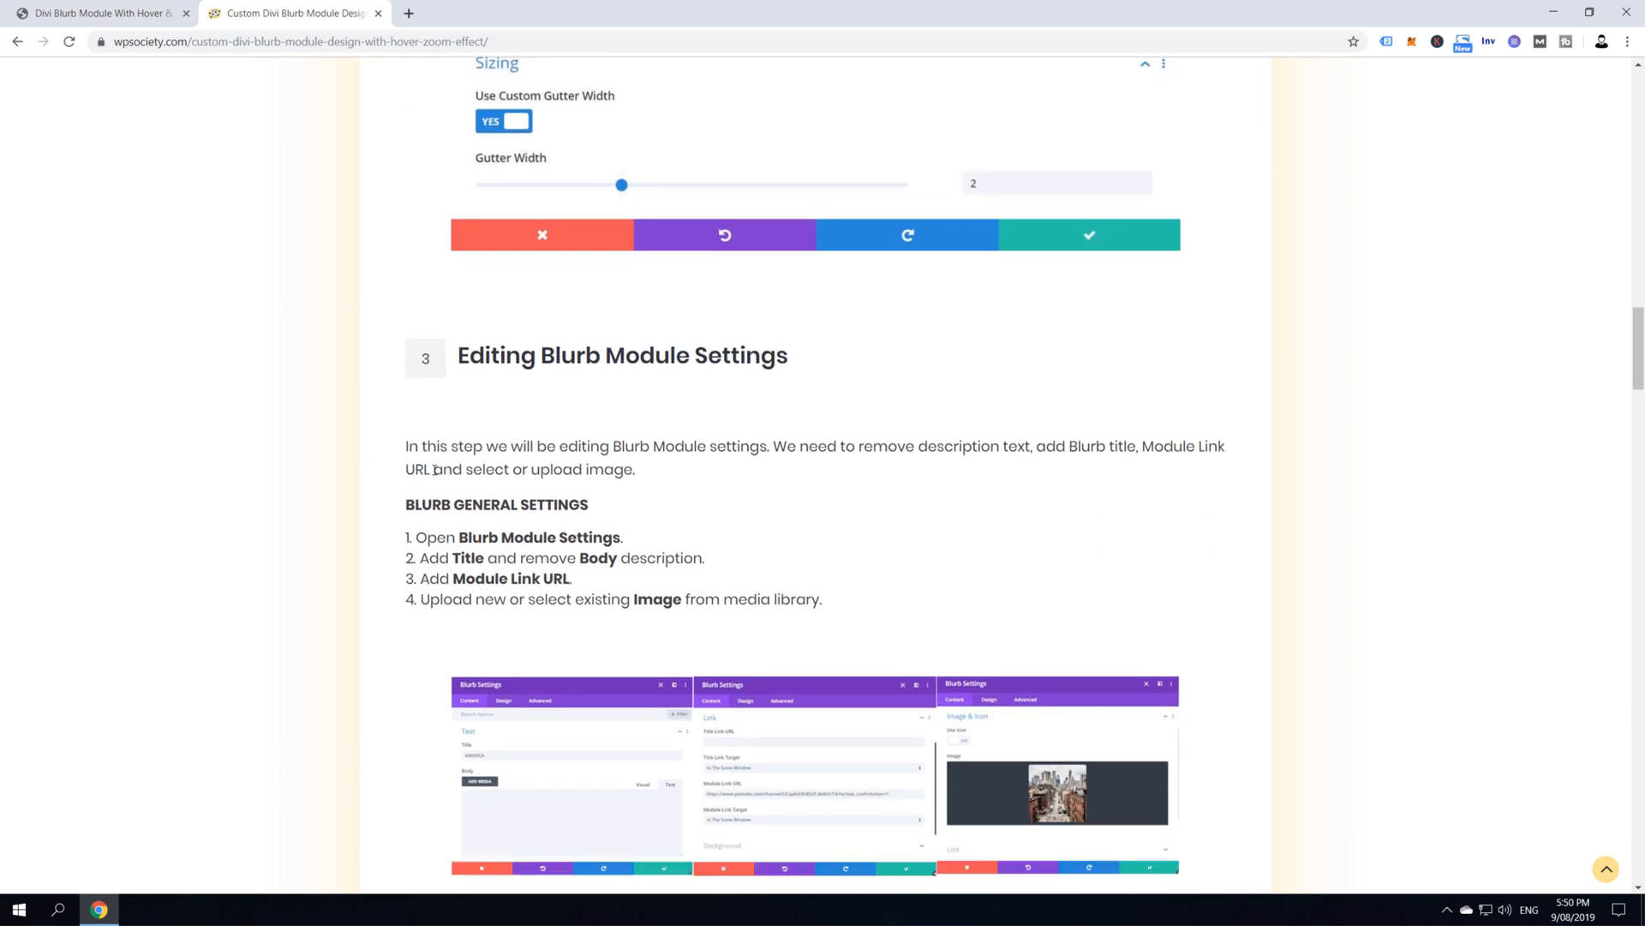
{"action": "scroll", "scroll_direction": "down", "scroll_amount": 3}
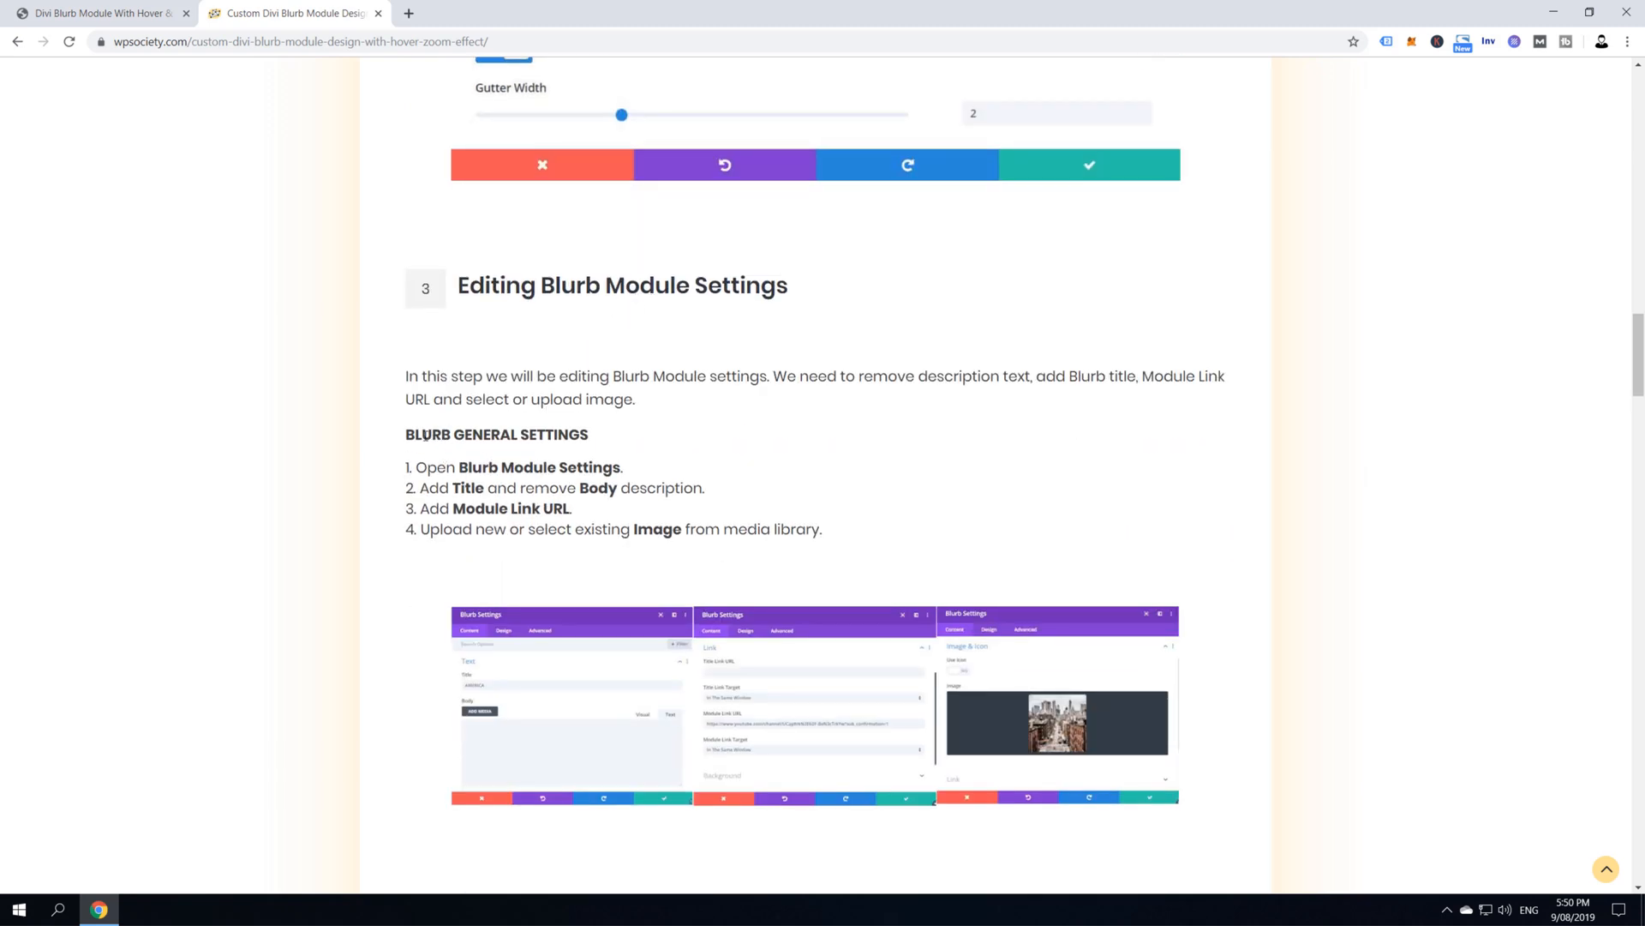
{"action": "scroll", "scroll_direction": "down", "scroll_amount": 3}
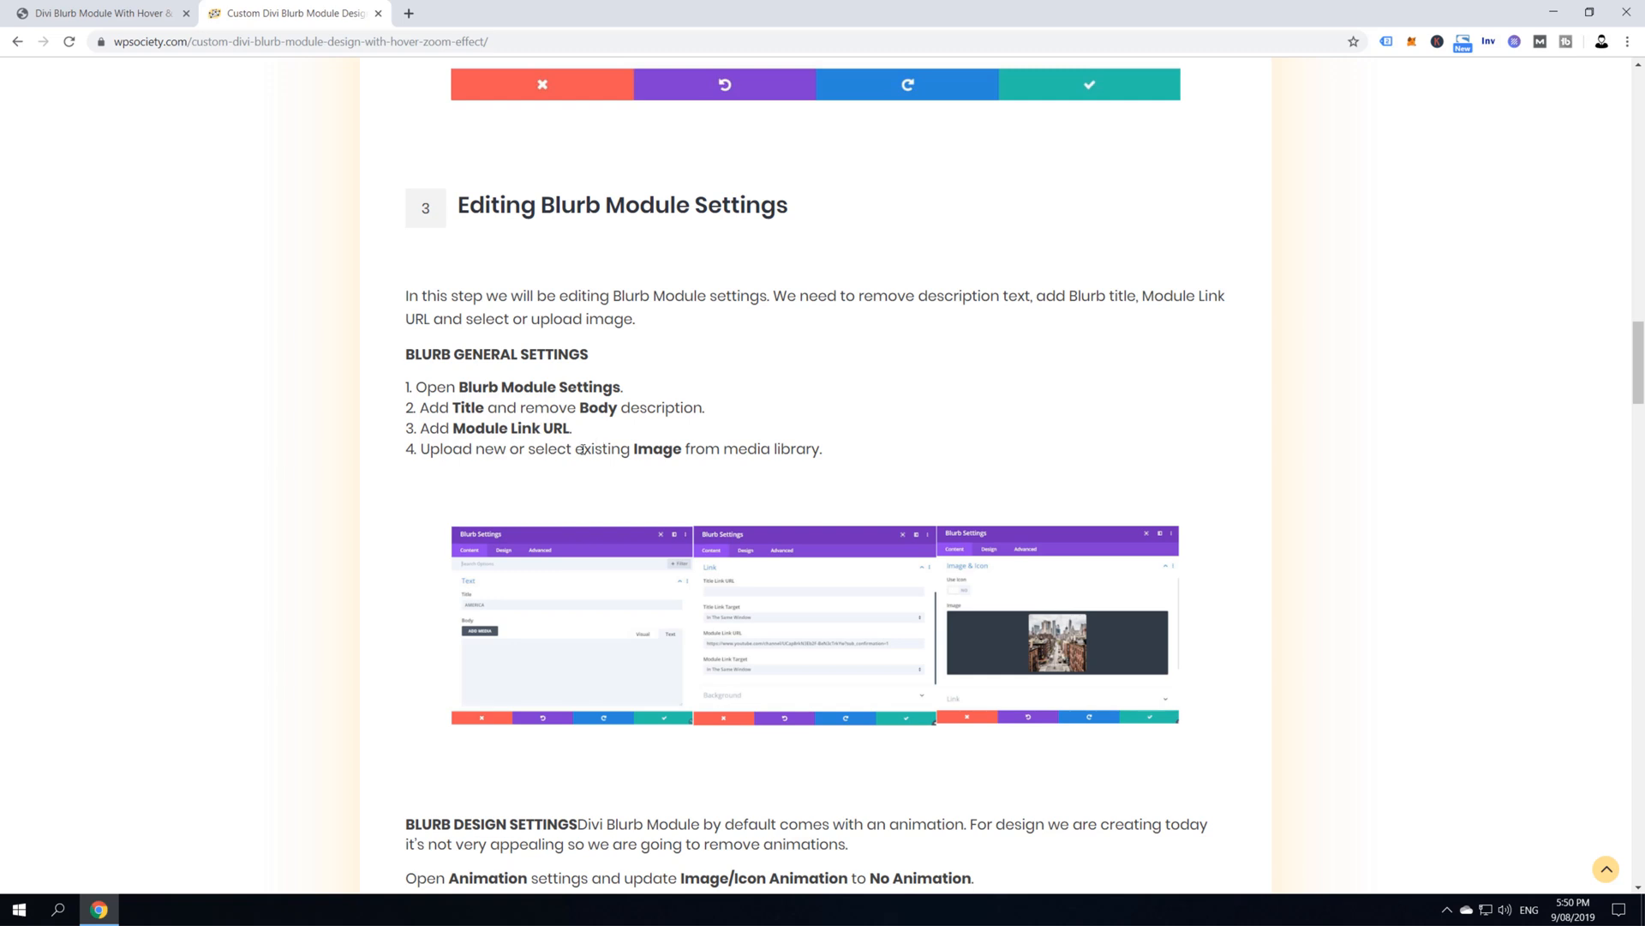
{"action": "mouse_move", "coordinate": [99, 13]}
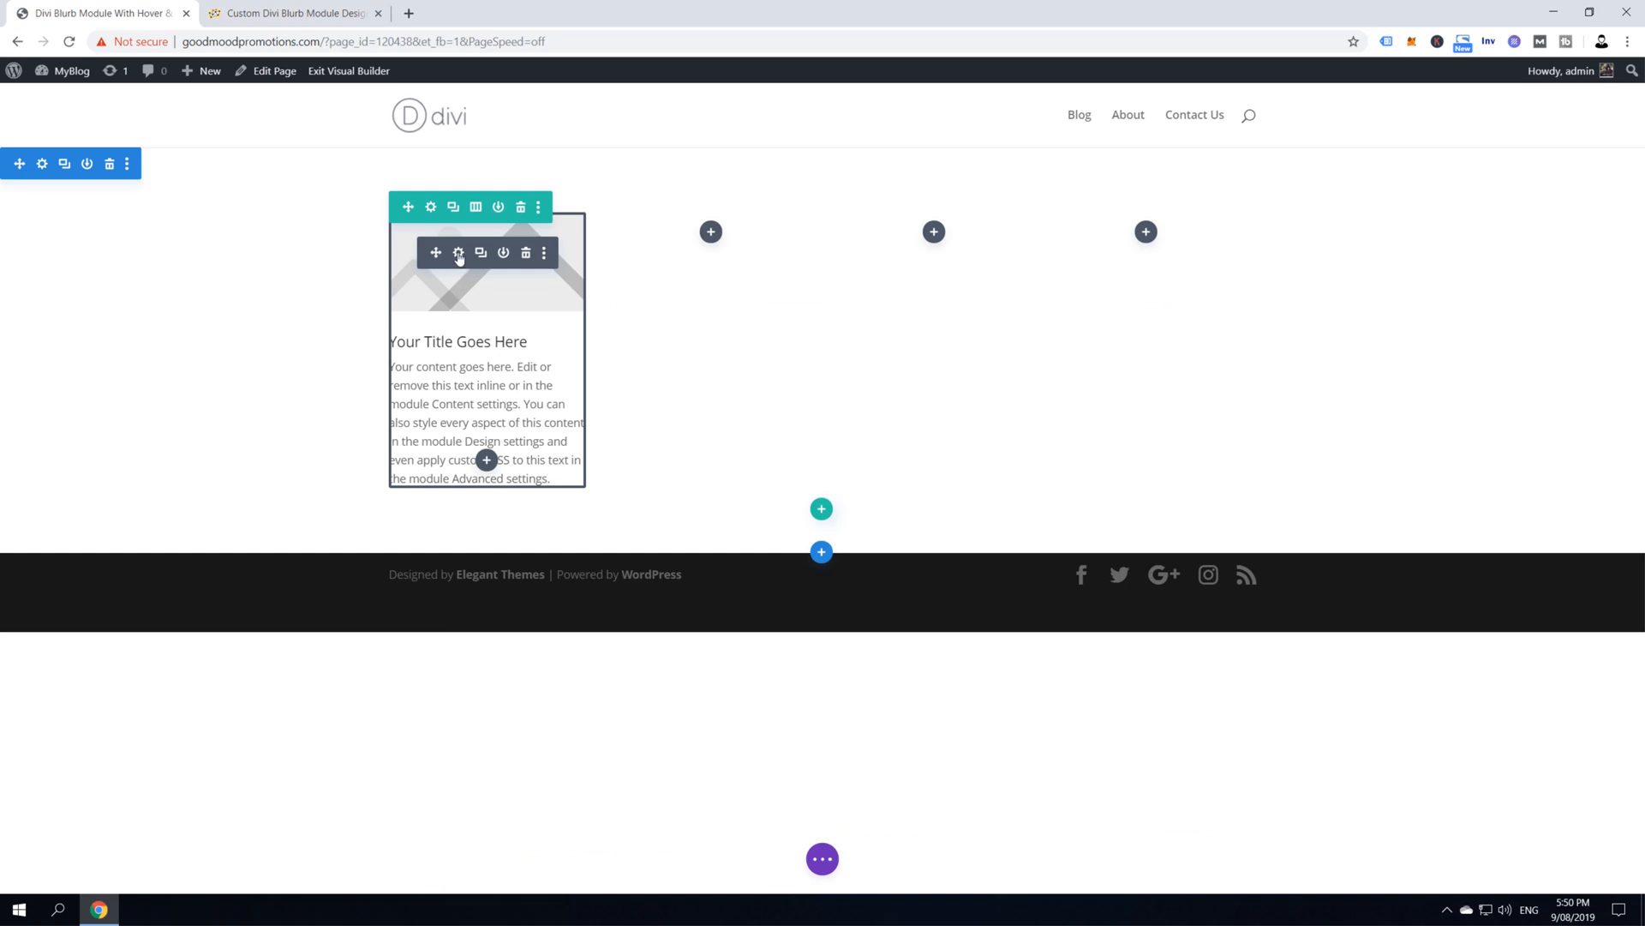
{"action": "mouse_move", "coordinate": [458, 253]}
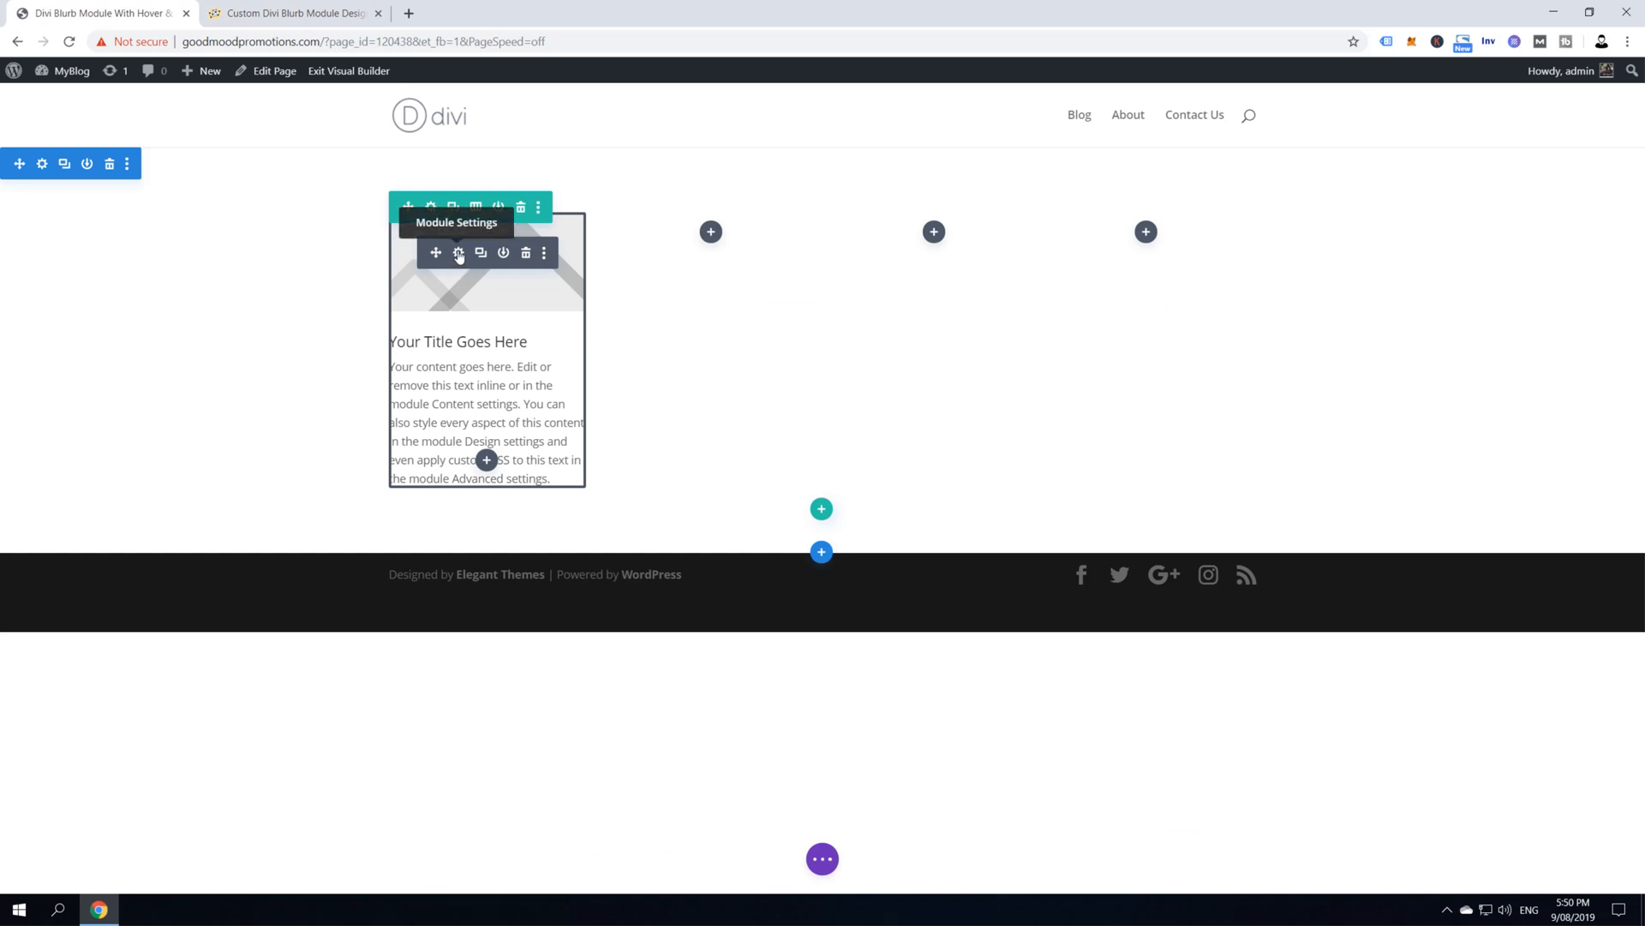
Change the blurb title to 'America' and delete its body text
{"action": "left_click", "coordinate": [458, 253]}
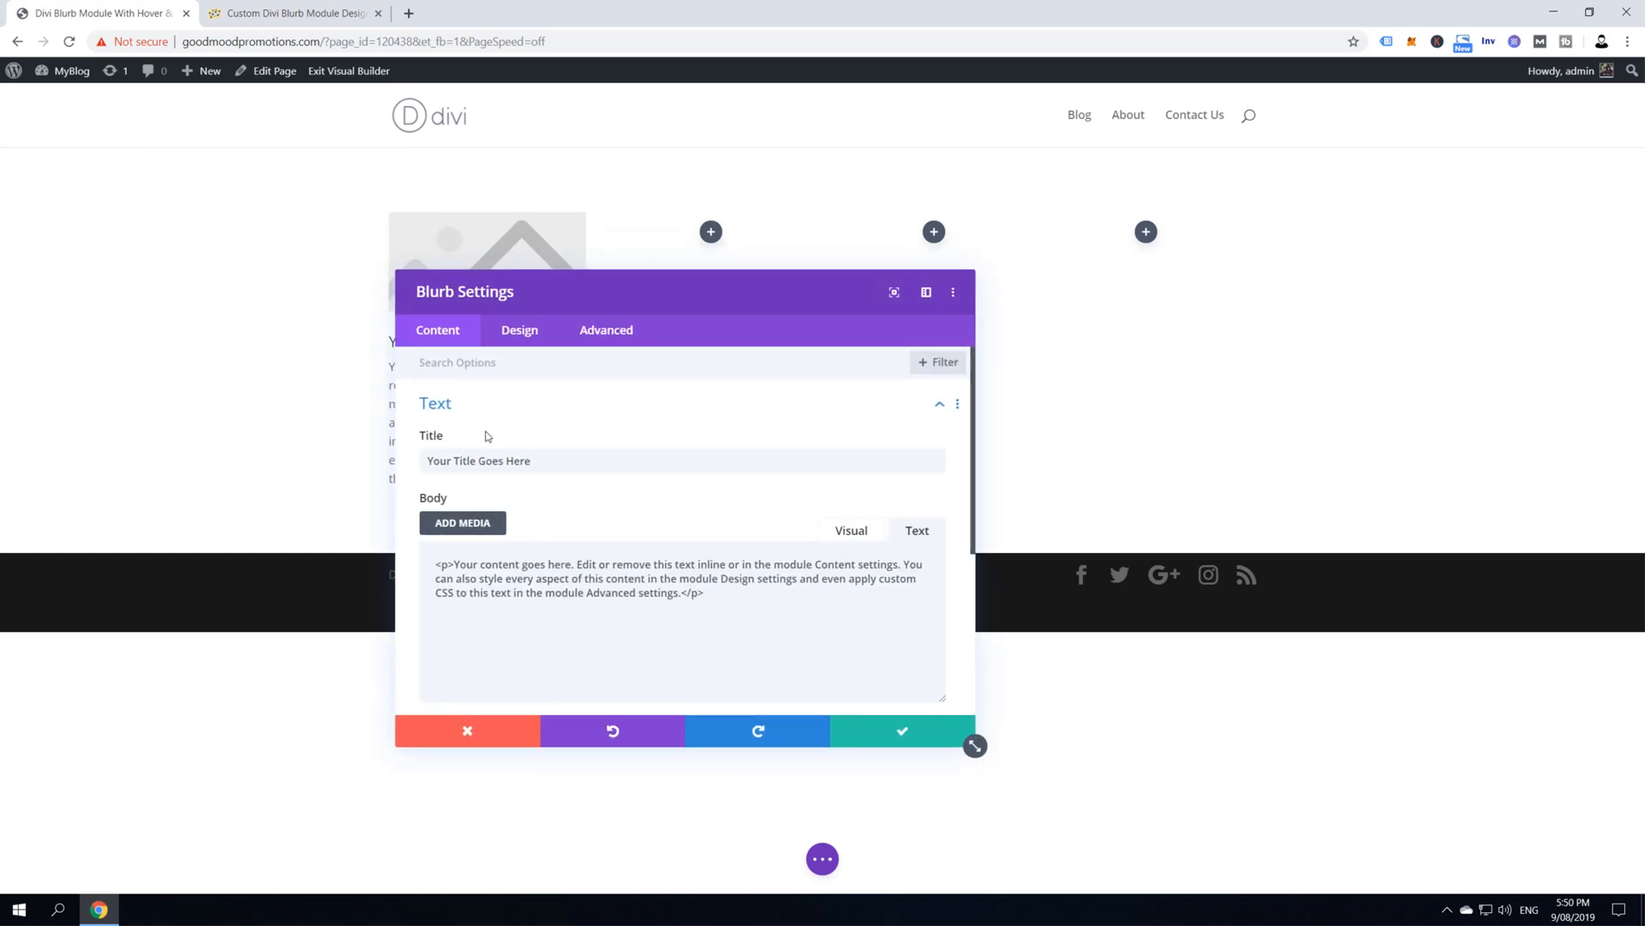
{"action": "triple_click", "coordinate": [478, 462]}
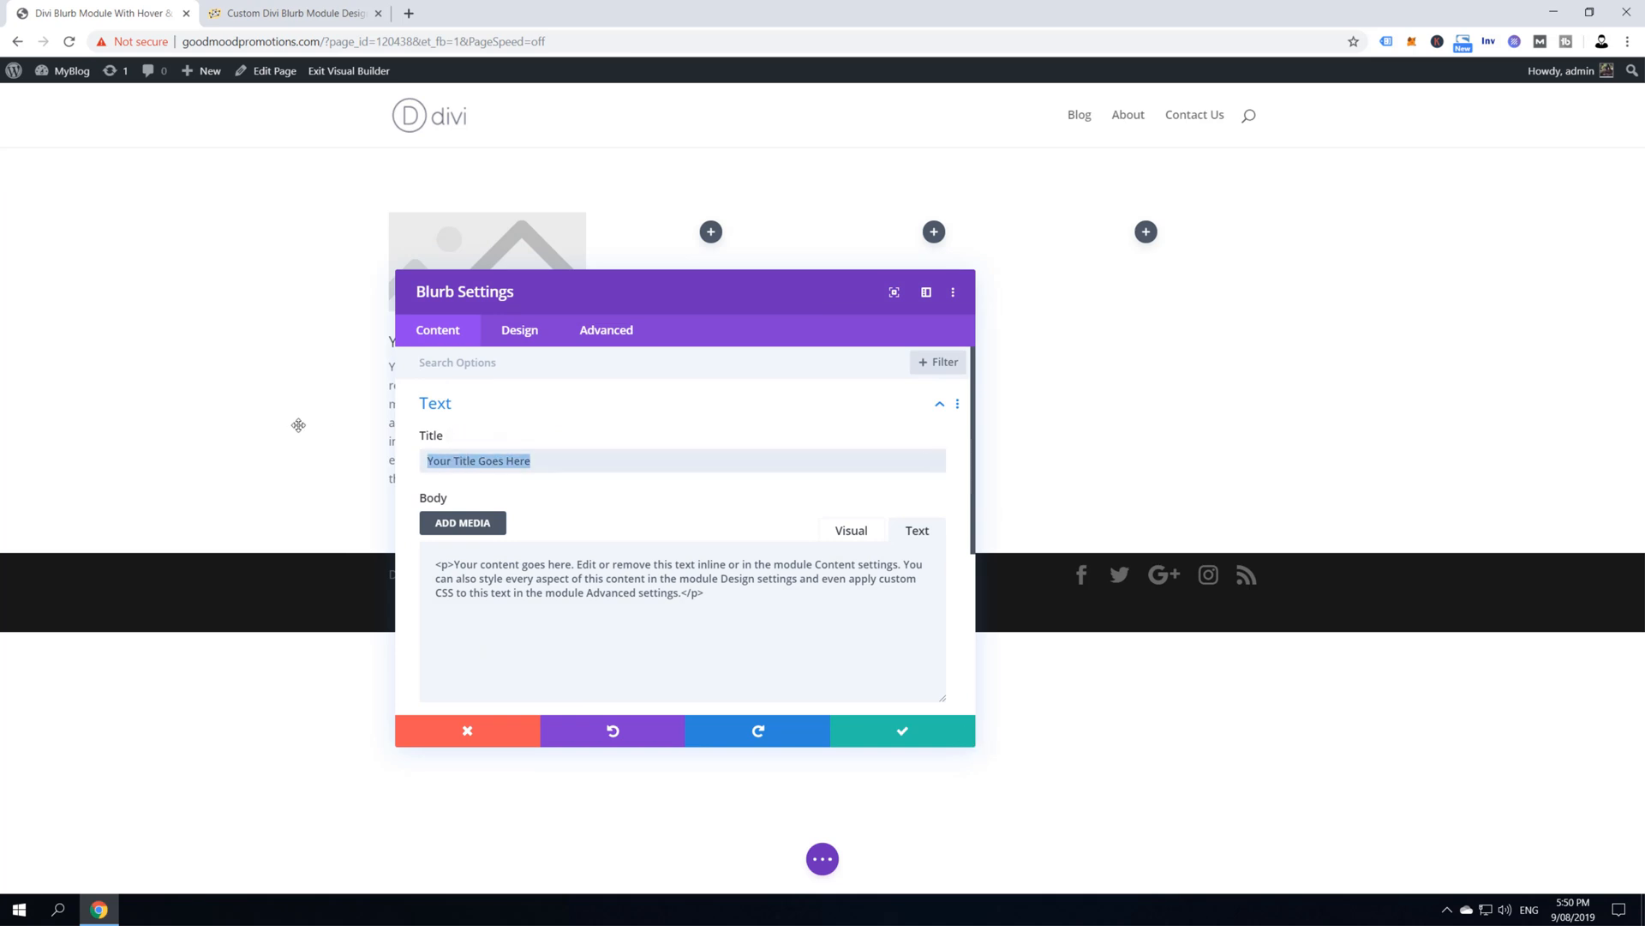
{"action": "type", "text": "America"}
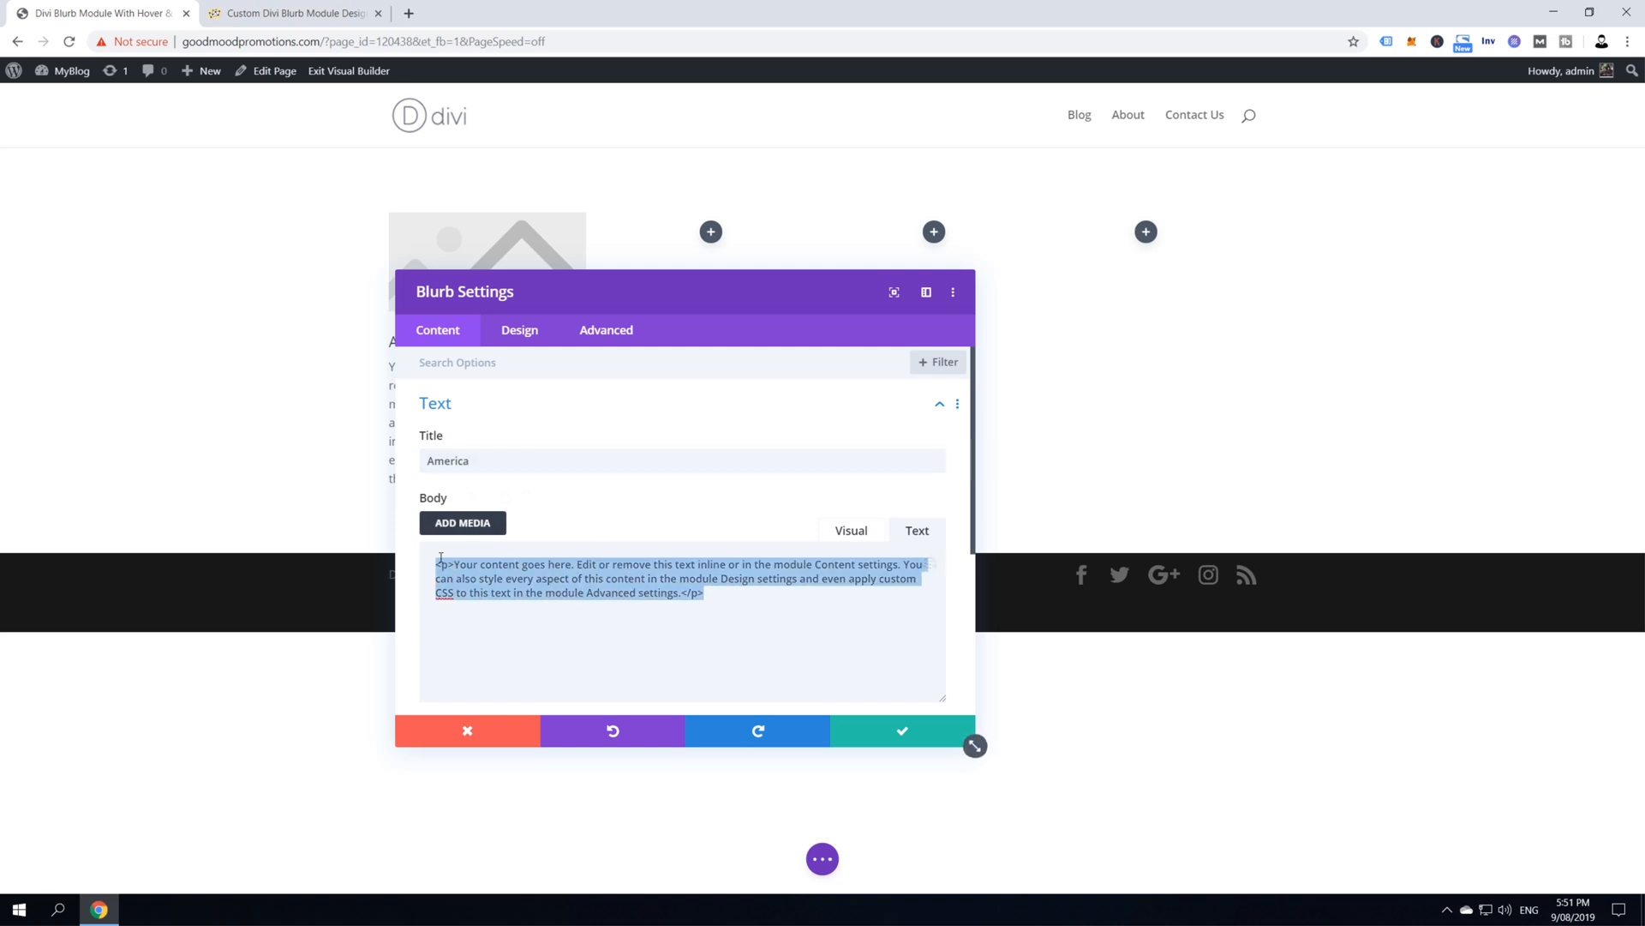
{"action": "key", "text": "Delete"}
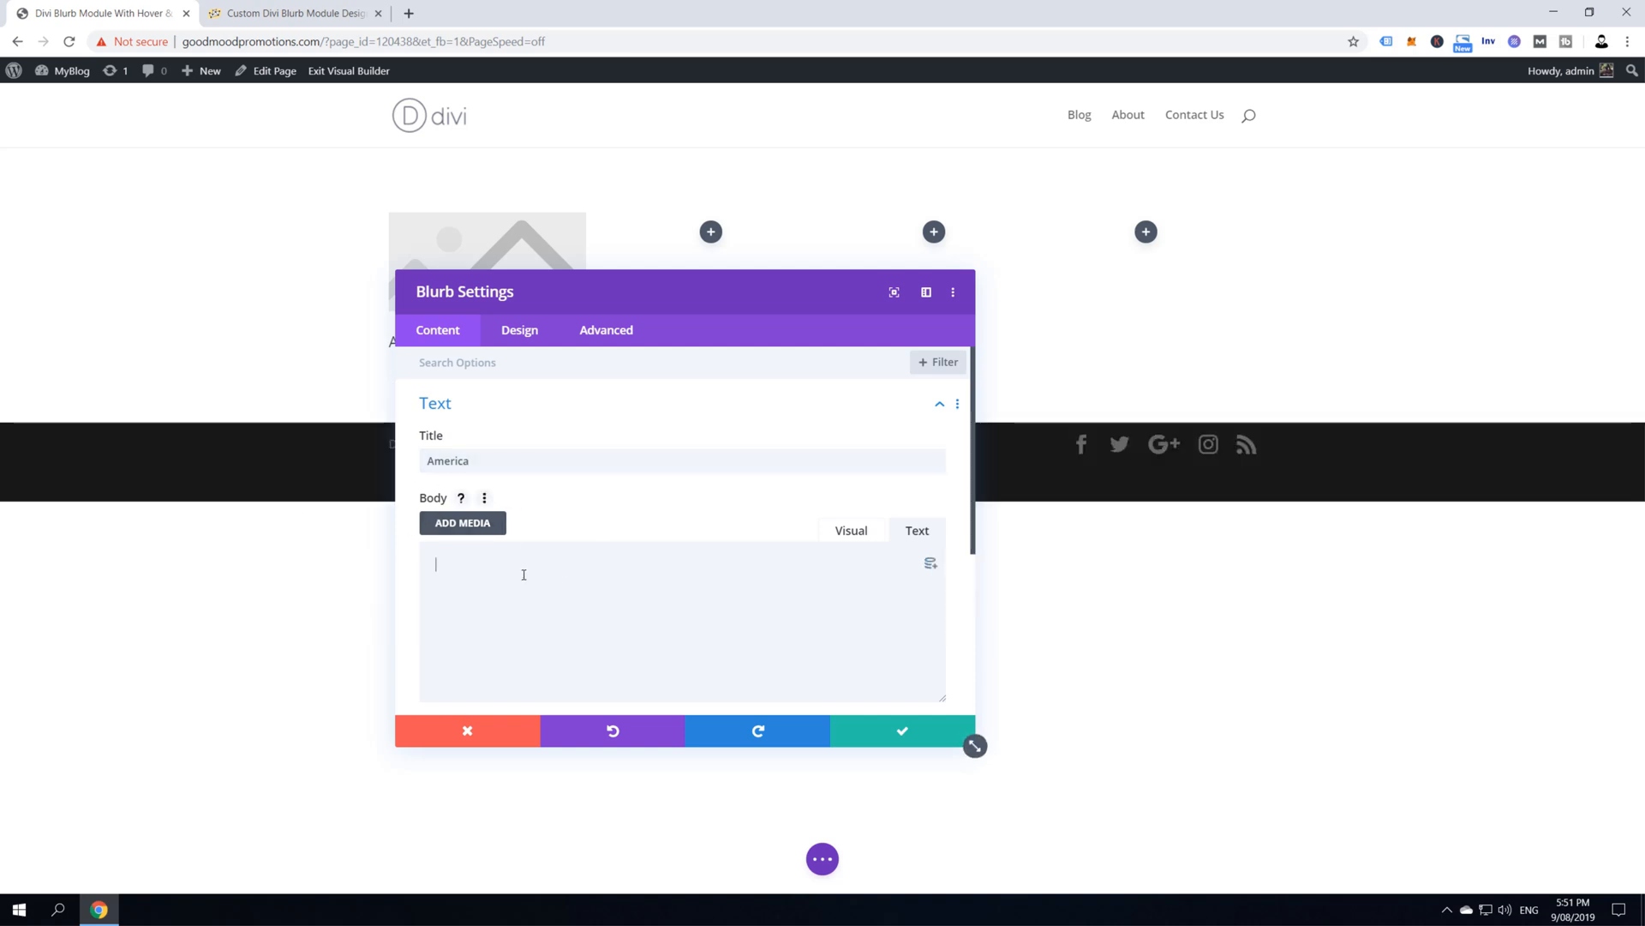
{"action": "left_click", "coordinate": [939, 403]}
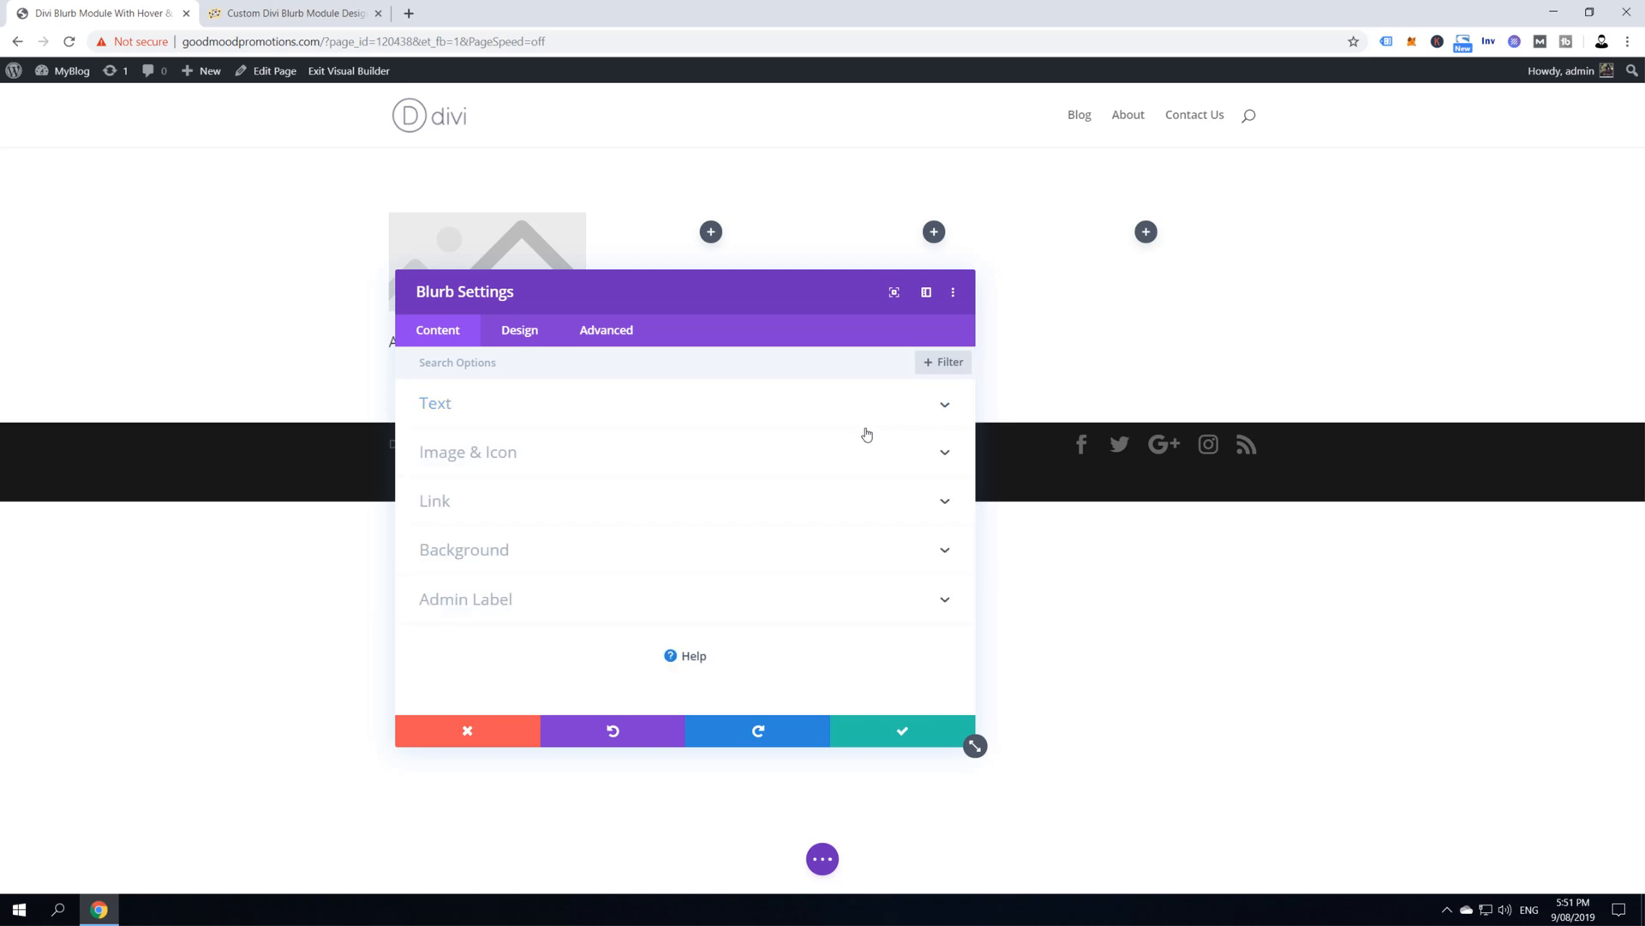
{"action": "mouse_move", "coordinate": [939, 450]}
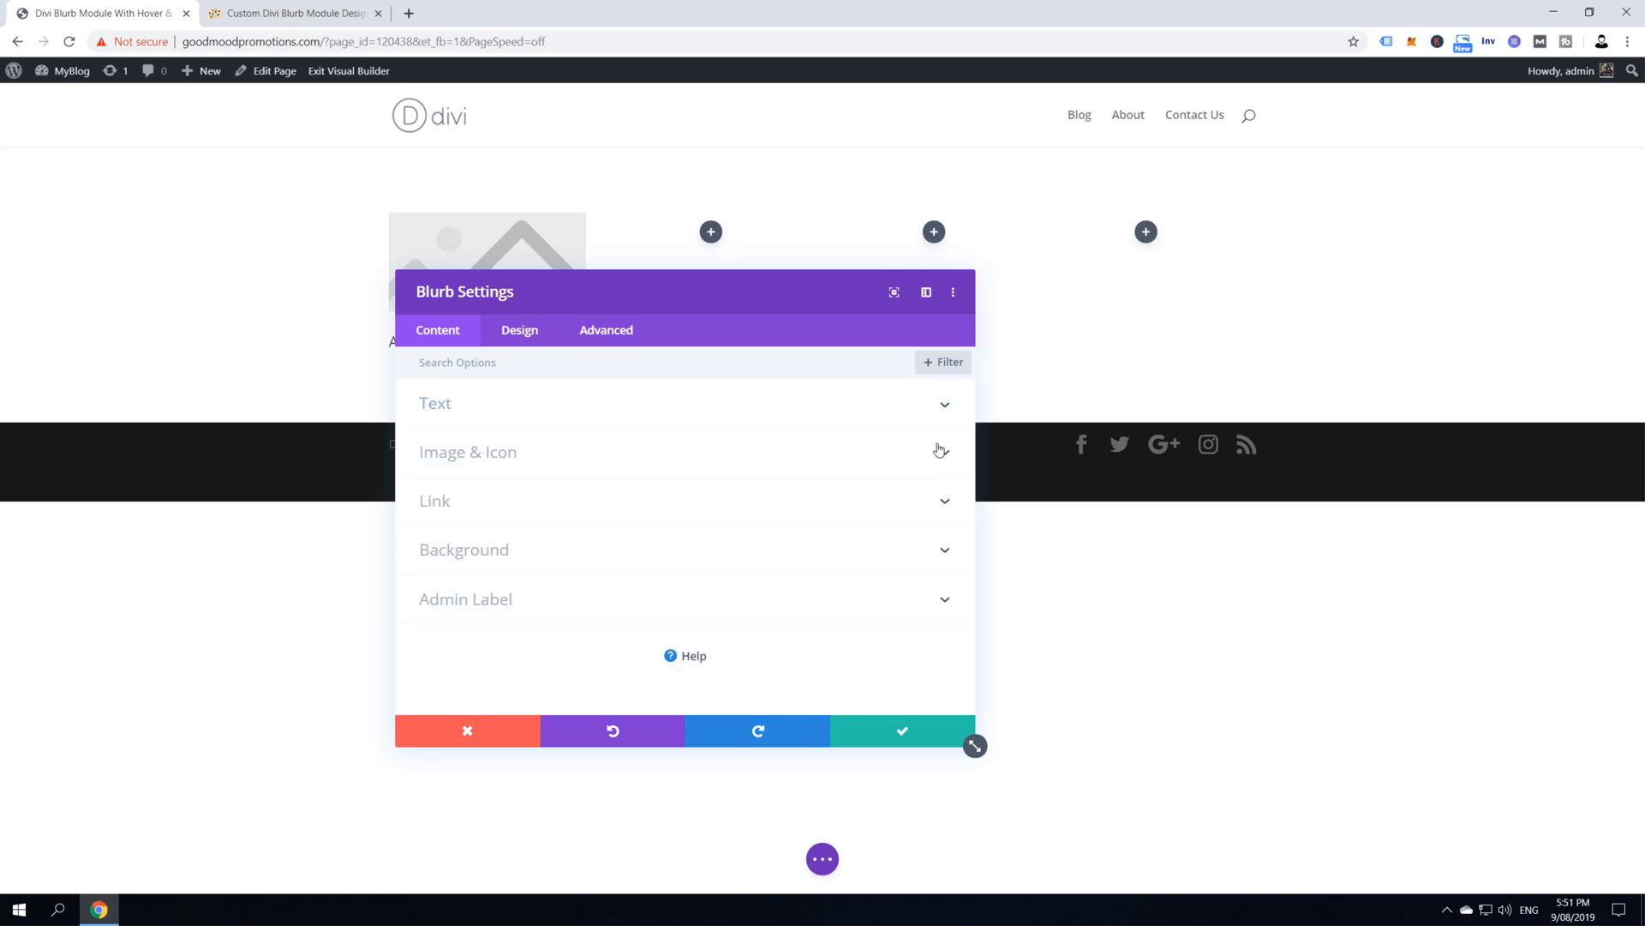
Set the blurb image to the city street photo from the Media Library
{"action": "left_click", "coordinate": [468, 452]}
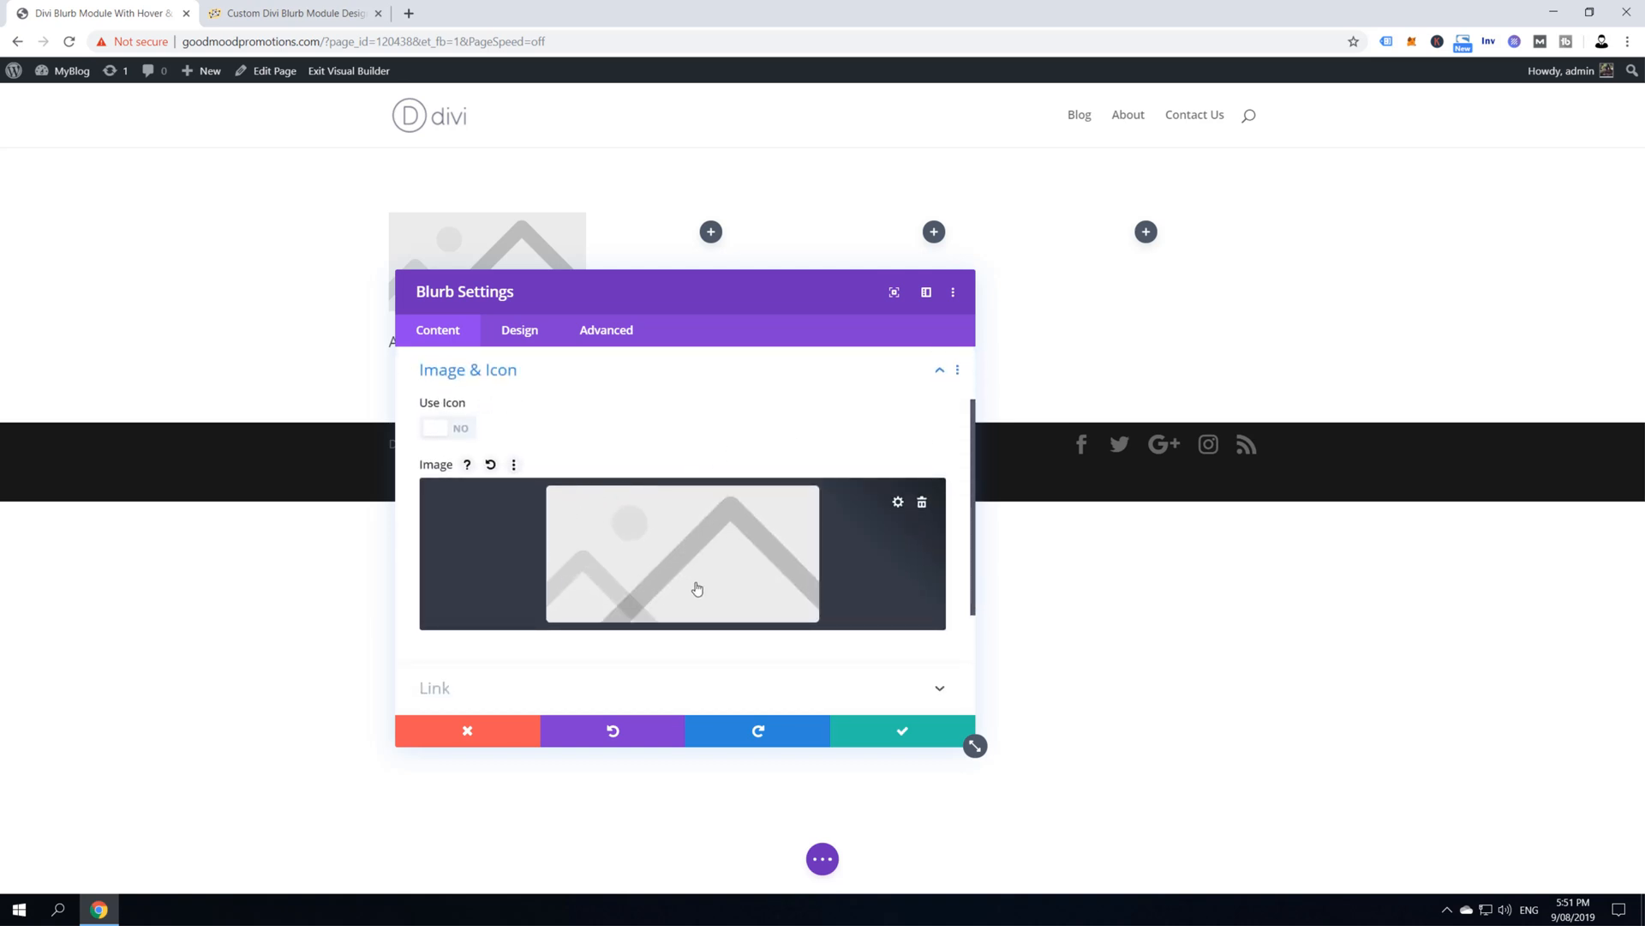
{"action": "mouse_move", "coordinate": [671, 539]}
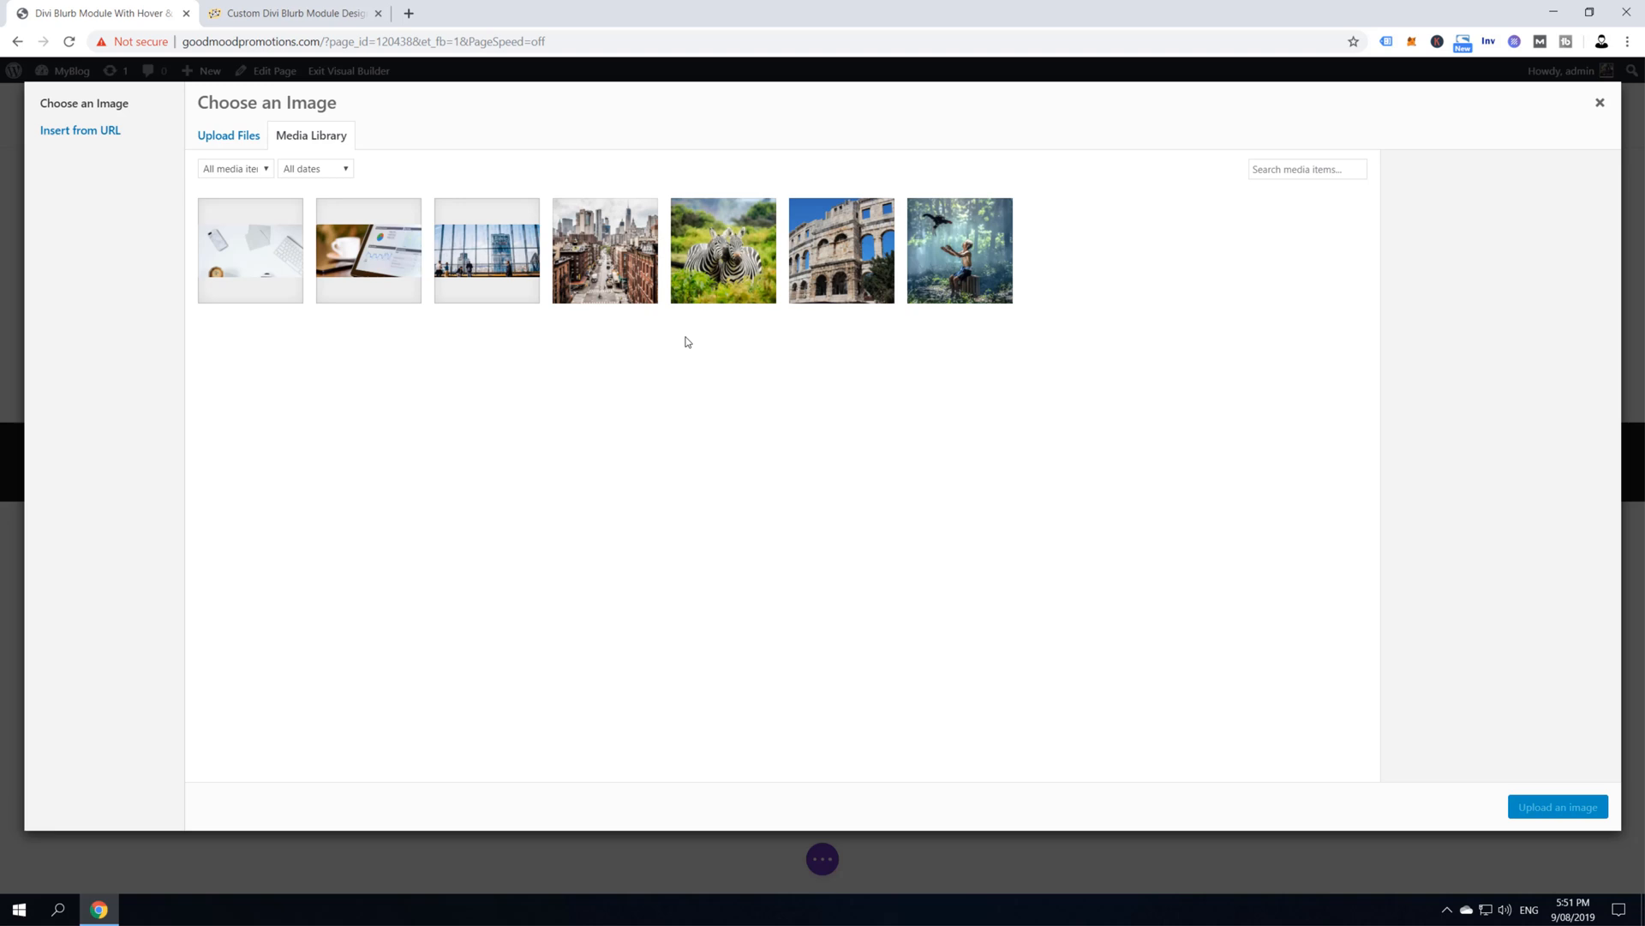
{"action": "left_click", "coordinate": [228, 135]}
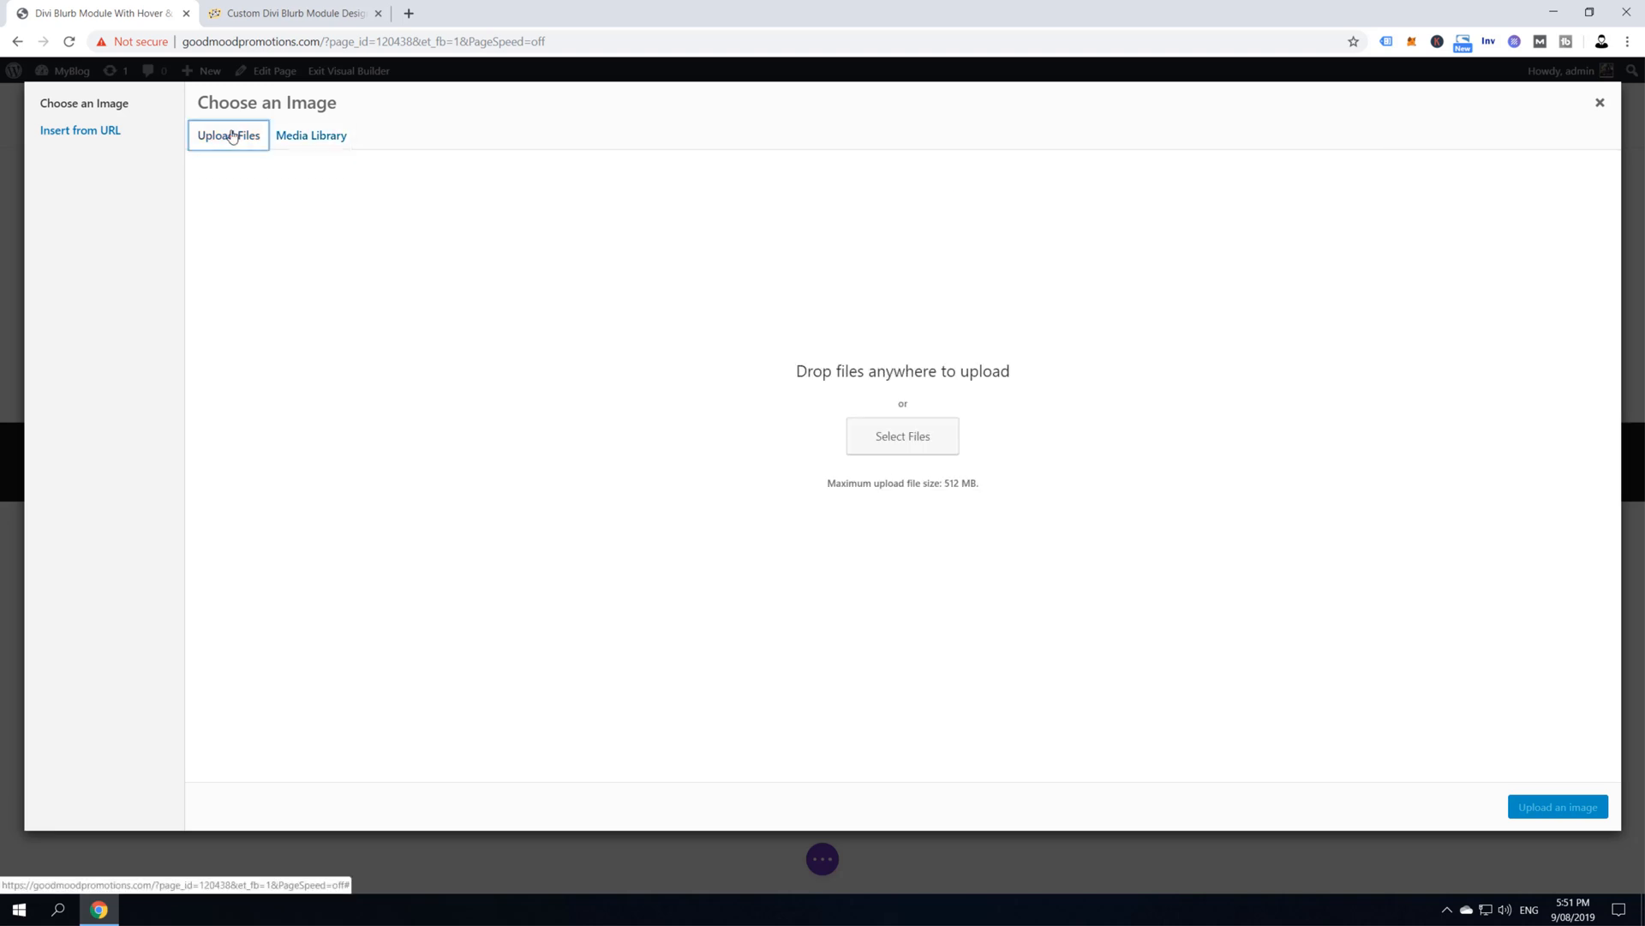
{"action": "left_click", "coordinate": [310, 136]}
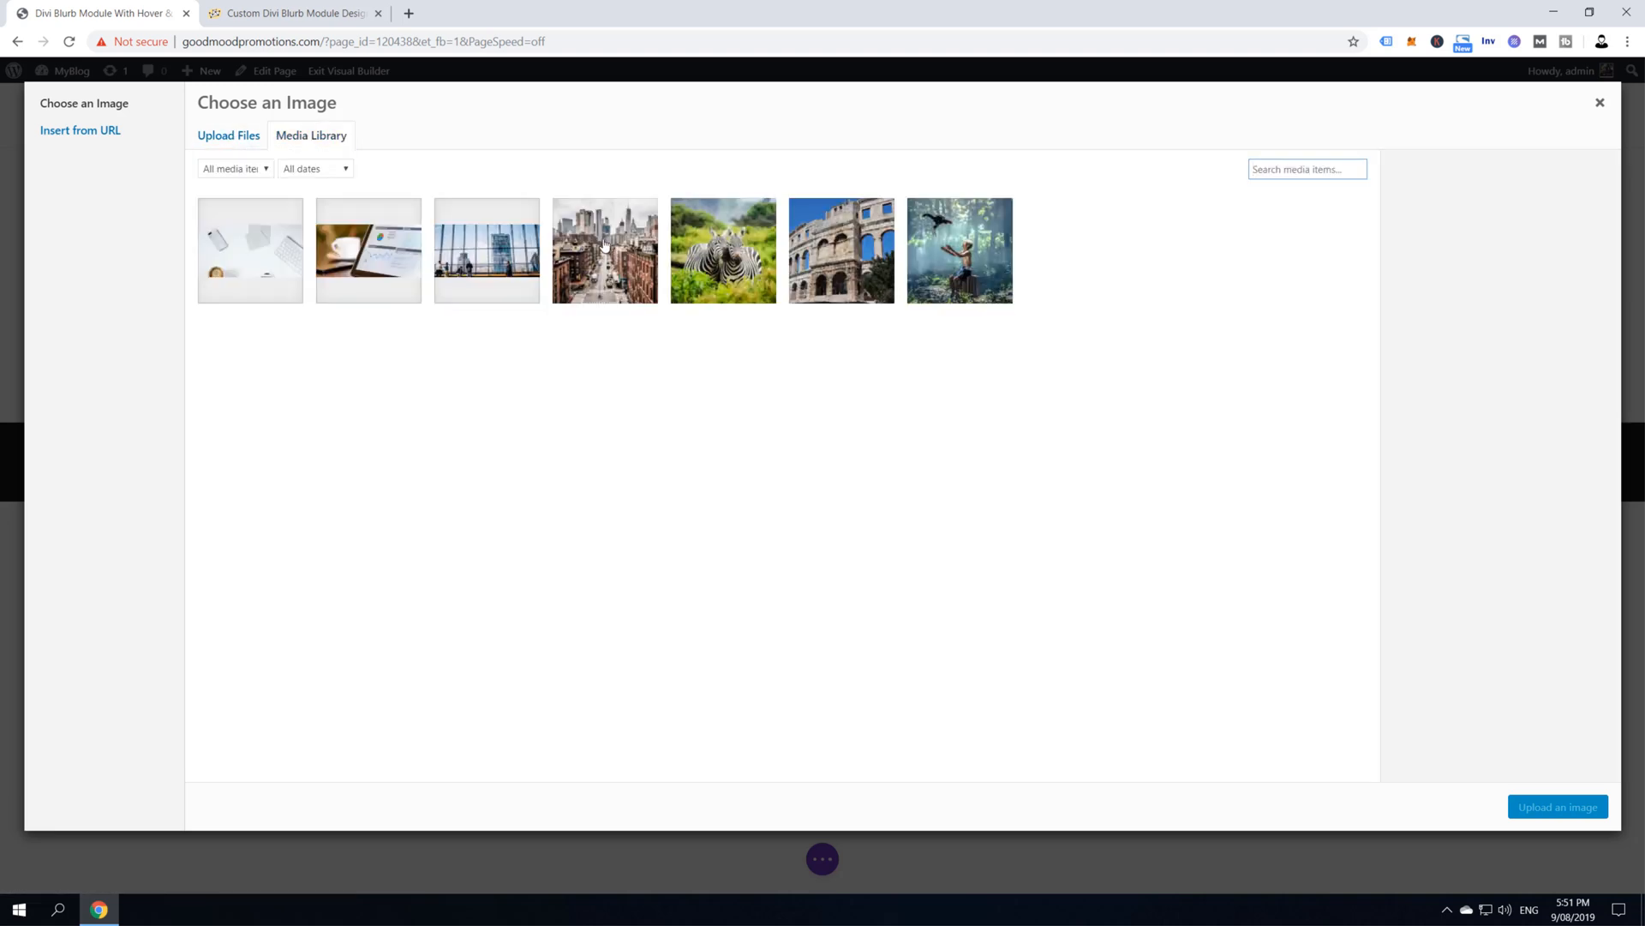
{"action": "left_click", "coordinate": [604, 250]}
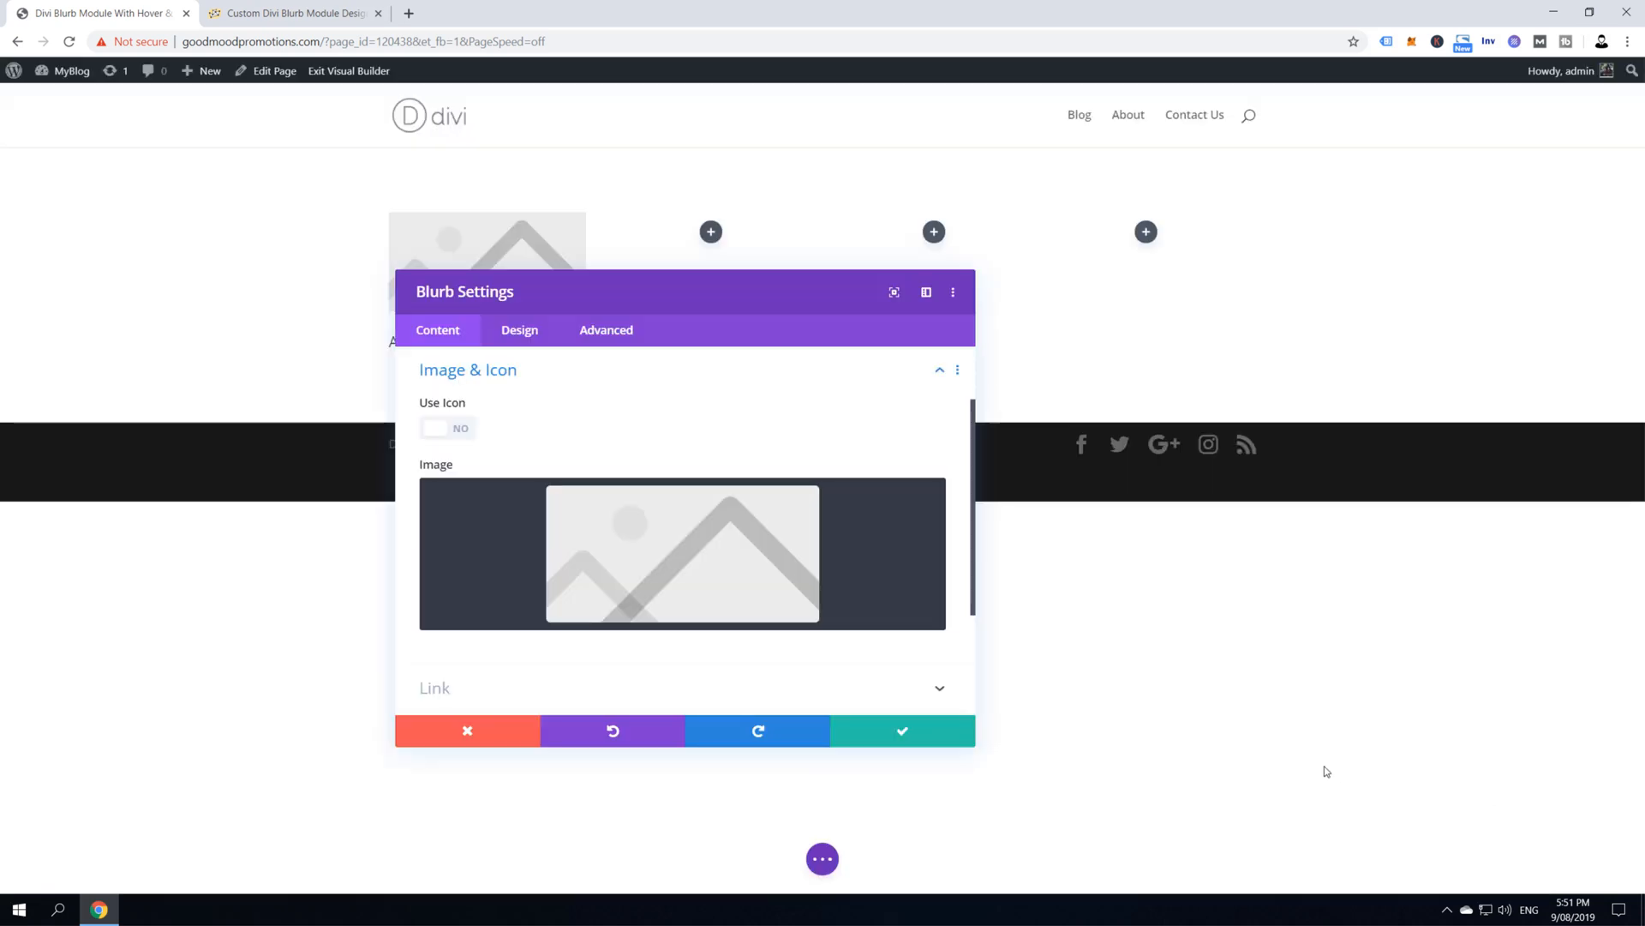
{"action": "left_click", "coordinate": [681, 552]}
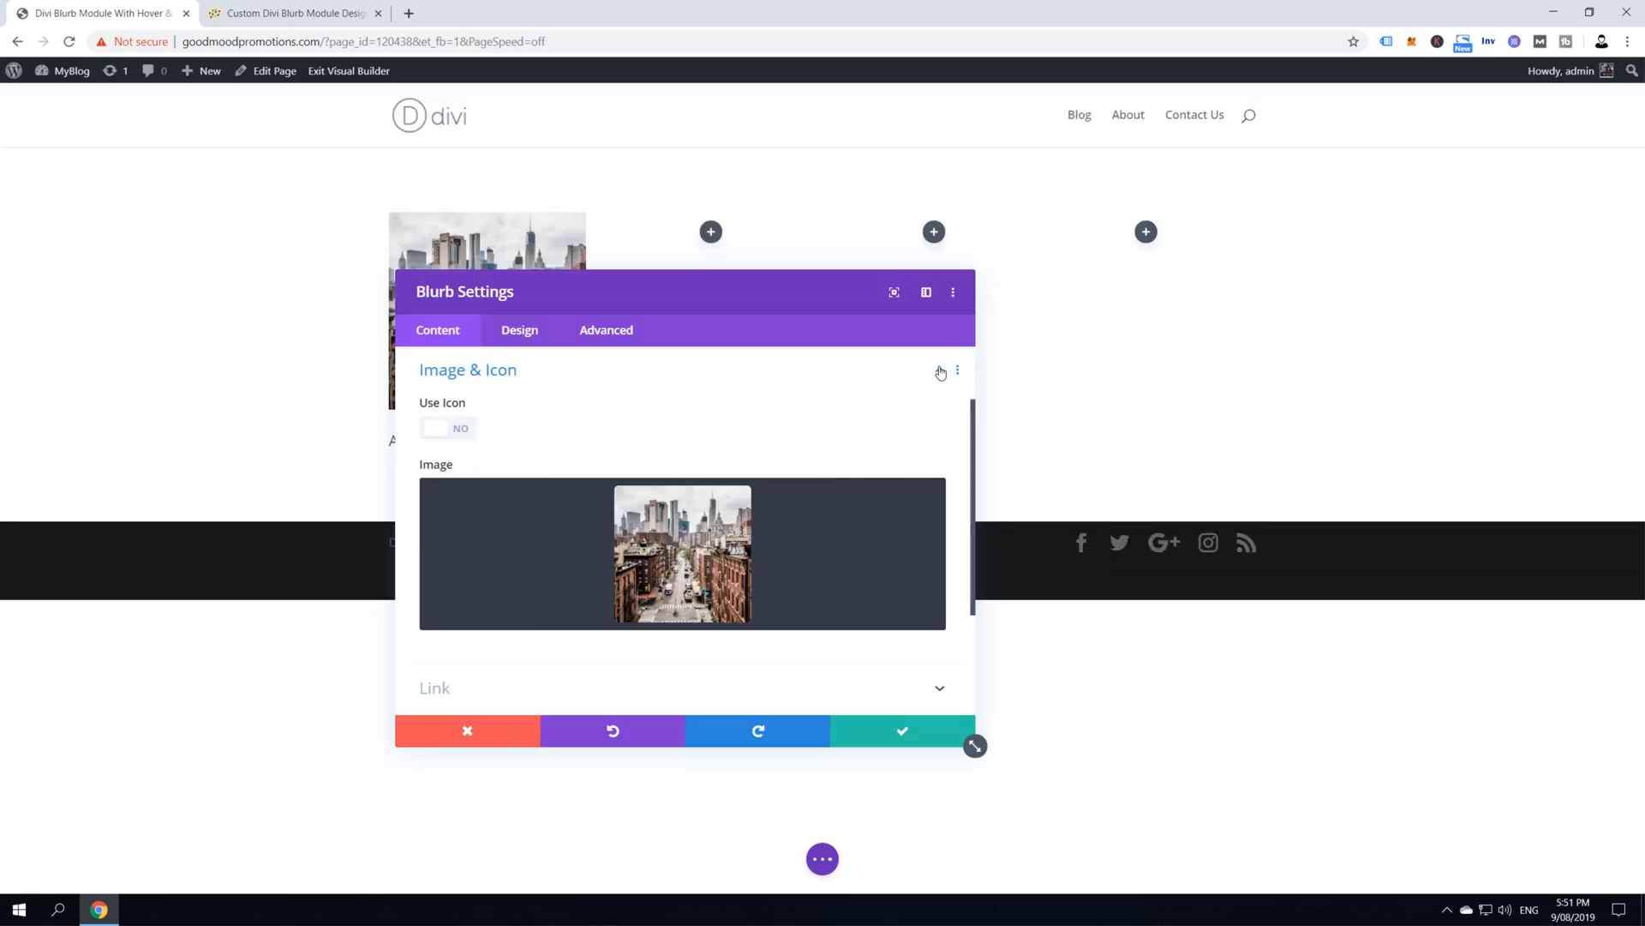
{"action": "left_click", "coordinate": [940, 371]}
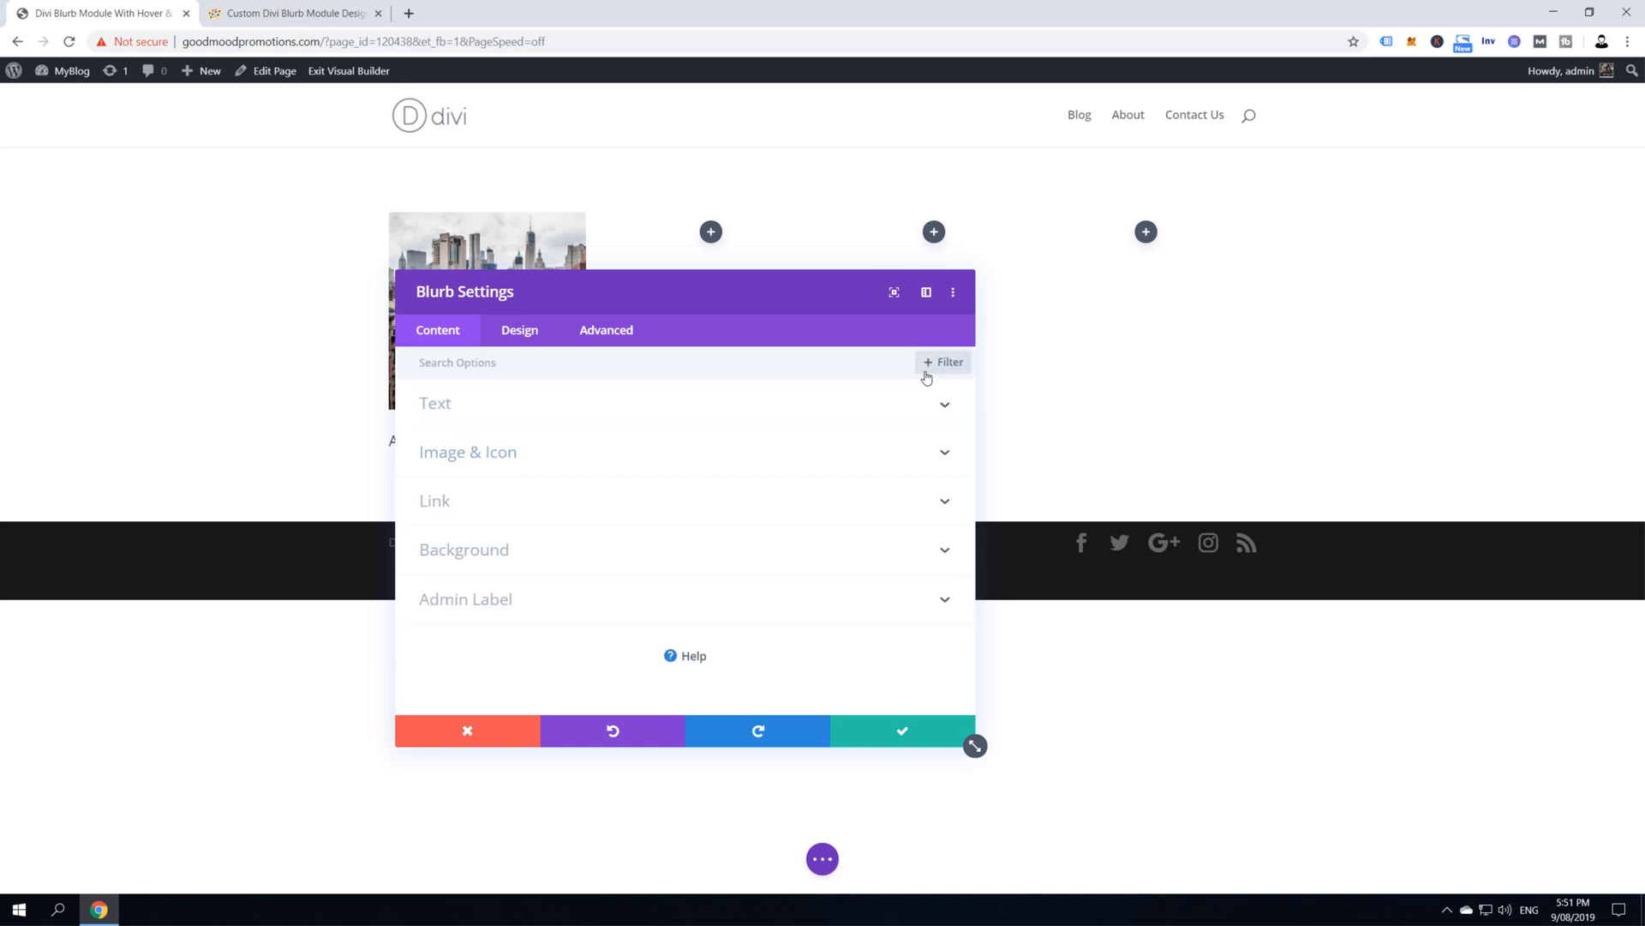
{"action": "mouse_move", "coordinate": [935, 511]}
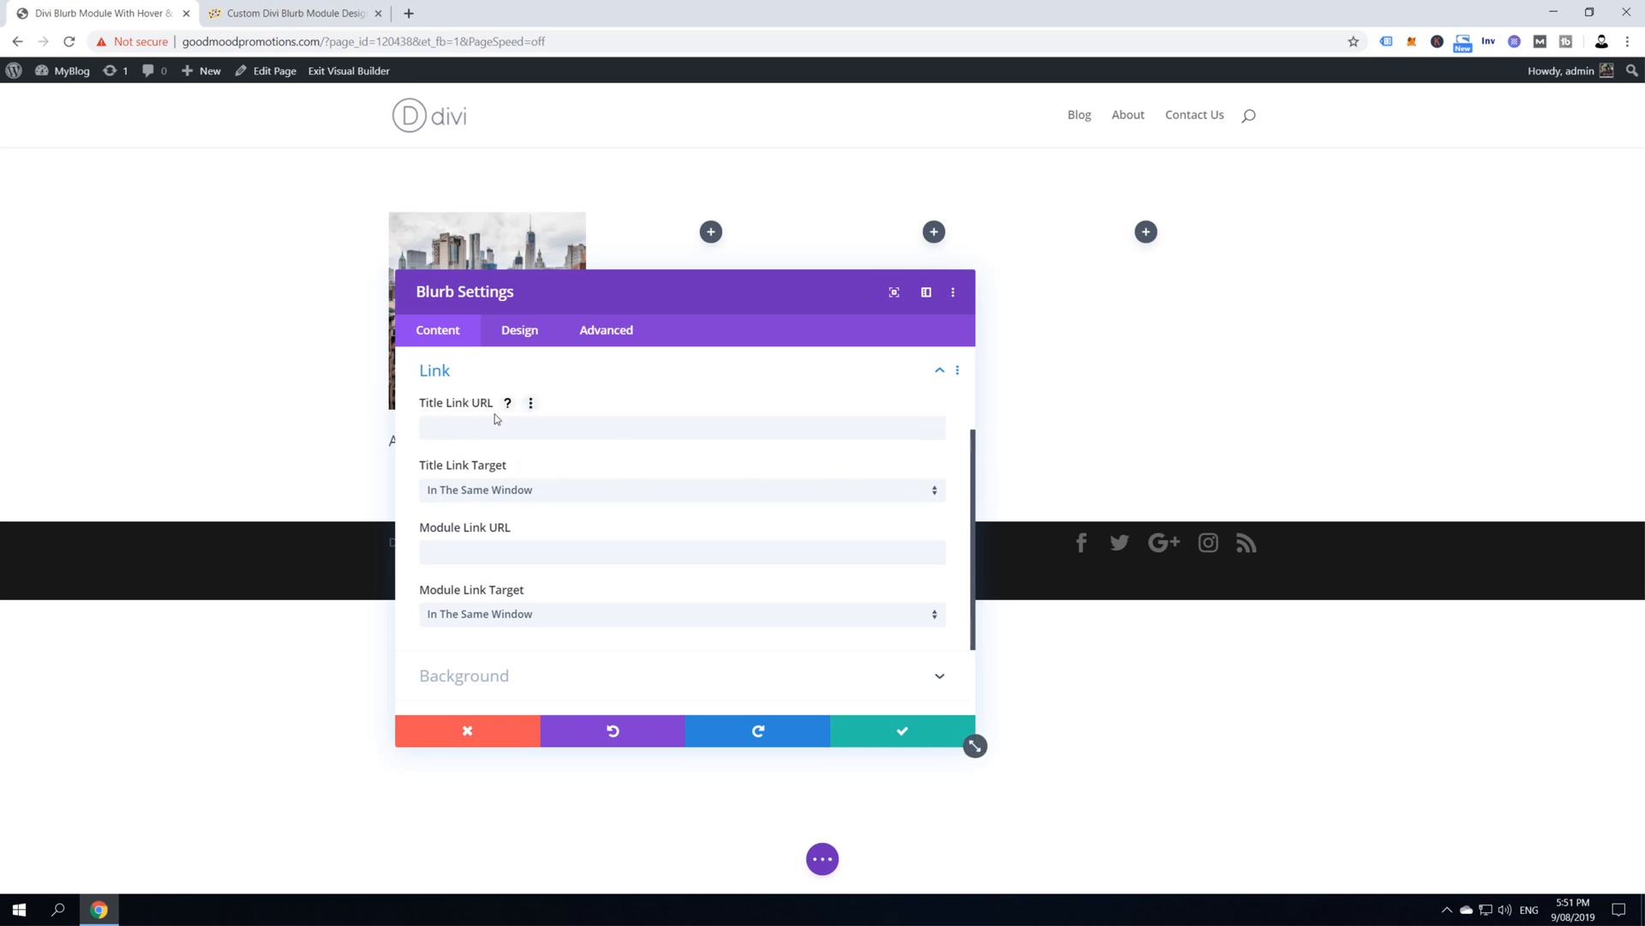
{"action": "mouse_move", "coordinate": [472, 514]}
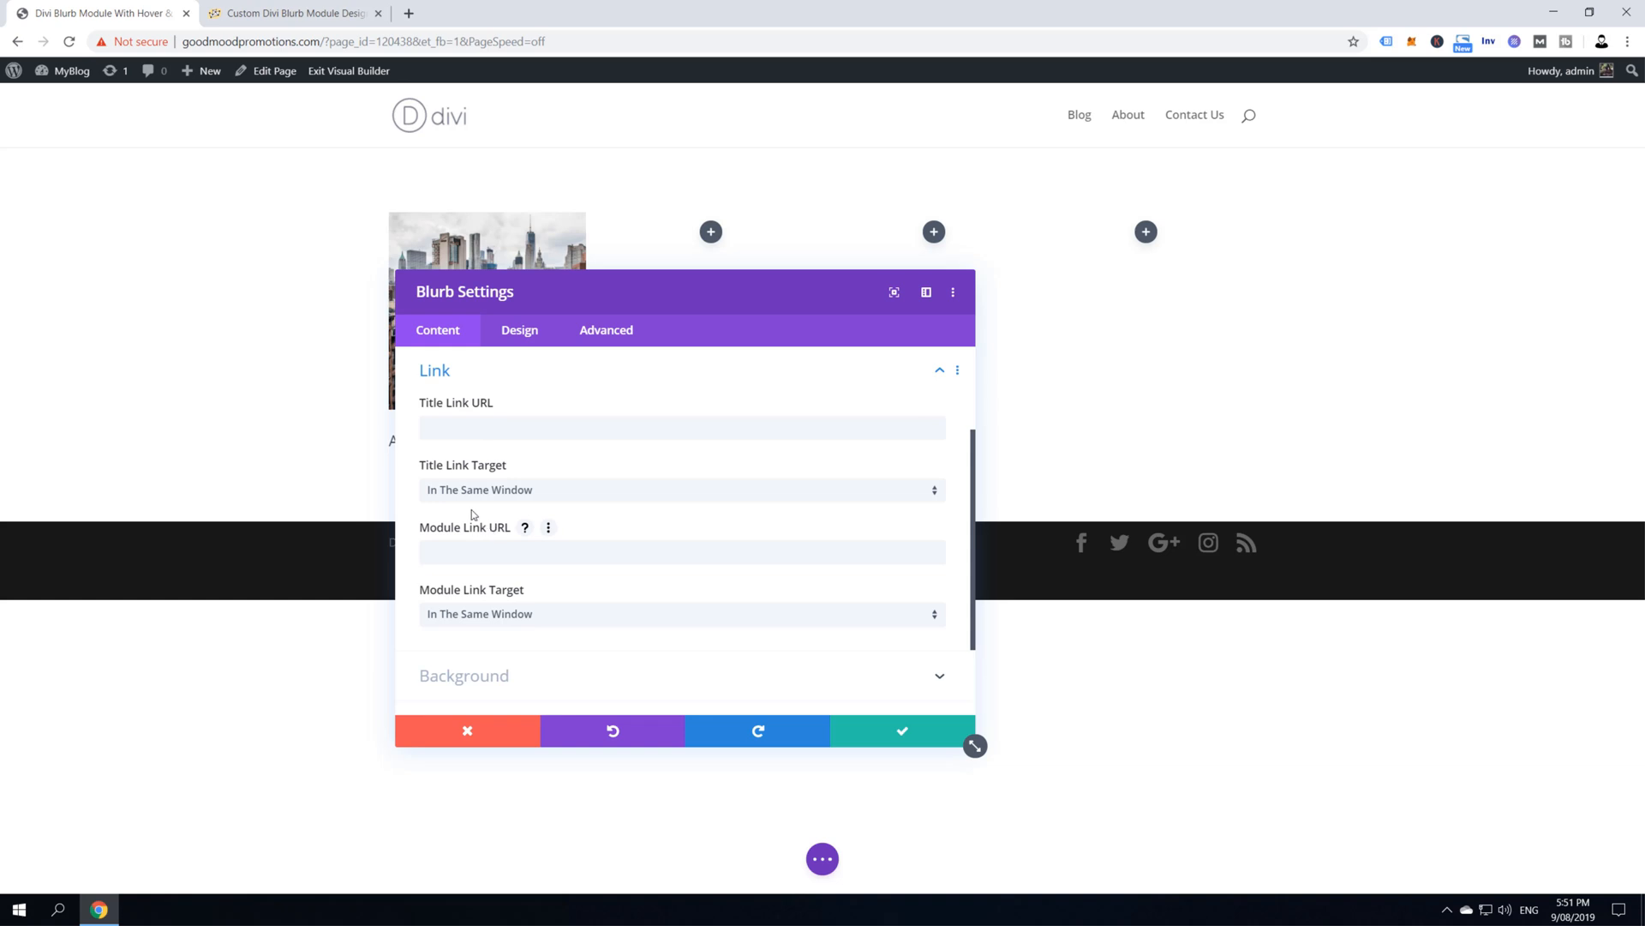
{"action": "left_click", "coordinate": [294, 13]}
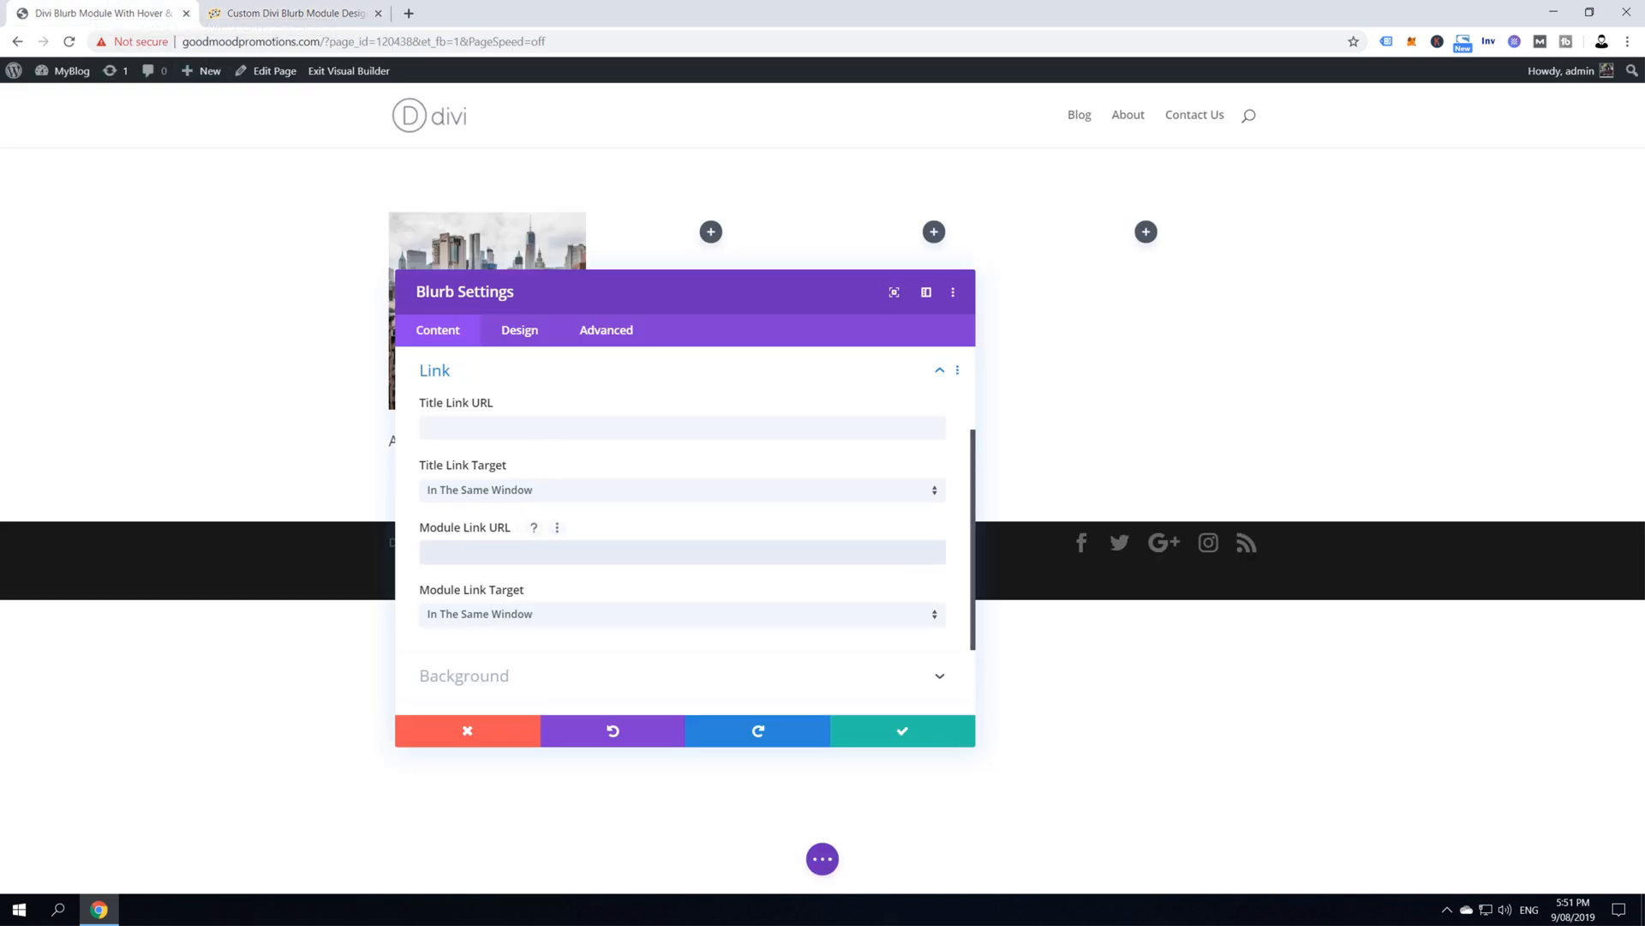
{"action": "type", "text": "https://www.google.com/"}
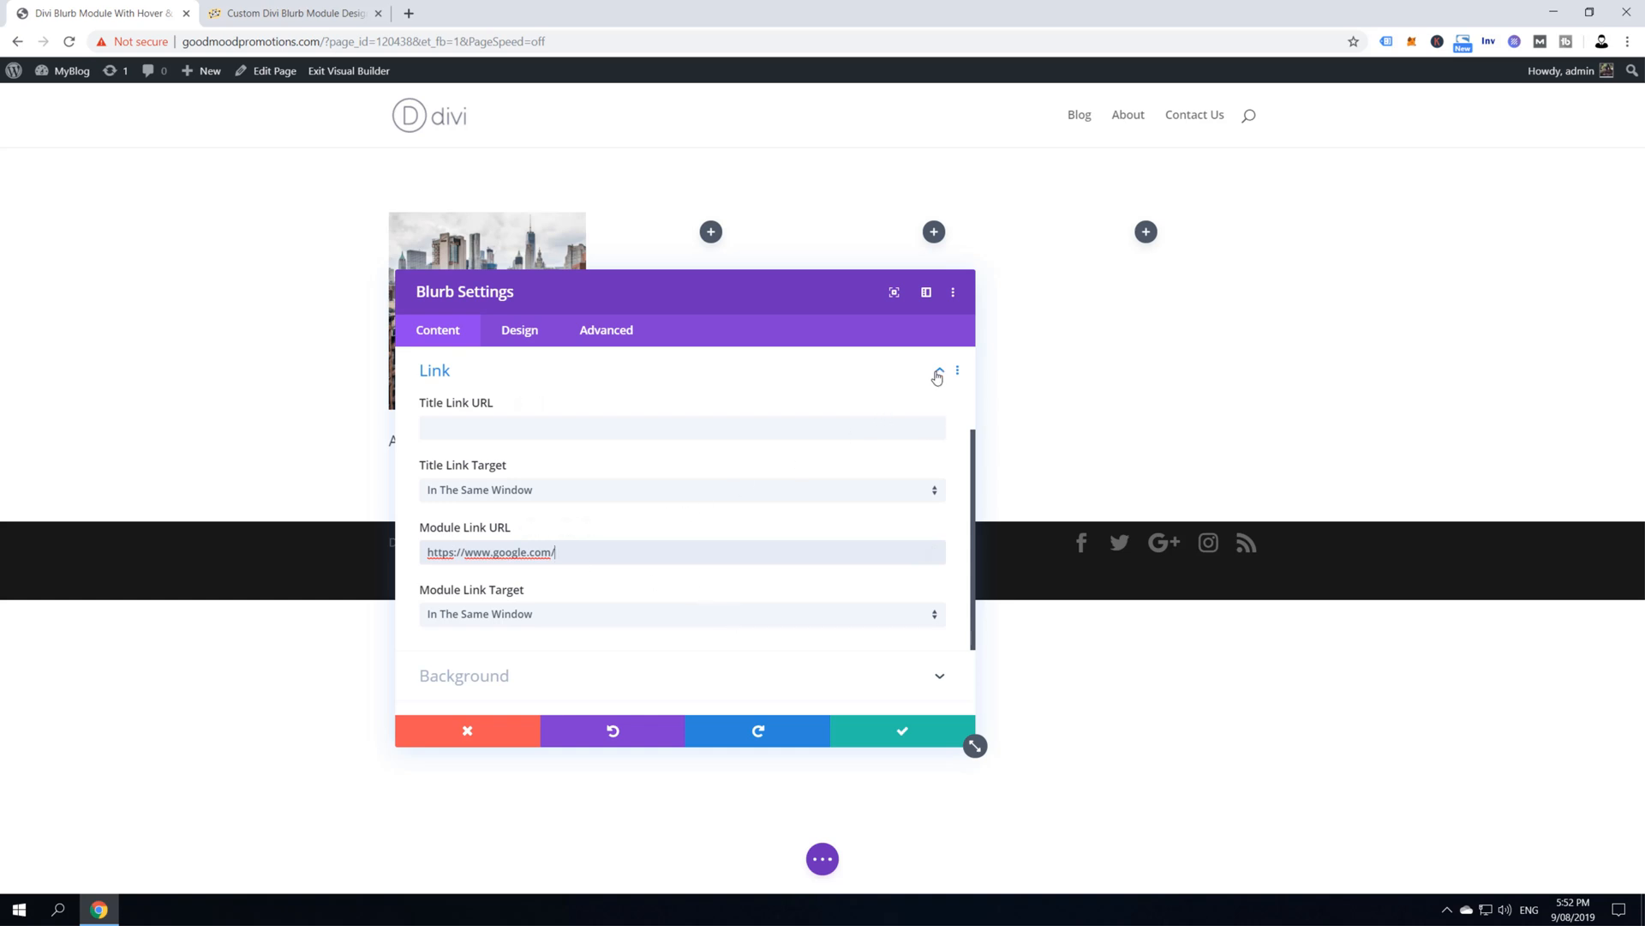
{"action": "left_click", "coordinate": [292, 13]}
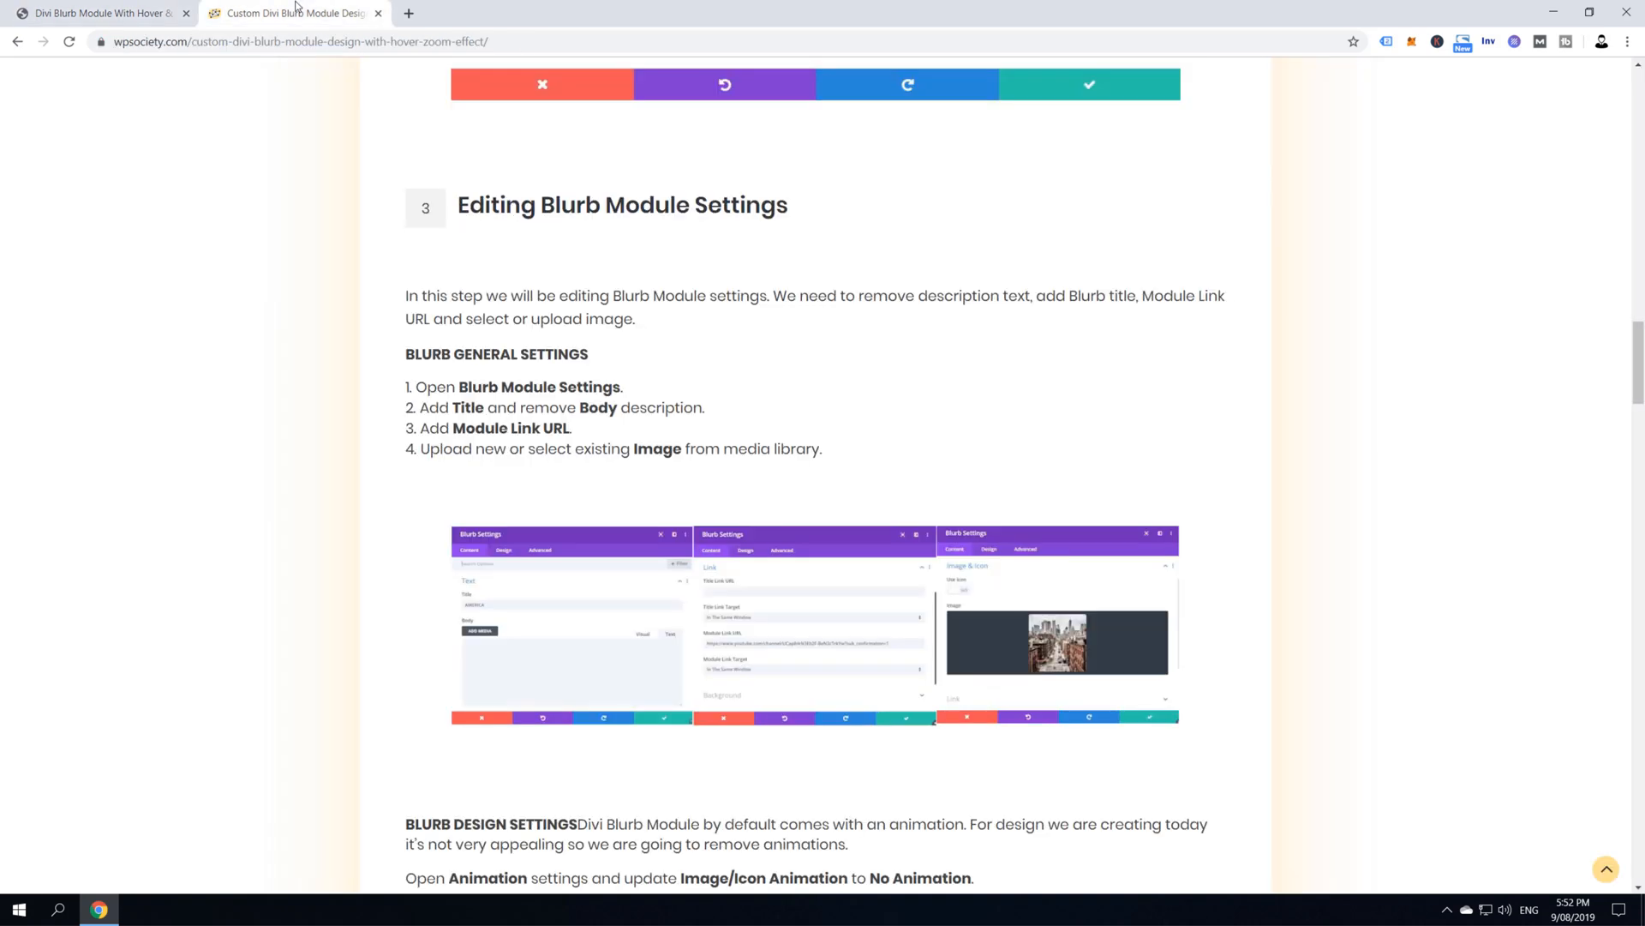
Scroll the tutorial to Blurb Design Settings, which call for no image/icon animation
{"action": "scroll", "scroll_direction": "down", "scroll_amount": 3}
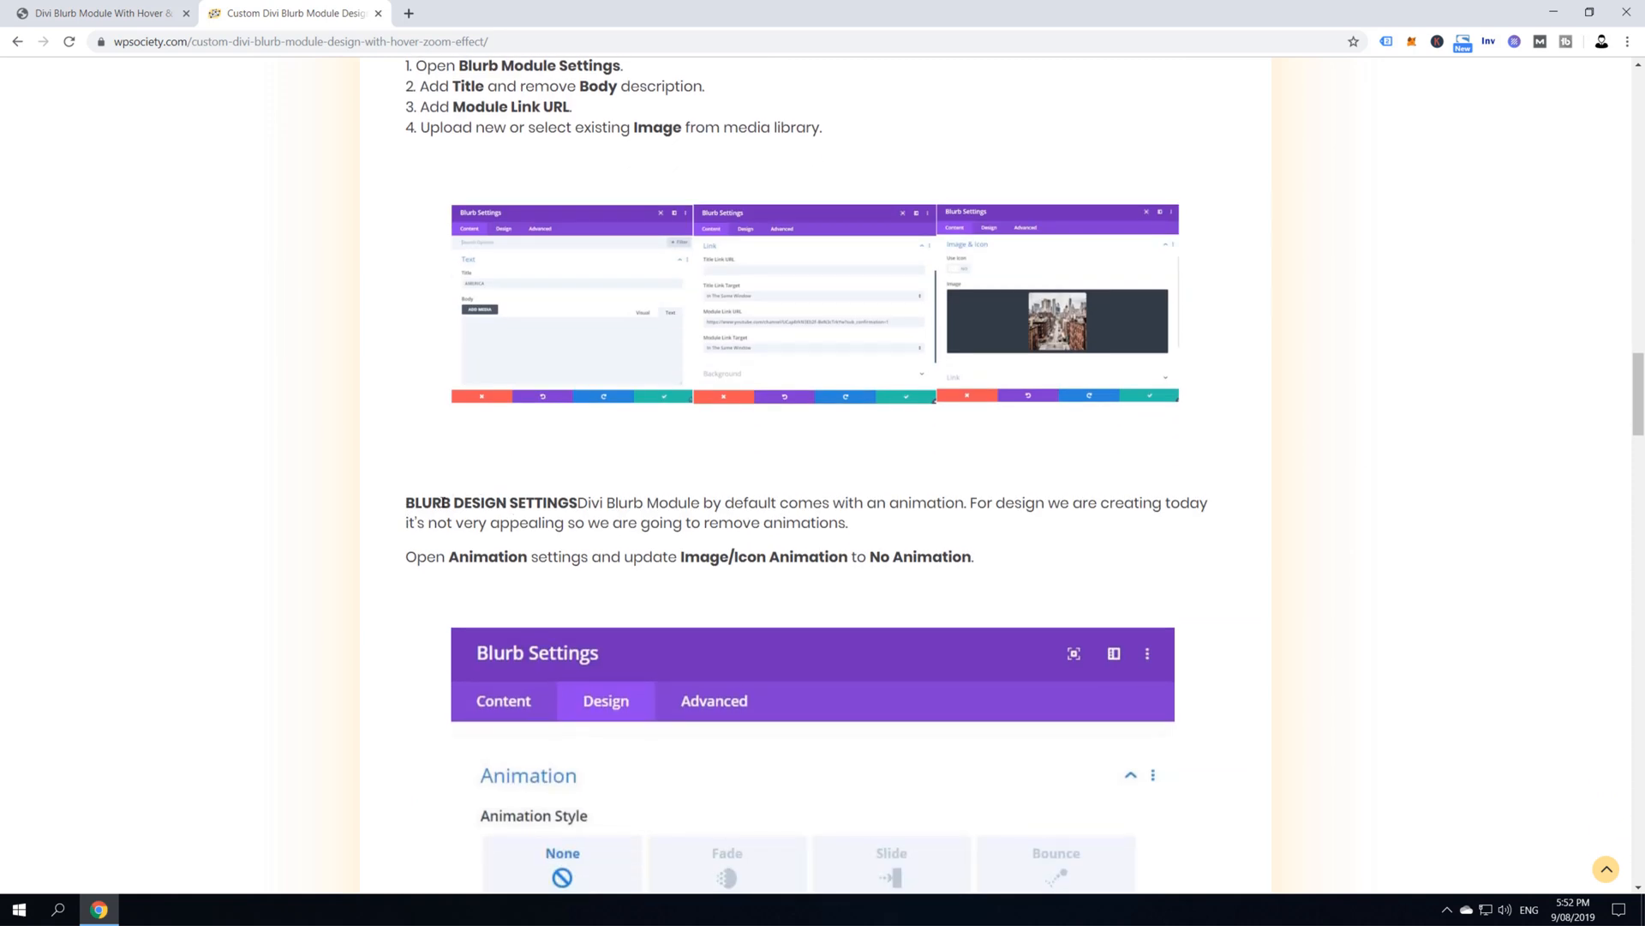
{"action": "mouse_move", "coordinate": [761, 544]}
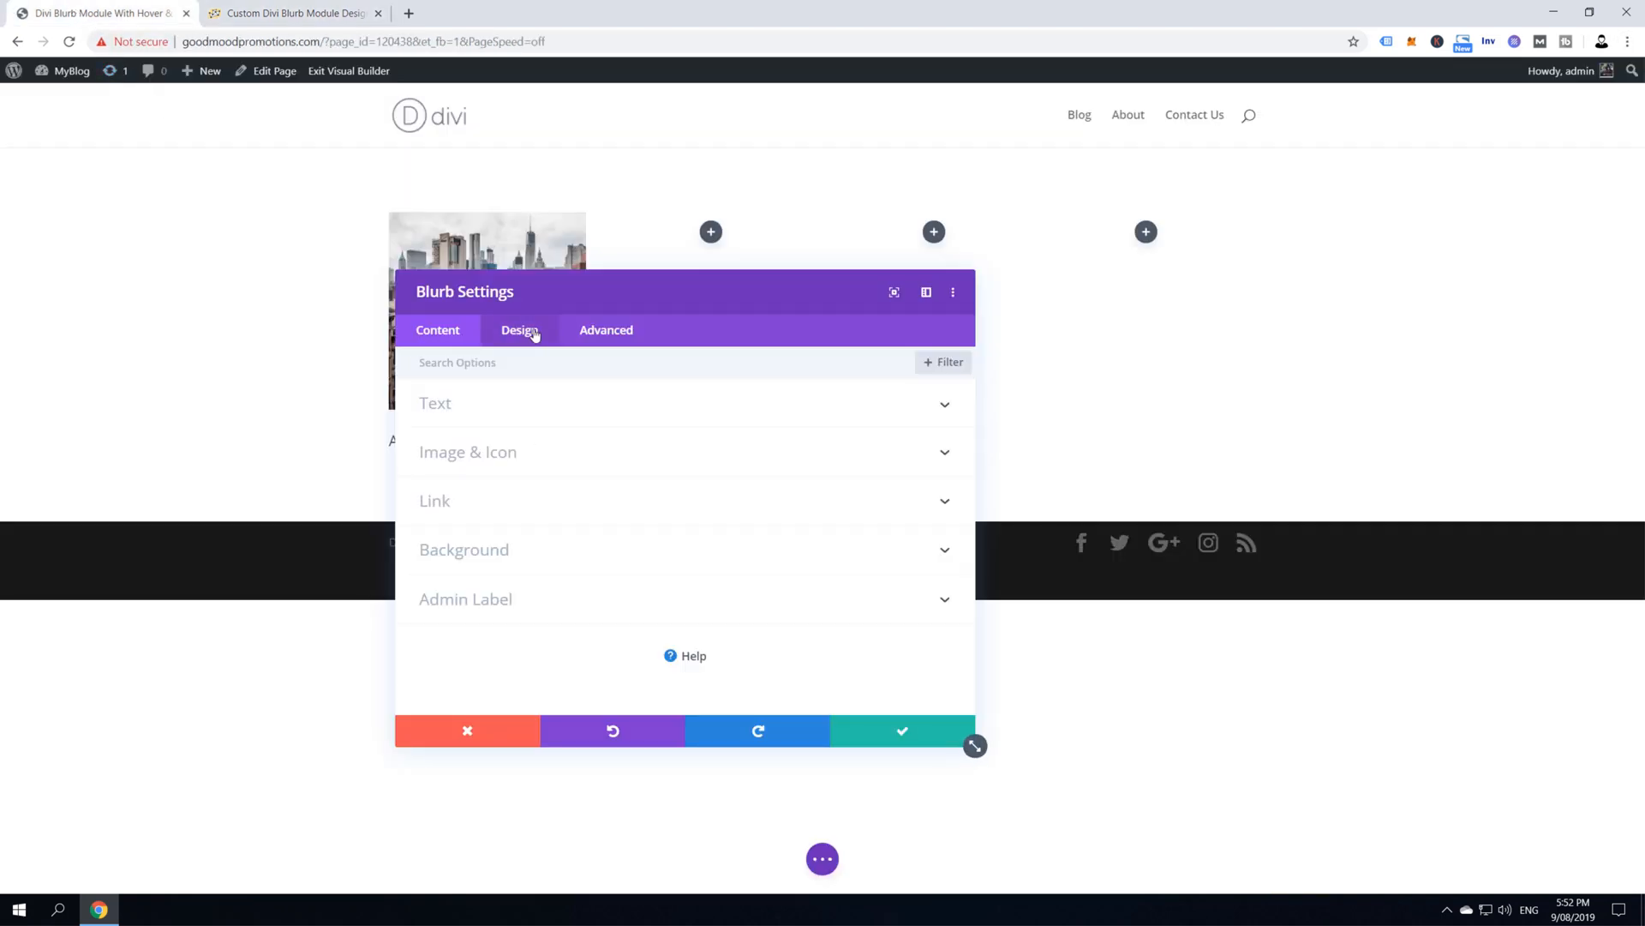
Set Image/Icon Animation to No Animation under the blurb's Design animation settings
{"action": "left_click", "coordinate": [519, 329]}
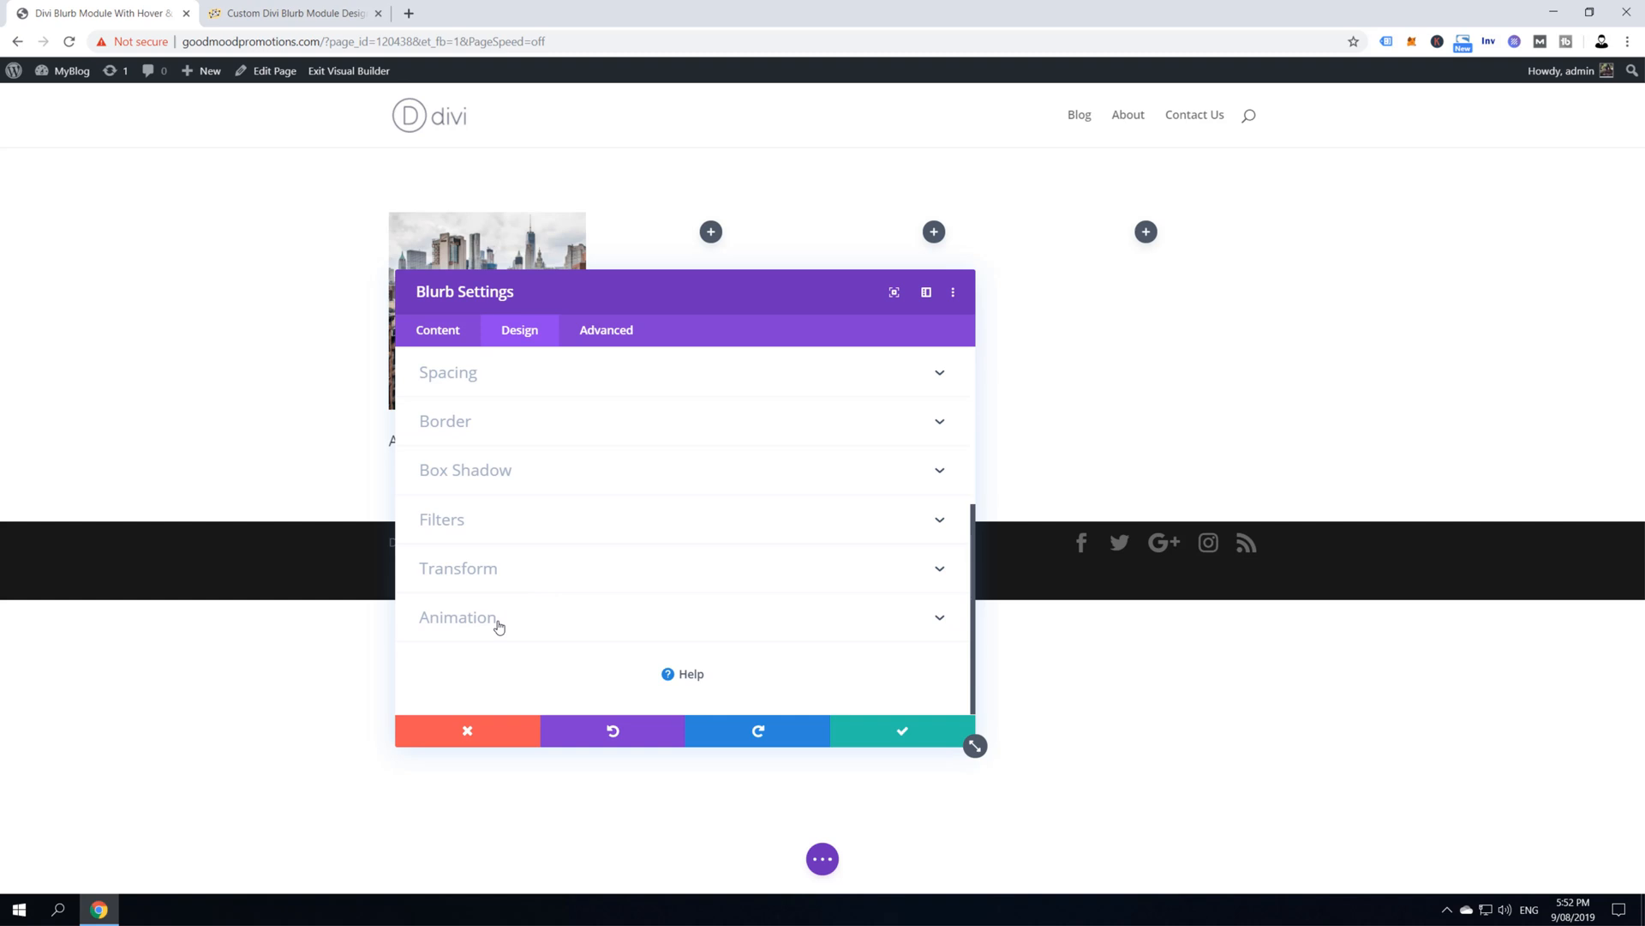
{"action": "left_click", "coordinate": [458, 617]}
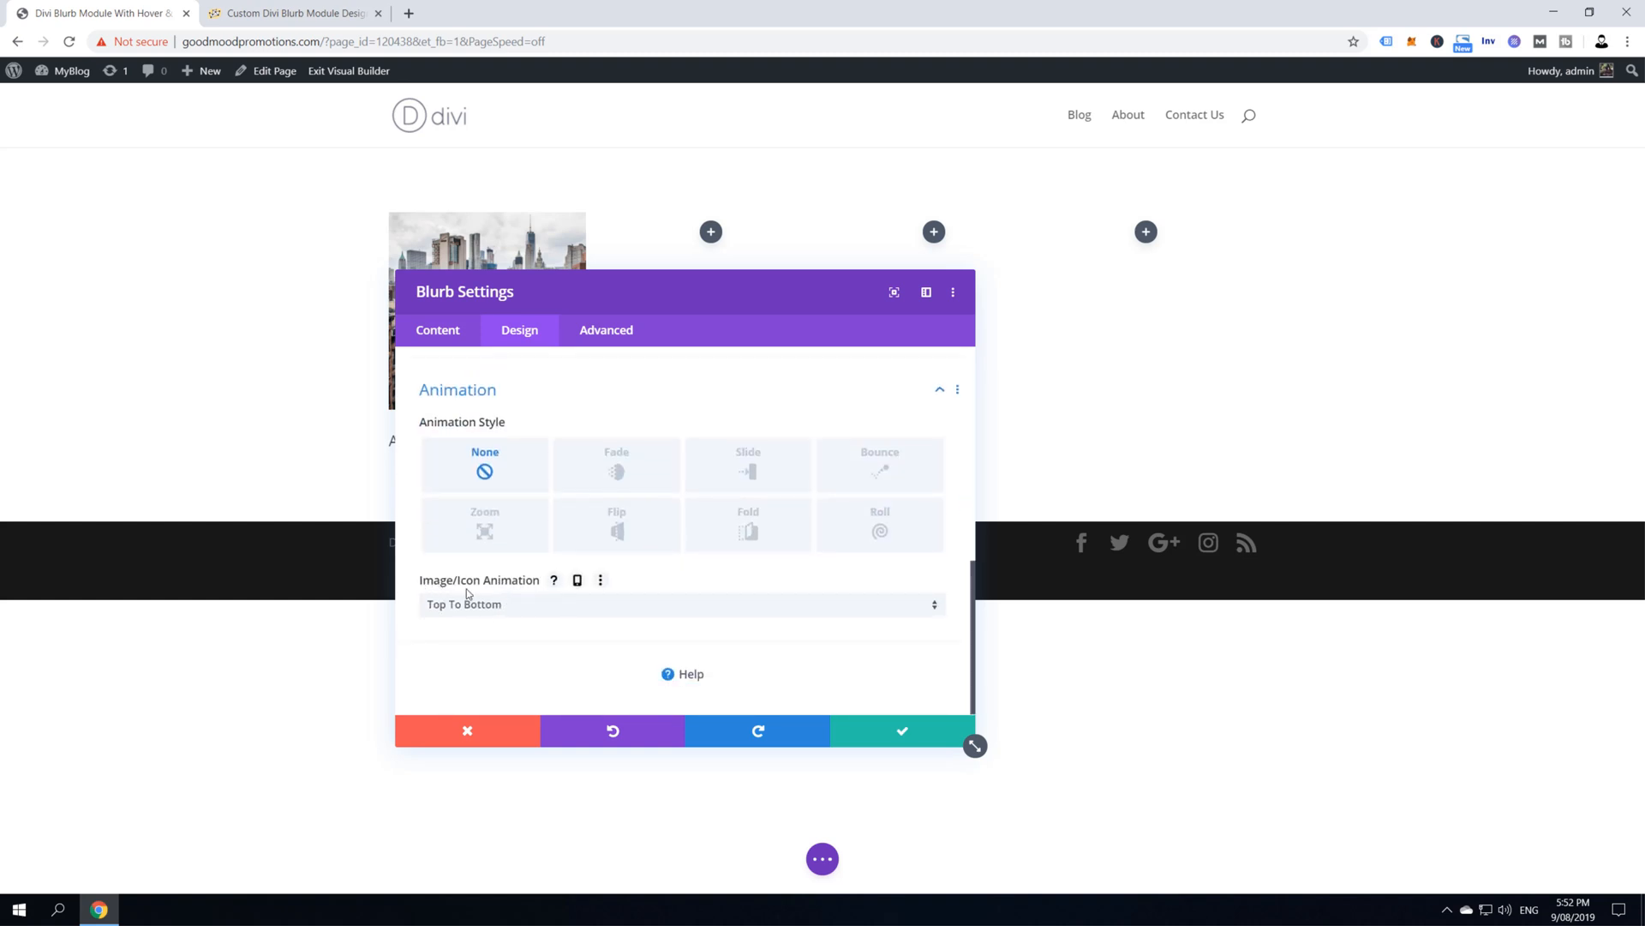
{"action": "left_click", "coordinate": [680, 604]}
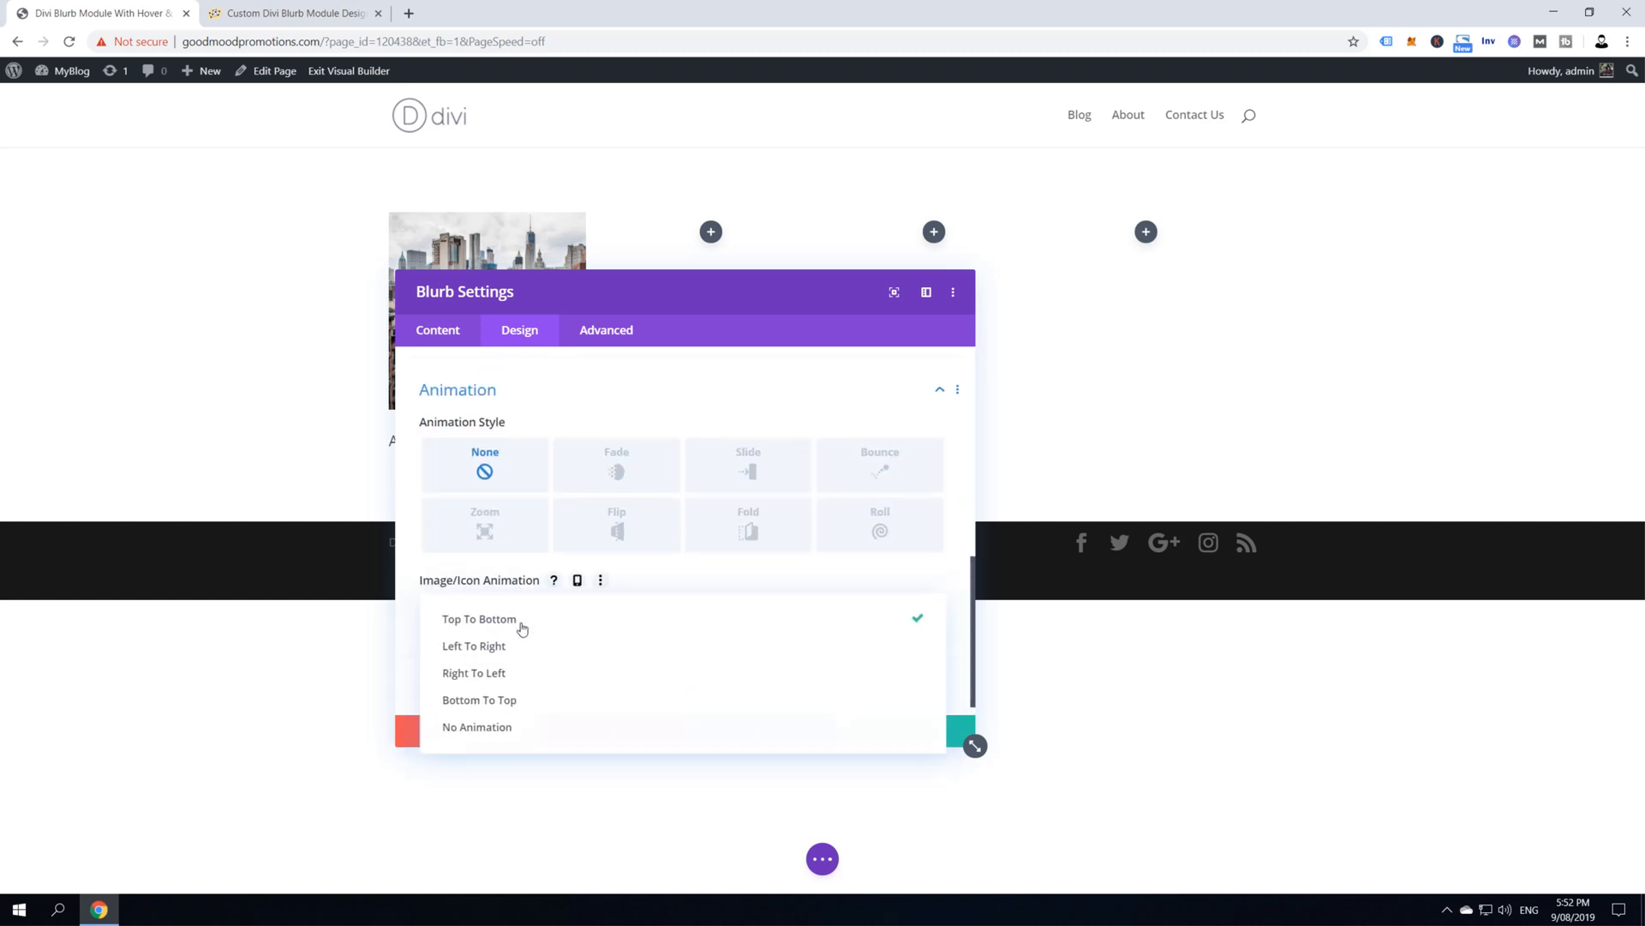
{"action": "left_click", "coordinate": [476, 726]}
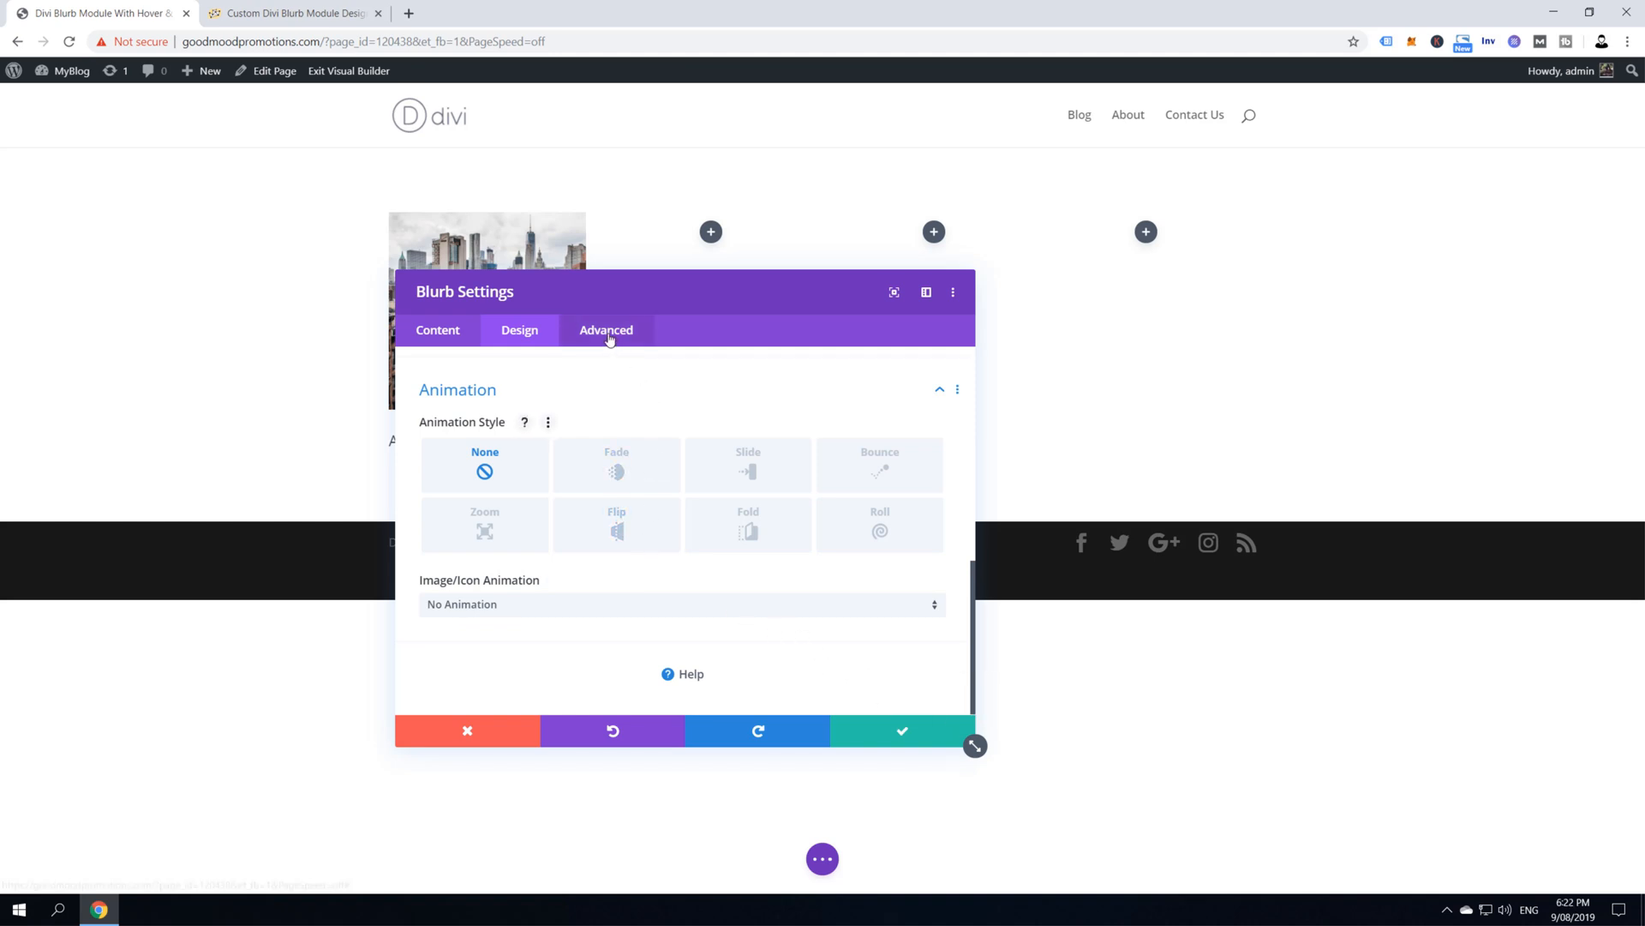
{"action": "left_click", "coordinate": [606, 329]}
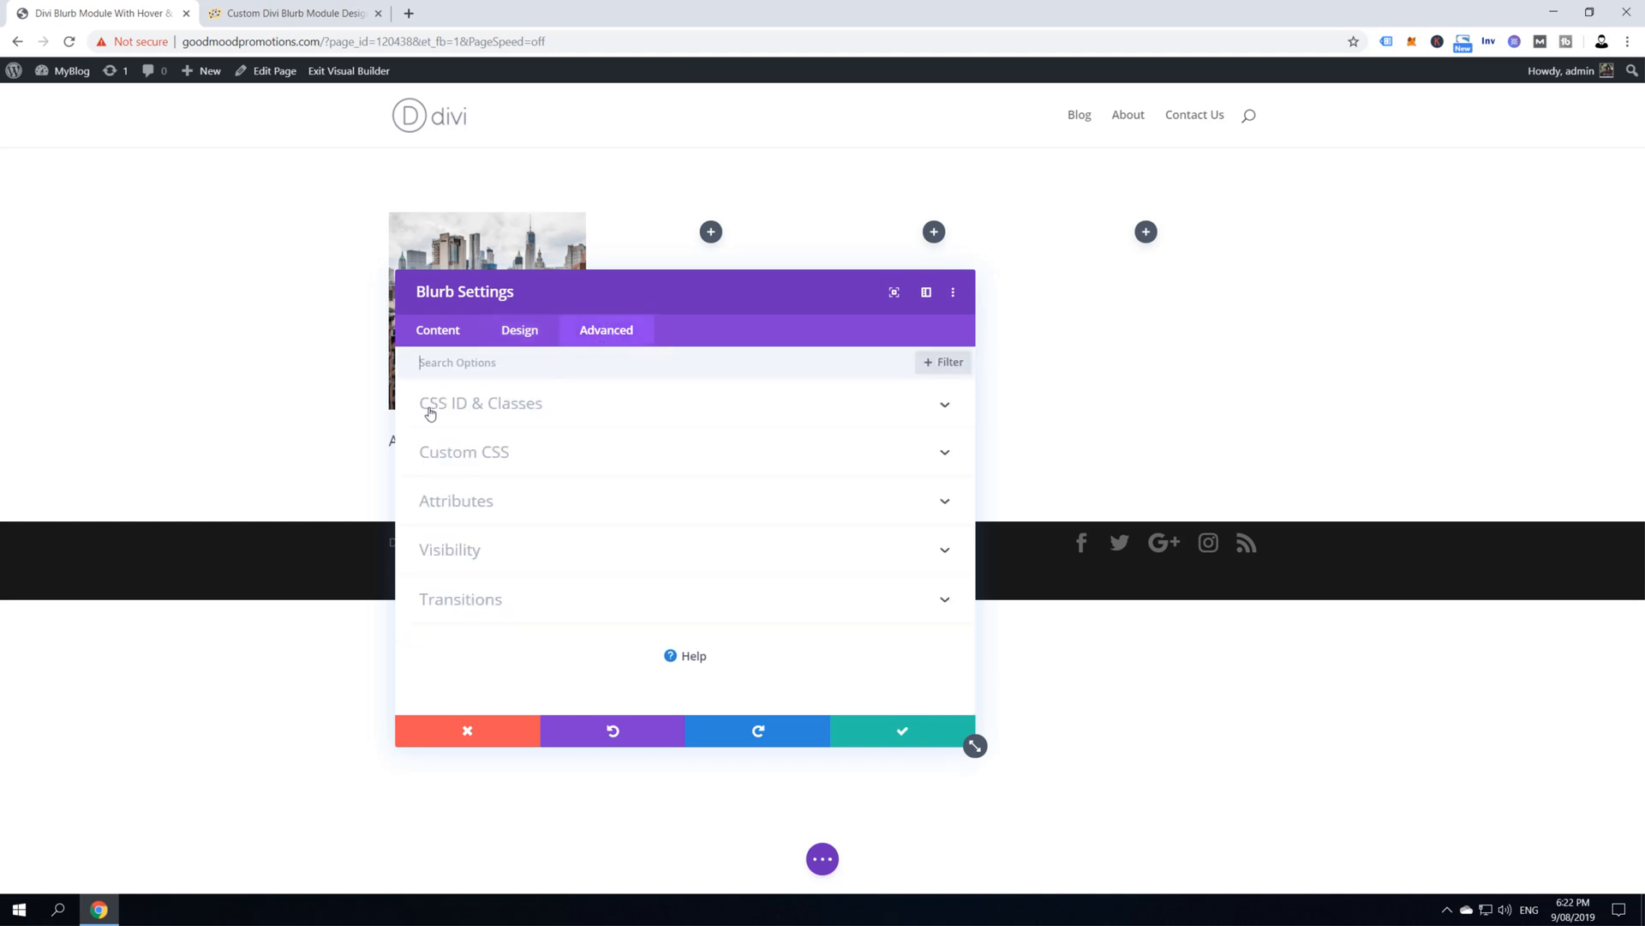
Give the America blurb the CSS class et_pb_blurb_cat and save its settings
{"action": "left_click", "coordinate": [480, 403]}
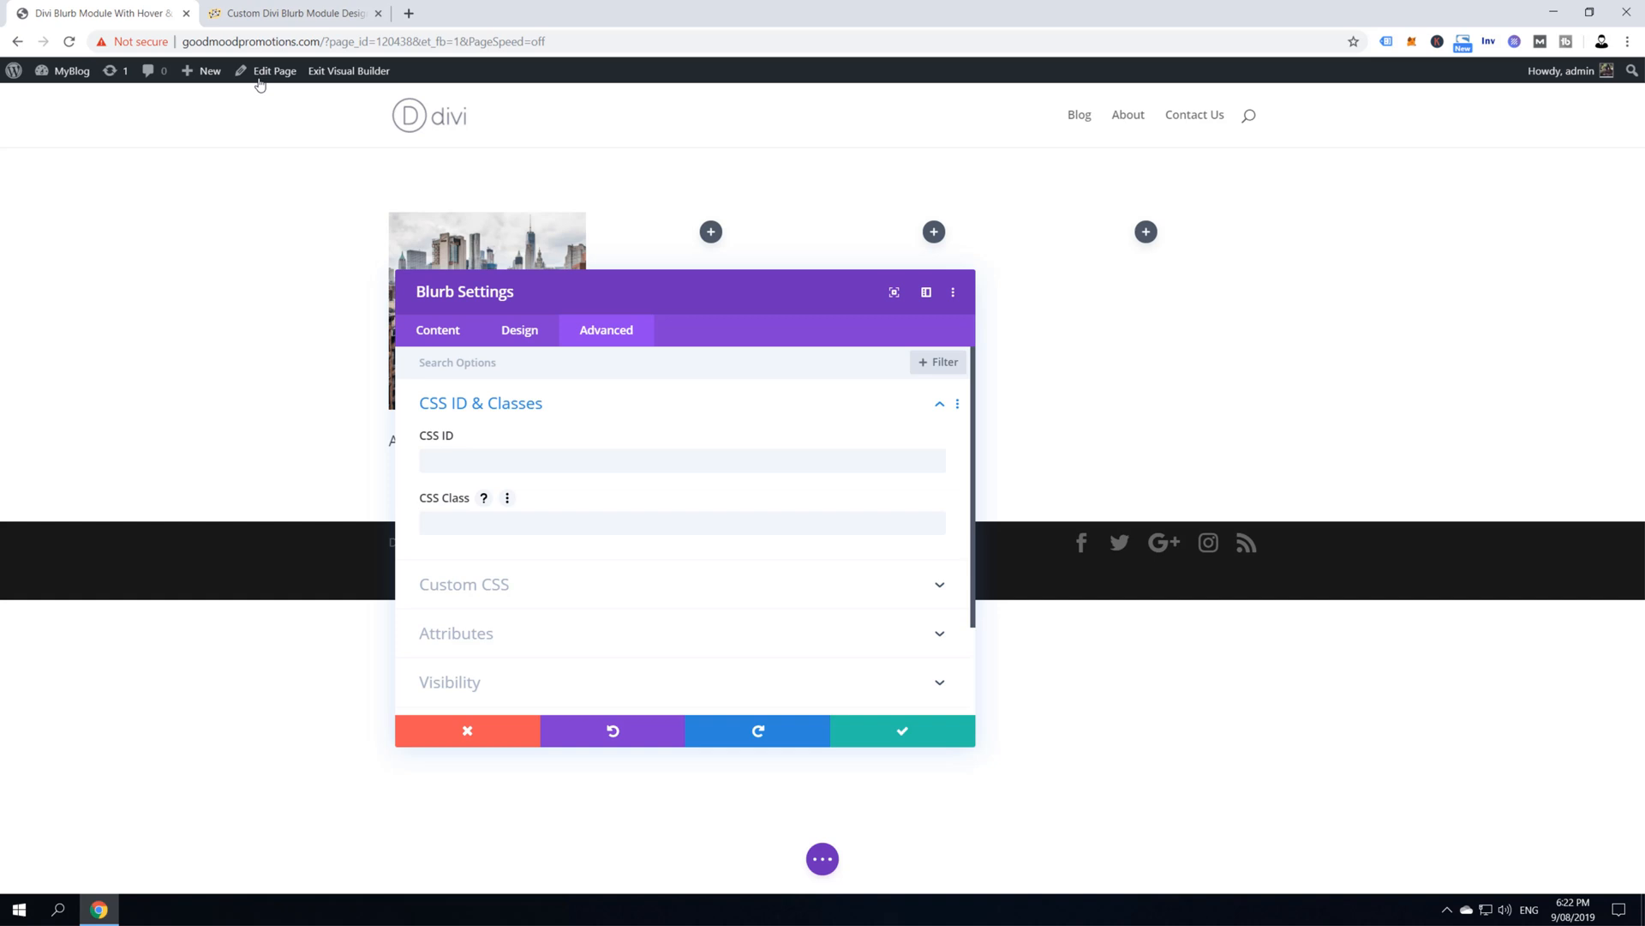
{"action": "left_click", "coordinate": [294, 13]}
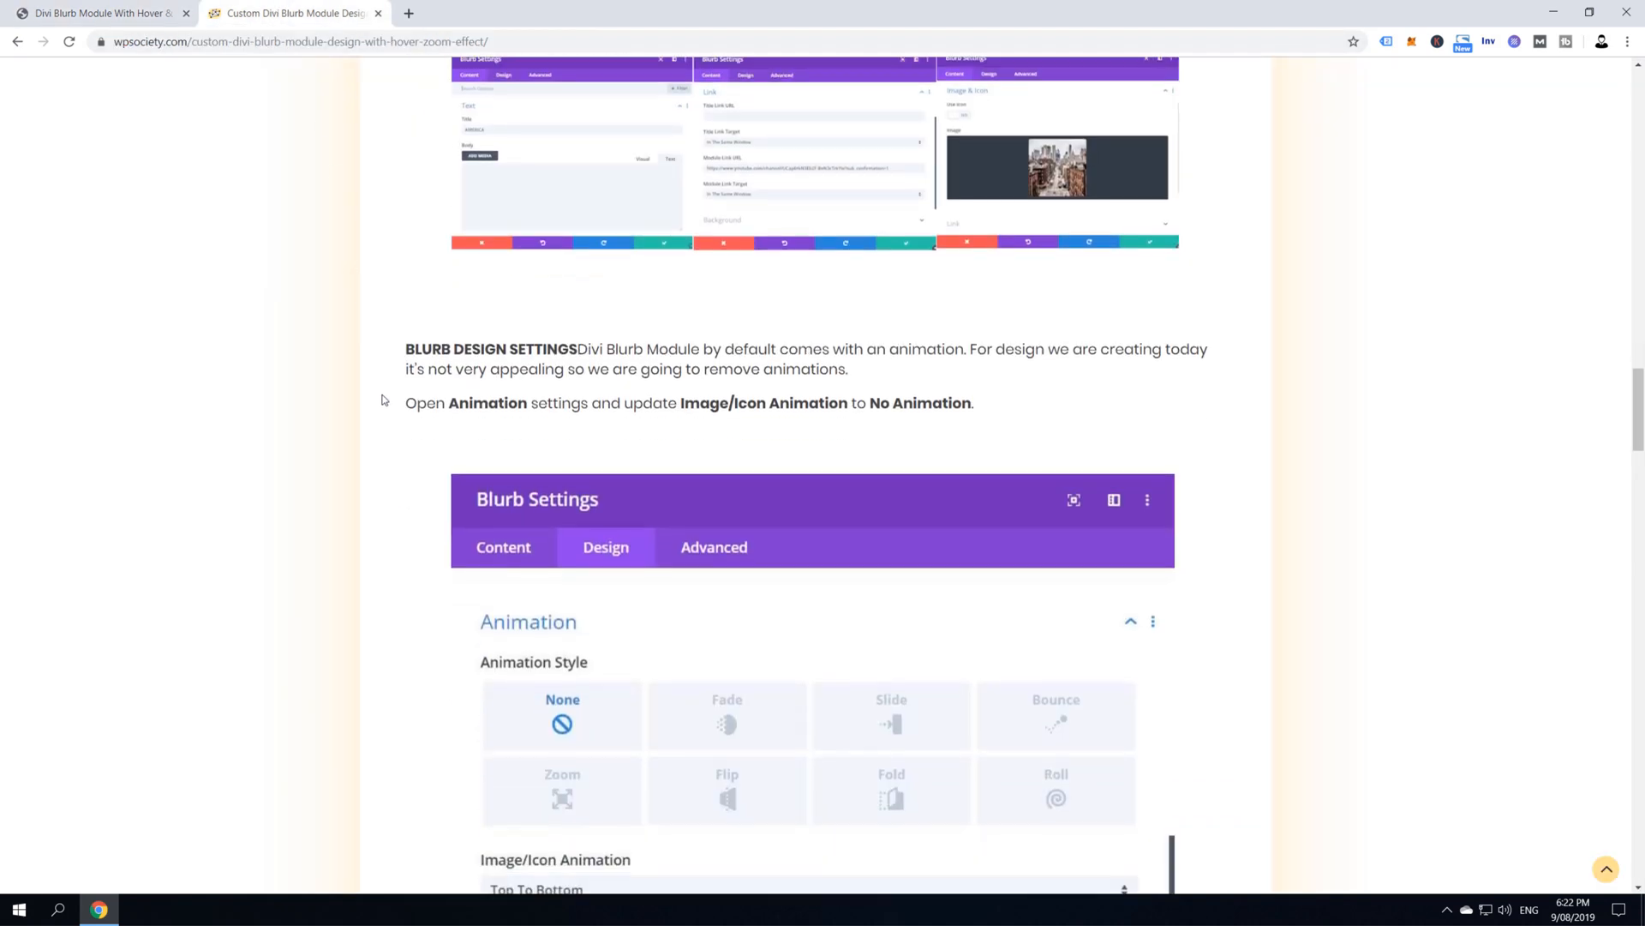
{"action": "scroll", "scroll_direction": "down", "scroll_amount": 3}
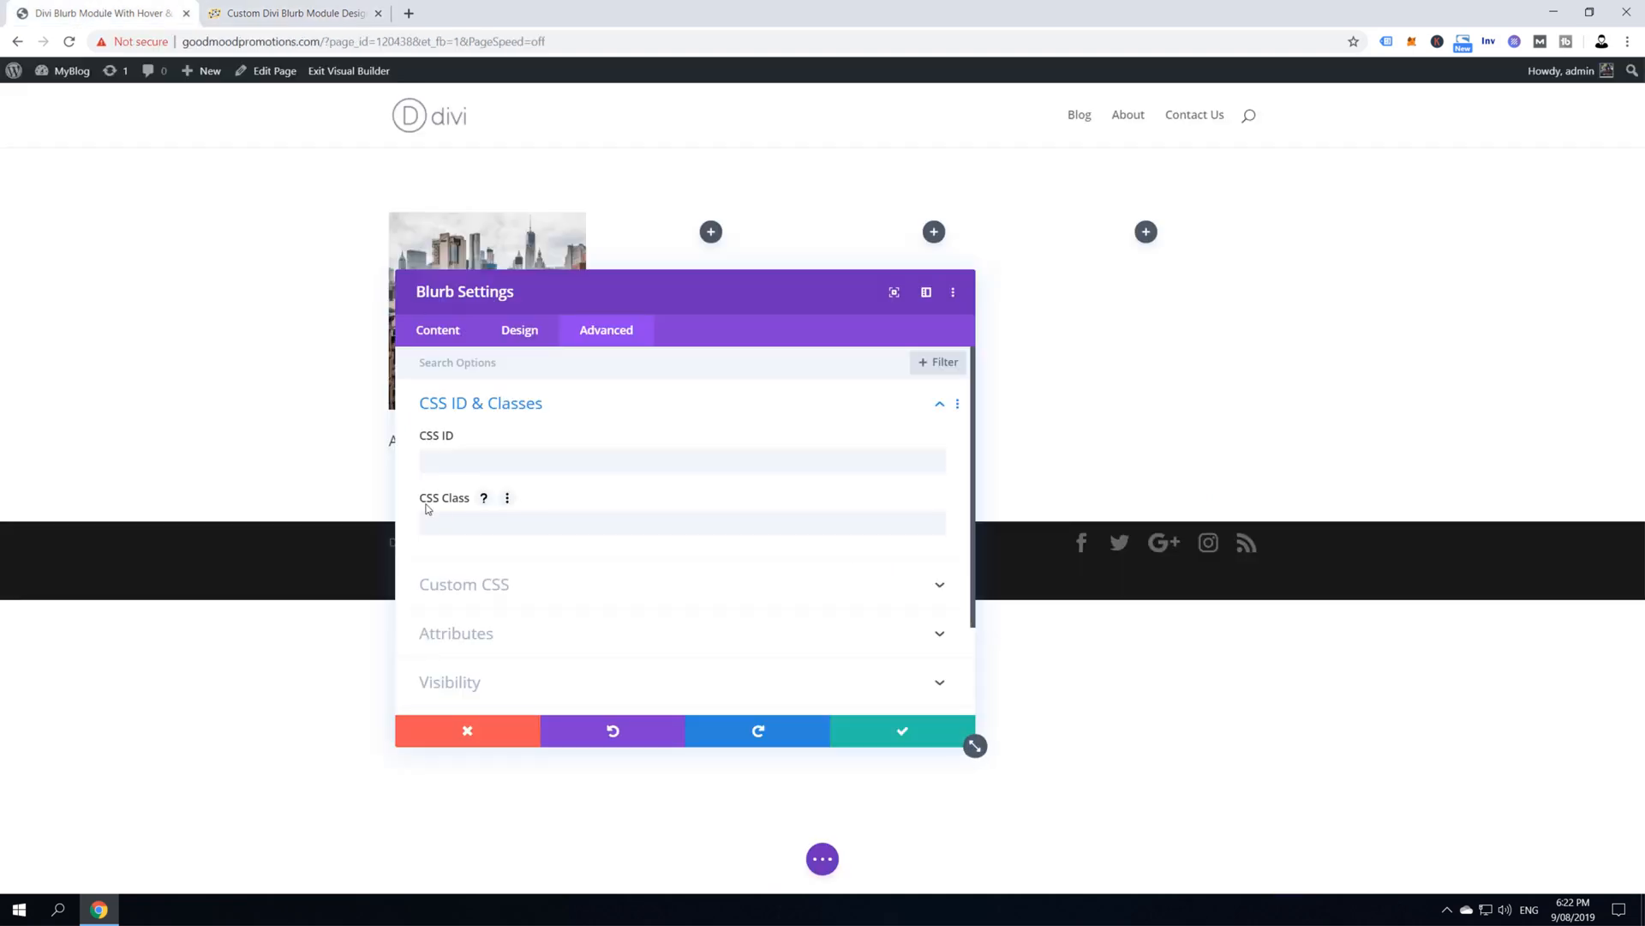
{"action": "type", "text": "et_pb_blurb_cat"}
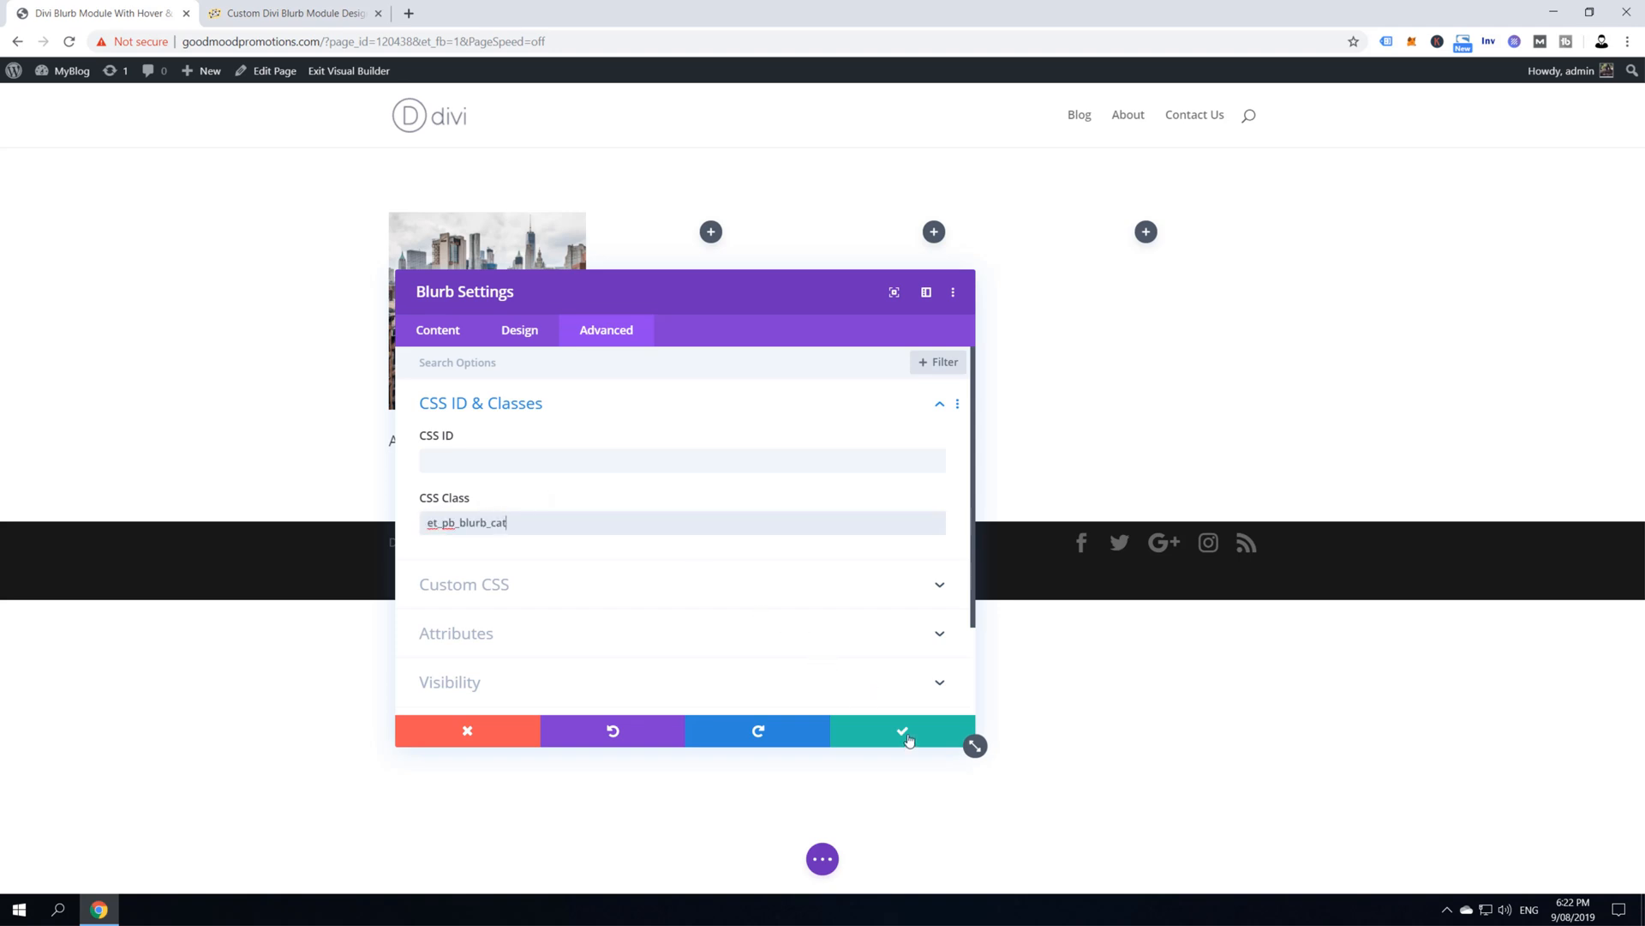
{"action": "left_click", "coordinate": [900, 730]}
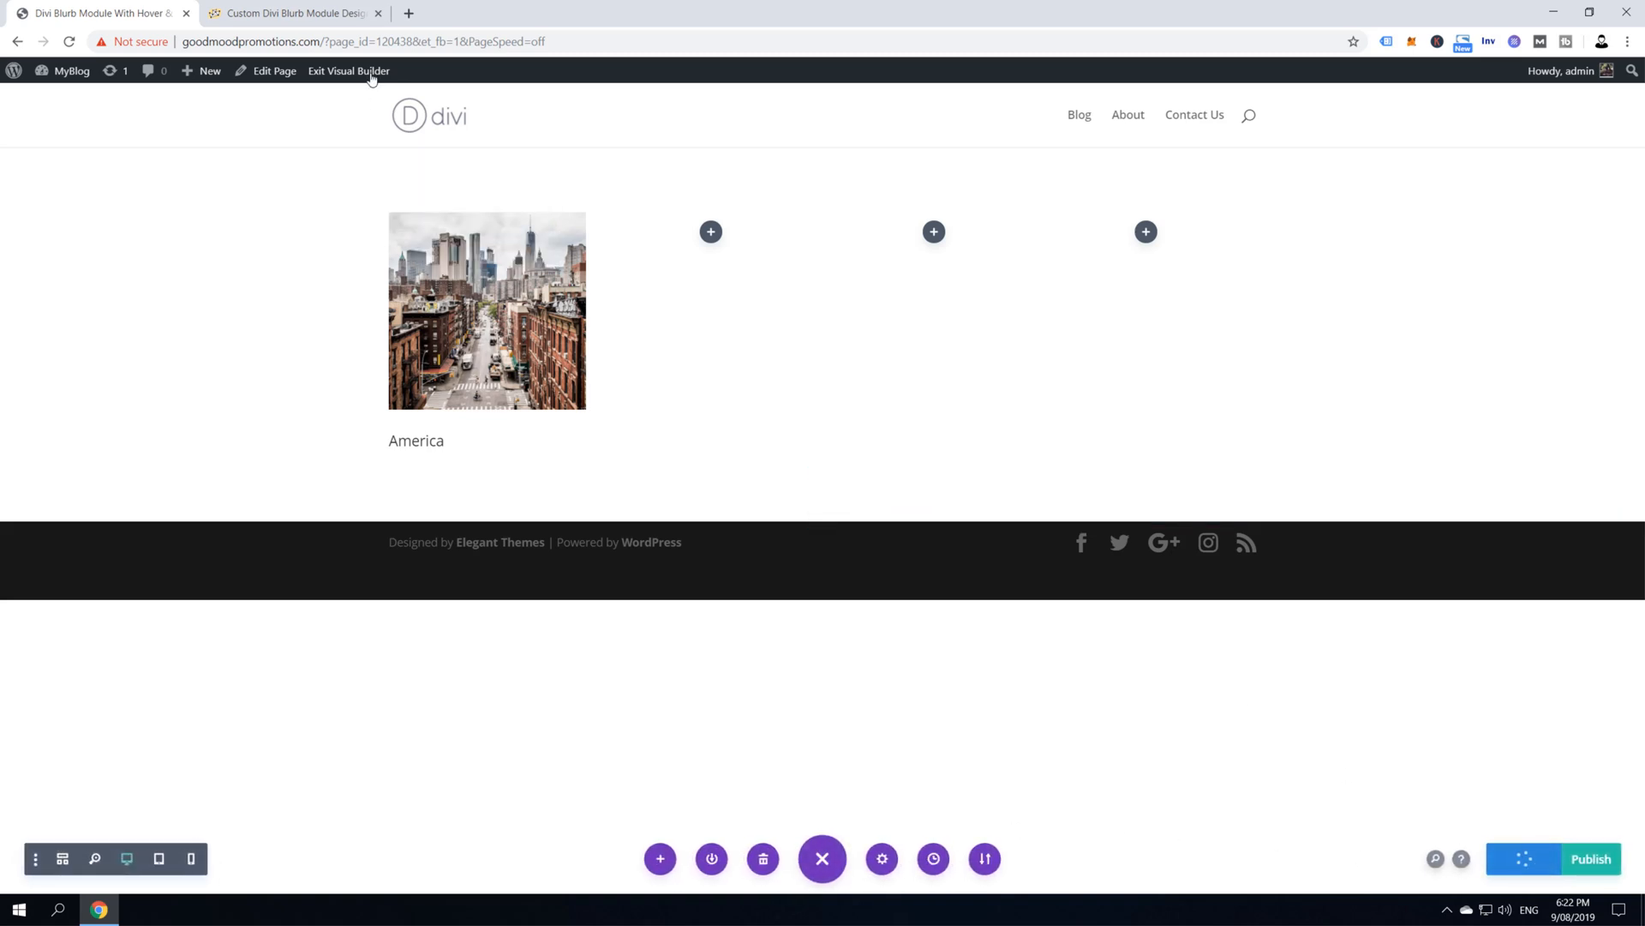
Read the tutorial's step on duplicating the blurb modules
{"action": "left_click", "coordinate": [294, 13]}
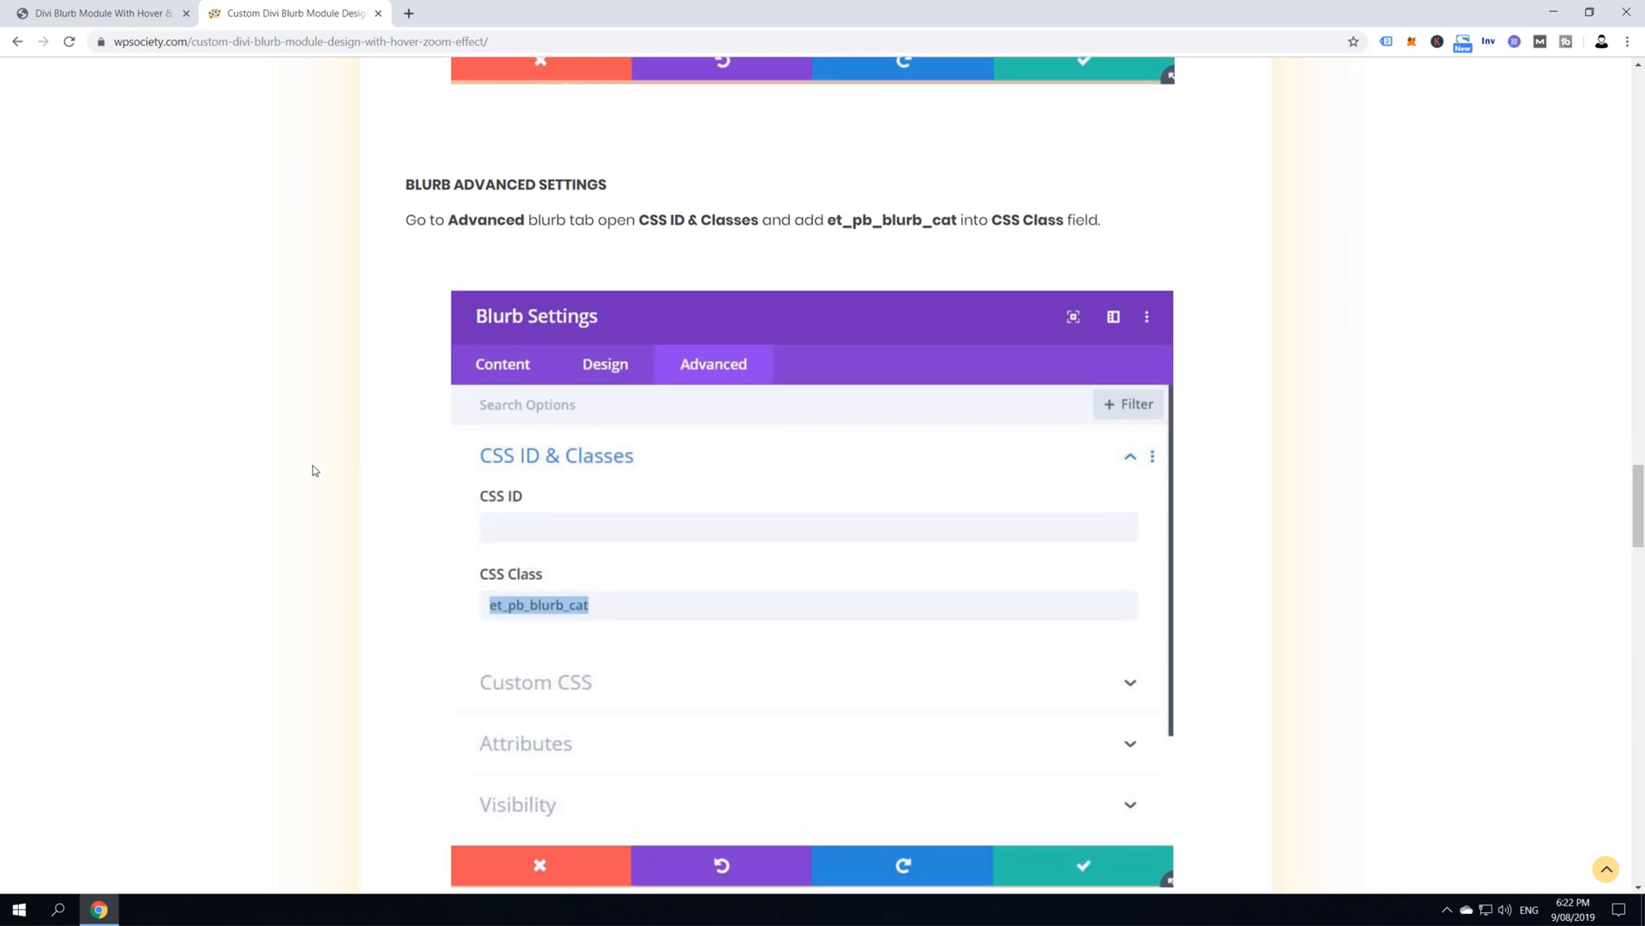
{"action": "scroll", "scroll_direction": "down", "scroll_amount": 3}
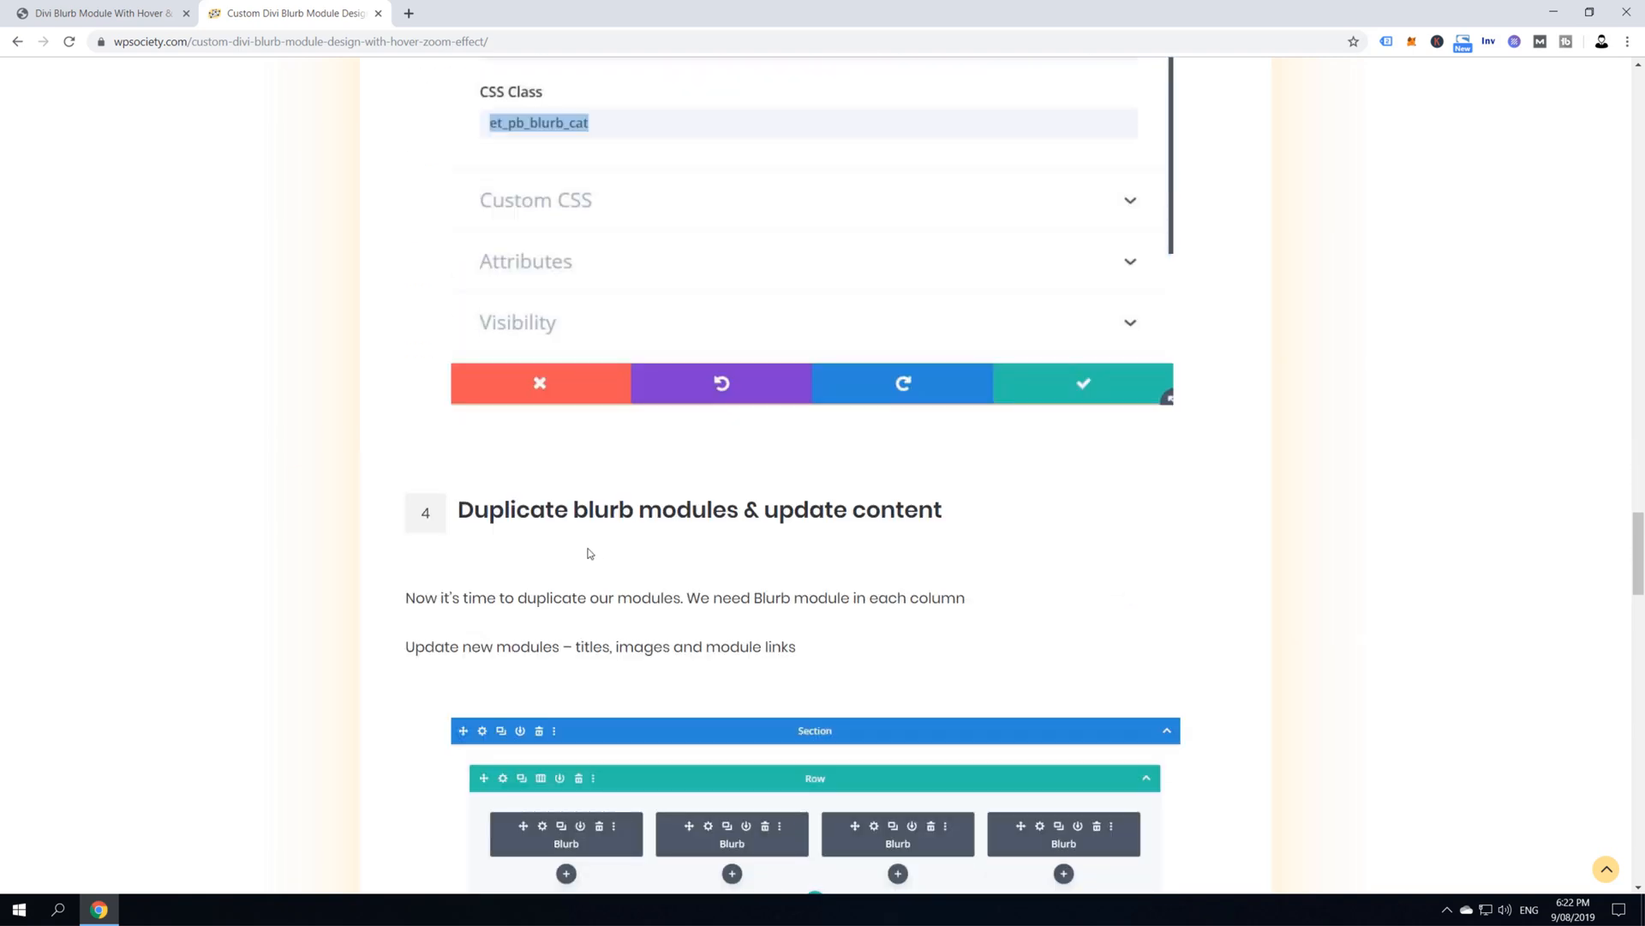
{"action": "scroll", "scroll_direction": "down", "scroll_amount": 3}
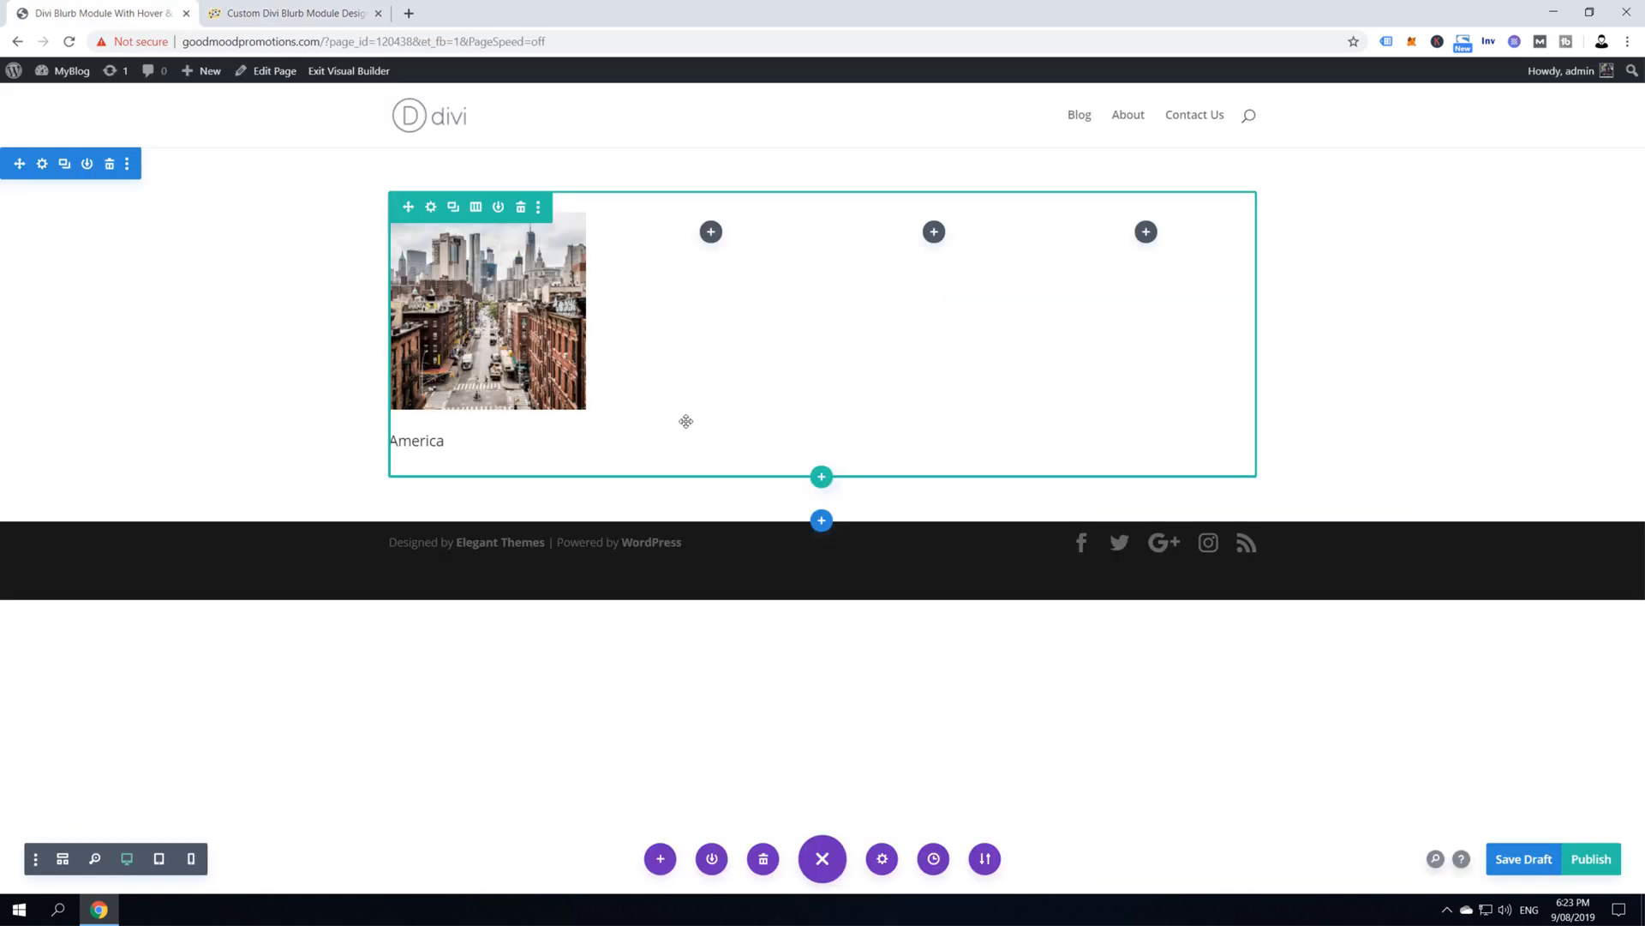
{"action": "mouse_move", "coordinate": [486, 314]}
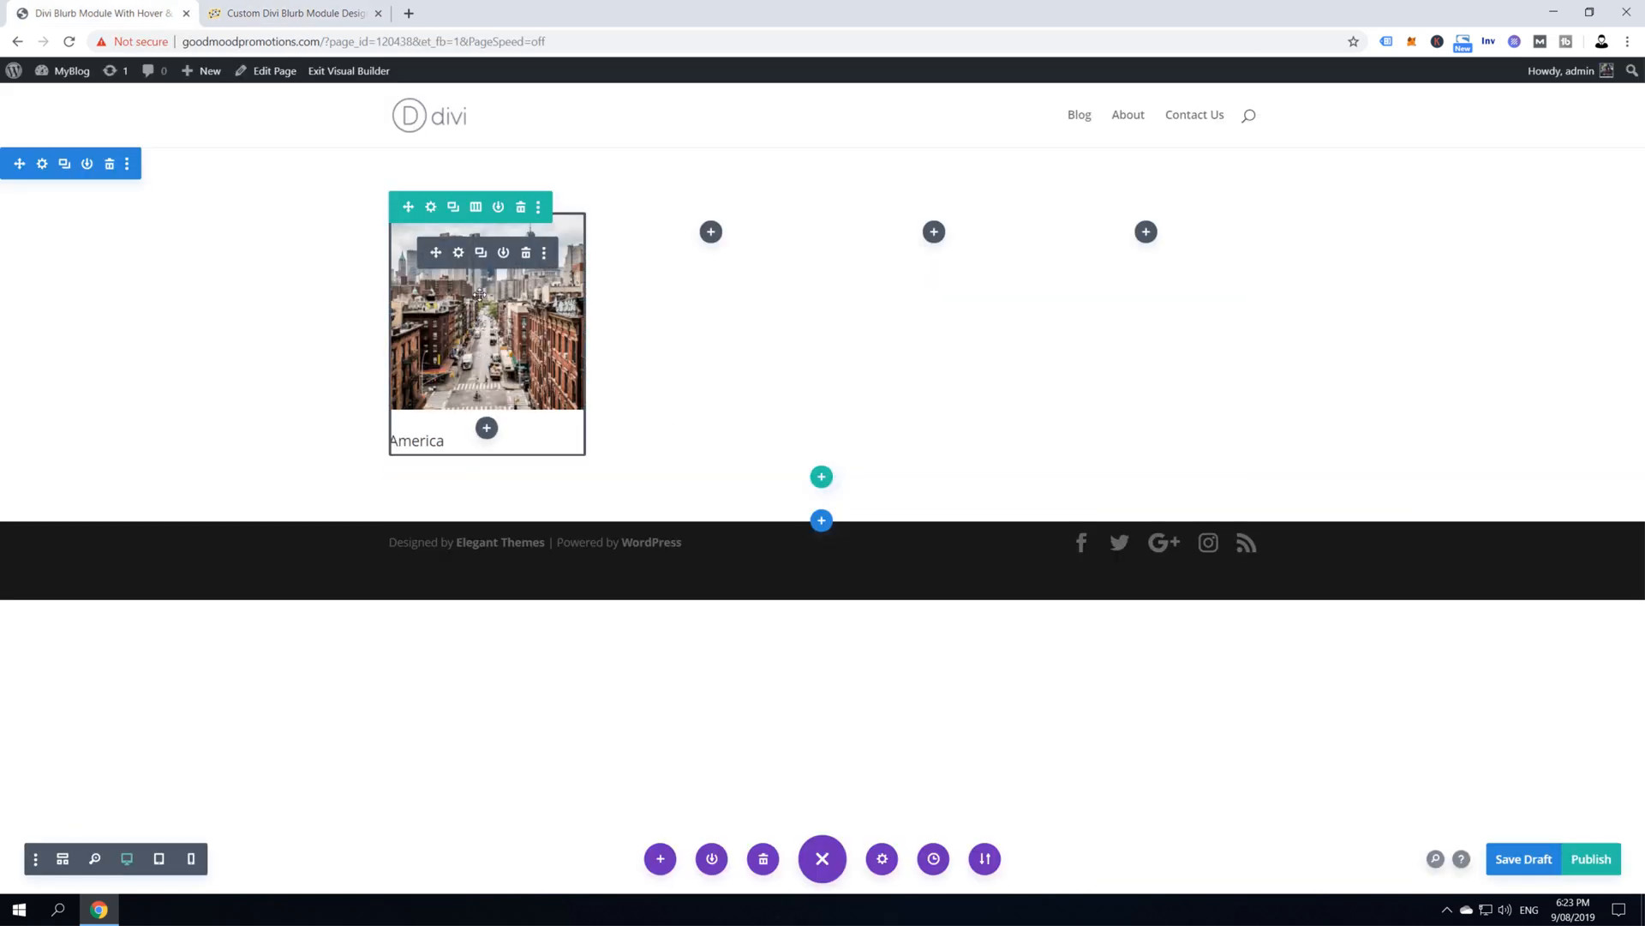
{"action": "mouse_move", "coordinate": [479, 252]}
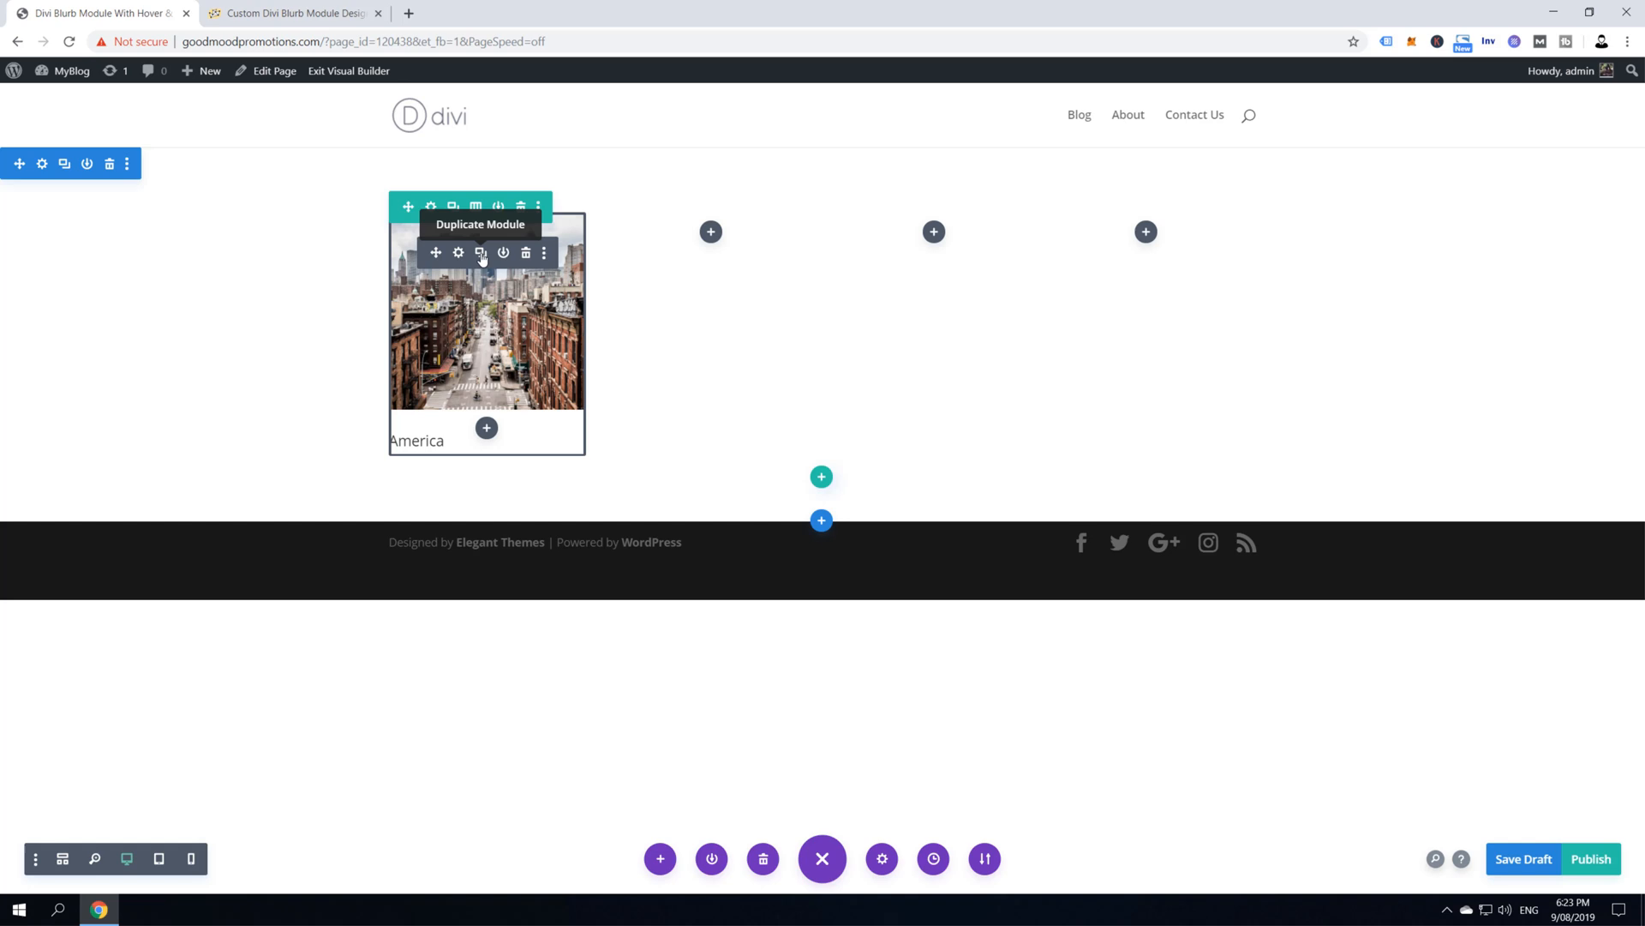
Duplicate the America blurb module
{"action": "left_click", "coordinate": [480, 253]}
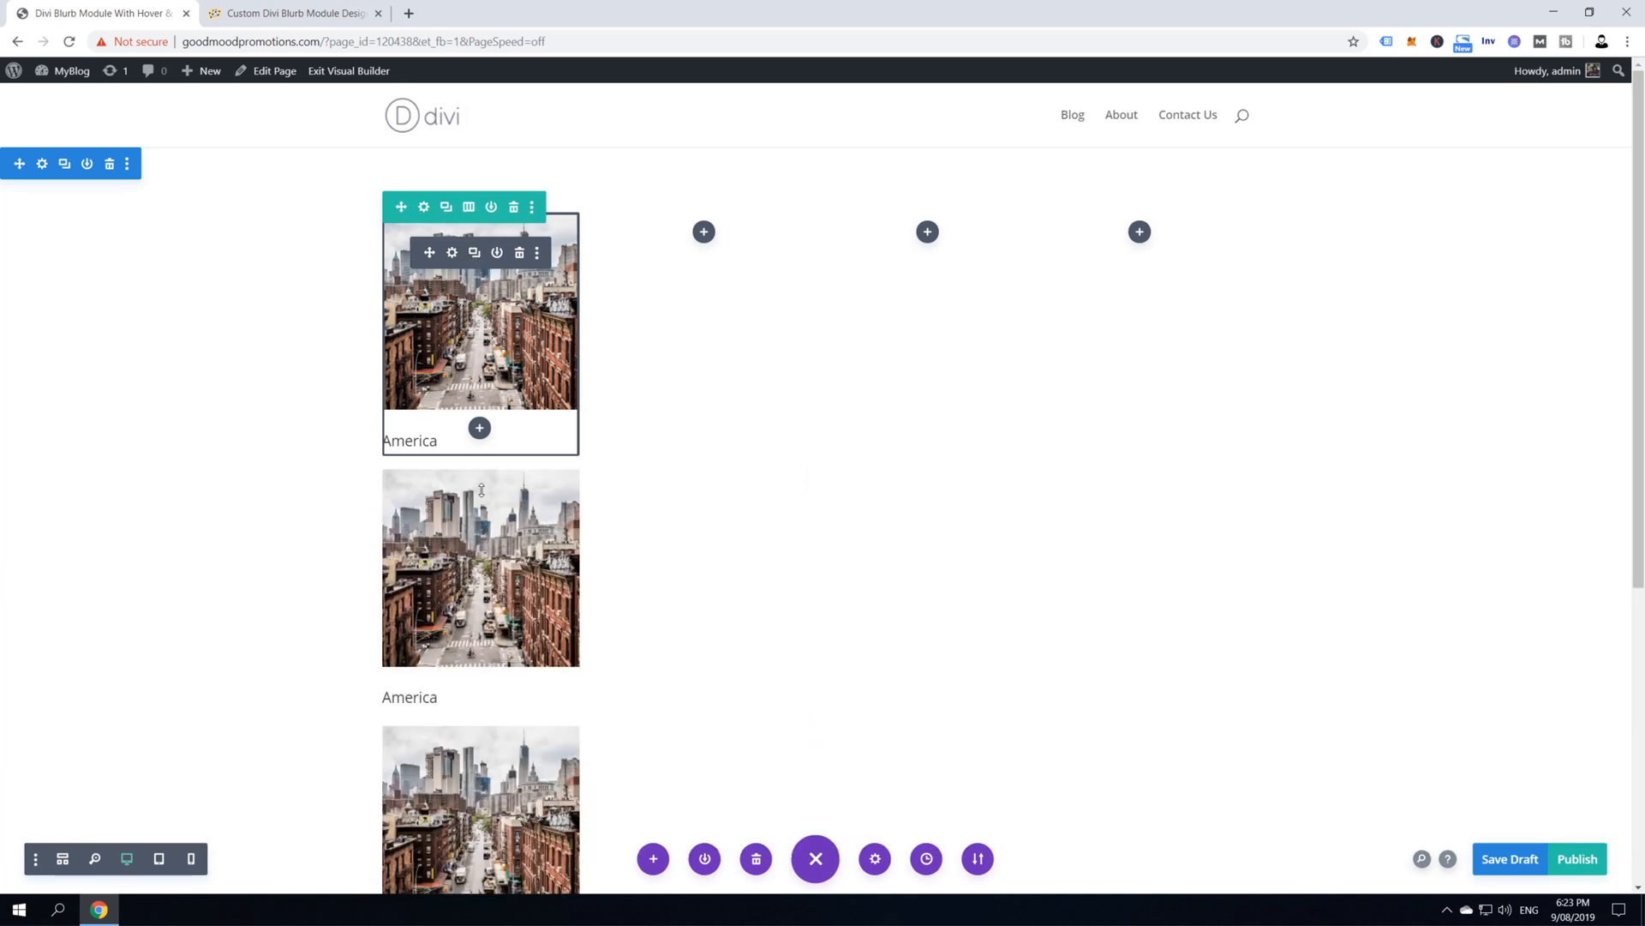
{"action": "scroll", "scroll_direction": "down", "scroll_amount": 3}
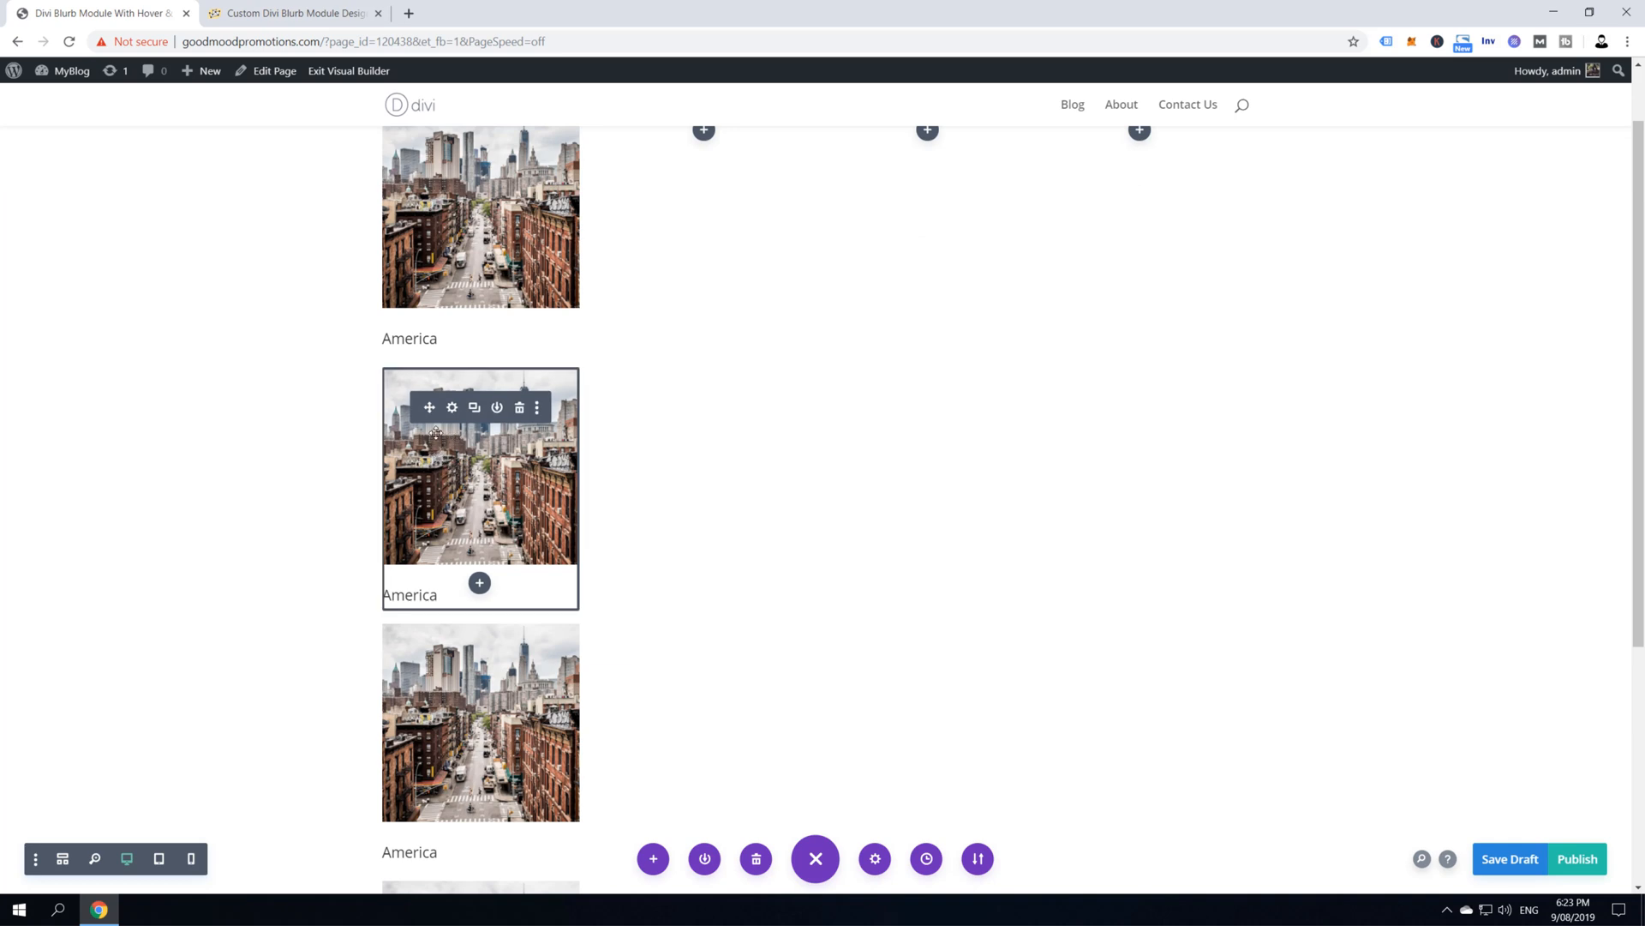
{"action": "mouse_move", "coordinate": [429, 407]}
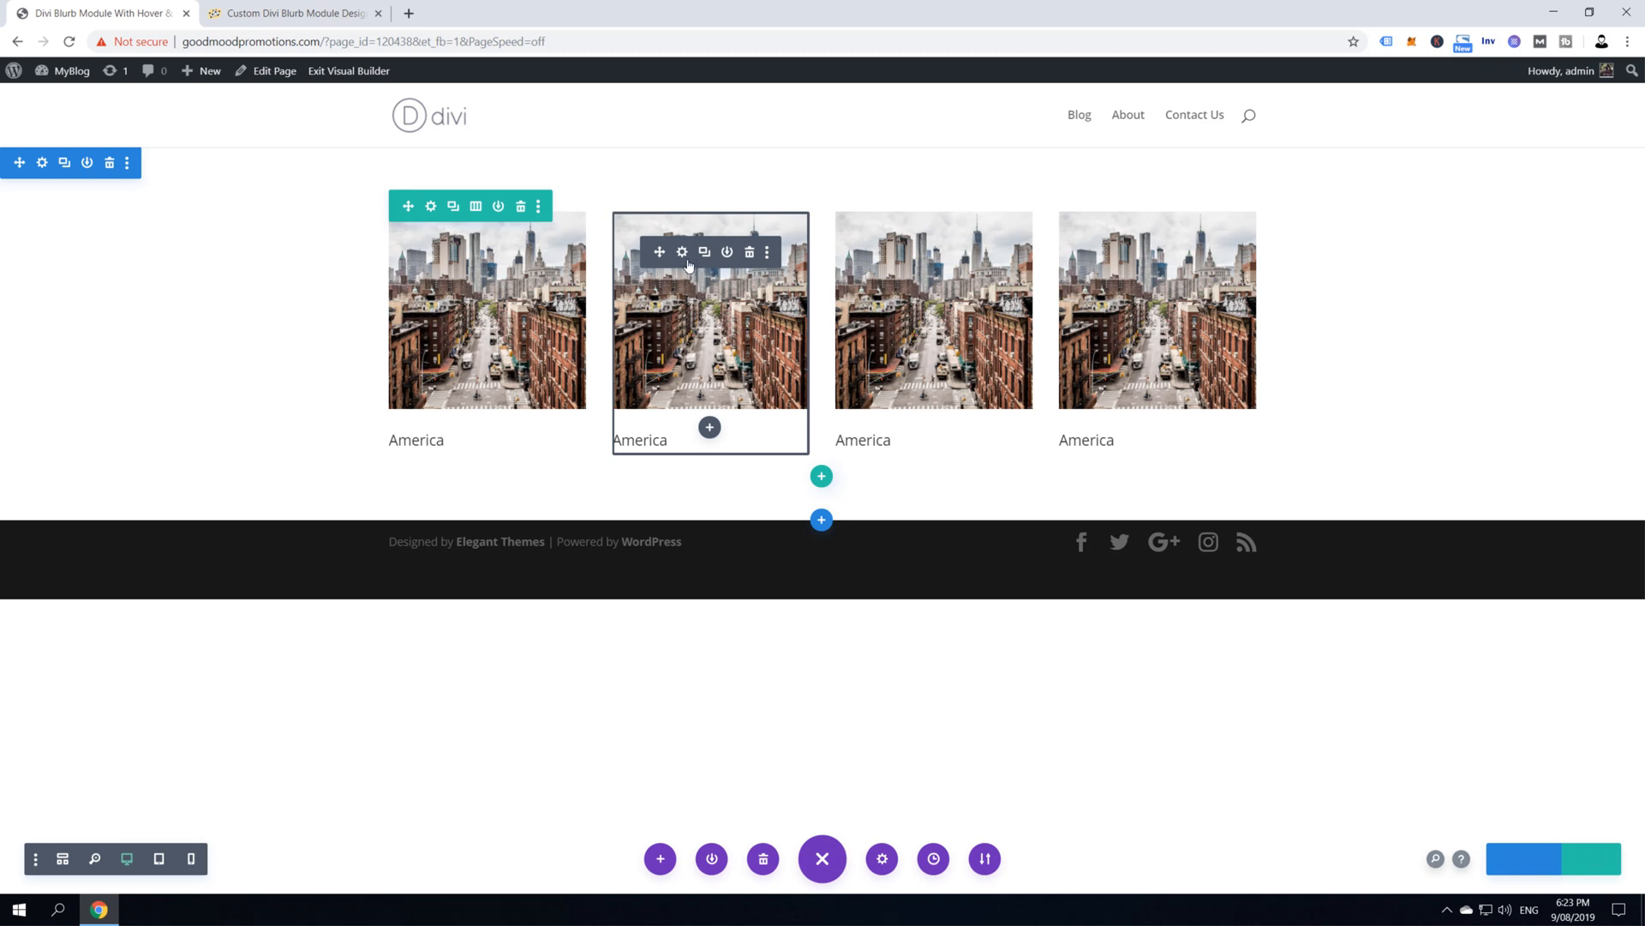
Retitle the second blurb Europe and use the europe_croatia Colosseum photo as its image
{"action": "left_click", "coordinate": [682, 252]}
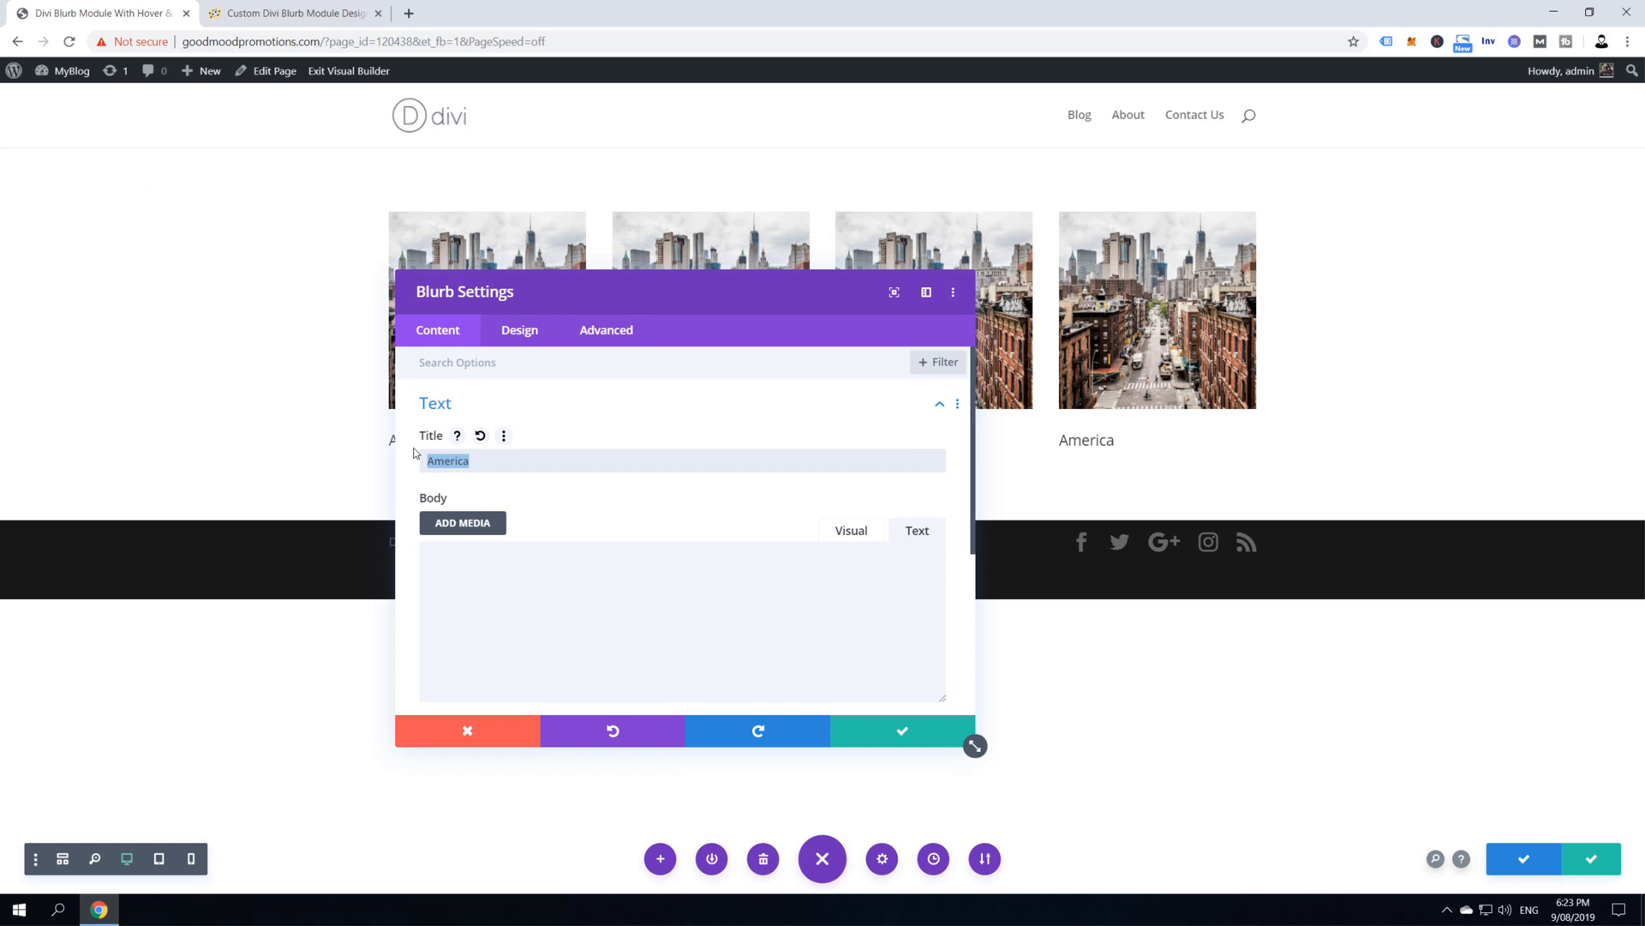
{"action": "type", "text": "E"}
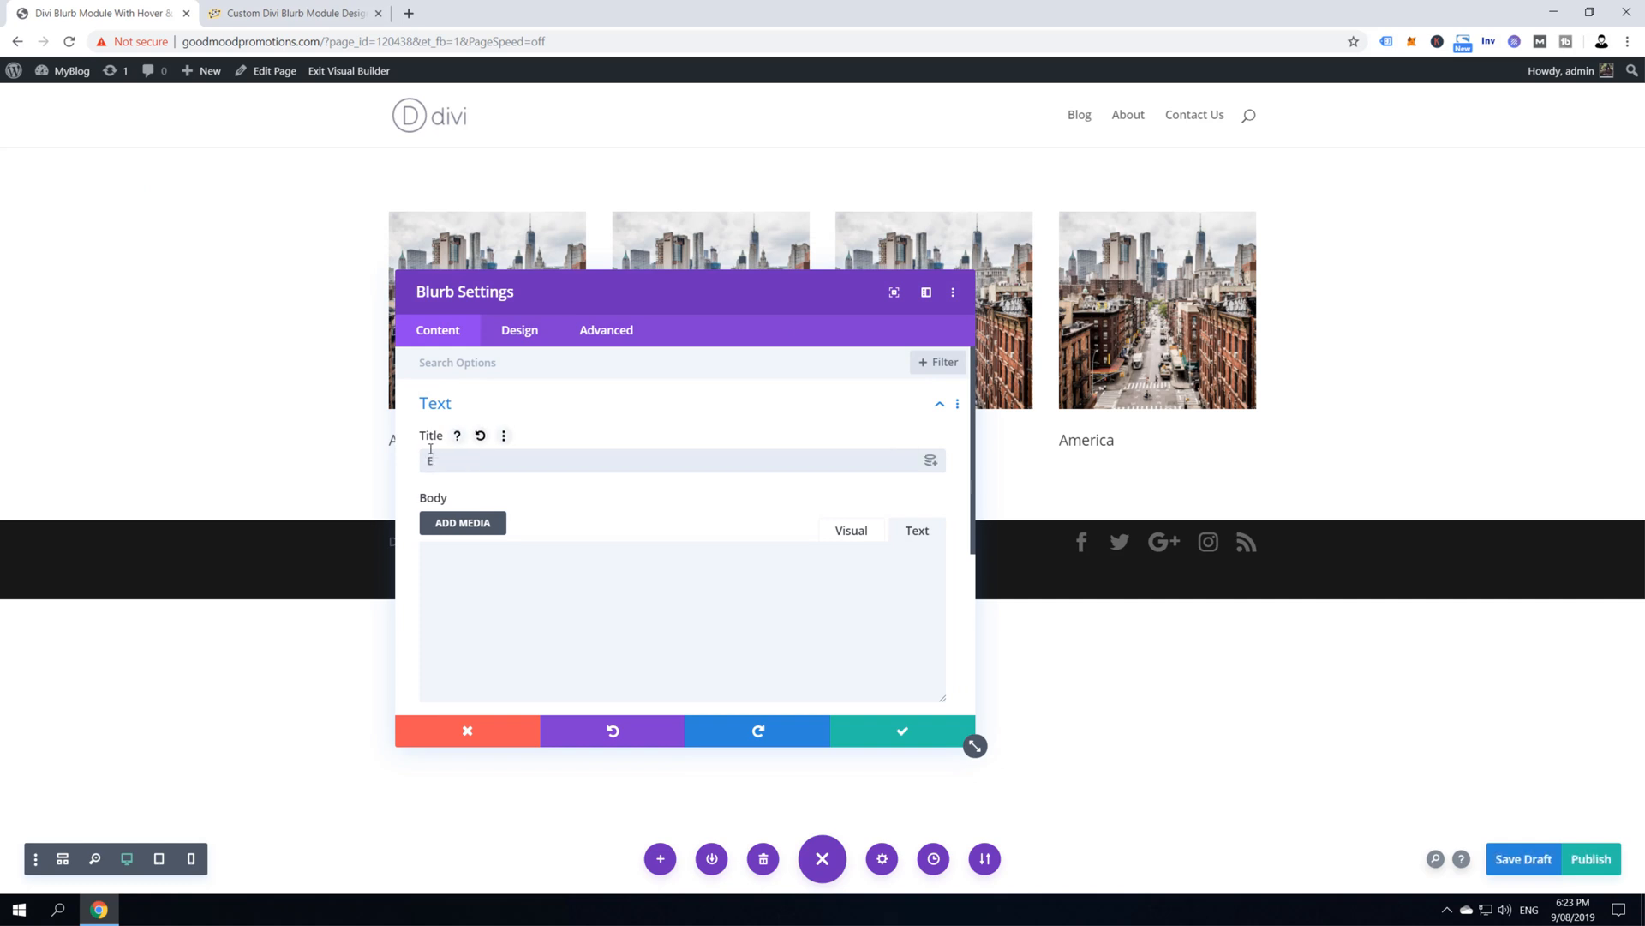
{"action": "type", "text": "Europe"}
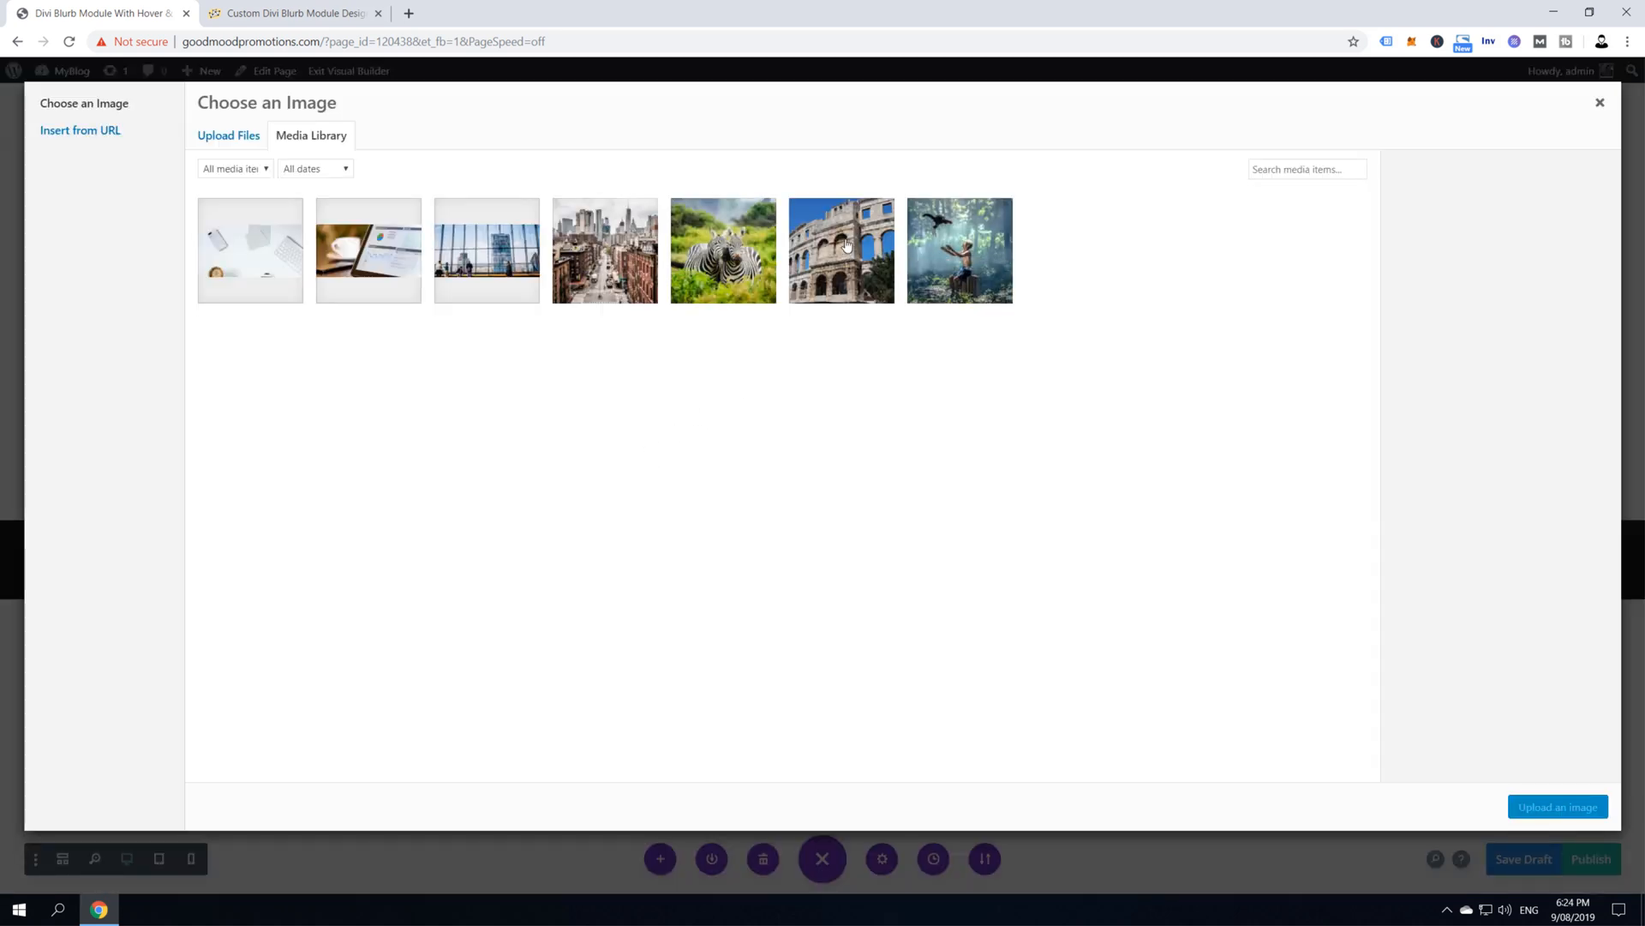
{"action": "left_click", "coordinate": [841, 249]}
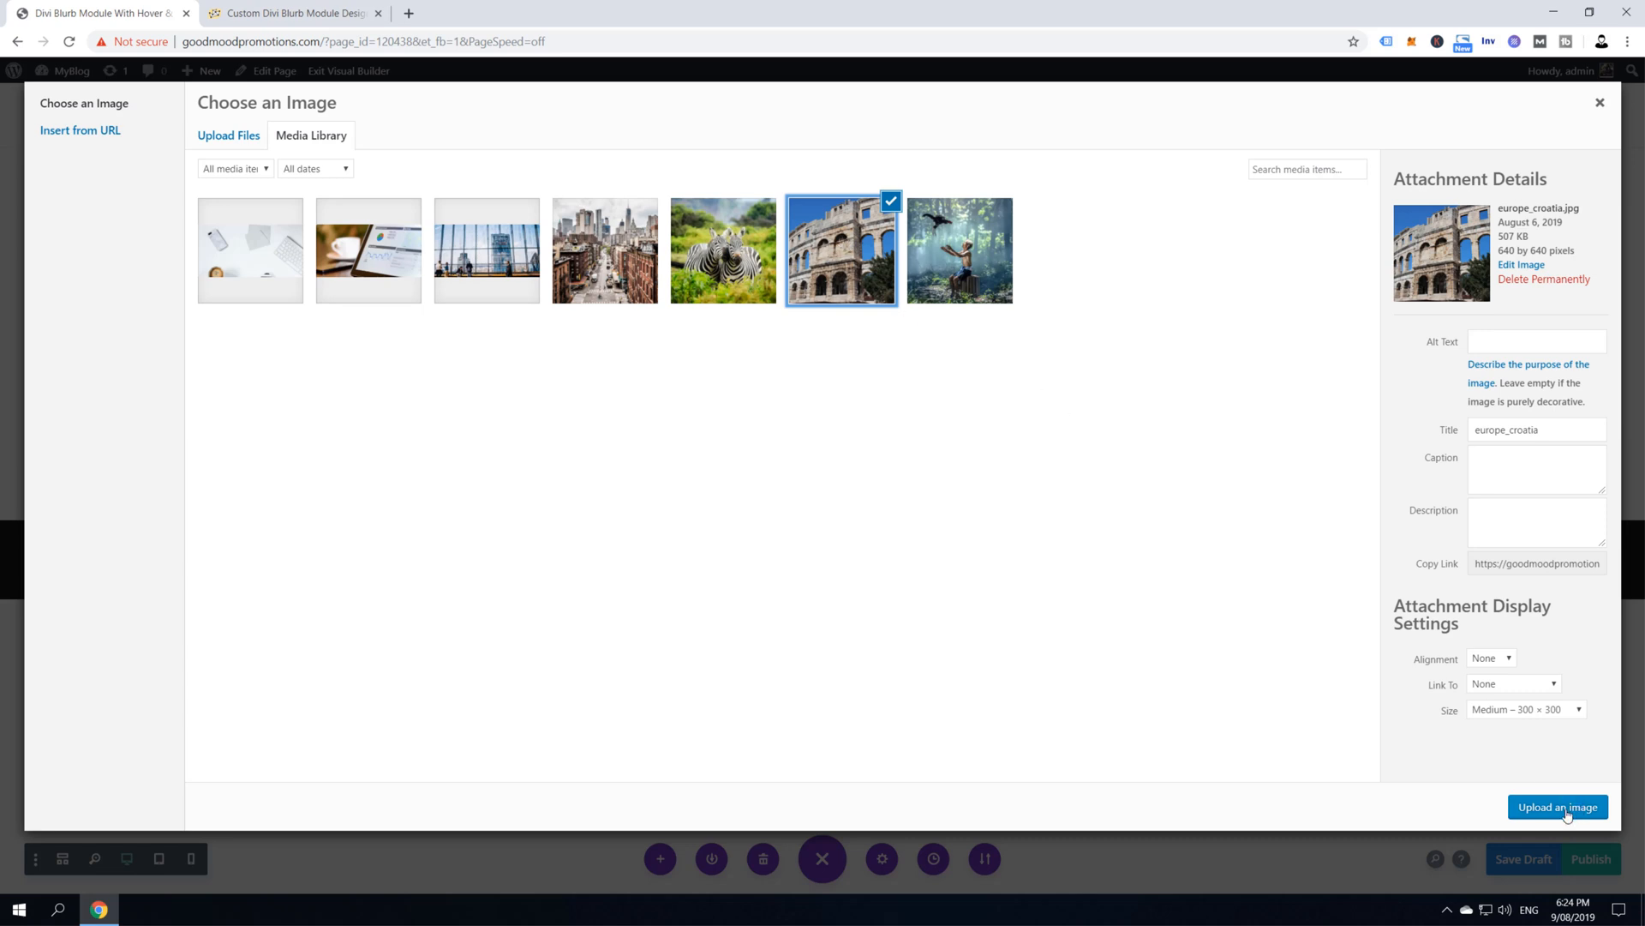
{"action": "left_click", "coordinate": [1557, 806]}
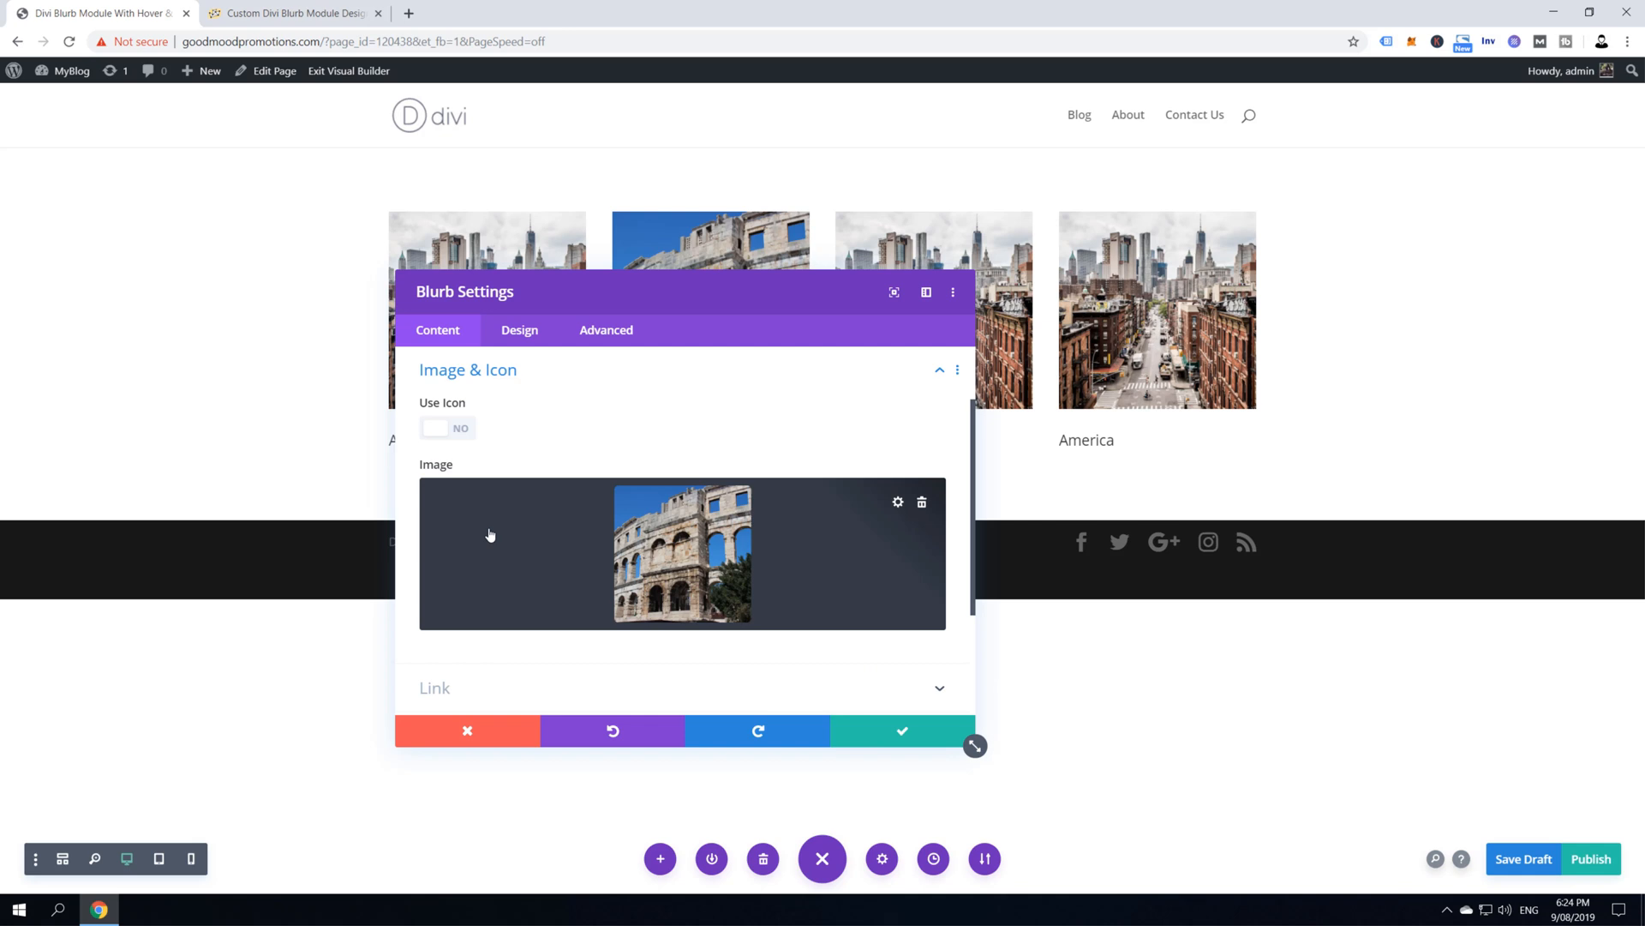
{"action": "left_click", "coordinate": [937, 370]}
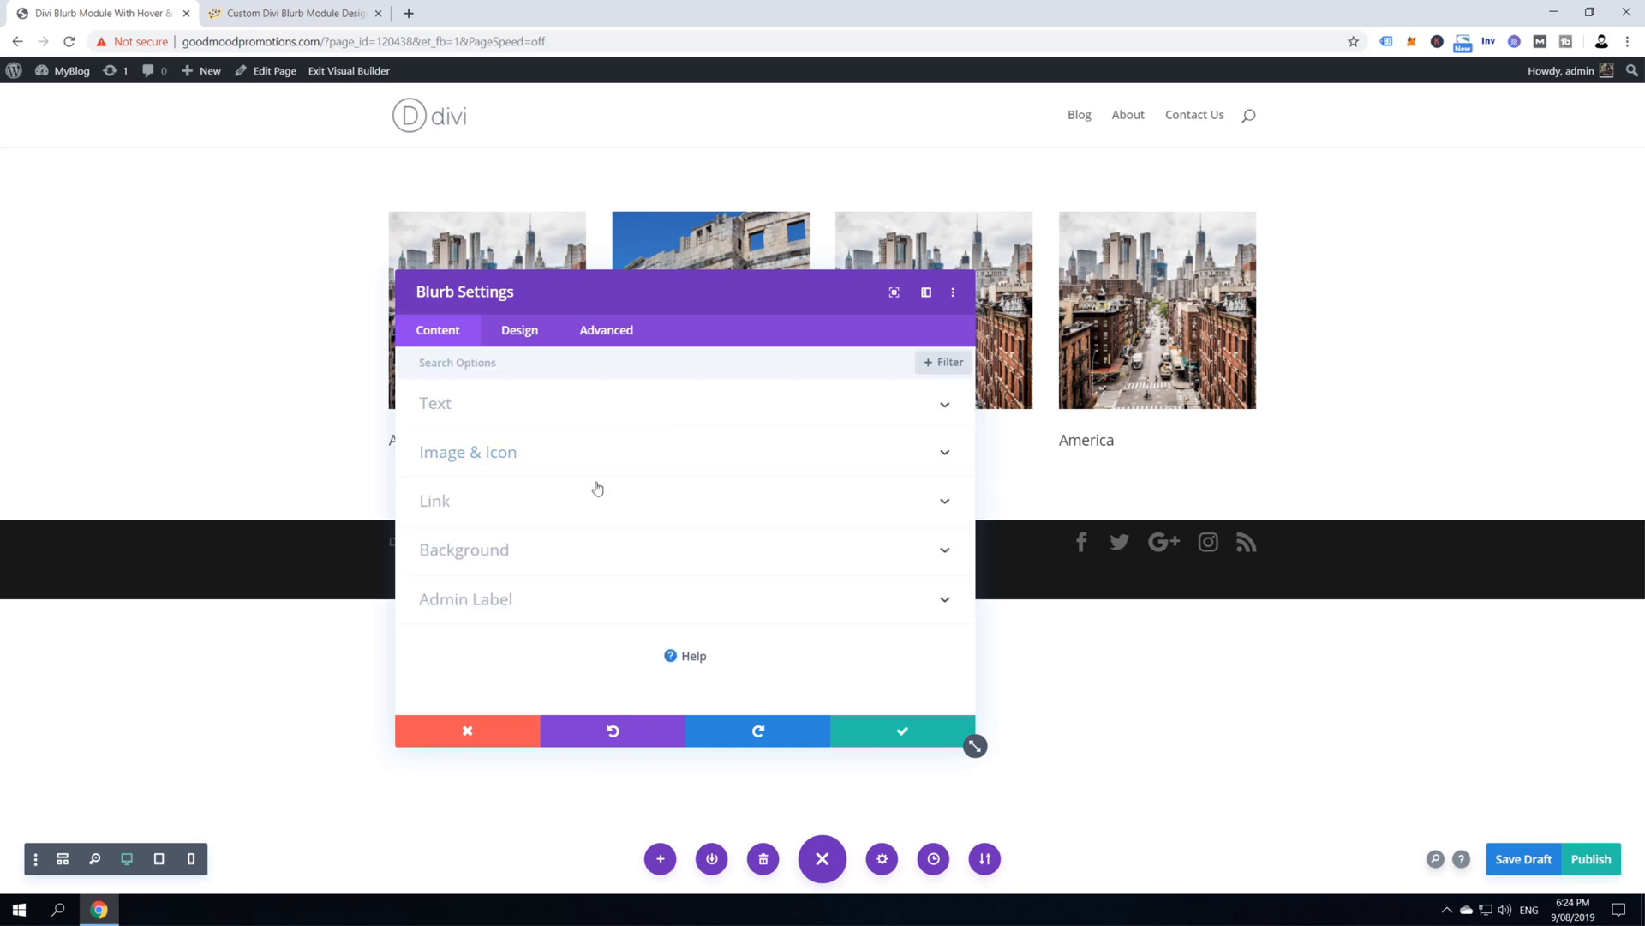
{"action": "mouse_move", "coordinate": [486, 506]}
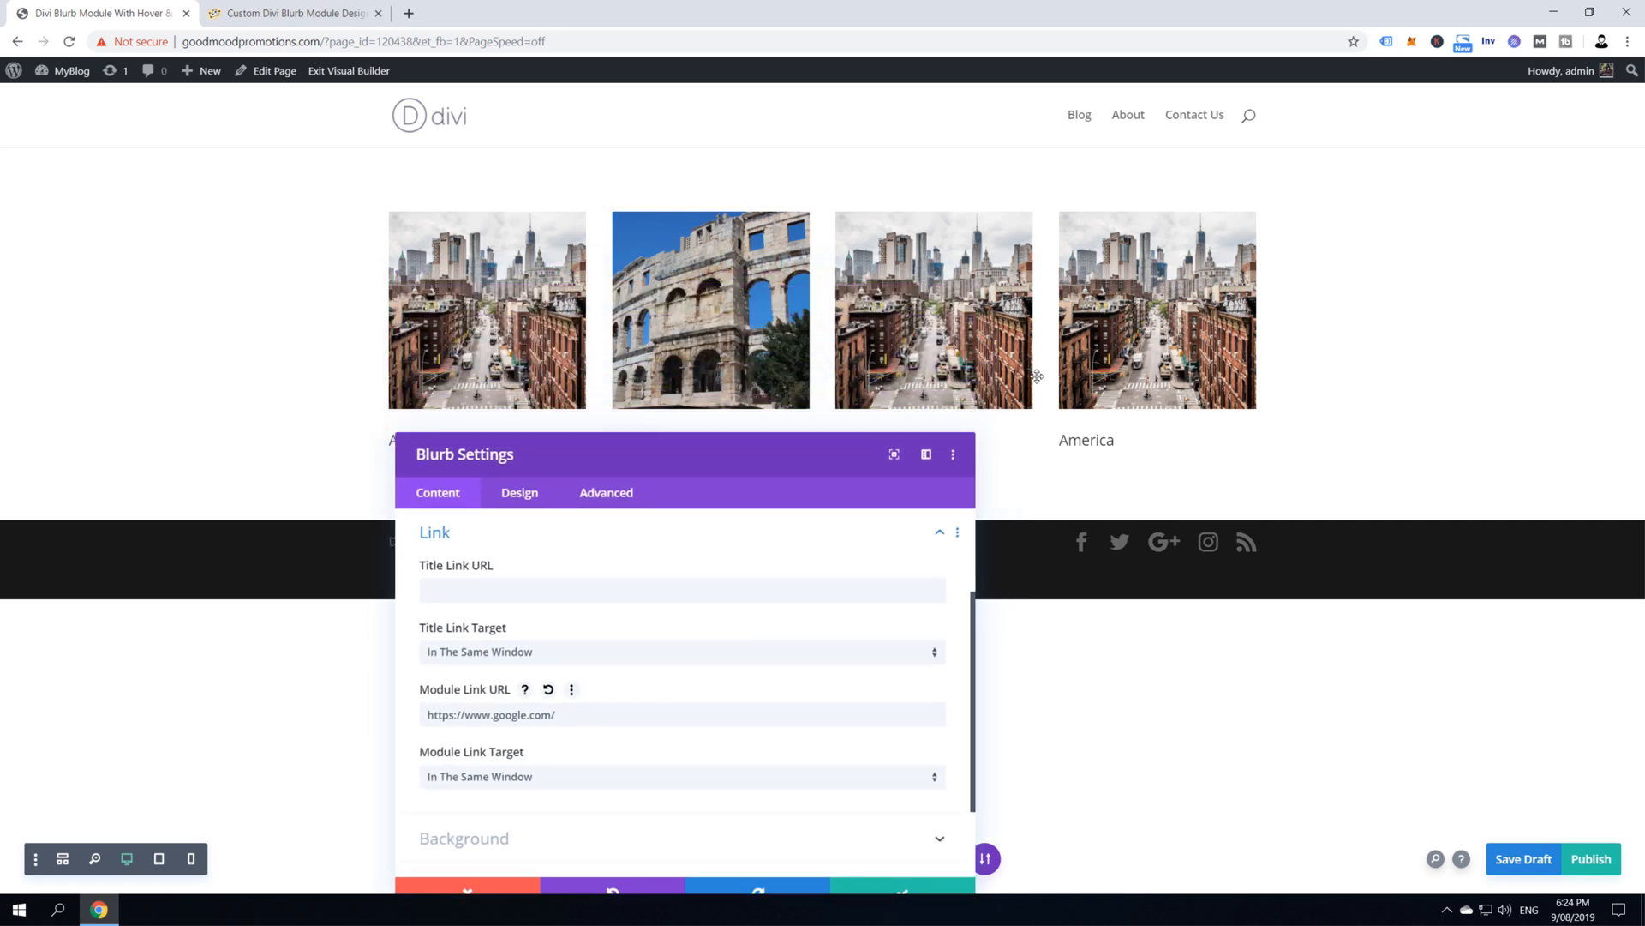
{"action": "mouse_move", "coordinate": [665, 455]}
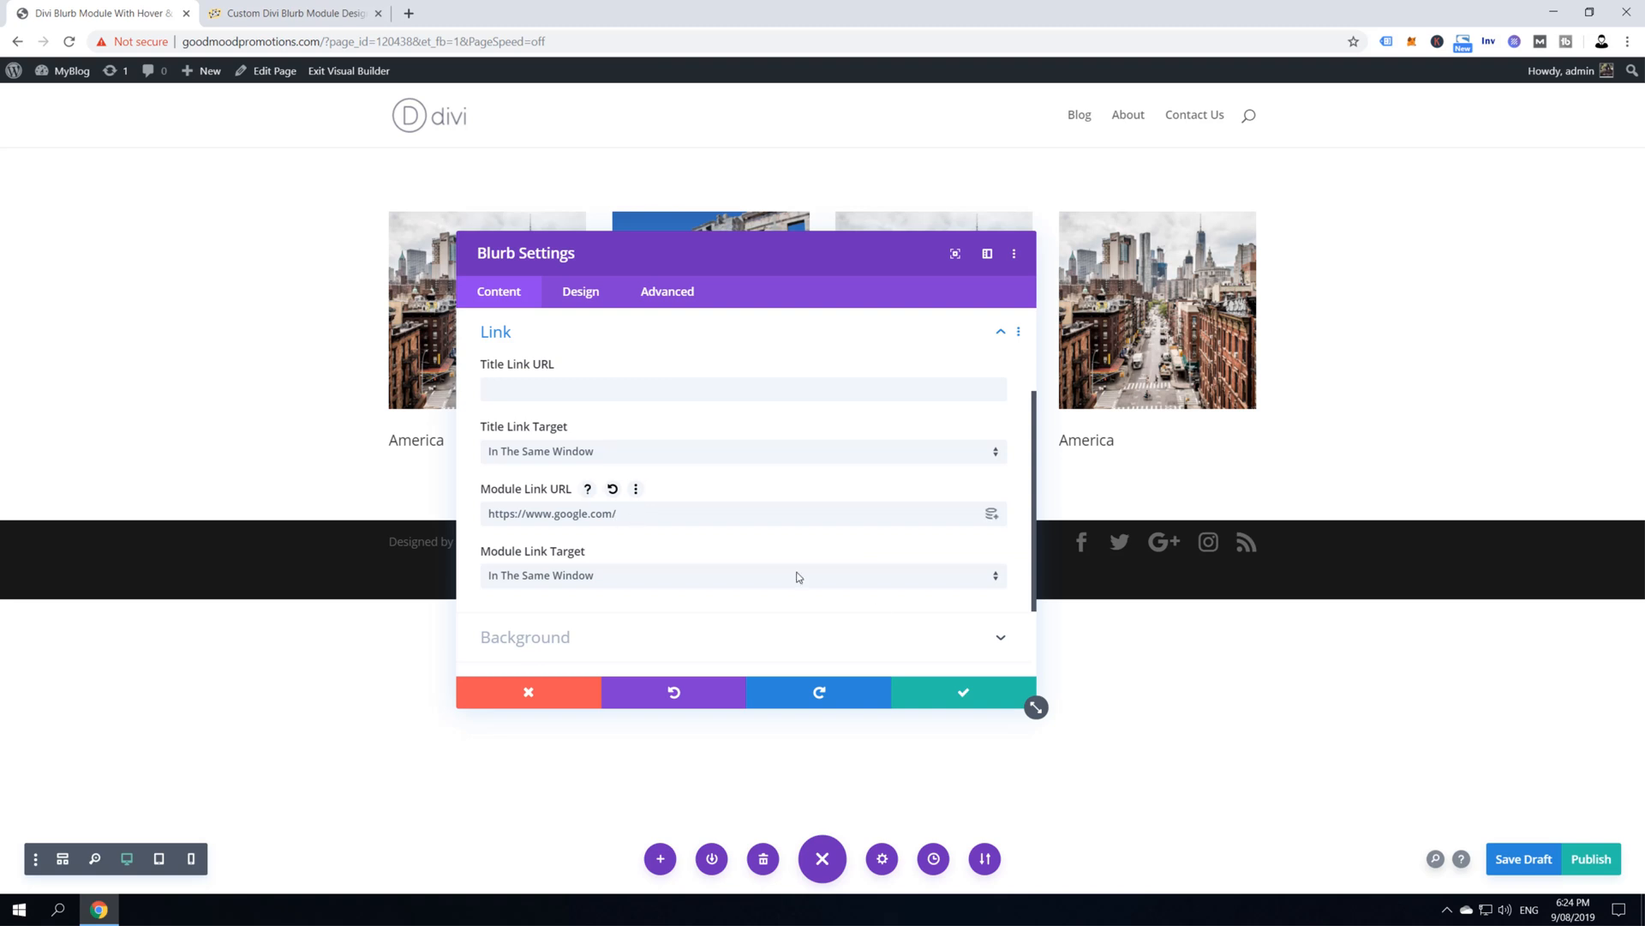
Confirm the Europe blurb changes and exit the Visual Builder
{"action": "left_click", "coordinate": [960, 692]}
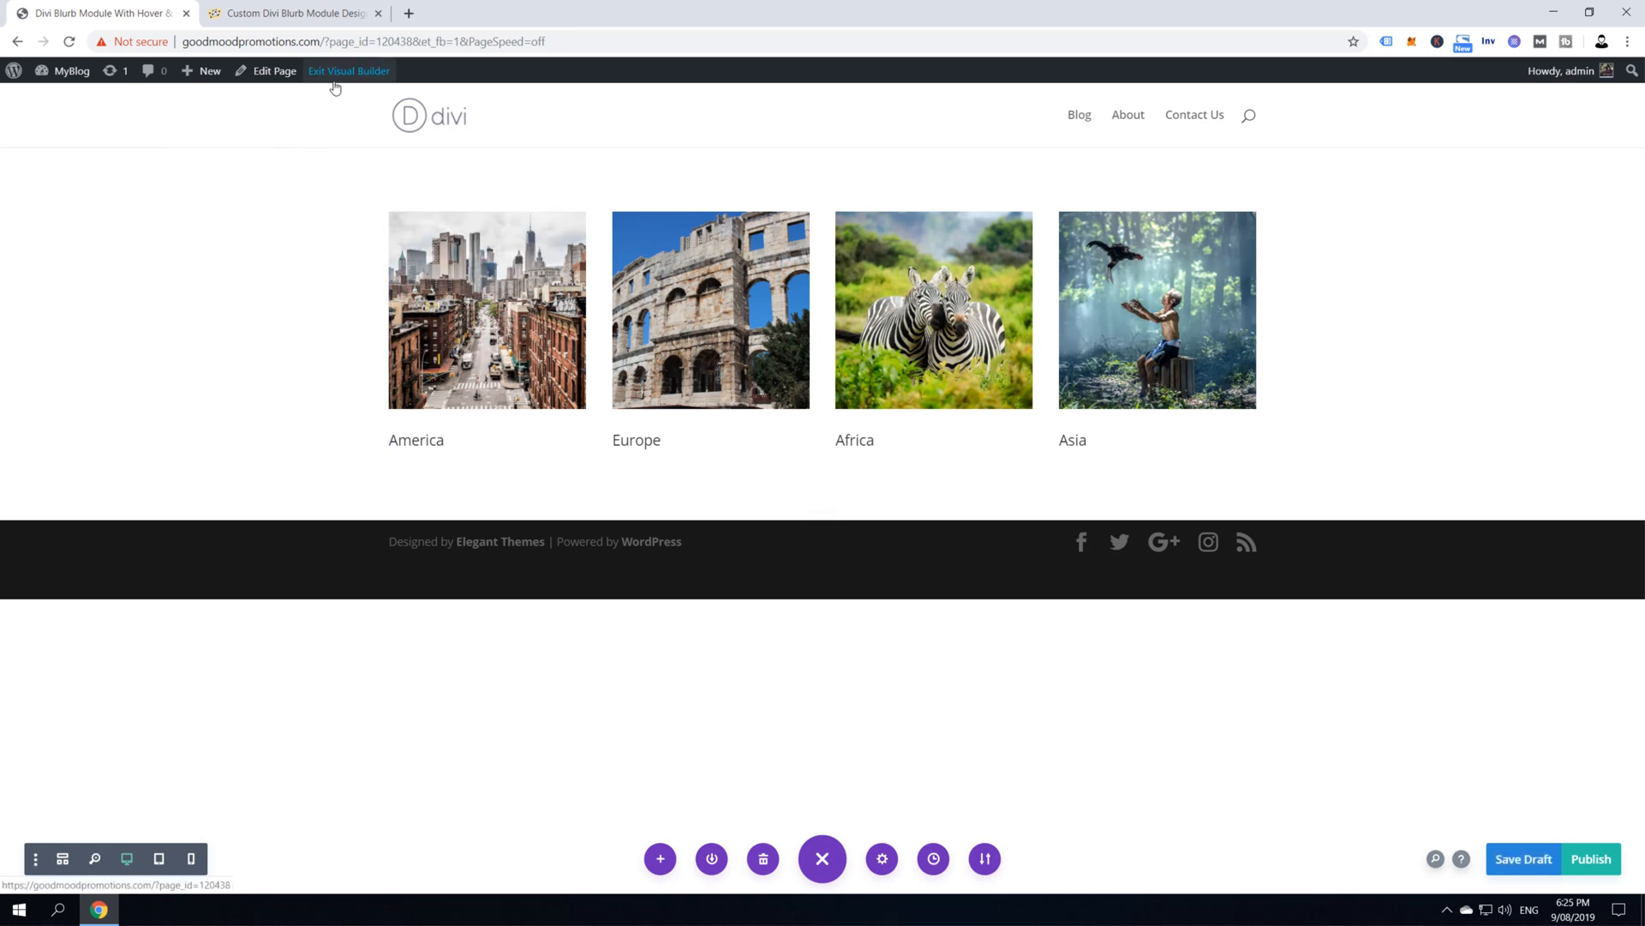
{"action": "left_click", "coordinate": [348, 70]}
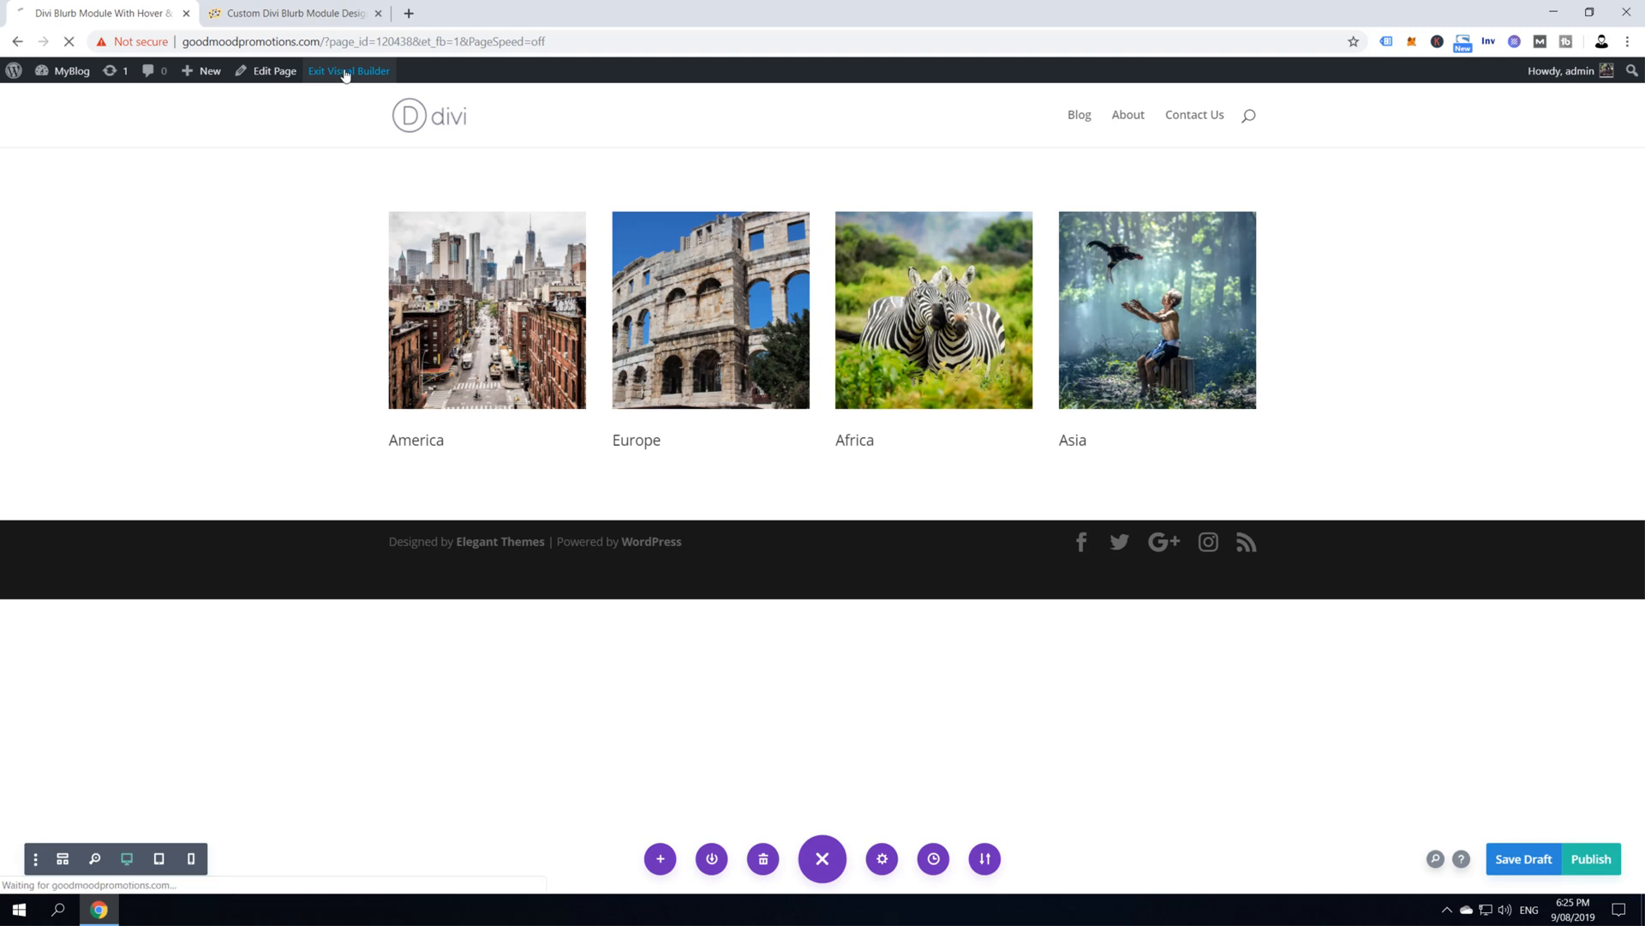
Select the tutorial's hover-zoom CSS code under Adding CSS, then return to the site
{"action": "left_click", "coordinate": [291, 13]}
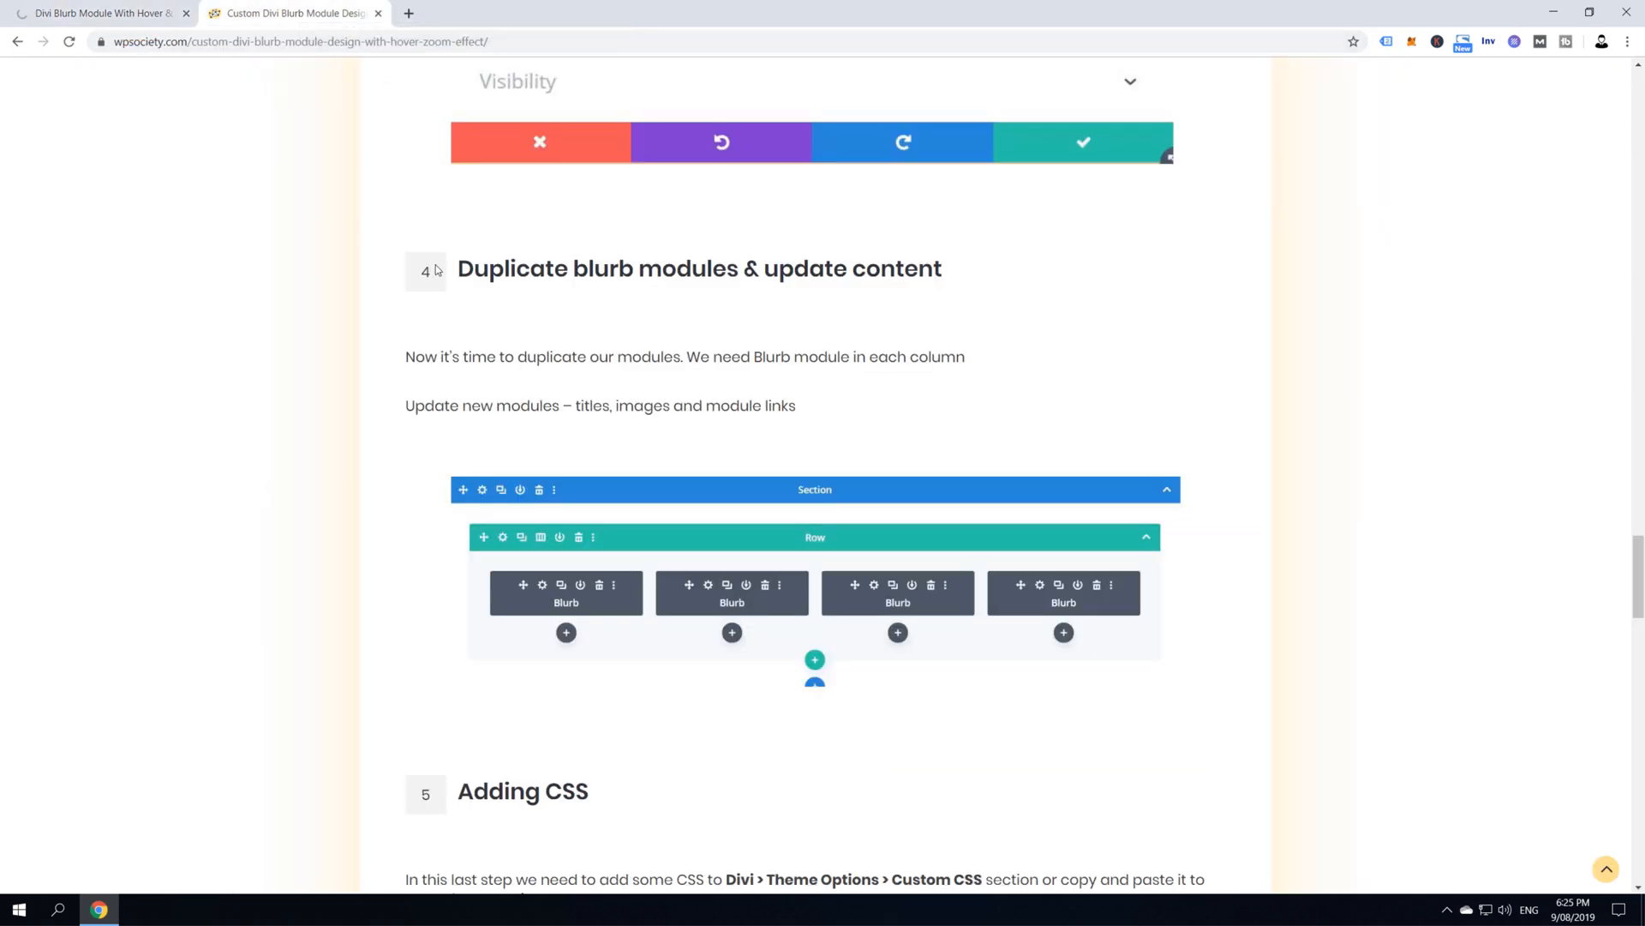
{"action": "scroll", "scroll_direction": "down", "scroll_amount": 3}
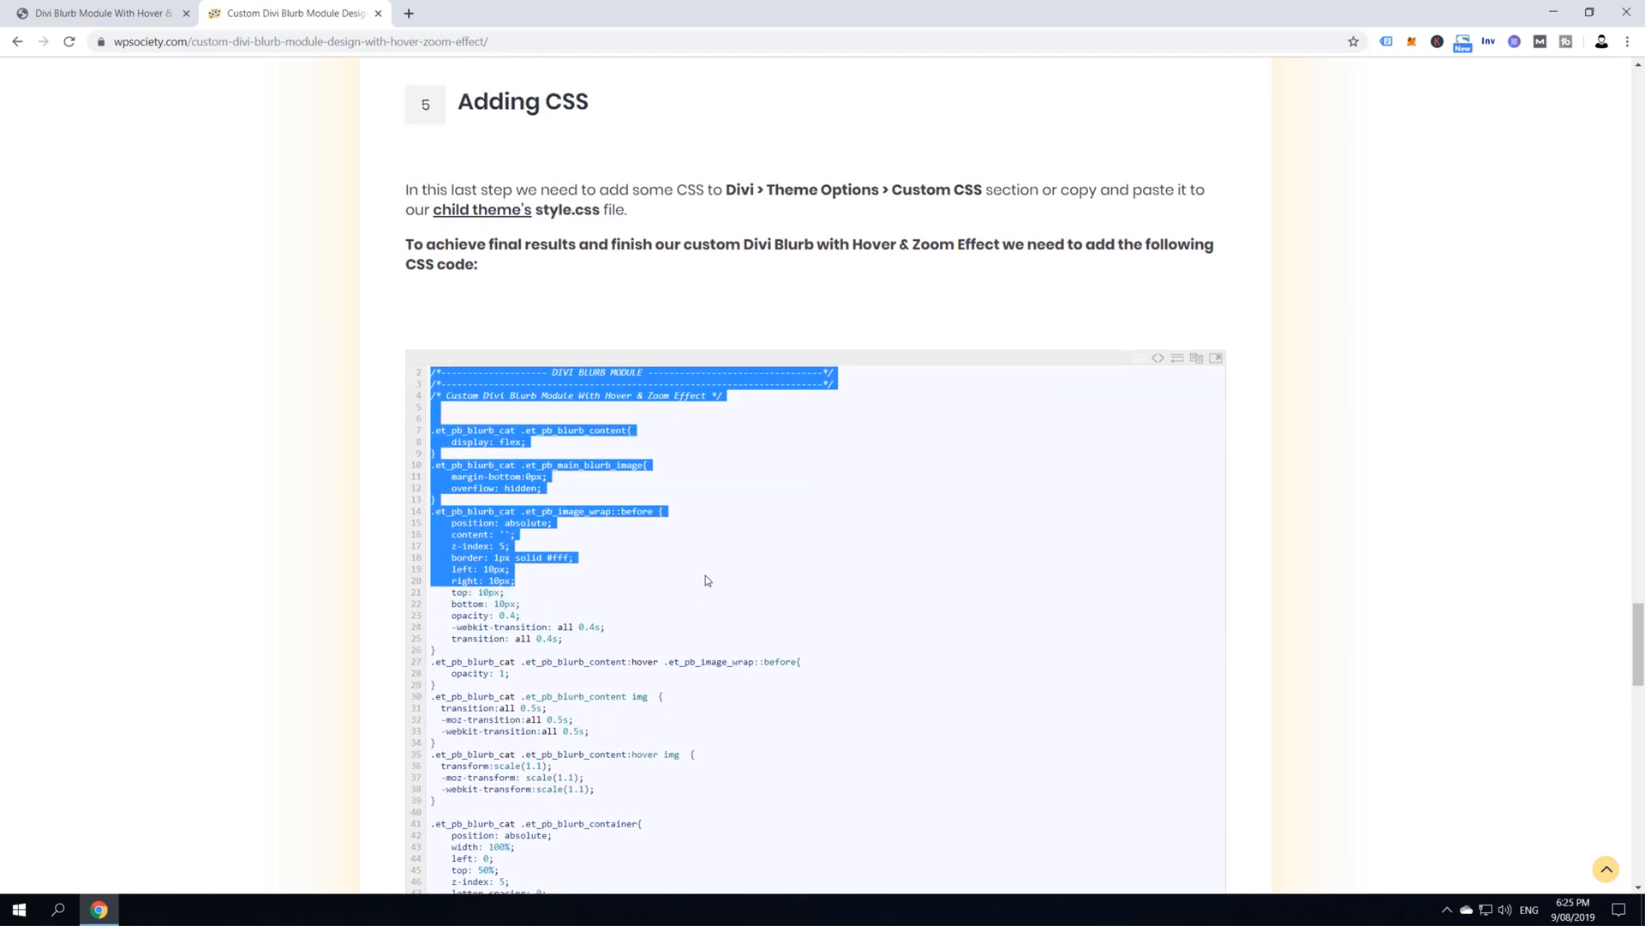
{"action": "left_click", "coordinate": [99, 13]}
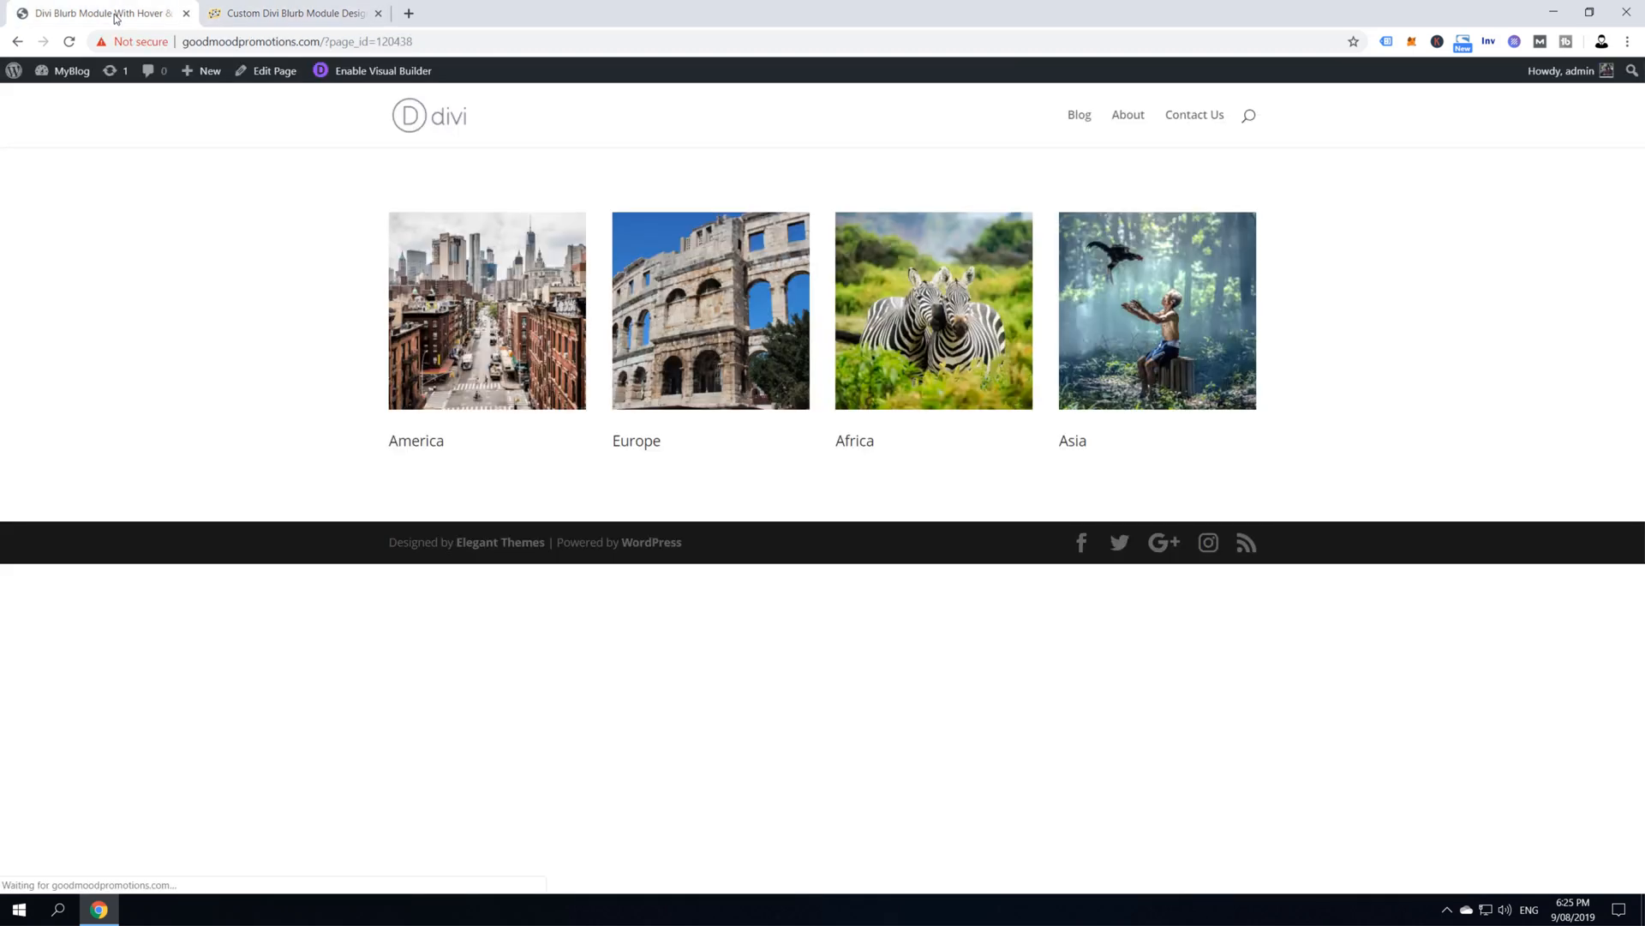
{"action": "left_click", "coordinate": [71, 70]}
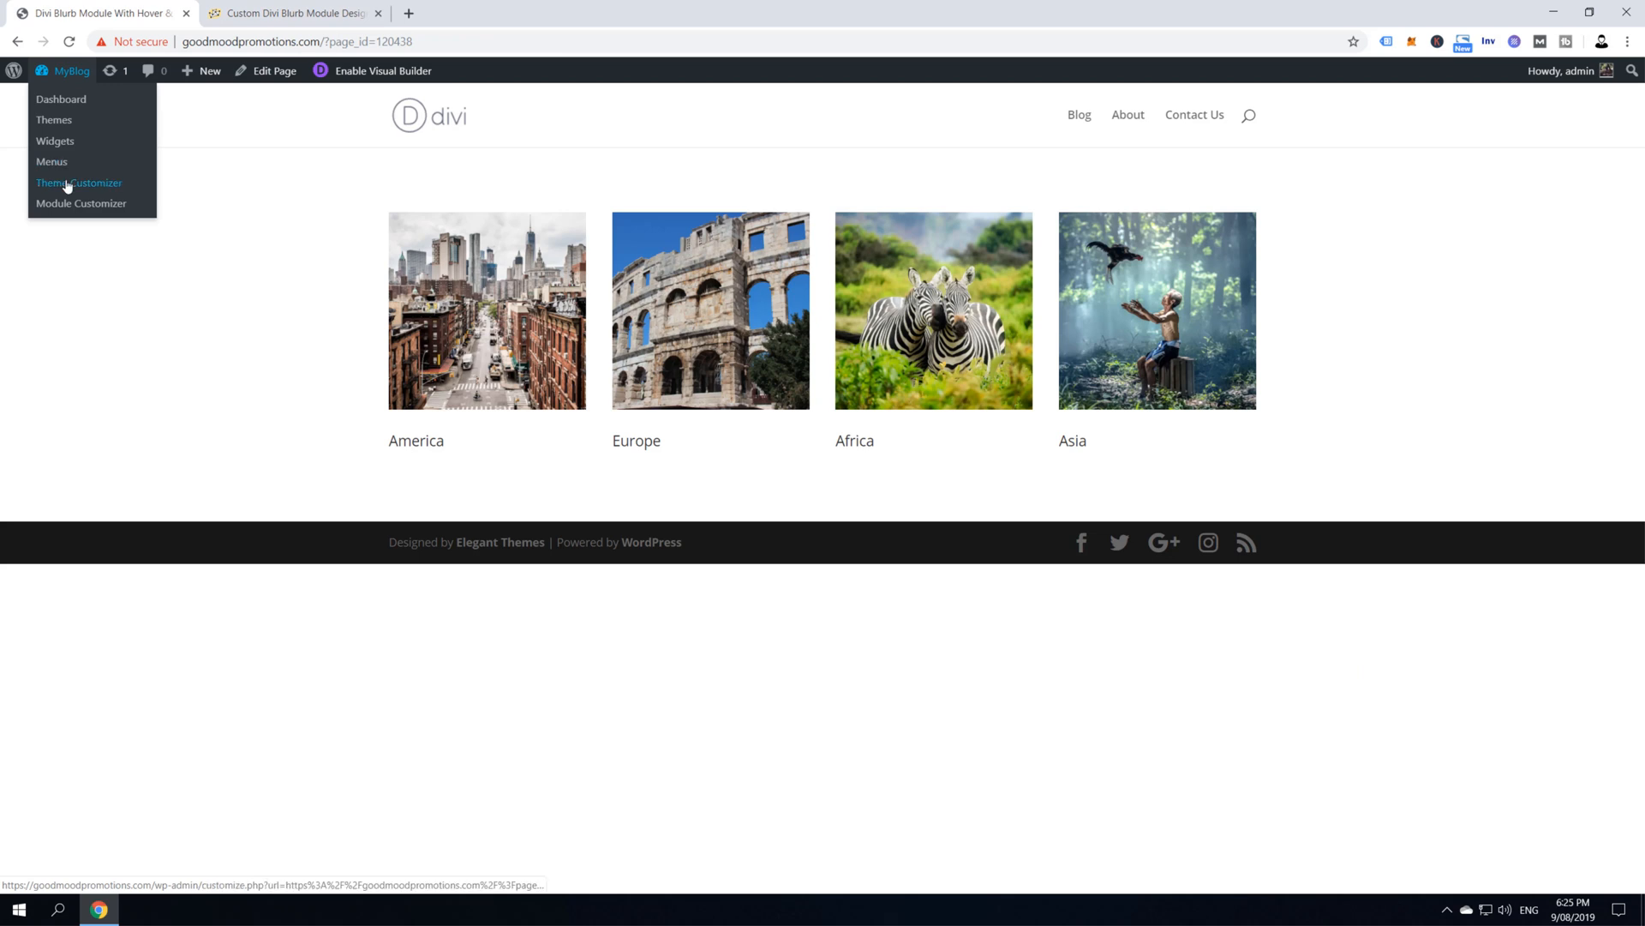
Launch the Theme Customizer from the MyBlog admin bar and open Additional CSS
{"action": "left_click", "coordinate": [56, 141]}
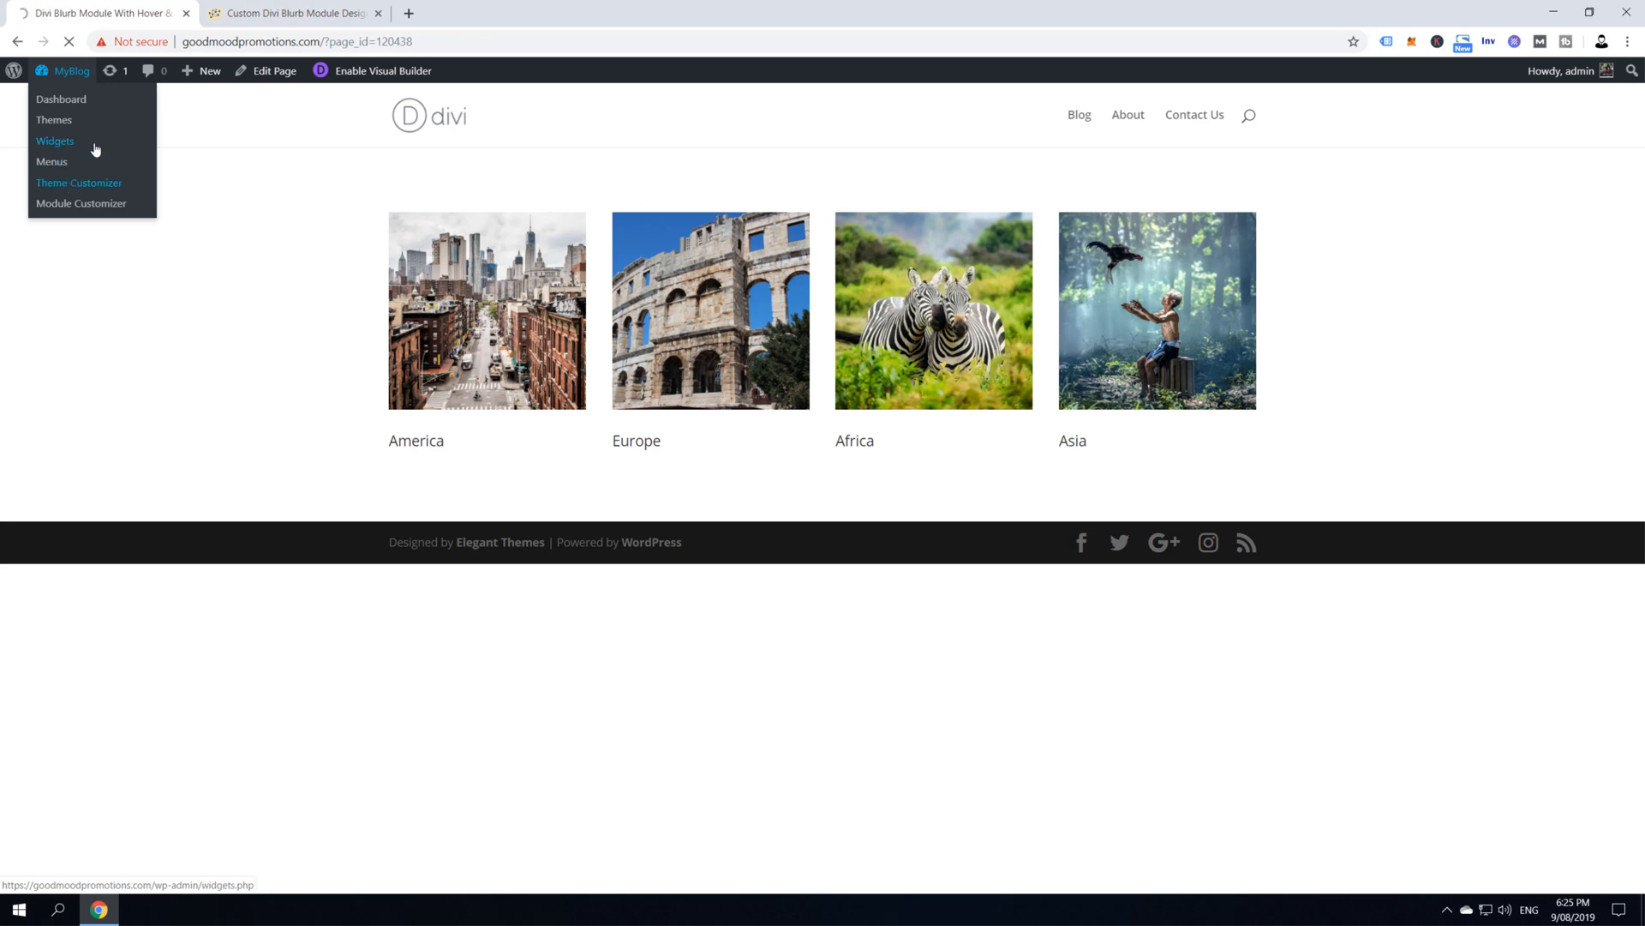
{"action": "left_click", "coordinate": [78, 183]}
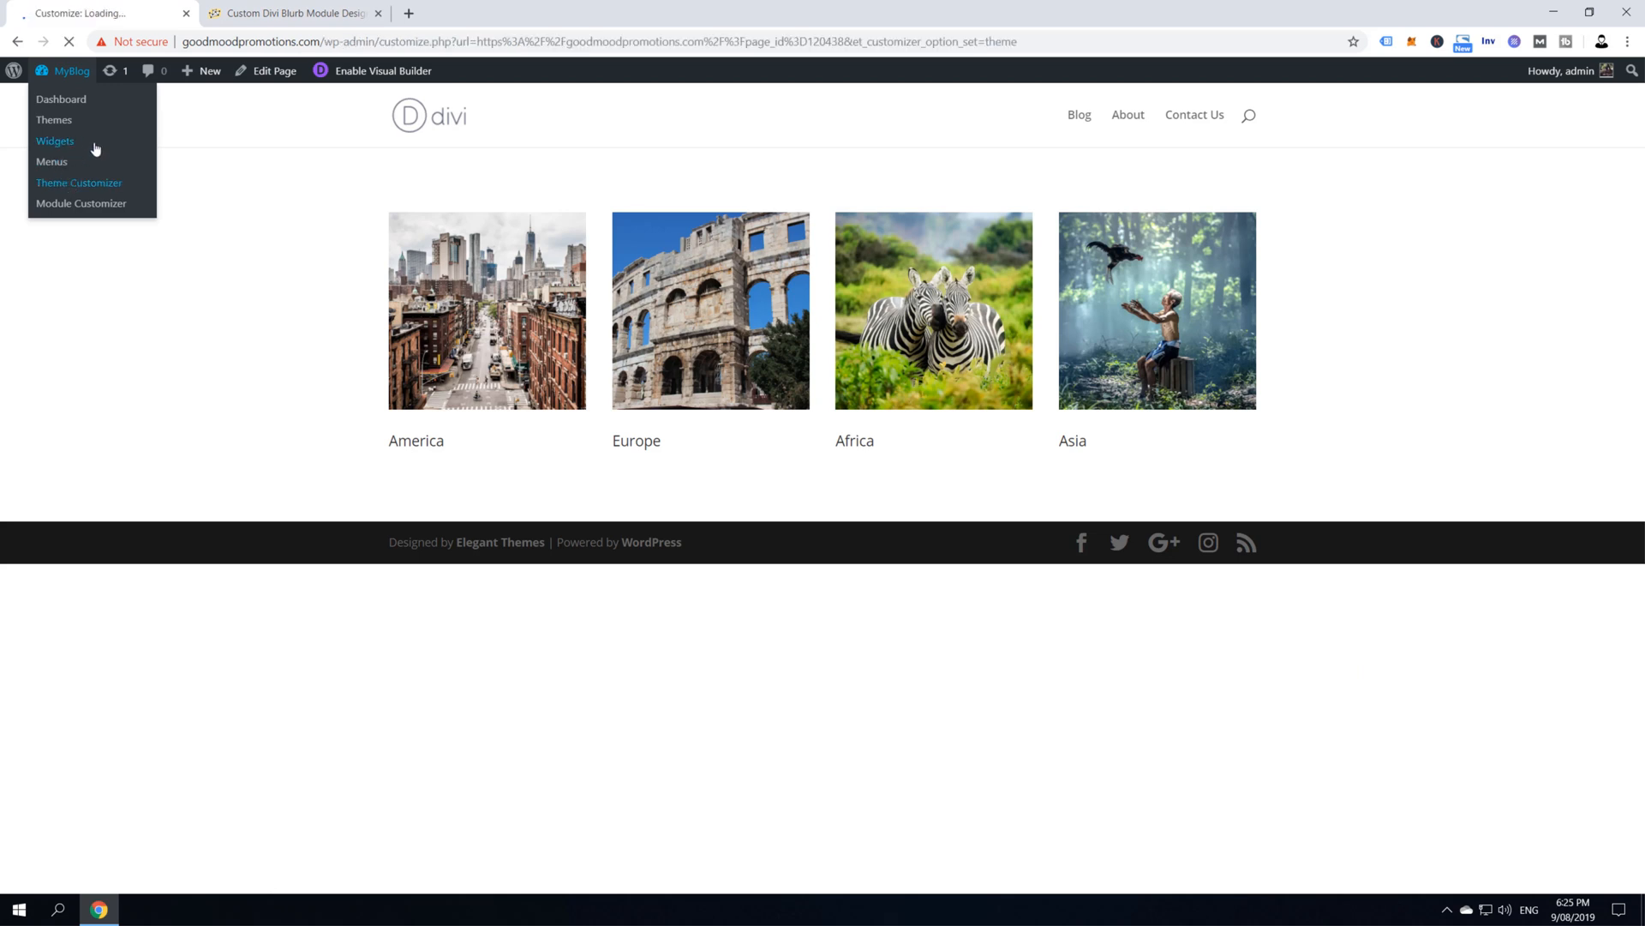
{"action": "left_click", "coordinate": [78, 183]}
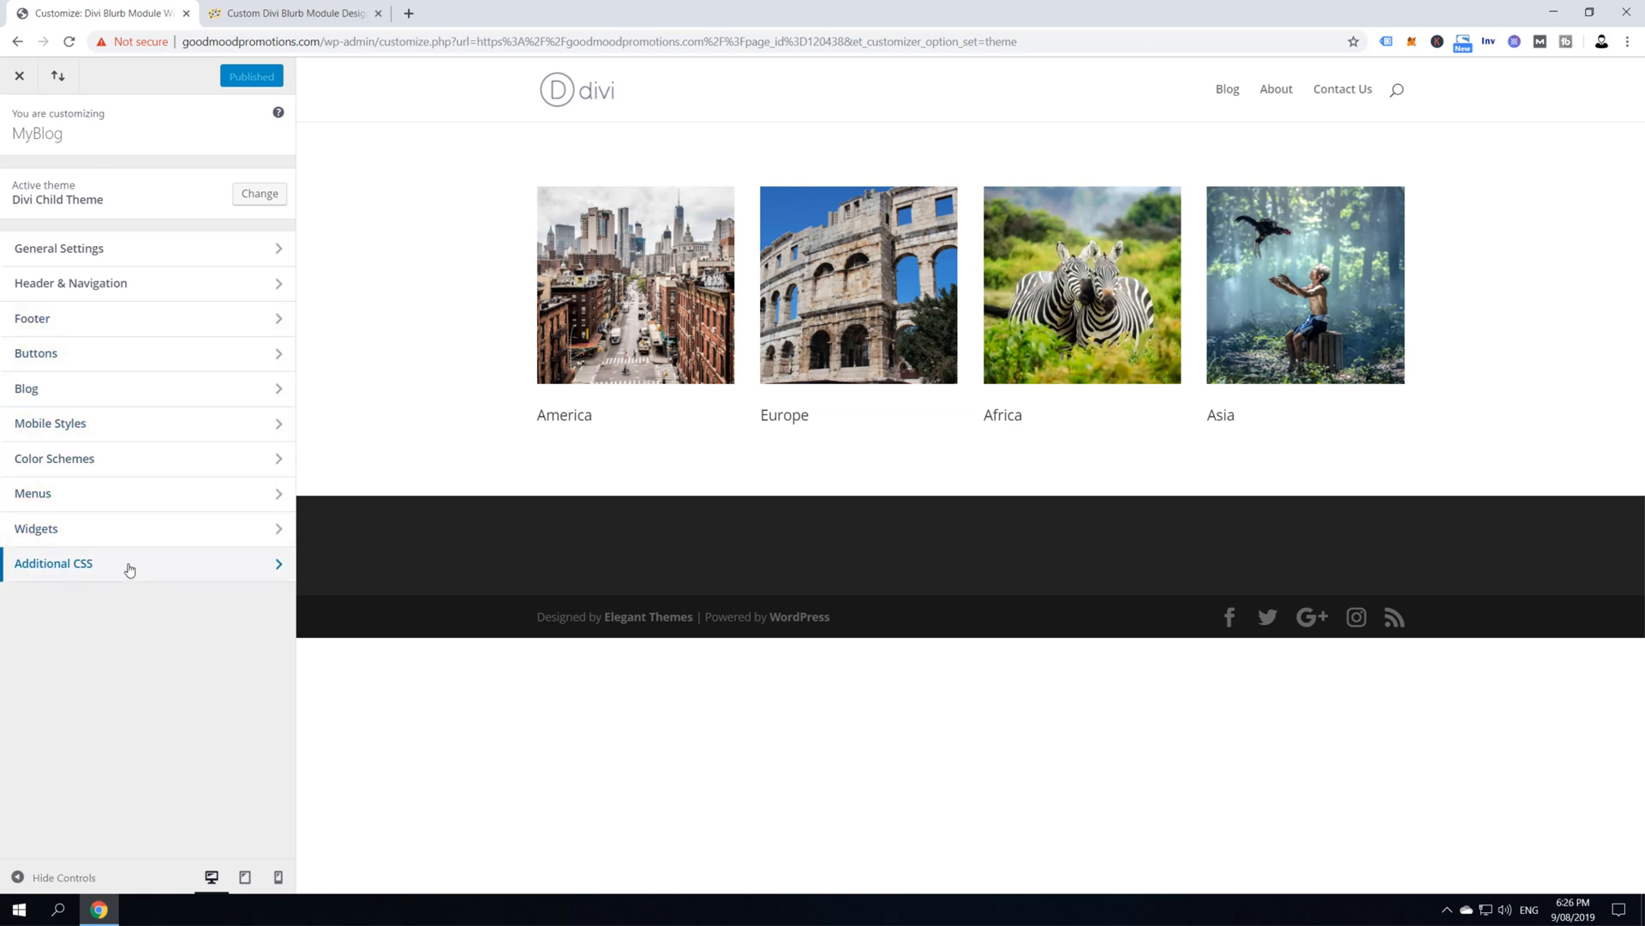
{"action": "left_click", "coordinate": [53, 562]}
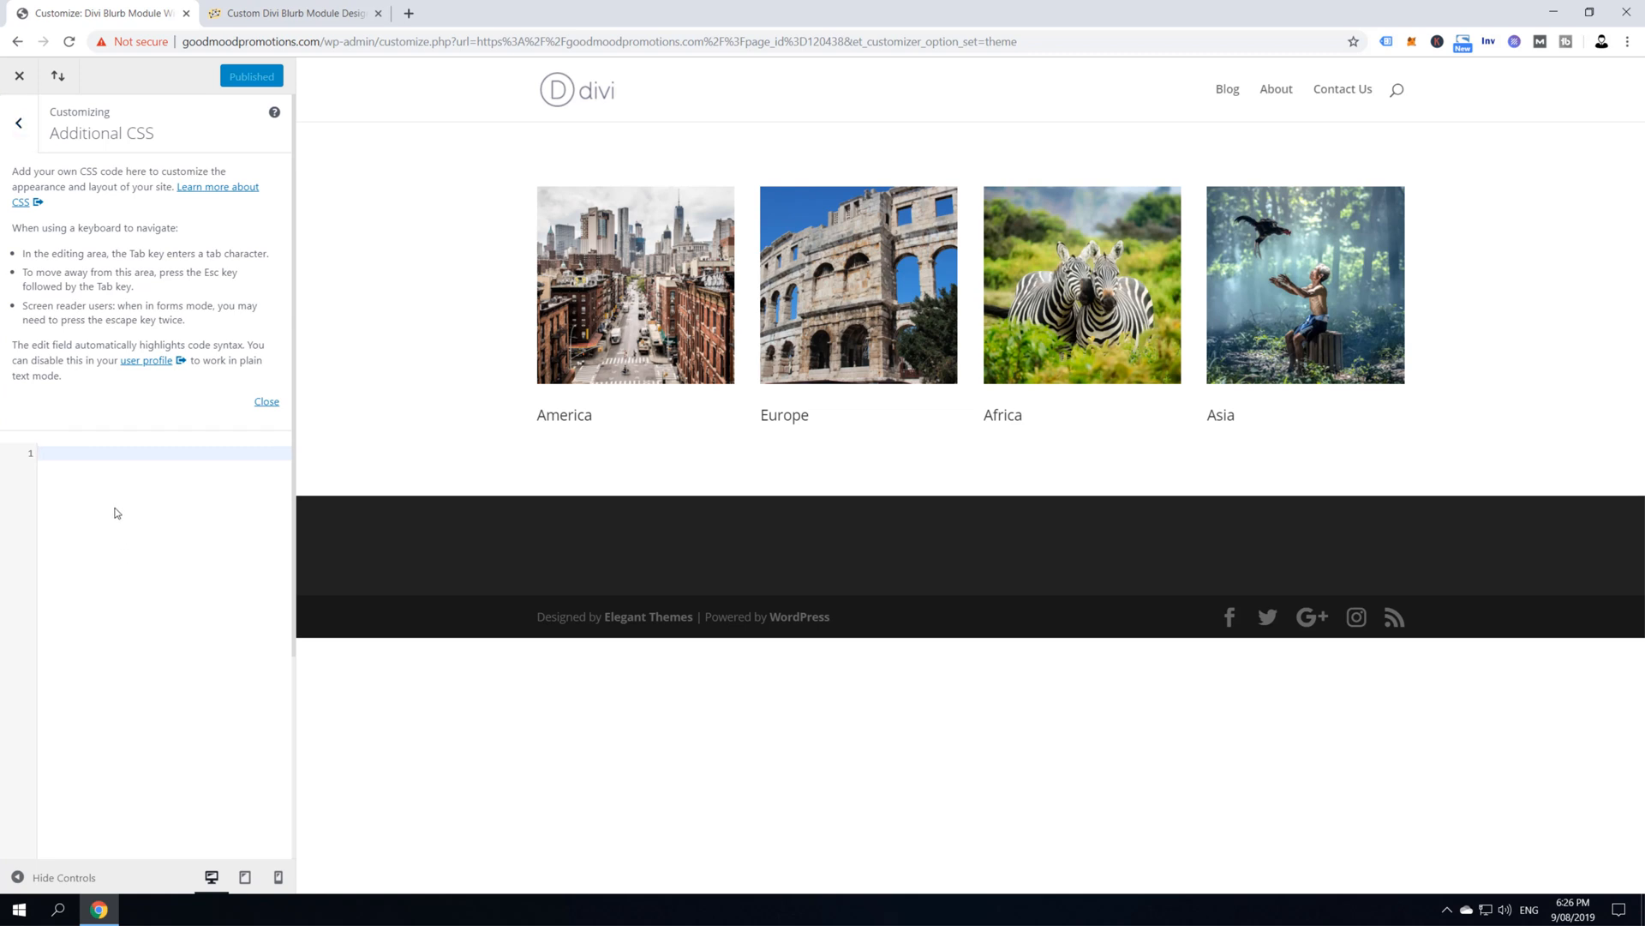
{"action": "mouse_move", "coordinate": [117, 505]}
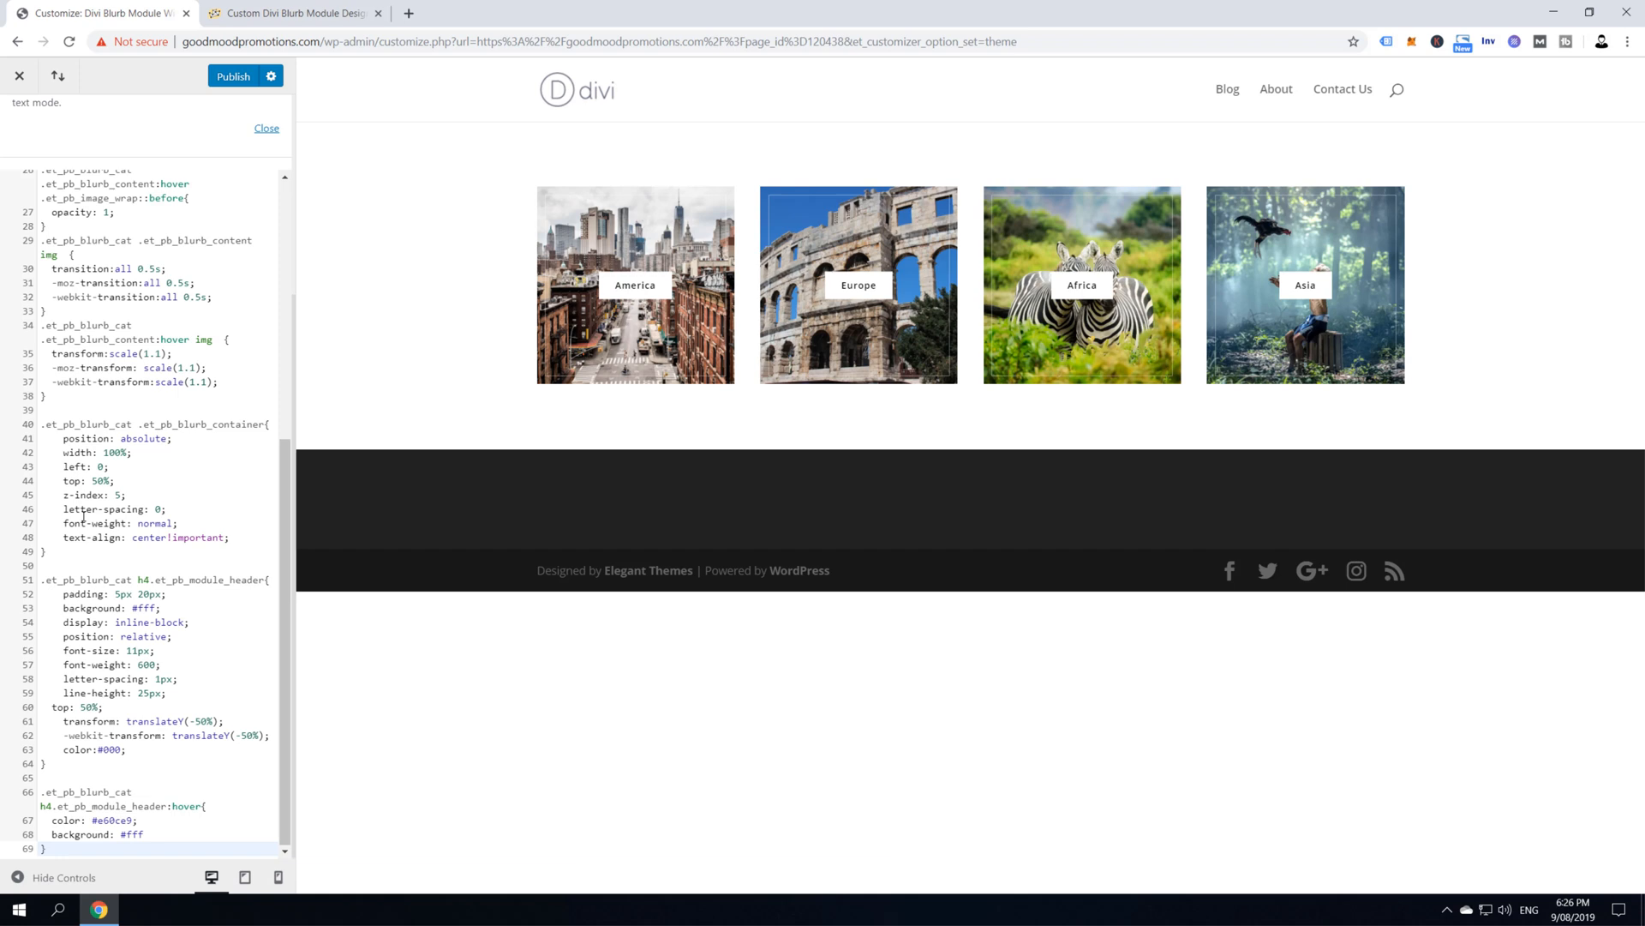
{"action": "mouse_move", "coordinate": [479, 381]}
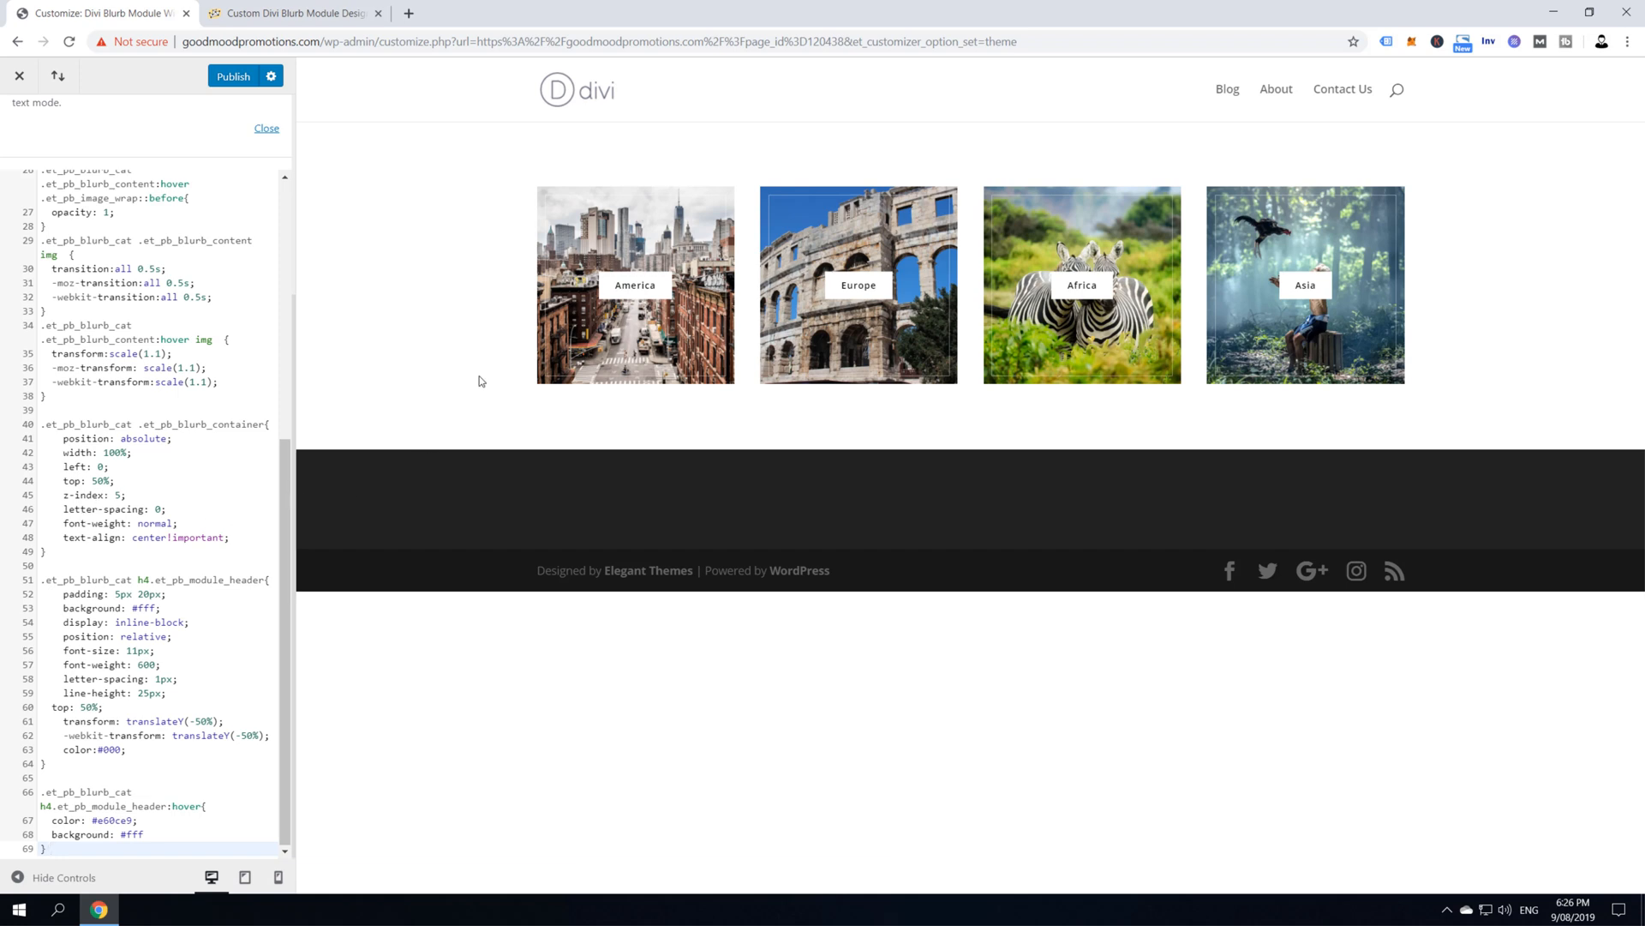
{"action": "mouse_move", "coordinate": [857, 285]}
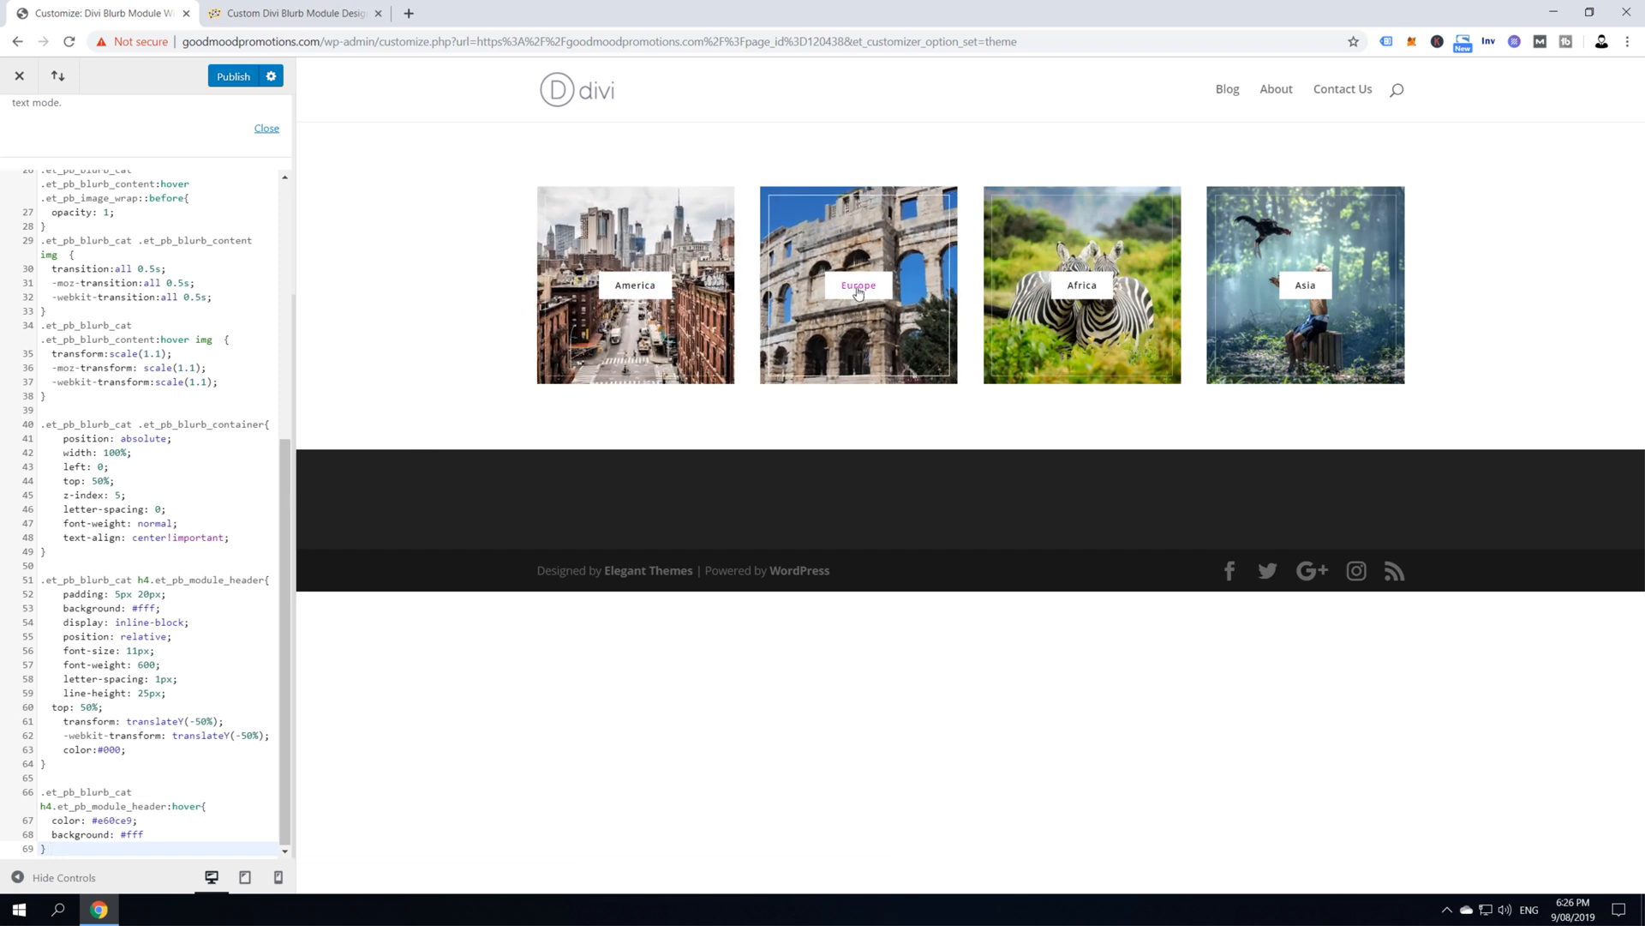
{"action": "mouse_move", "coordinate": [1305, 285]}
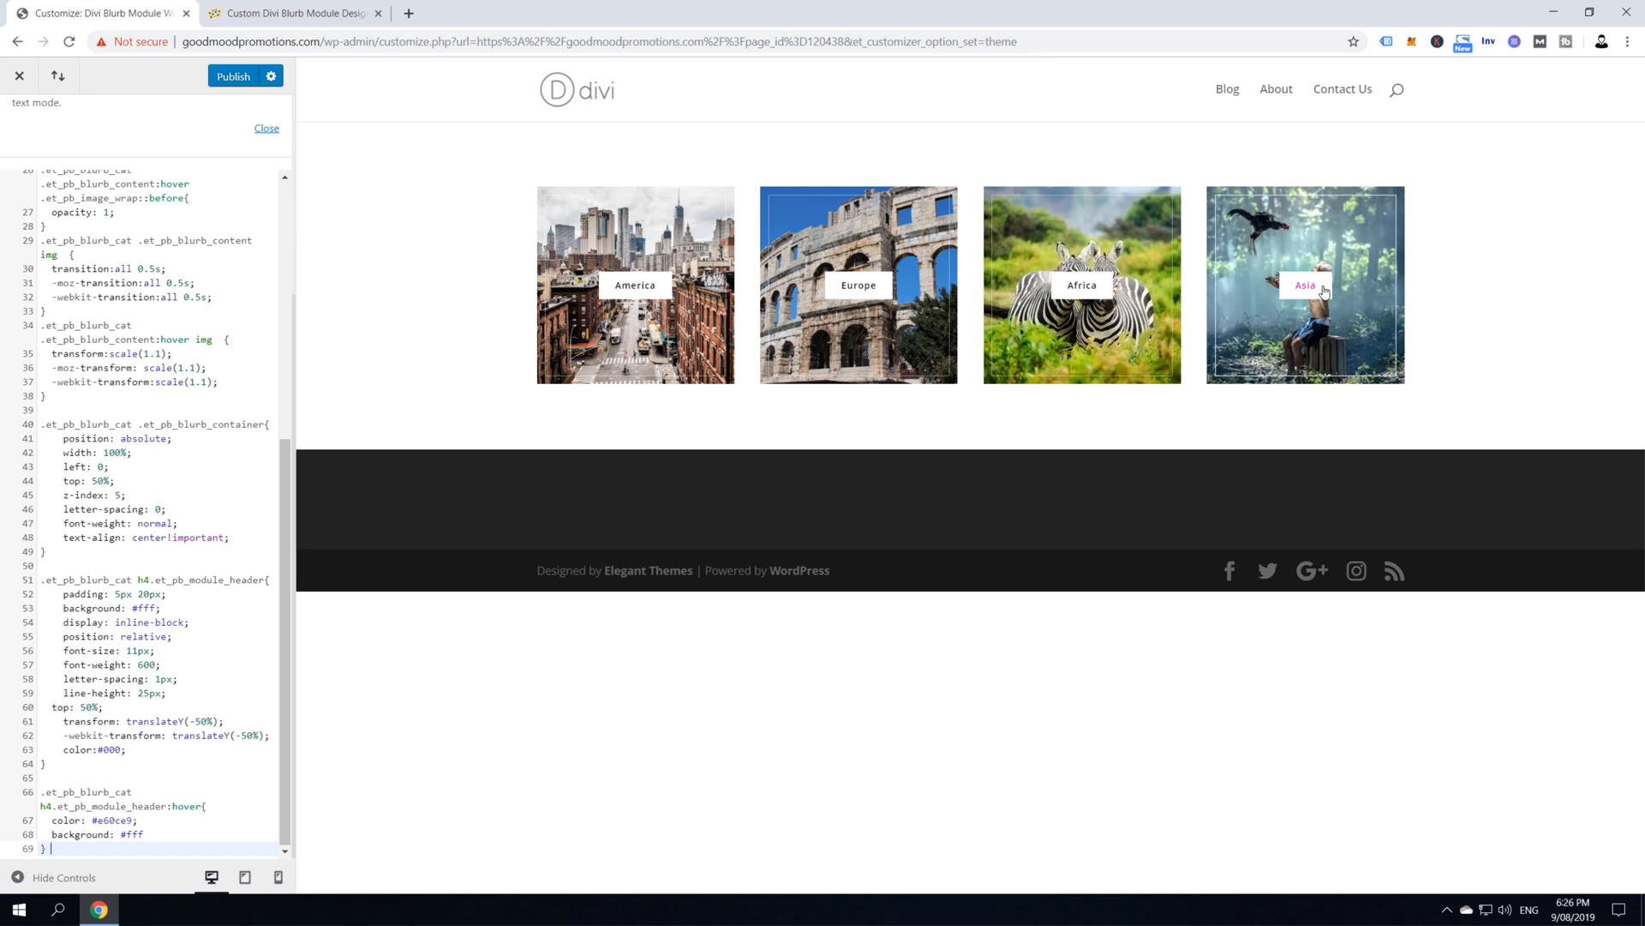
{"action": "mouse_move", "coordinate": [775, 406]}
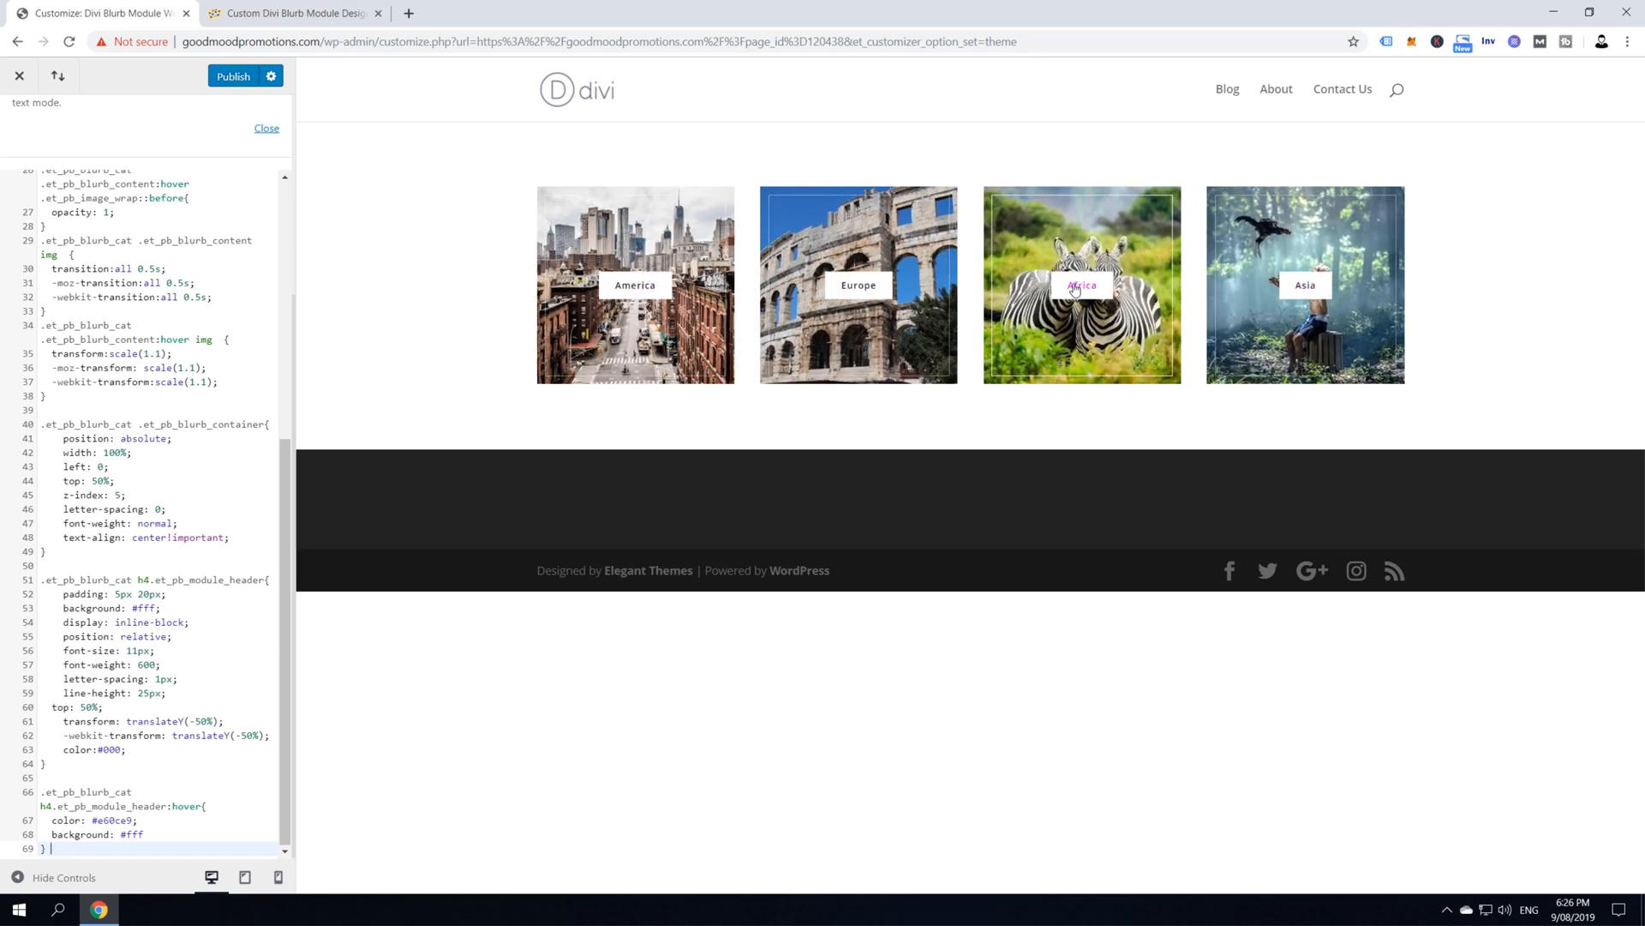
{"action": "mouse_move", "coordinate": [1306, 300]}
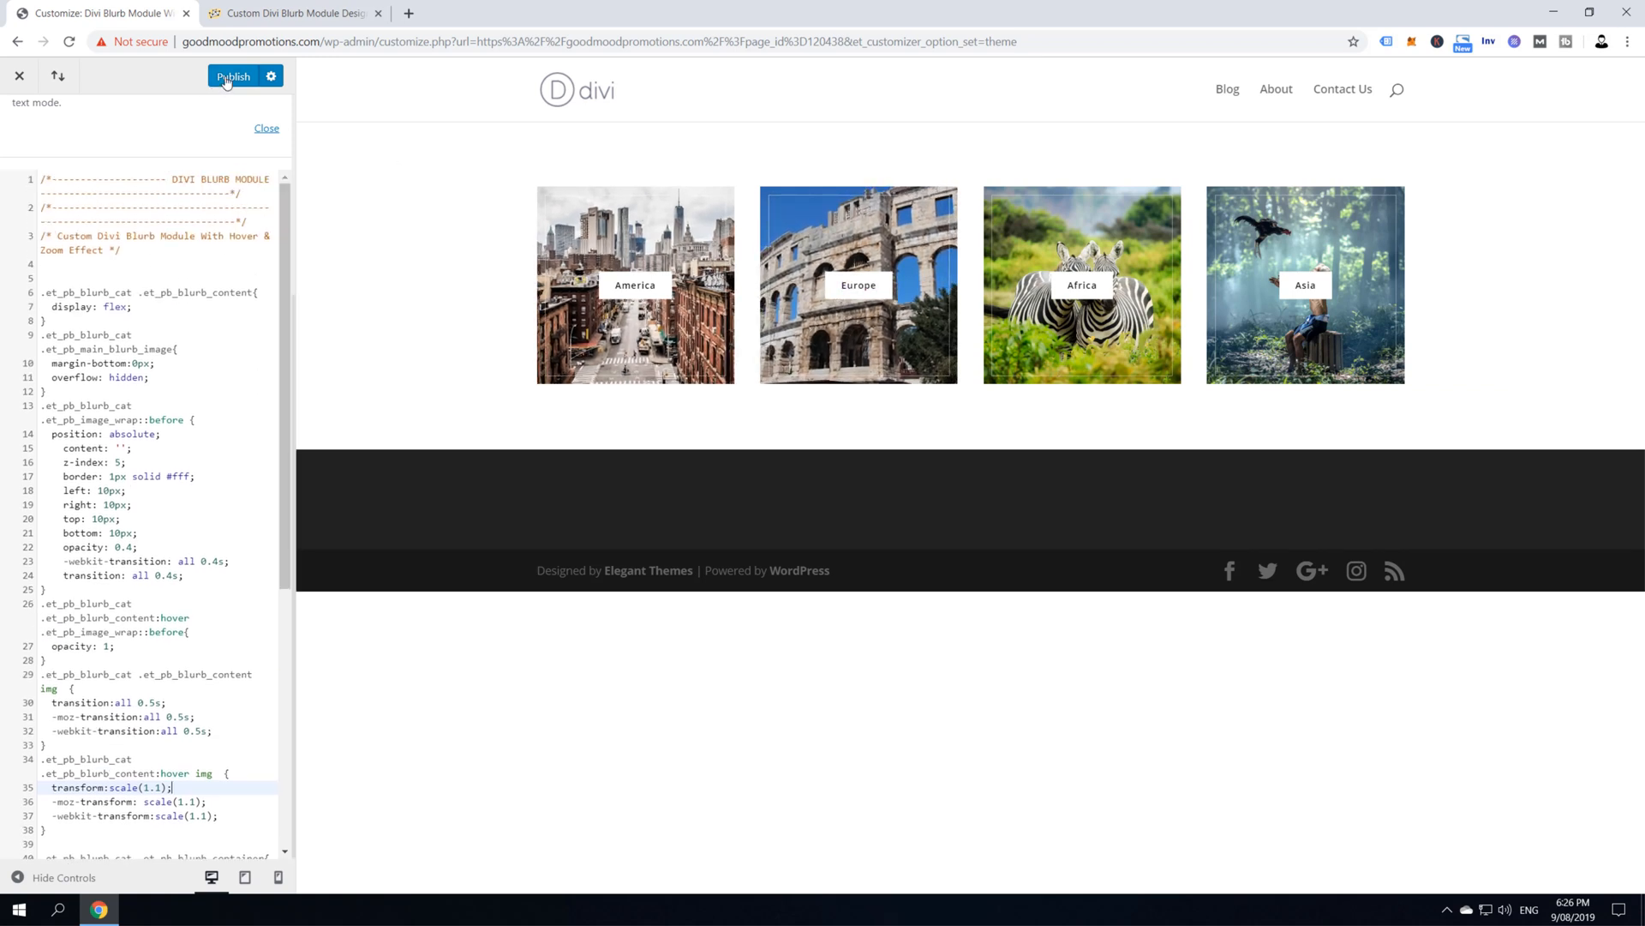
Publish the hover-zoom blurb CSS added in Additional CSS
{"action": "left_click", "coordinate": [233, 75]}
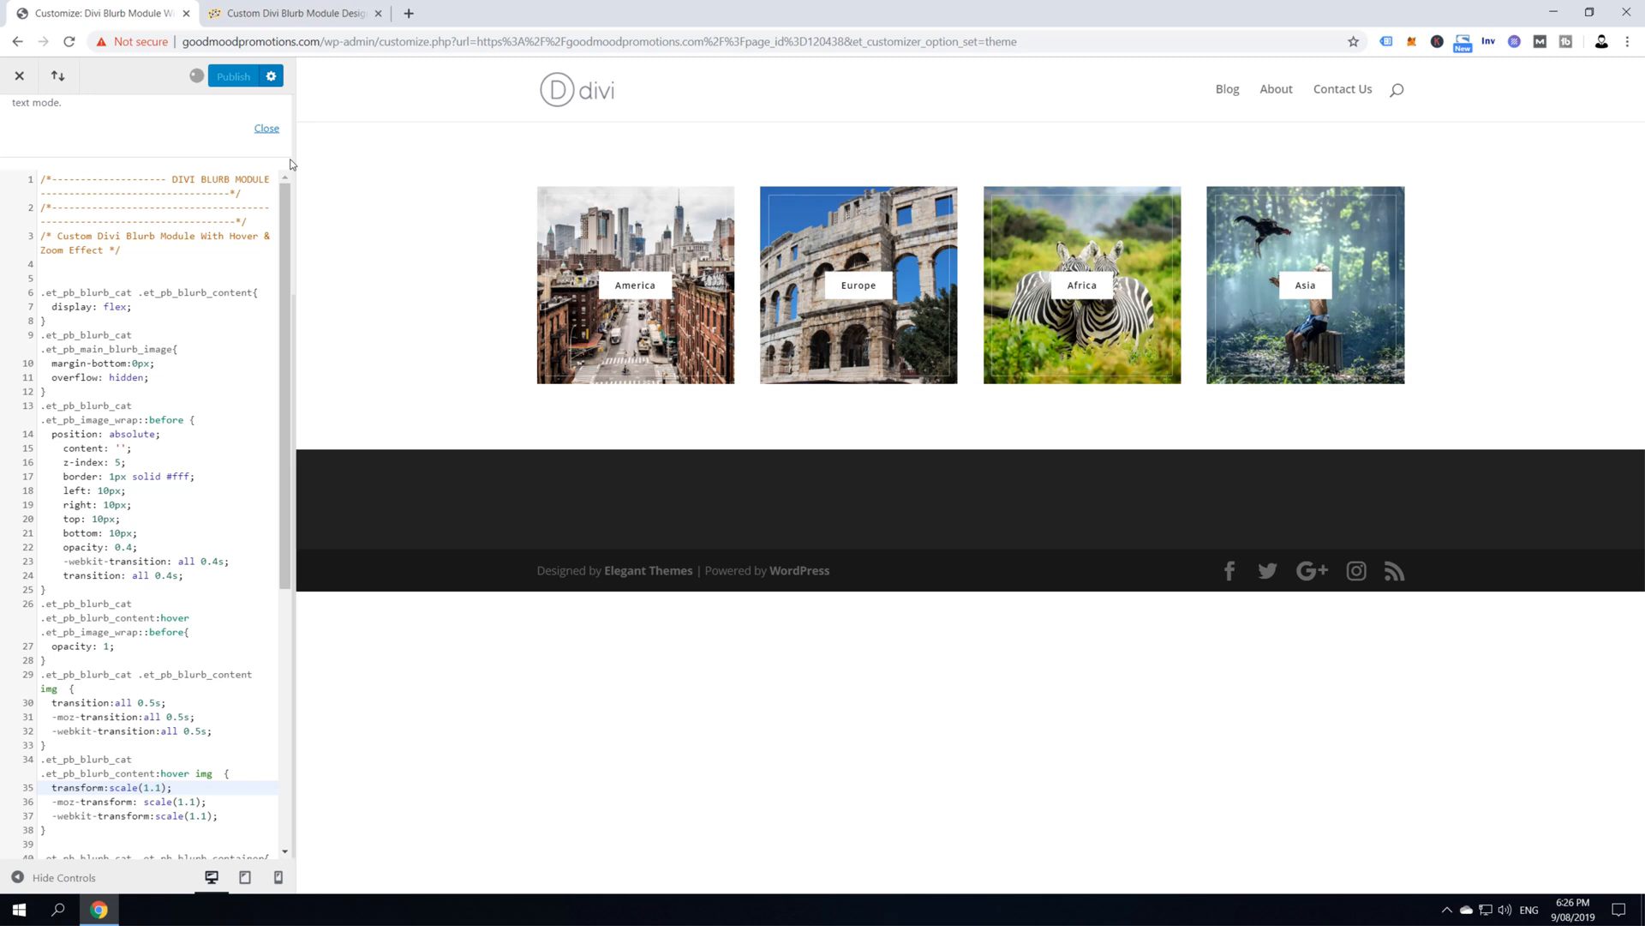
{"action": "left_click", "coordinate": [233, 75]}
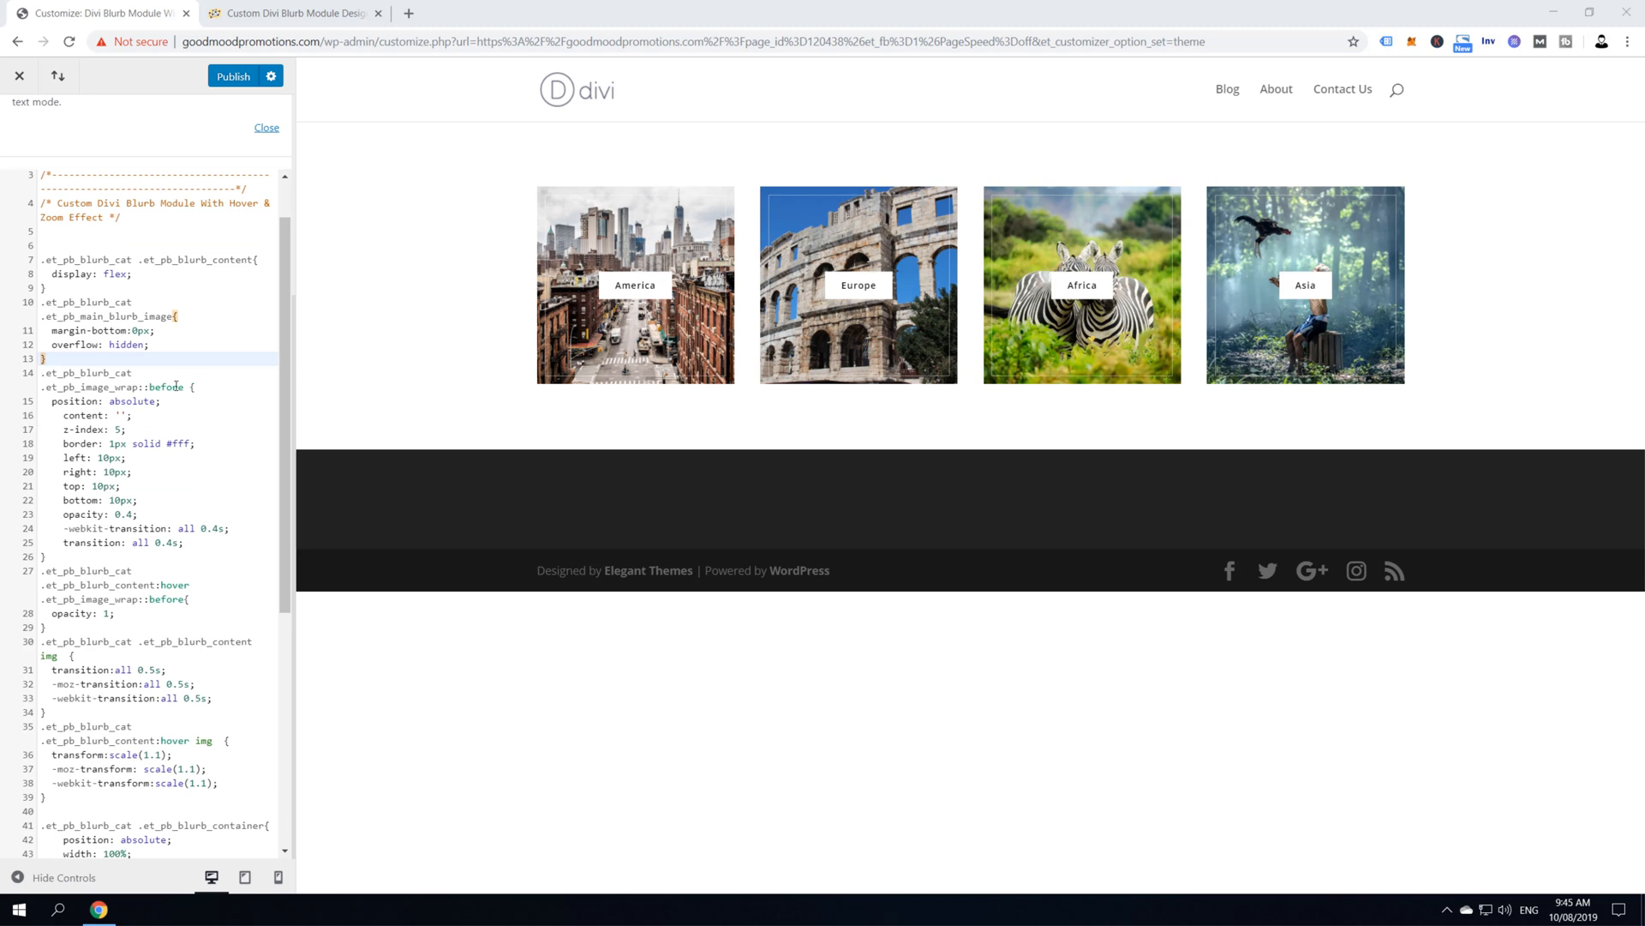
{"action": "mouse_move", "coordinate": [159, 387]}
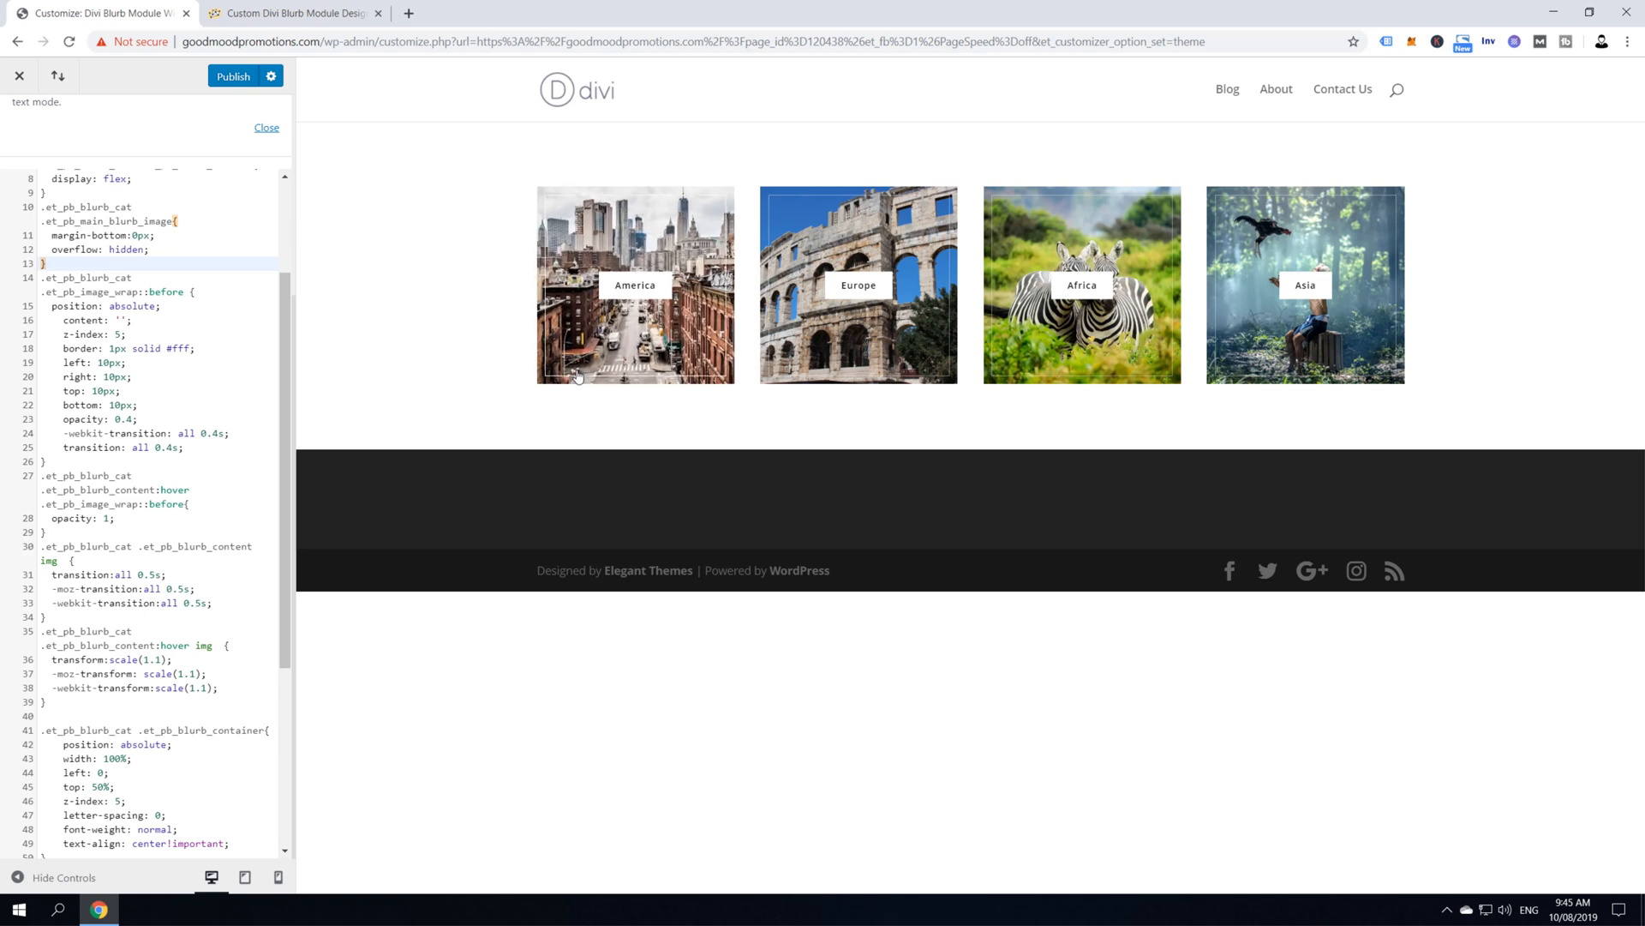
{"action": "mouse_move", "coordinate": [469, 321]}
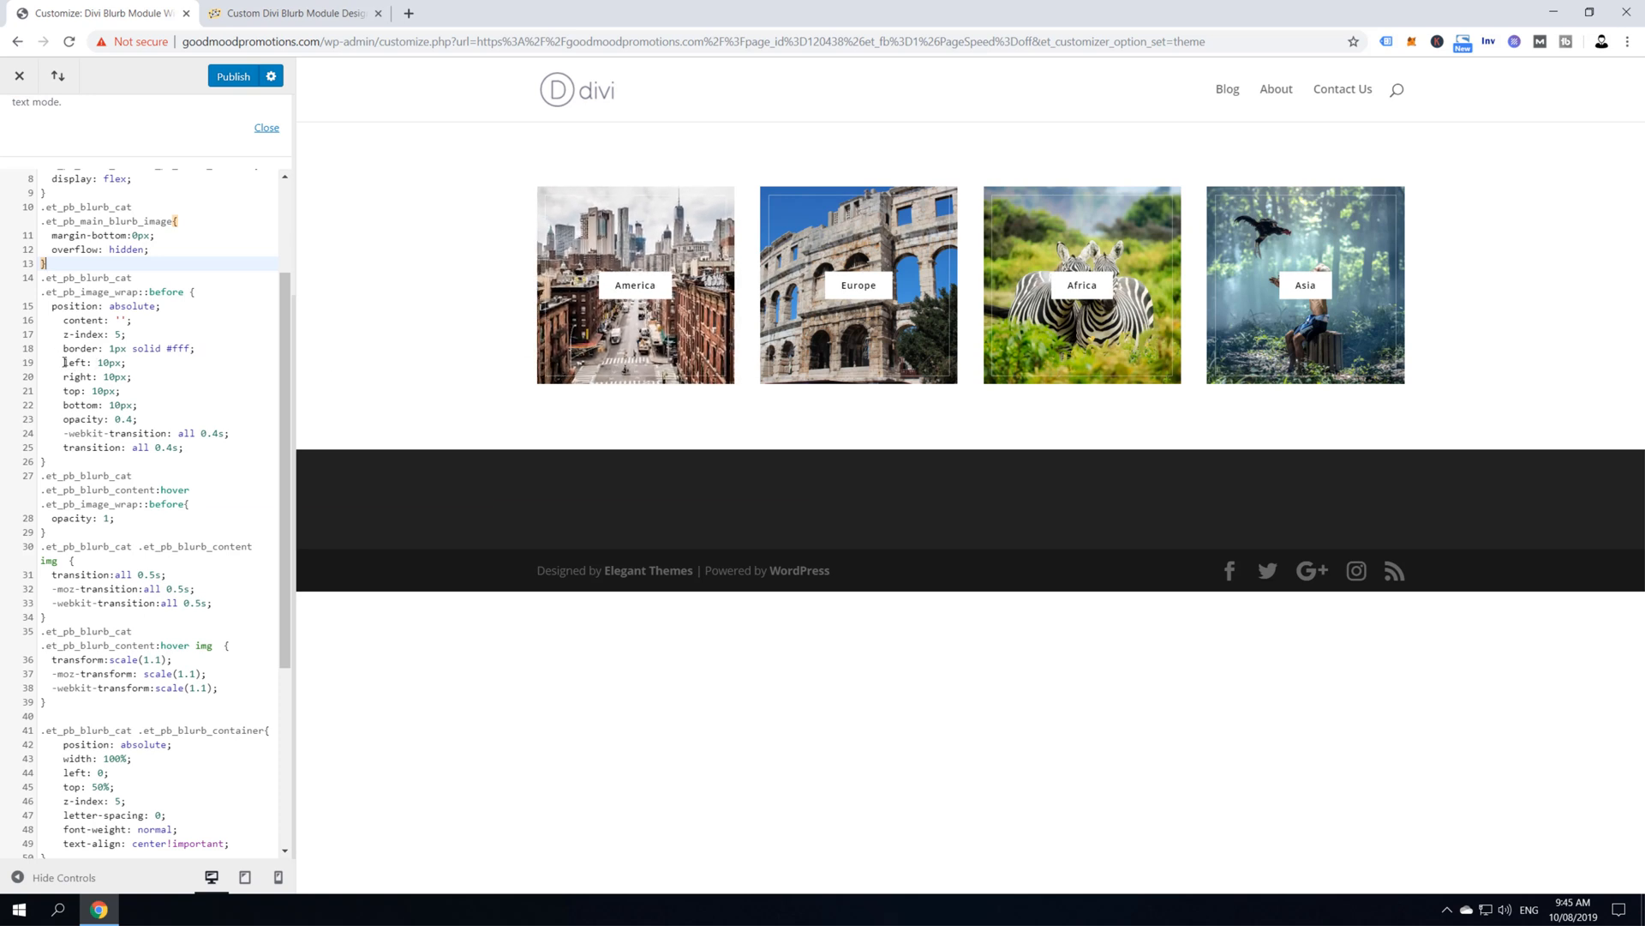
Change the ::before rule's left, right, top and bottom offsets from 10px to 20px
{"action": "double_click", "coordinate": [78, 377]}
{"action": "type", "text": "2"}
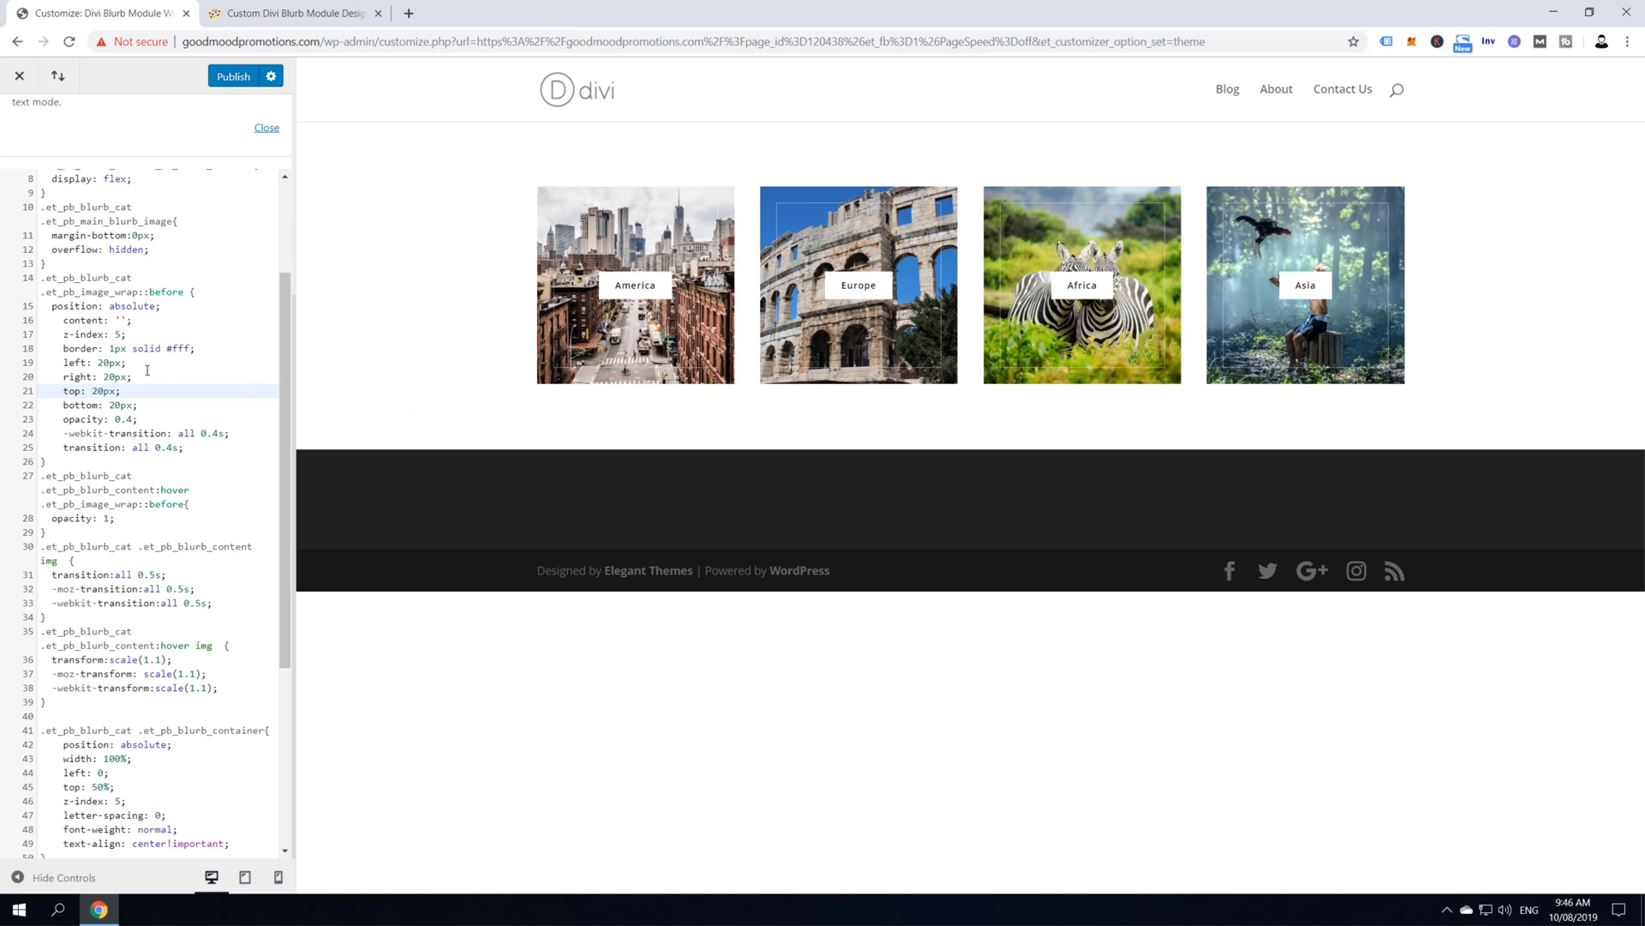
{"action": "mouse_move", "coordinate": [216, 378]}
{"action": "type", "text": "2"}
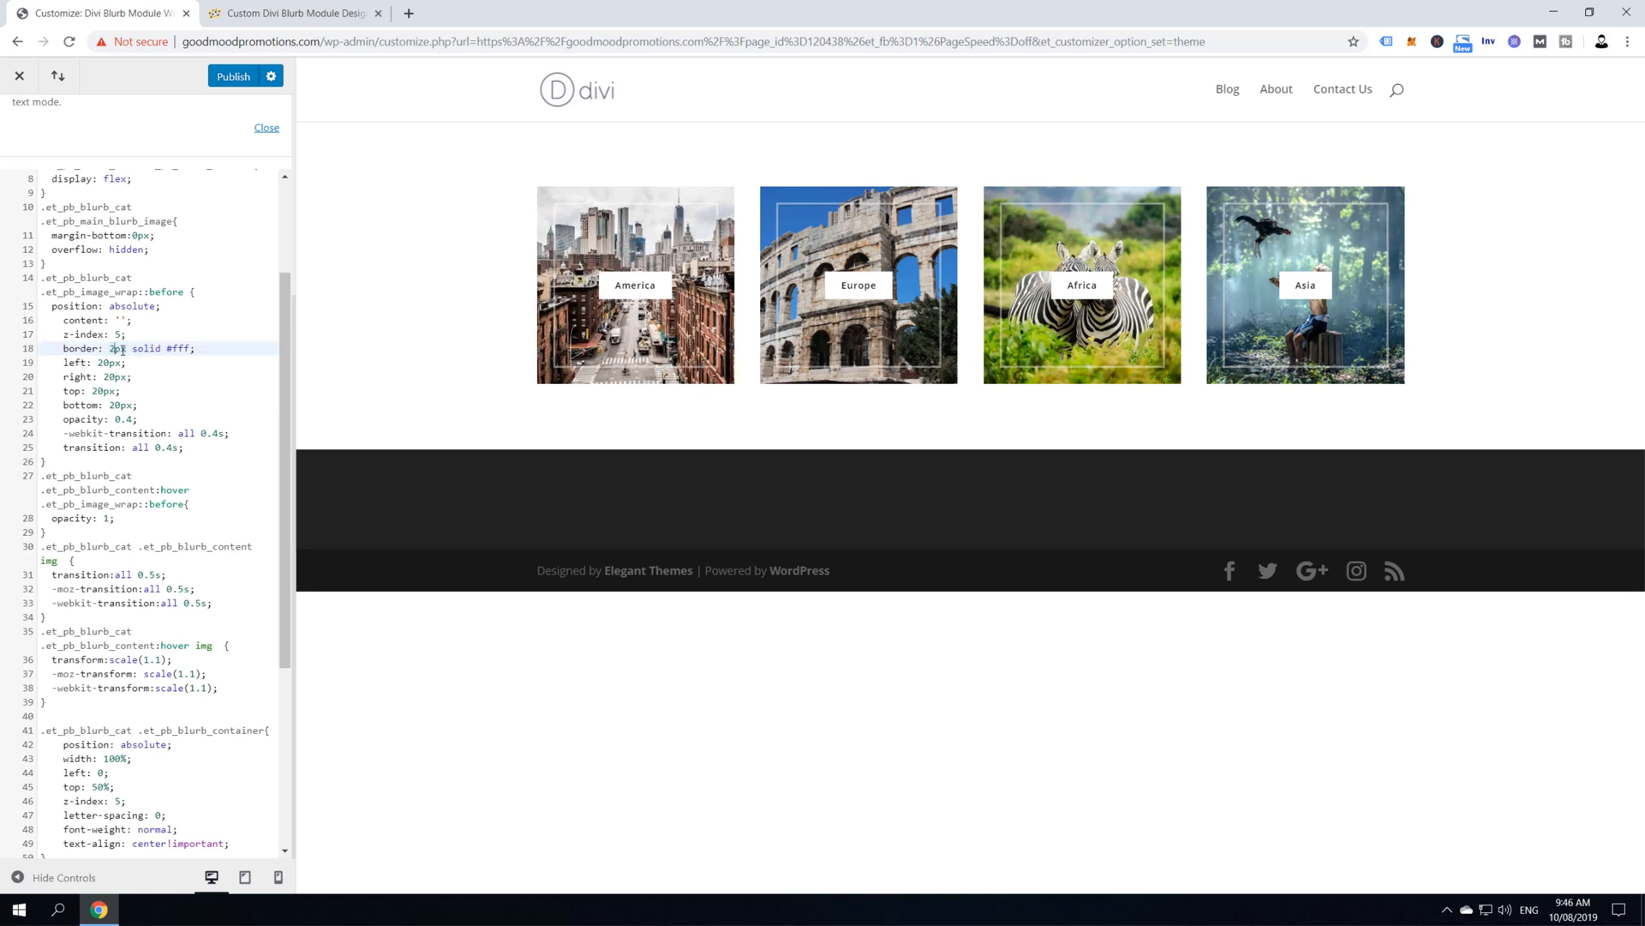
Give the overlay a 1px border and black background at 0.2 opacity, dropping to 0 on hover
{"action": "type", "text": "1px"}
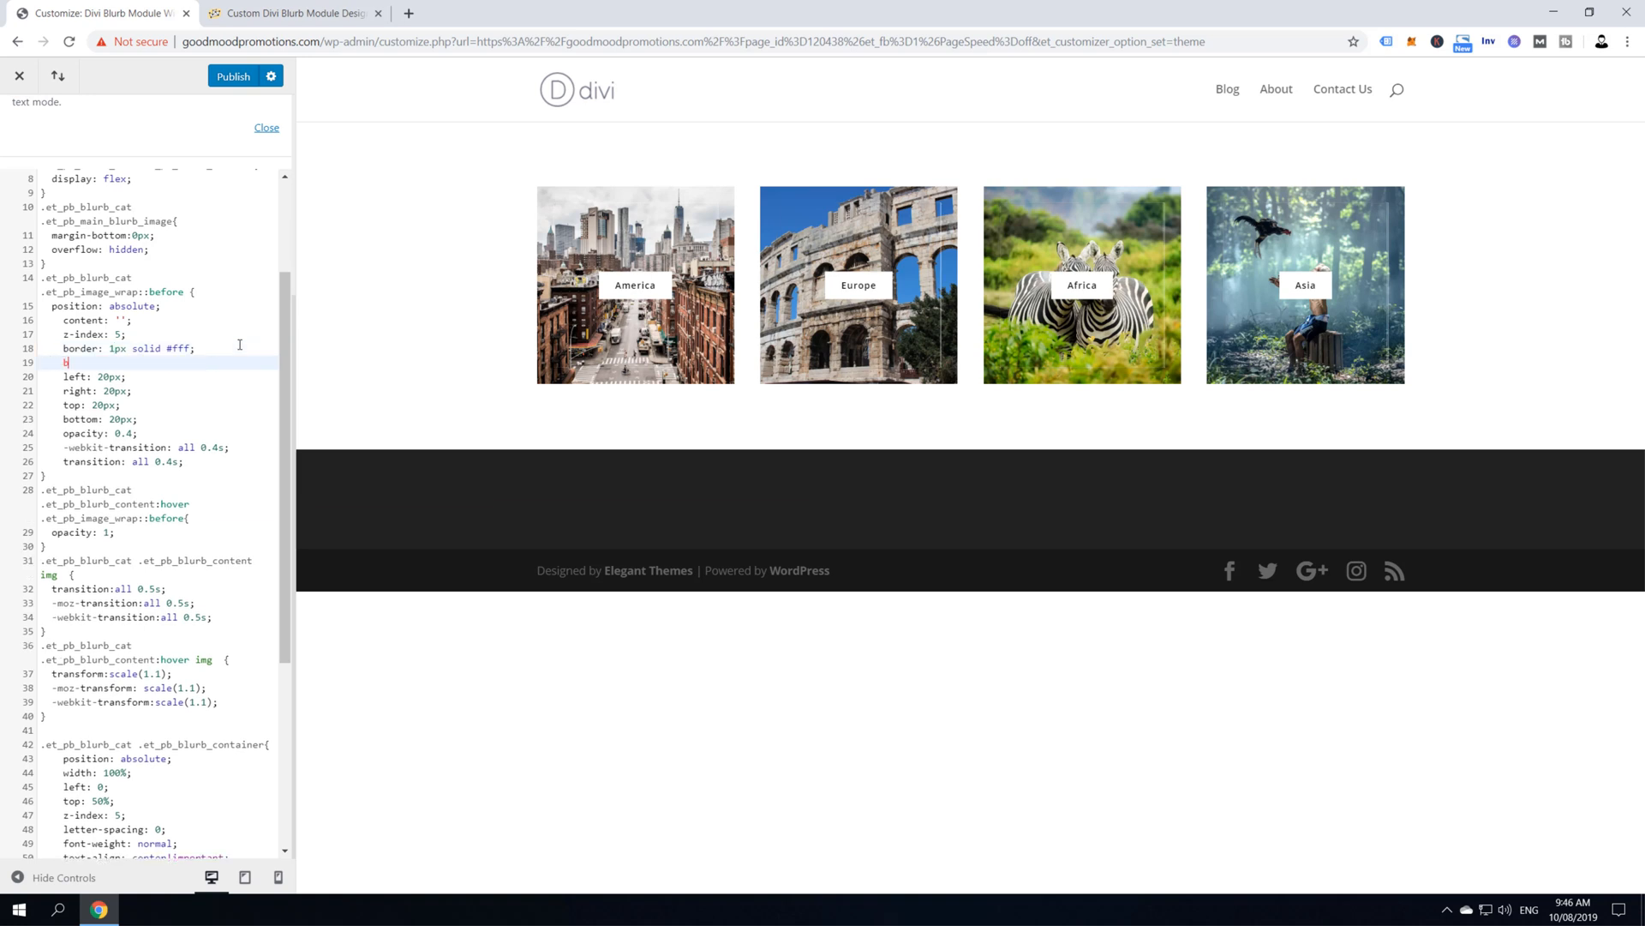
{"action": "type", "text": "background: black;"}
{"action": "left_click", "coordinate": [156, 432]}
{"action": "type", "text": "2"}
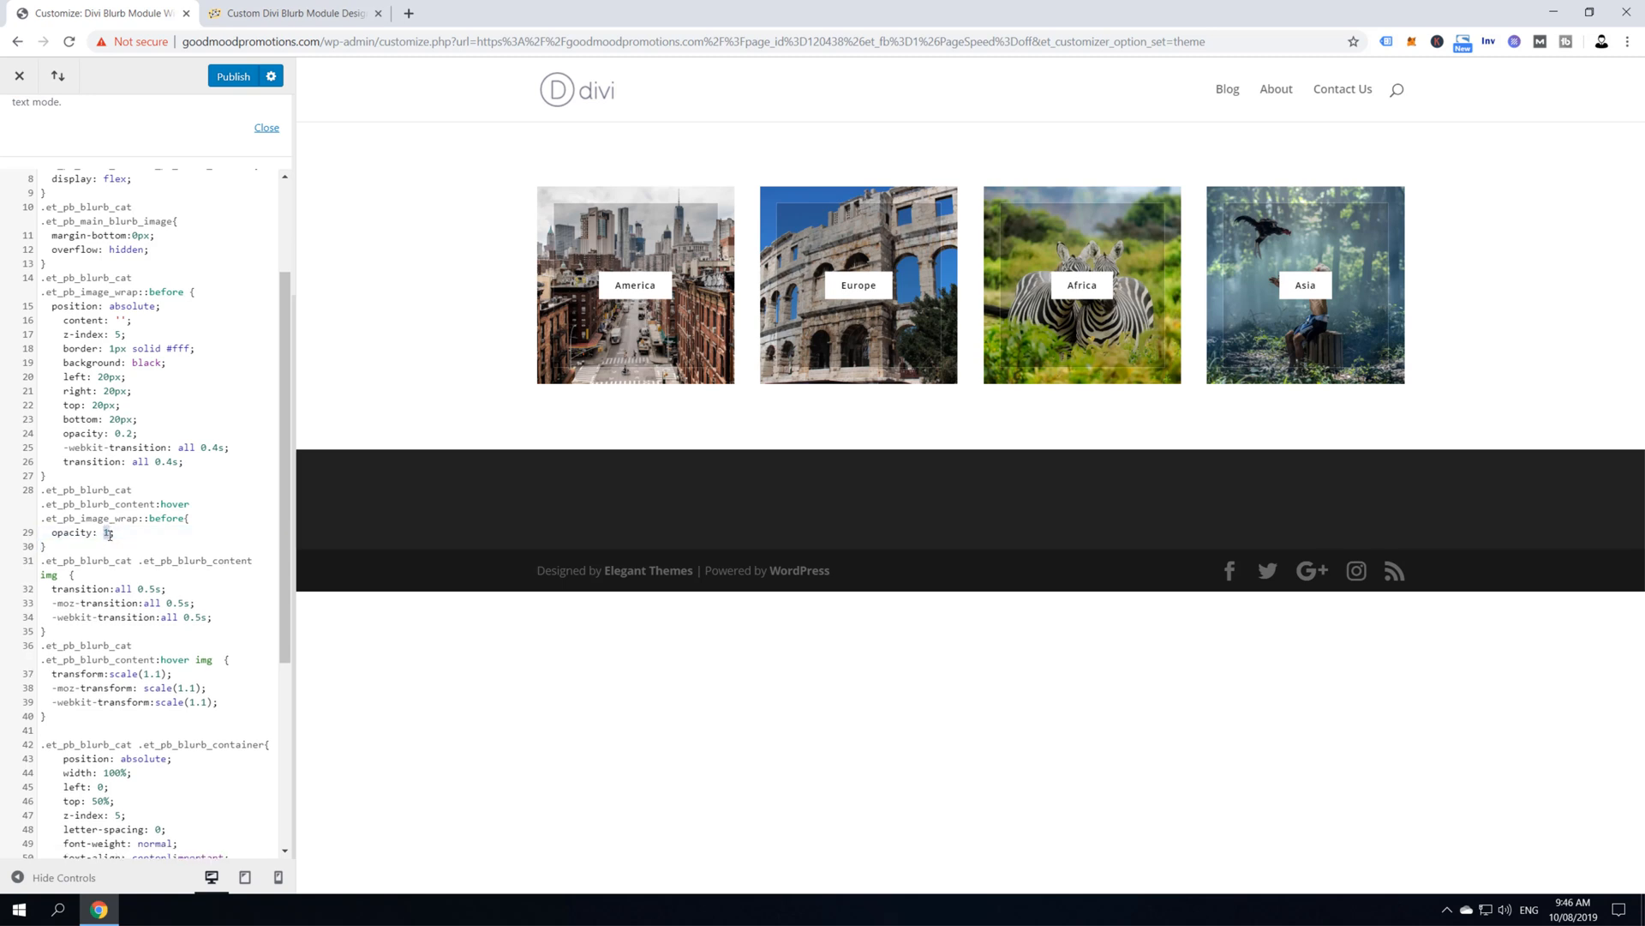
{"action": "type", "text": "0"}
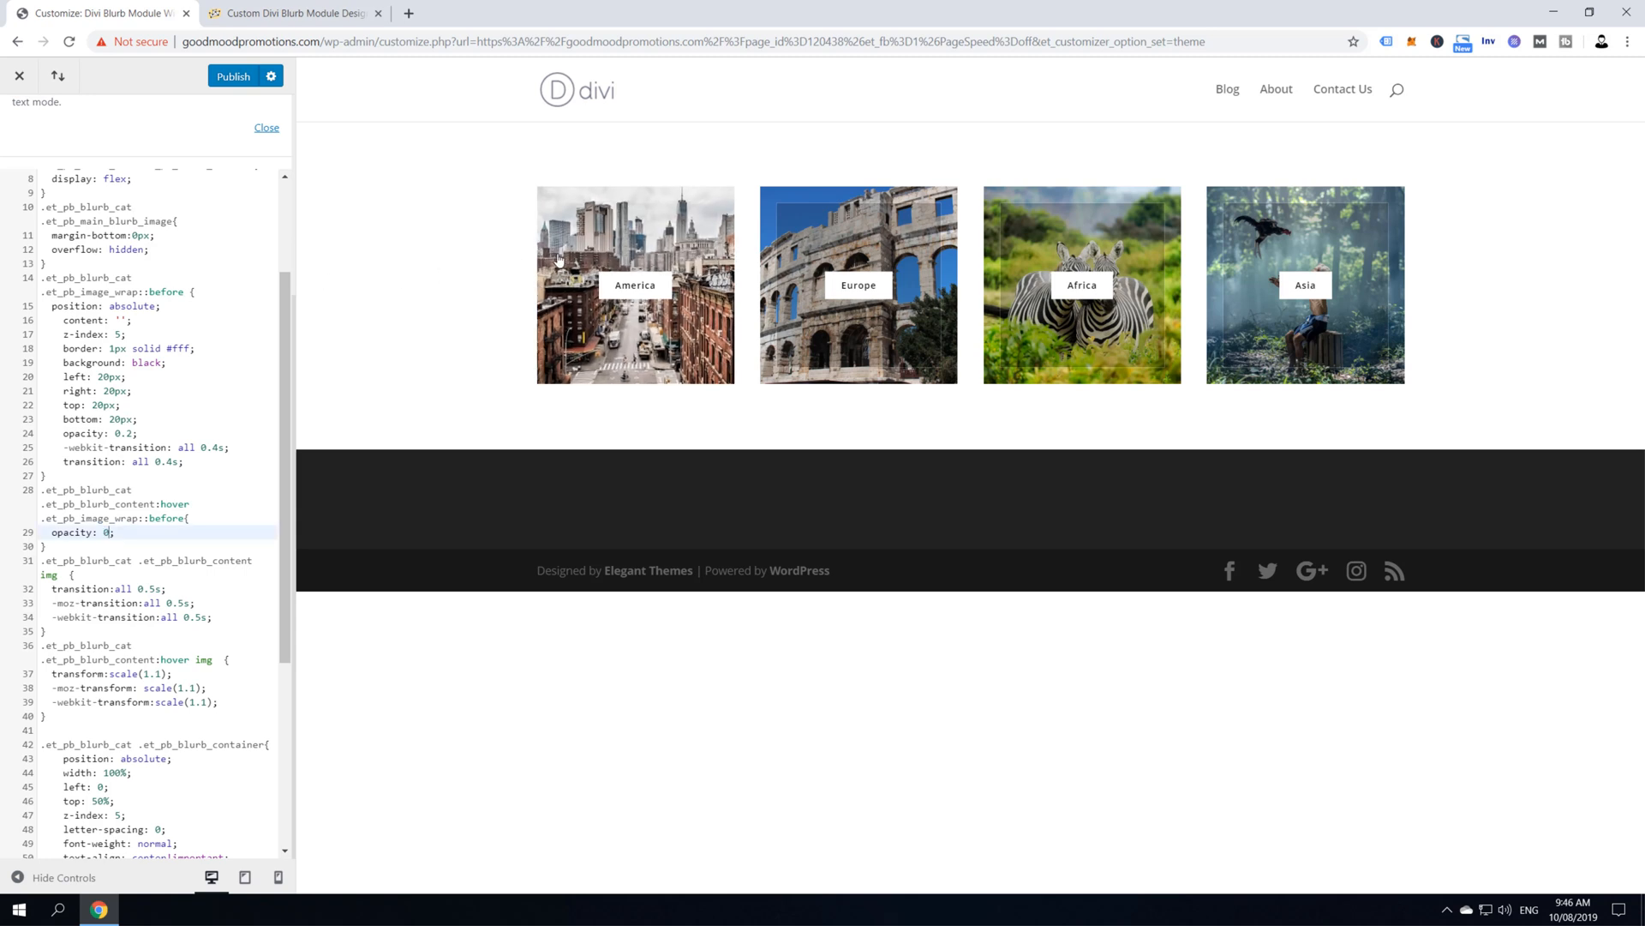
{"action": "mouse_move", "coordinate": [513, 281]}
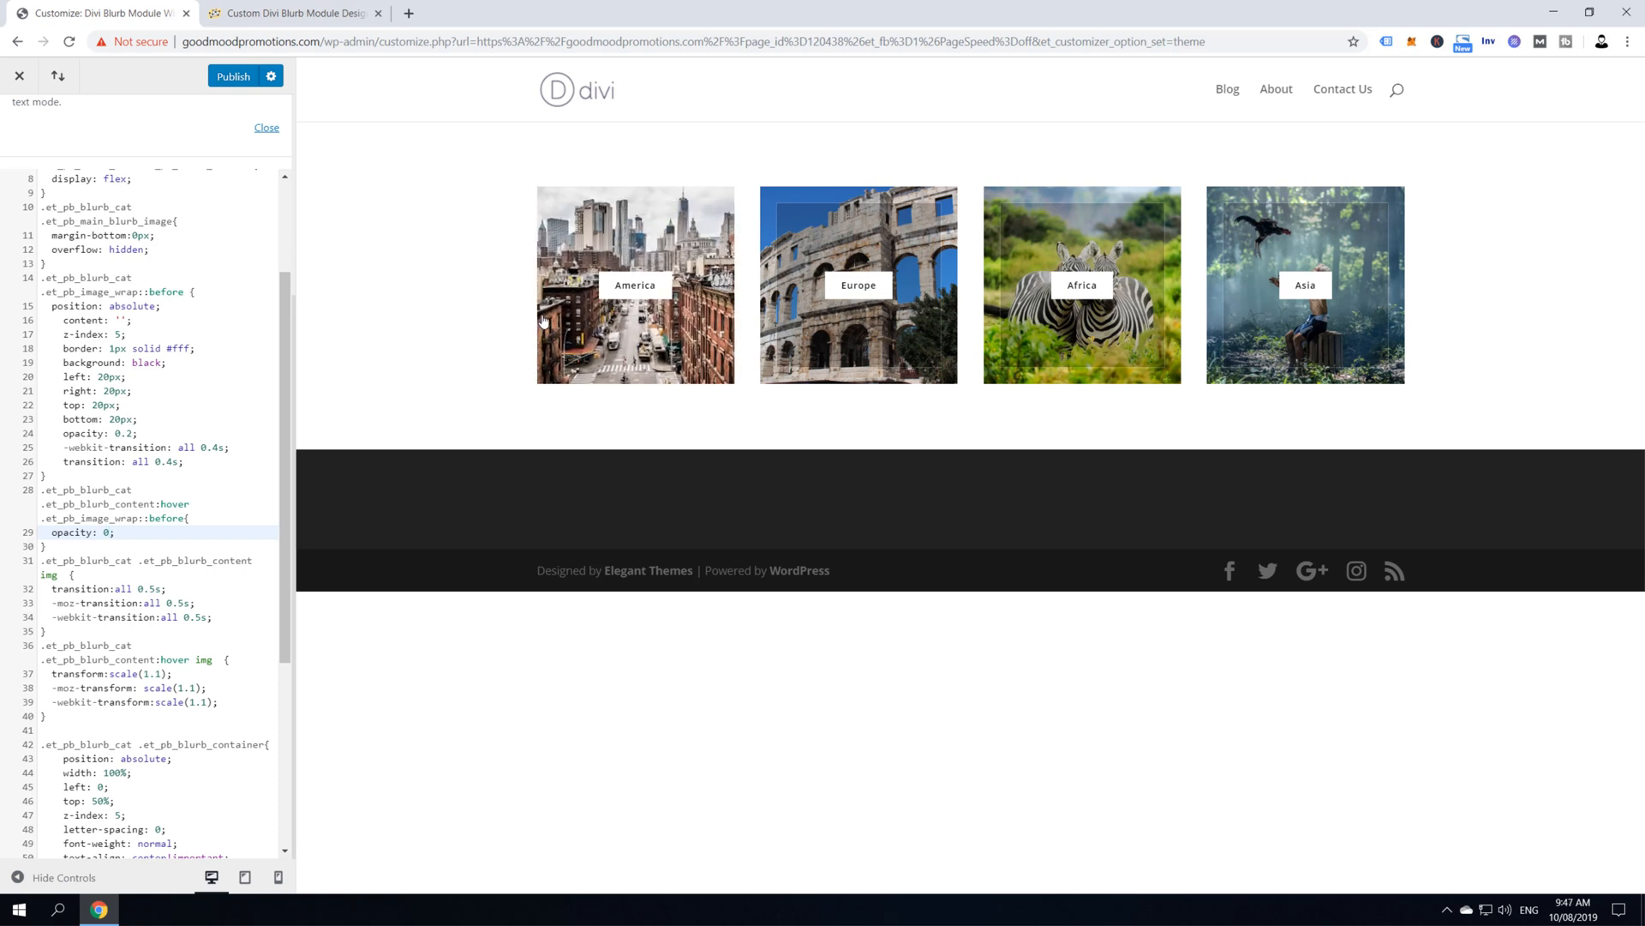
{"action": "type", "text": "red"}
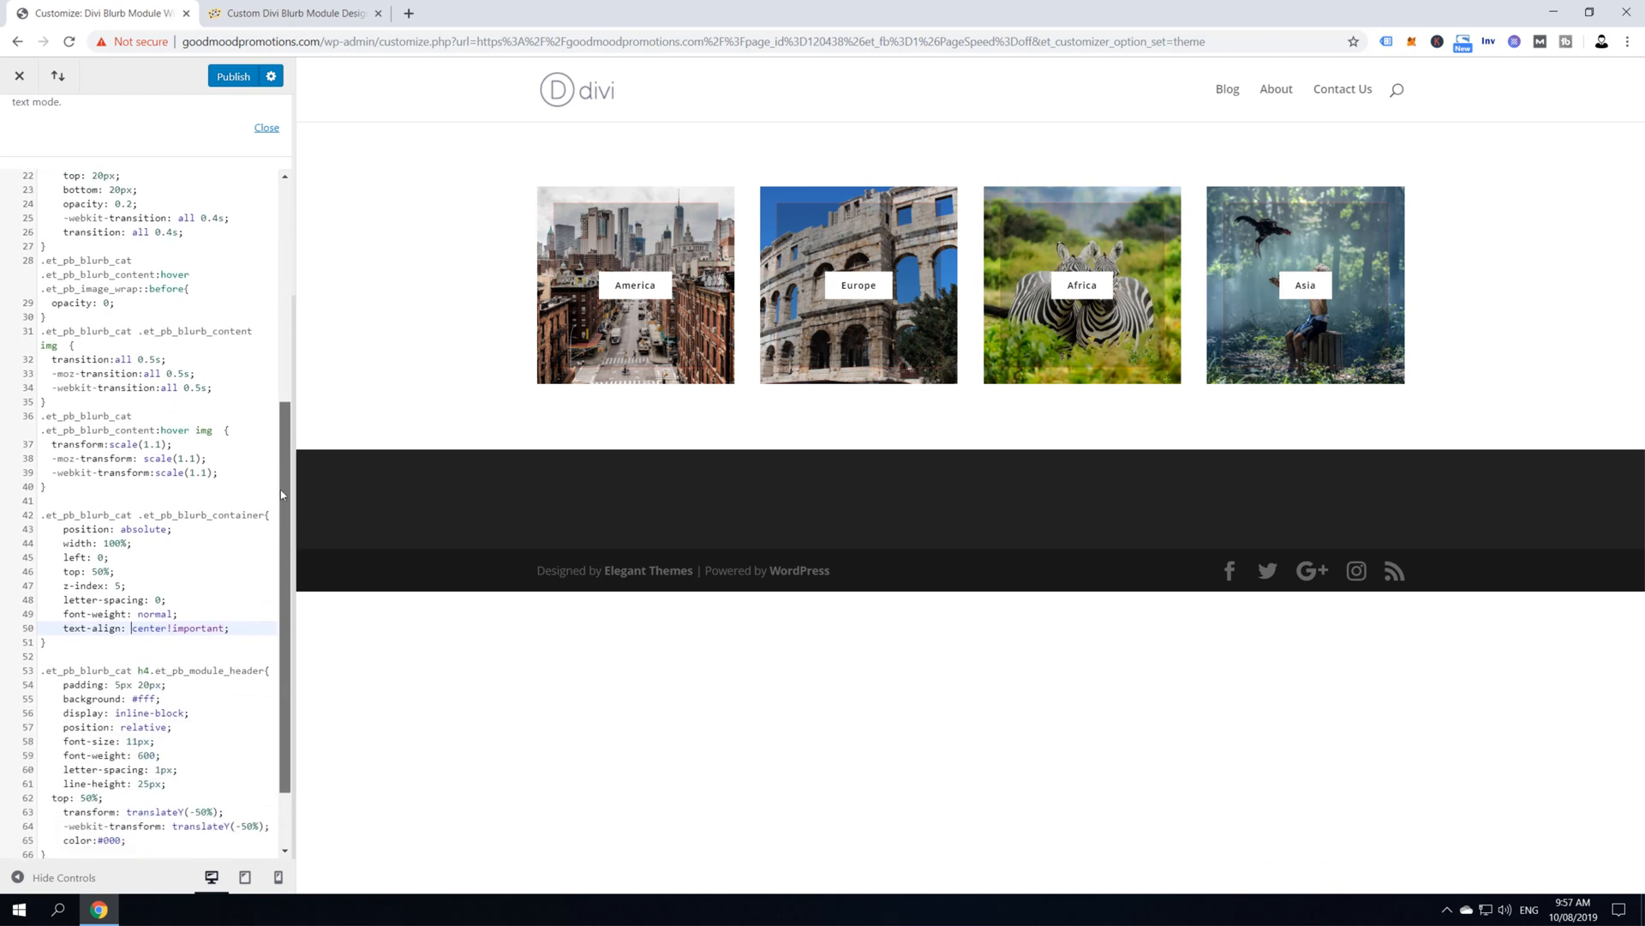
{"action": "scroll", "scroll_direction": "down", "scroll_amount": 3}
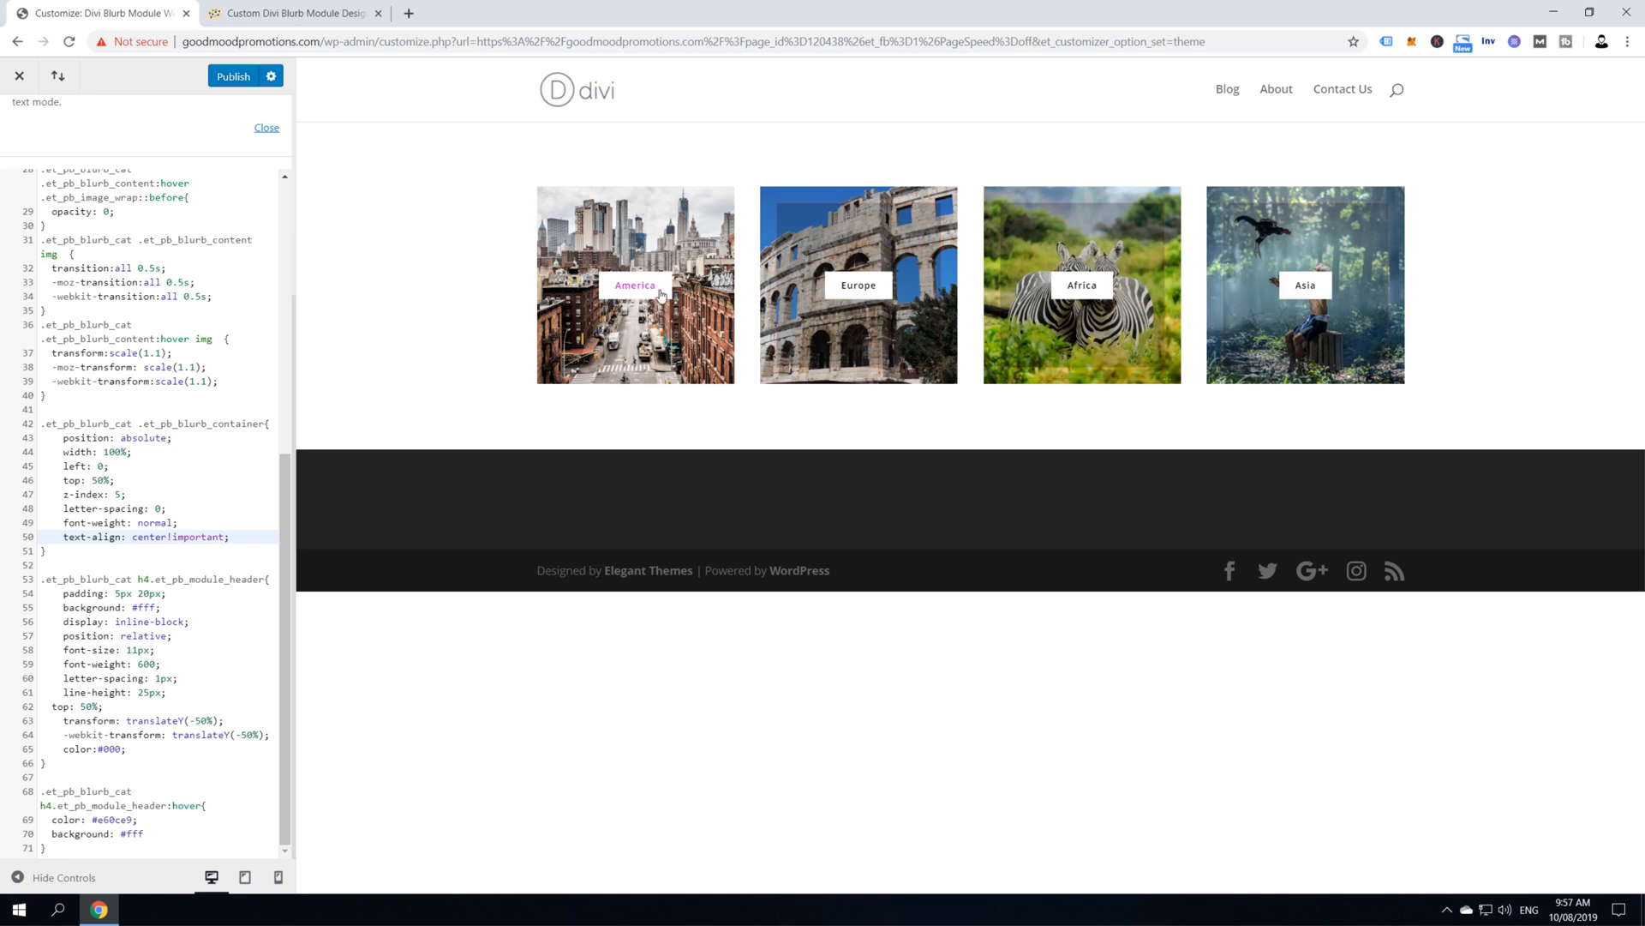
{"action": "mouse_move", "coordinate": [598, 293]}
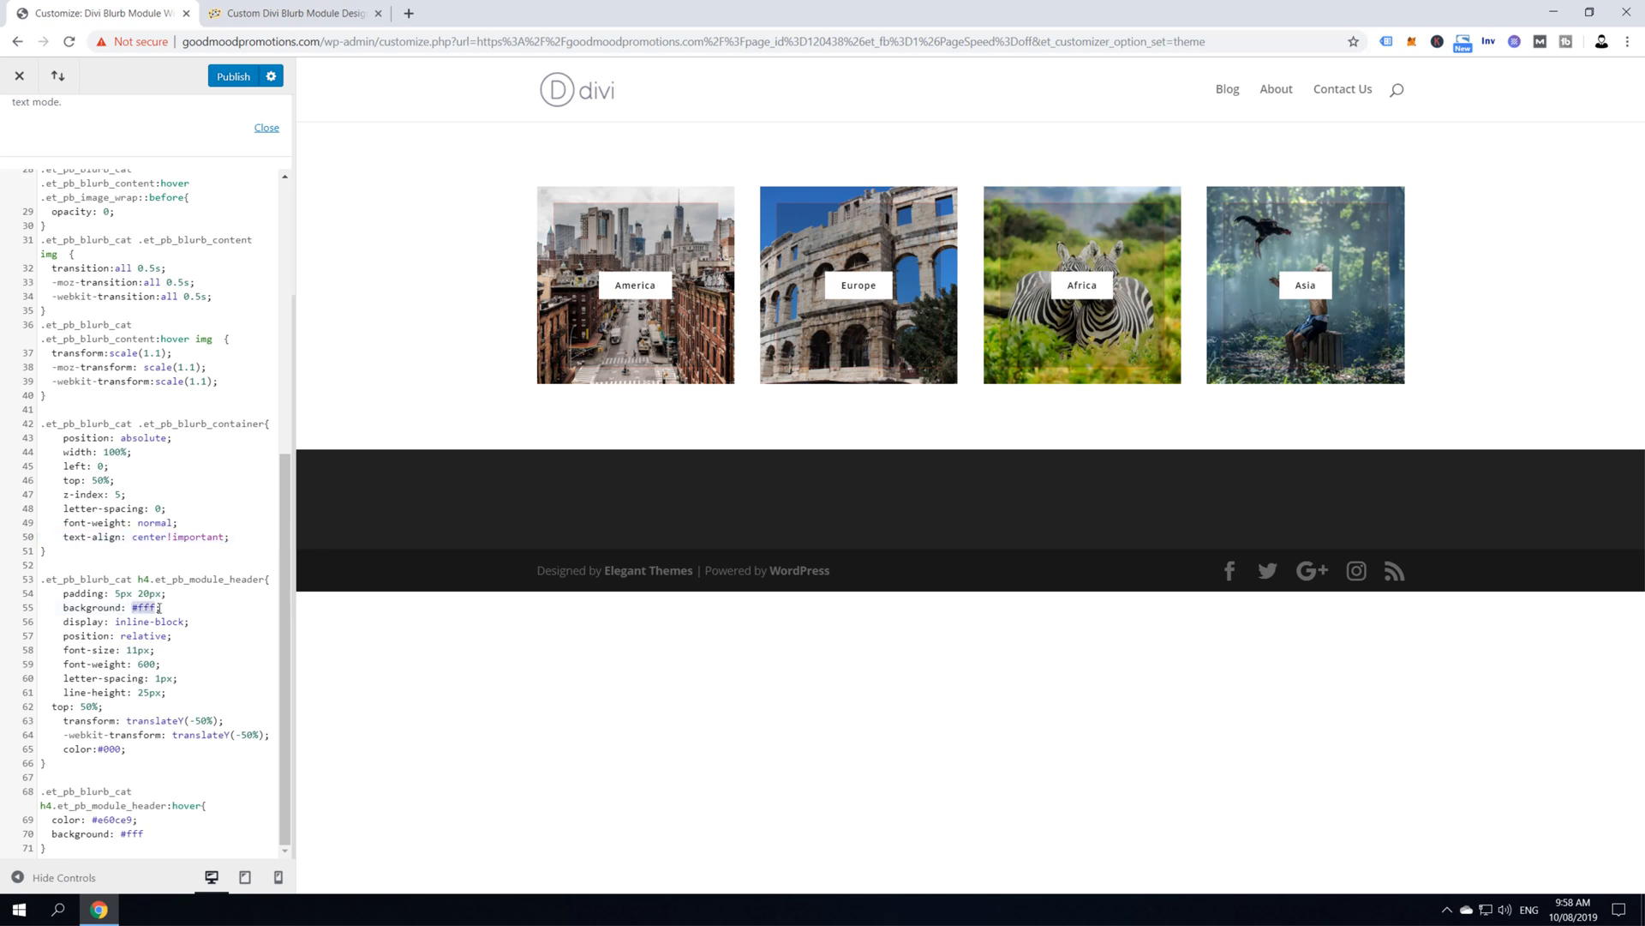
Style the h4 titles with black background, #fff text, 8px 30px padding and 4px border-radius
{"action": "type", "text": "b"}
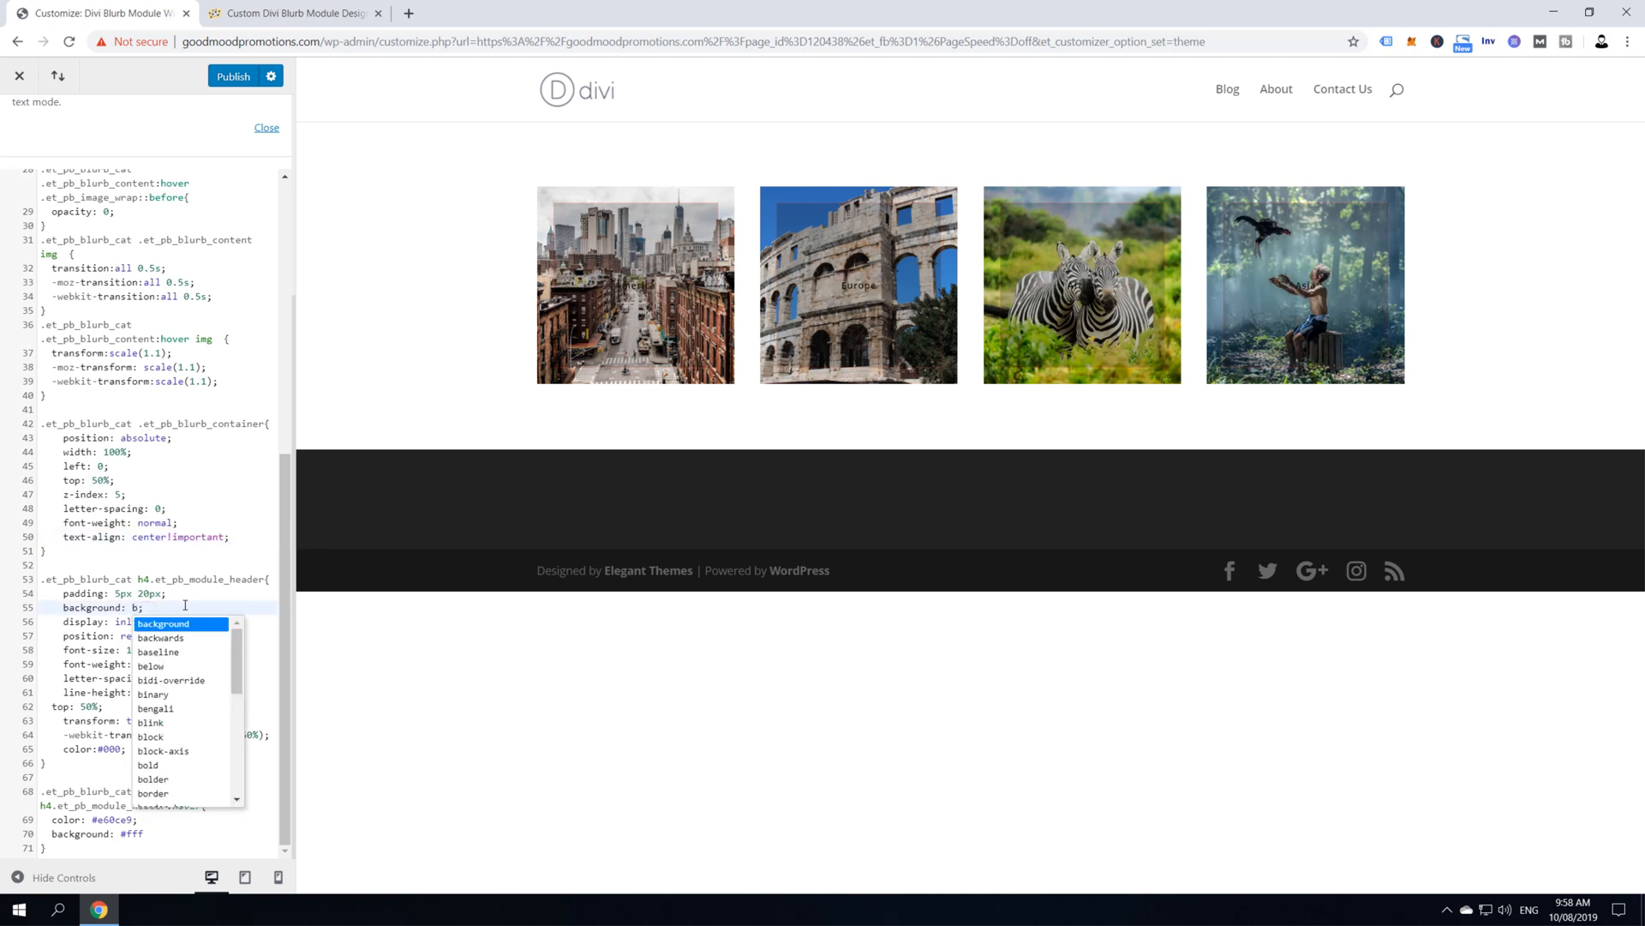
{"action": "type", "text": "lack"}
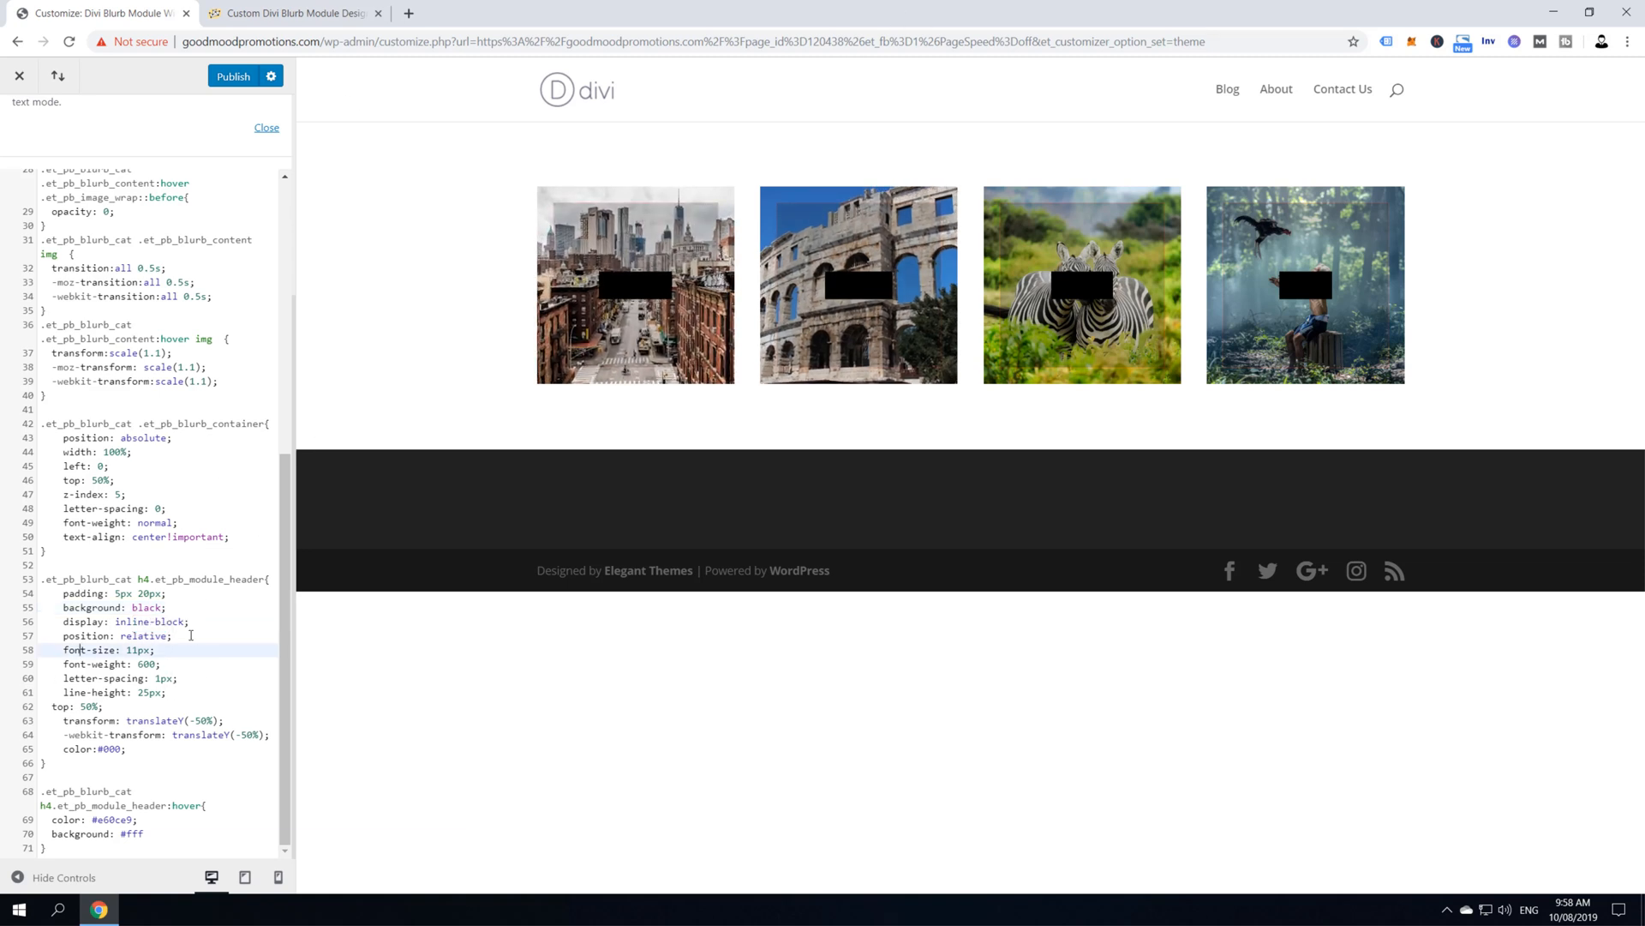
{"action": "mouse_move", "coordinate": [635, 284]}
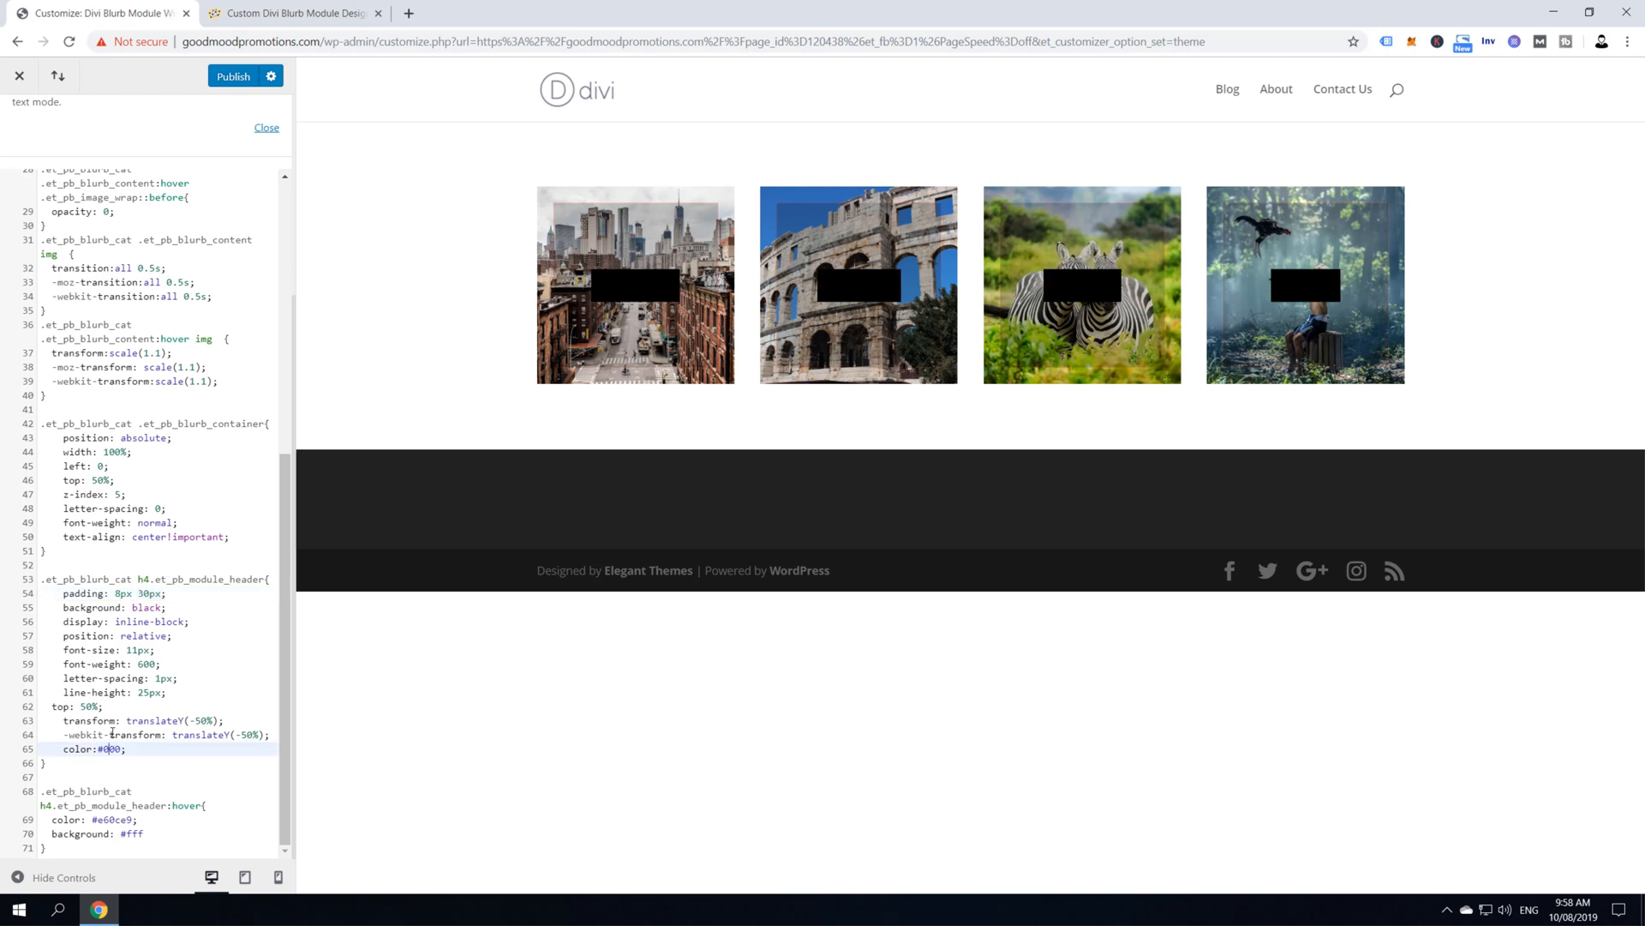
{"action": "type", "text": "#fff"}
{"action": "left_click", "coordinate": [157, 818]}
{"action": "type", "text": "00"}
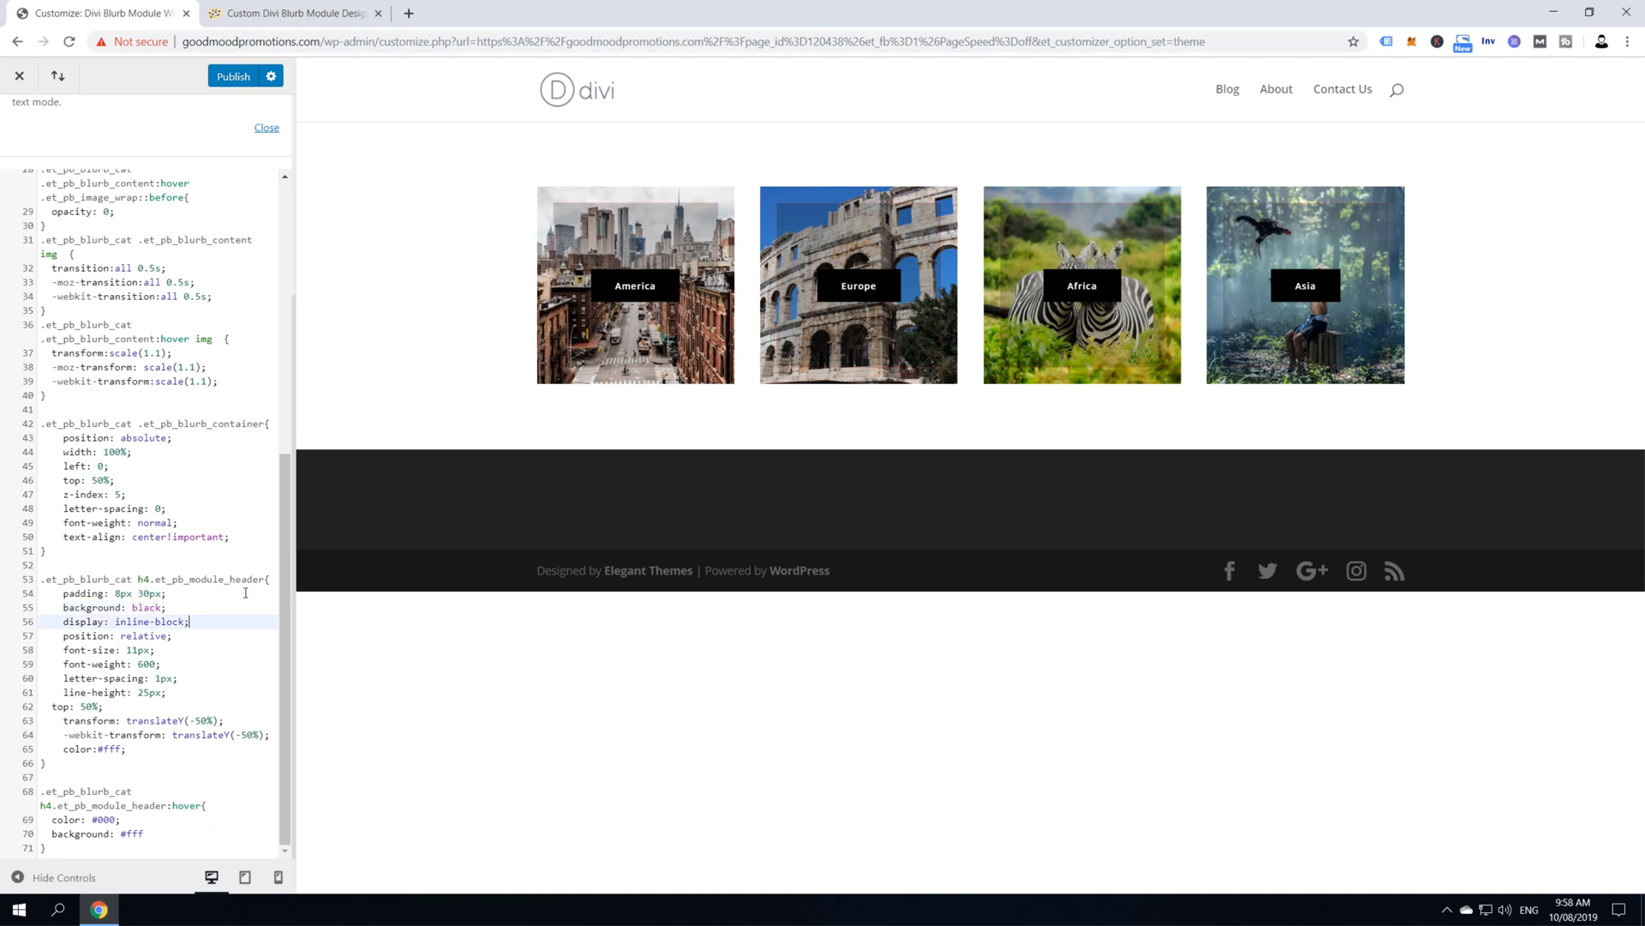
{"action": "type", "text": "border-radius: 4px;"}
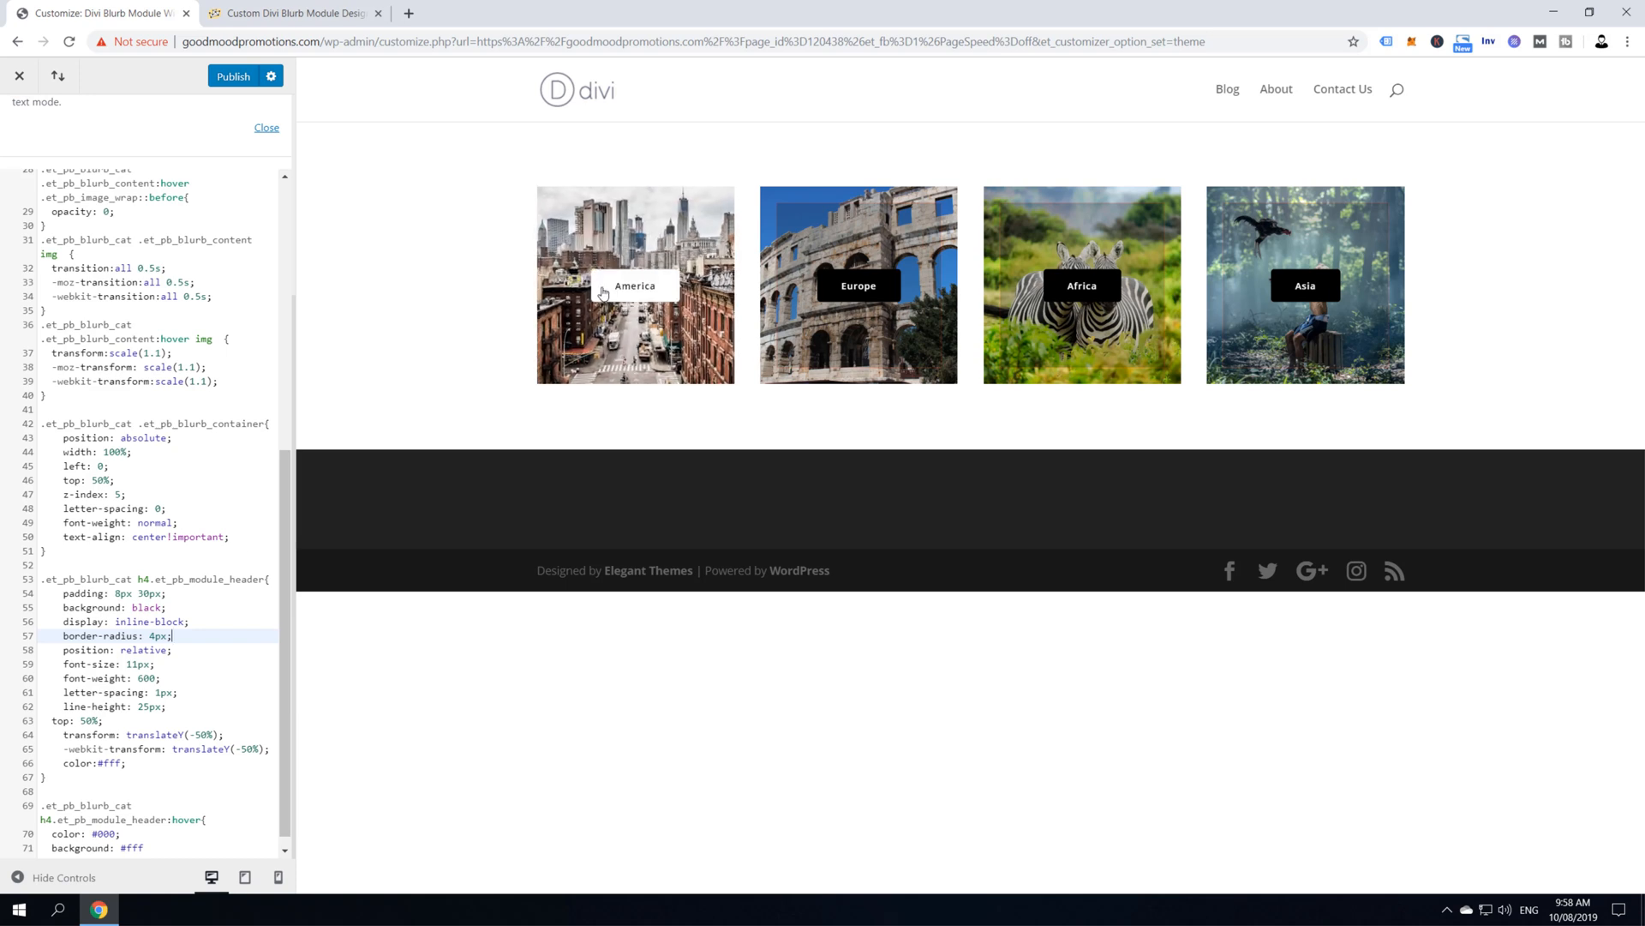
{"action": "mouse_move", "coordinate": [515, 299]}
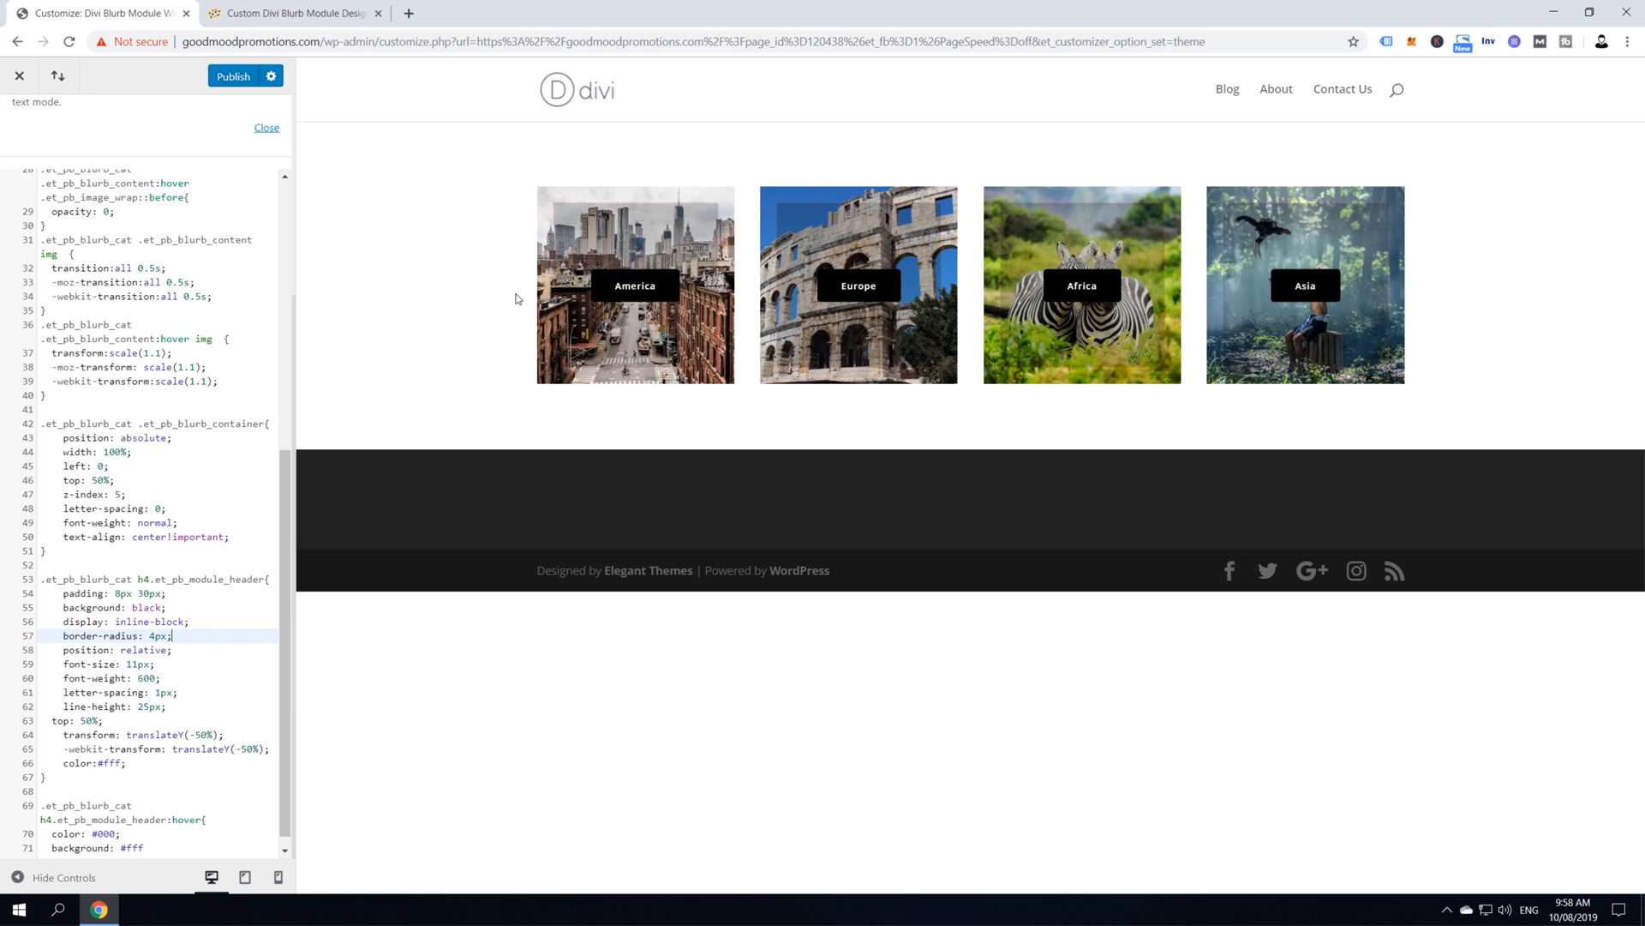